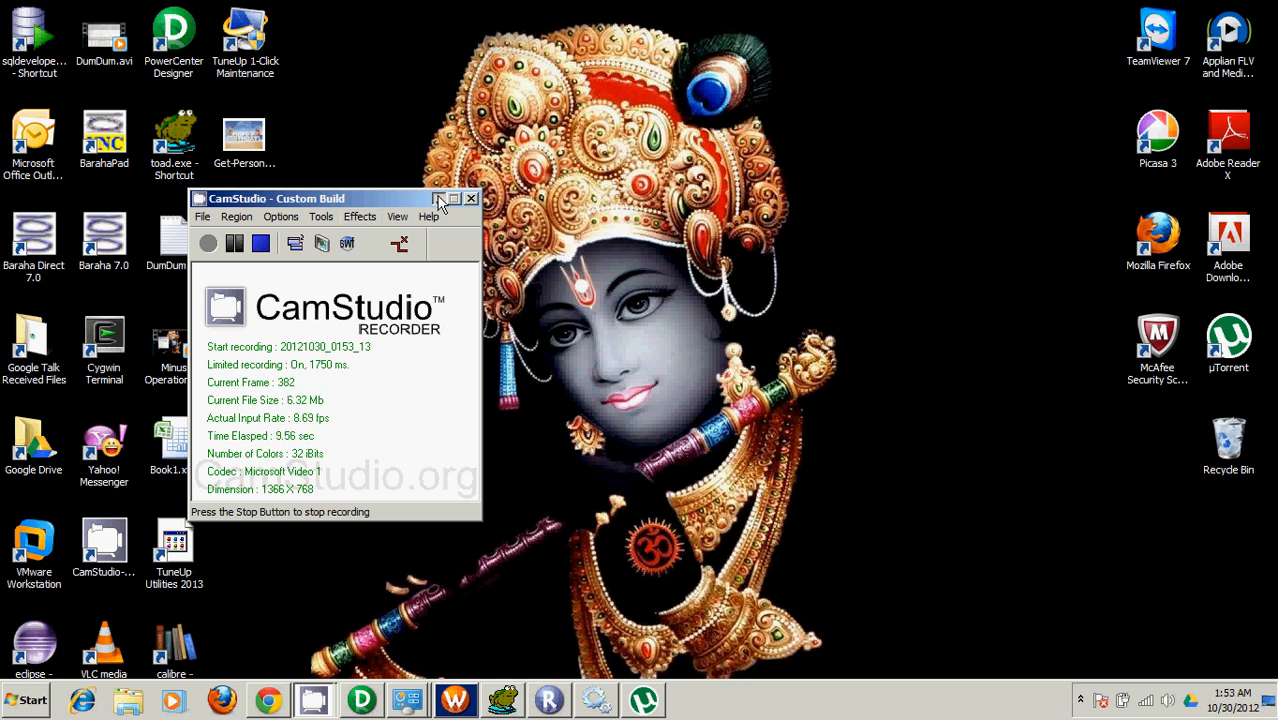
Minimize the CamStudio recorder and bring the Toad Oracle query editor forward.
left_click(437, 198)
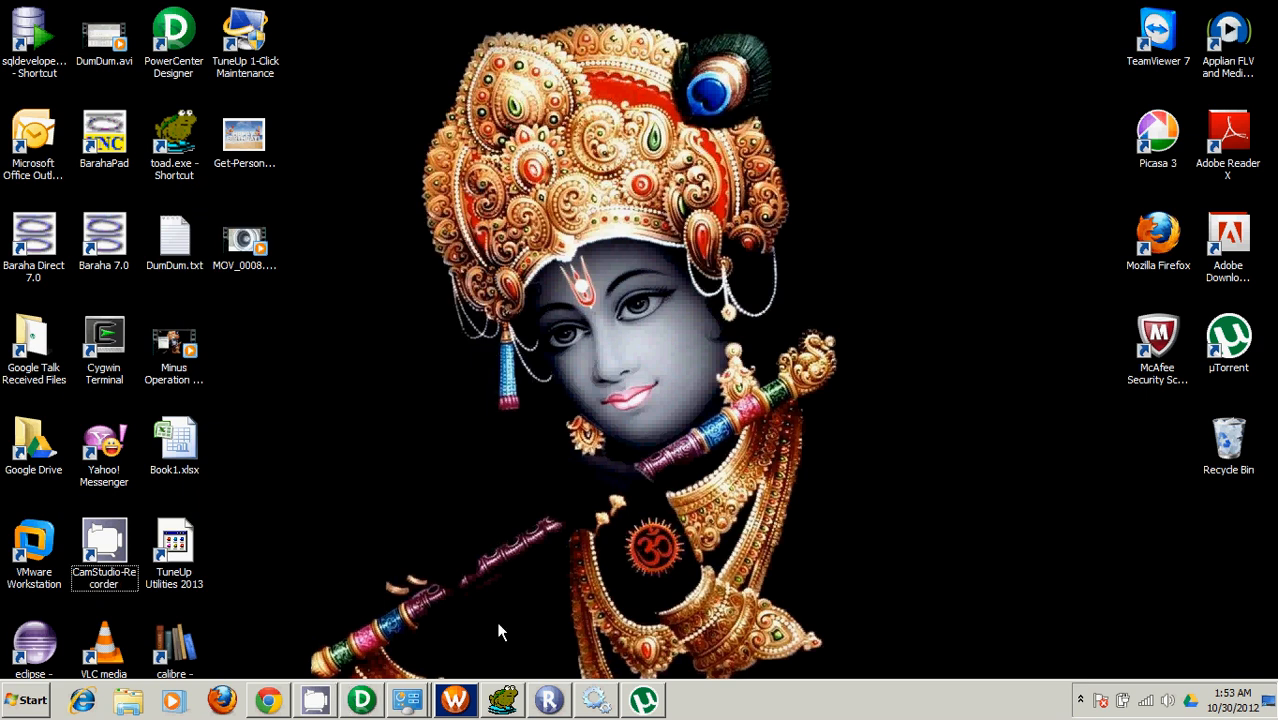
left_click(501, 700)
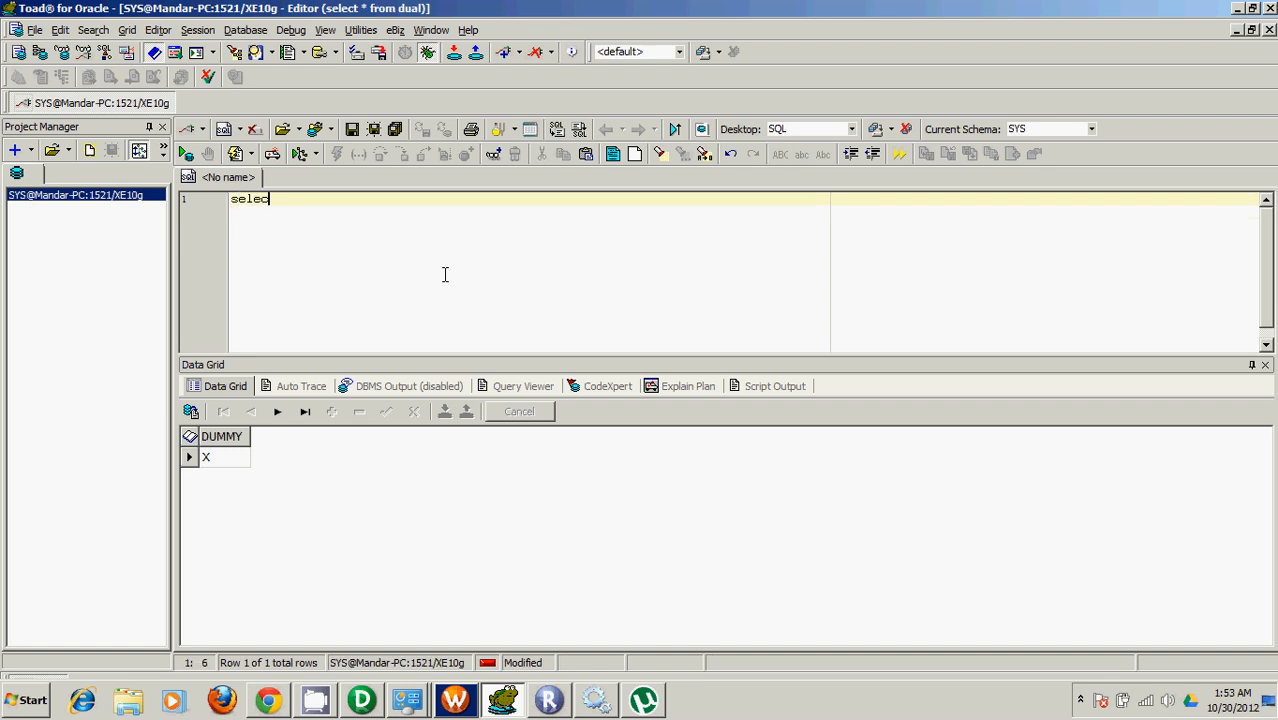
Change the query to select employee_id, first_name, last_name, email from hr.employees and run it.
type("*")
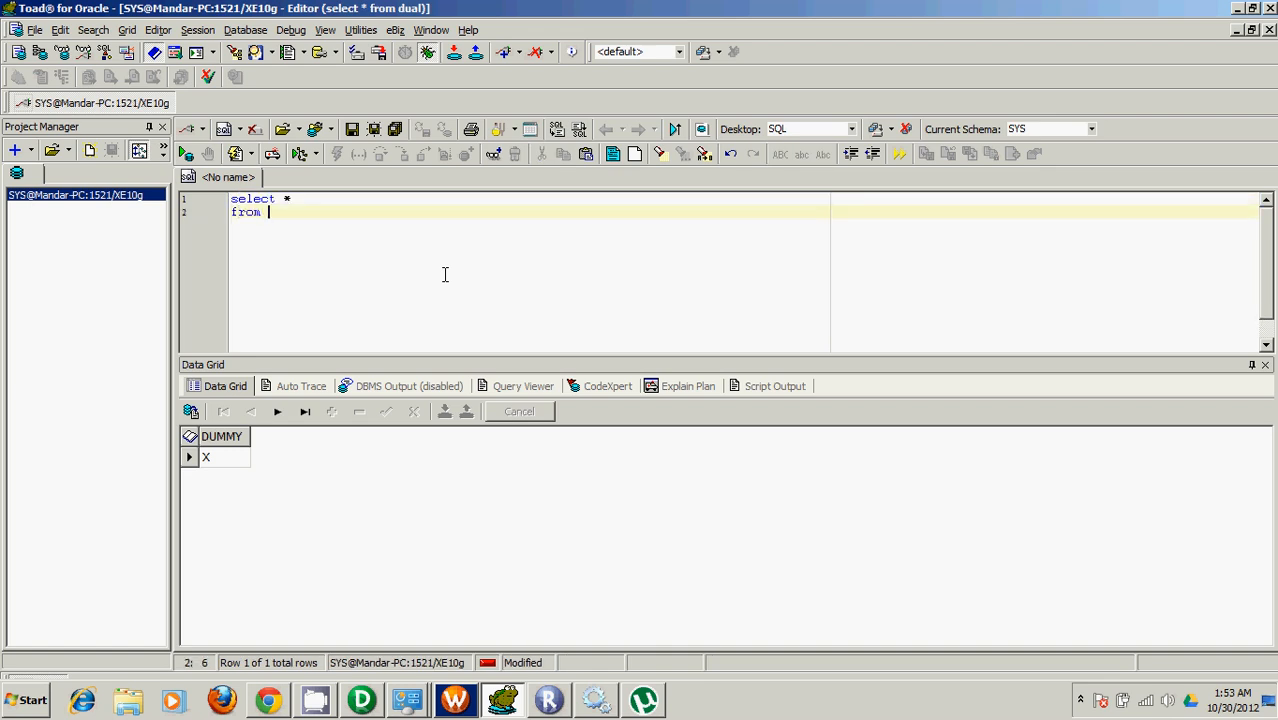
type("hr.employees")
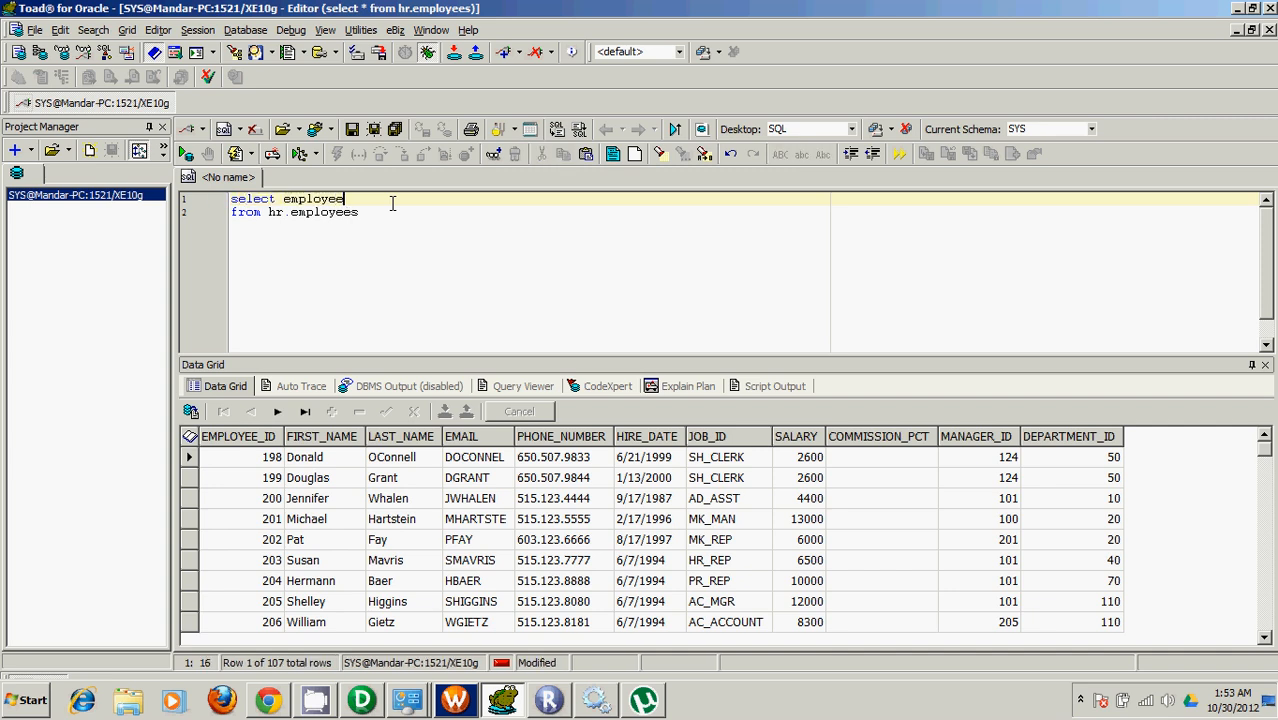
type("_id, first")
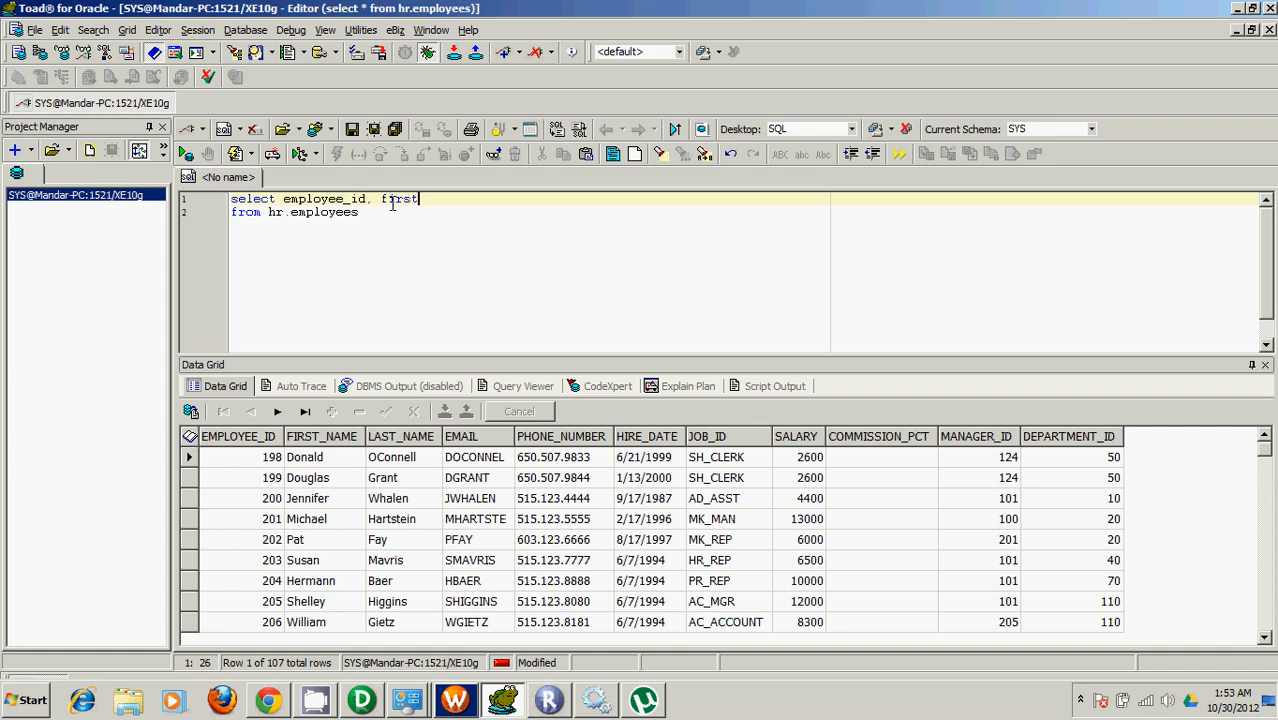
type("_name.")
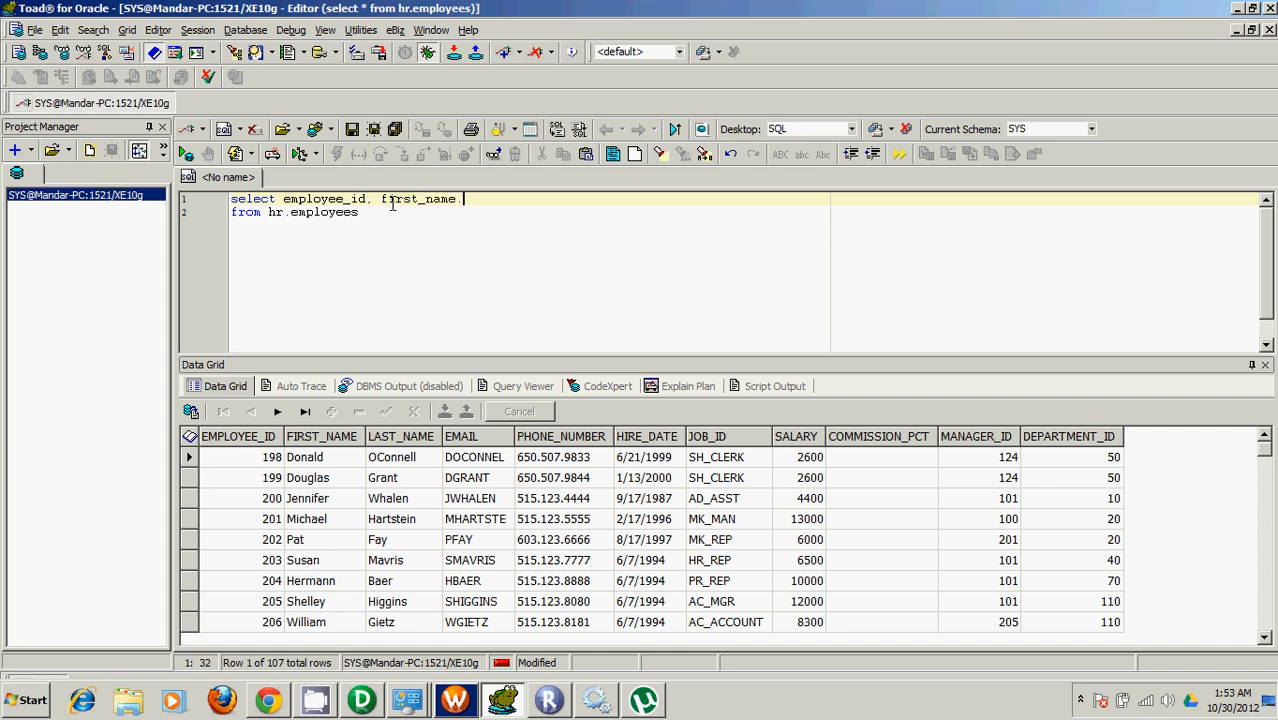
type(",")
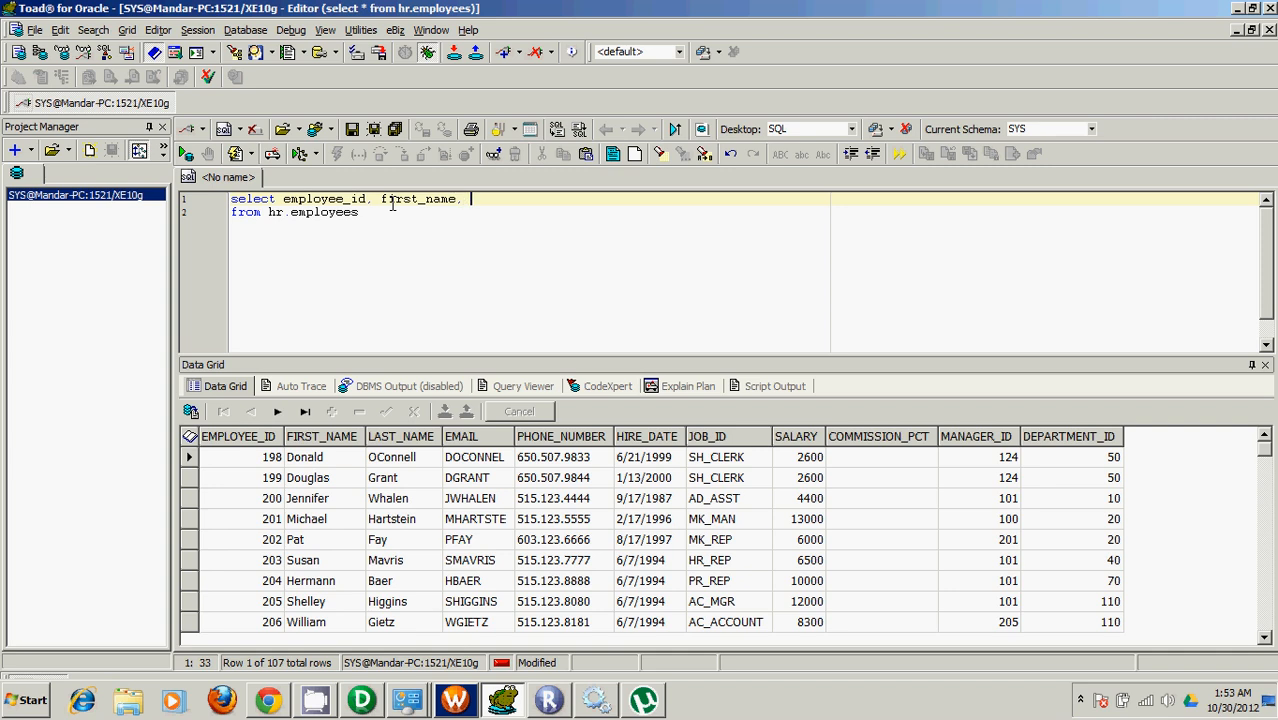
type("last_nam")
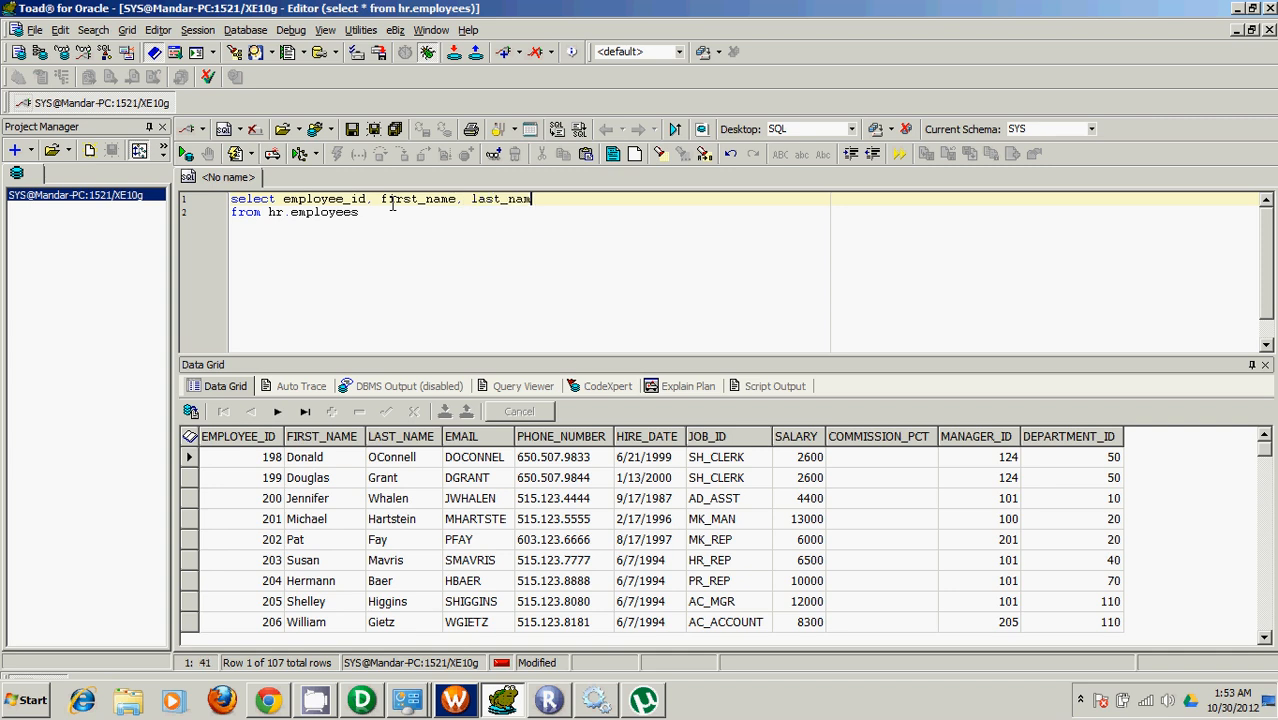
type("e, email")
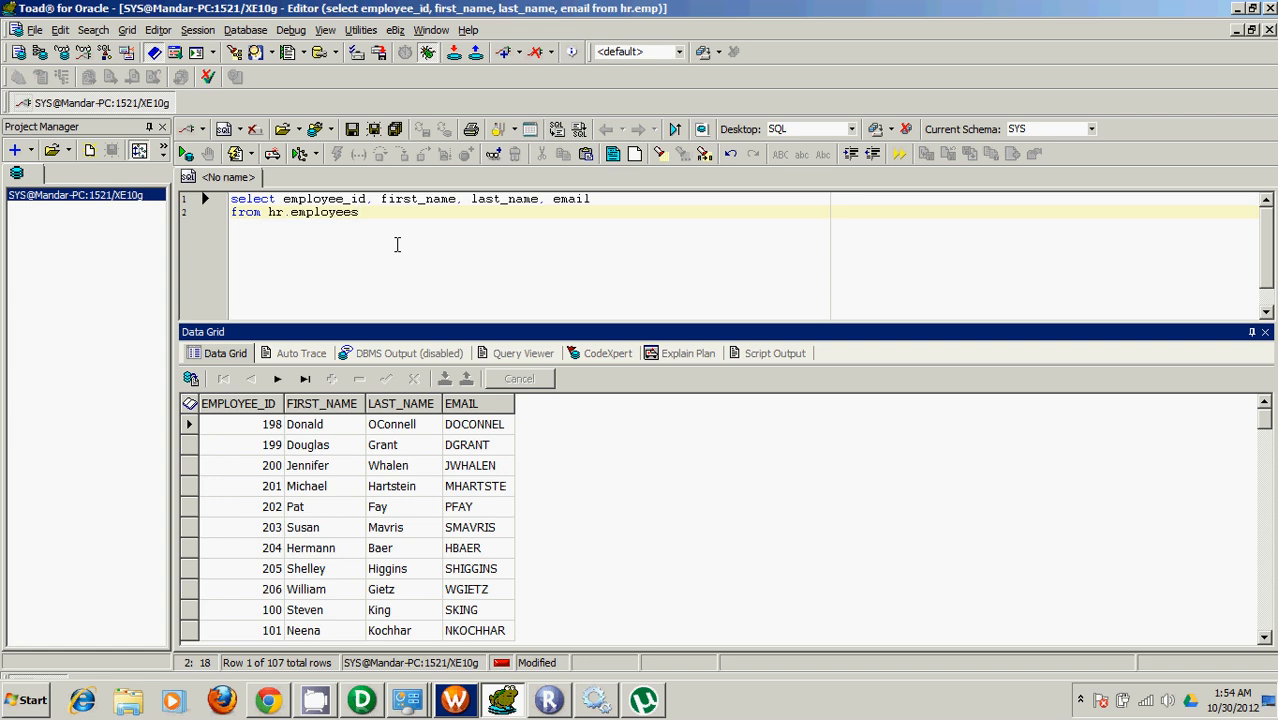
left_click(360, 212)
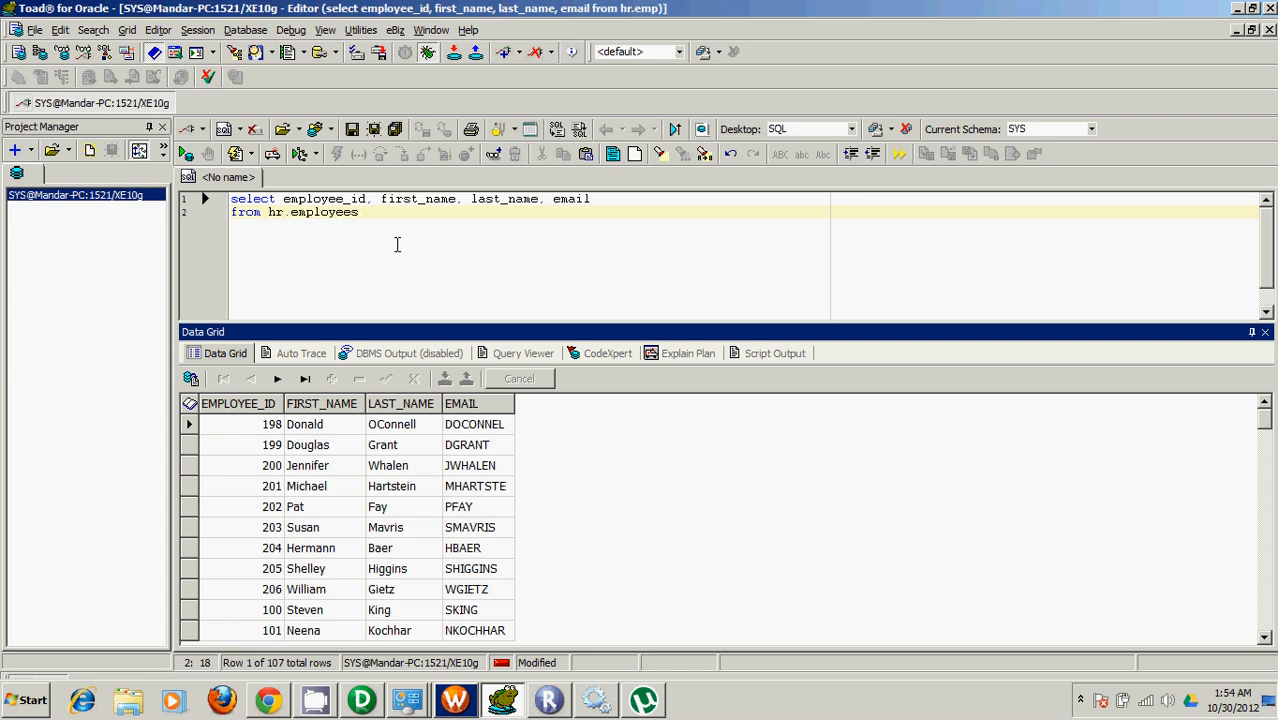
mouse_move(291, 467)
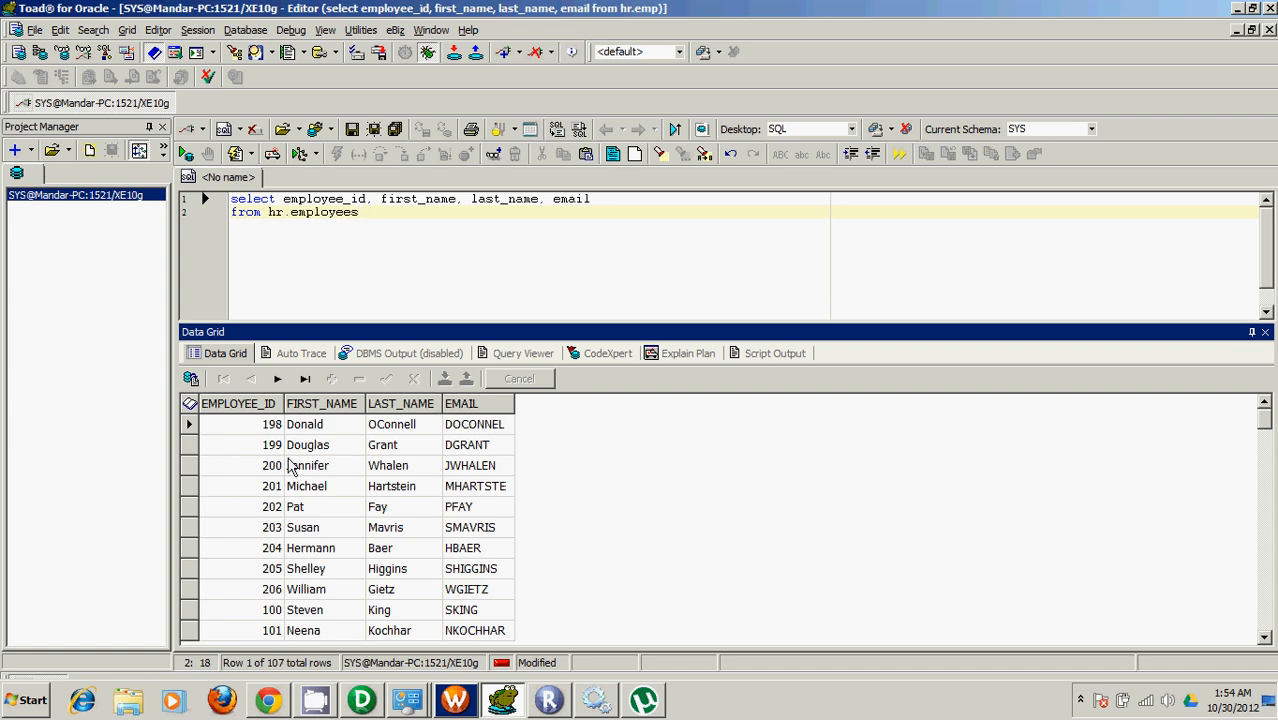
left_click(25, 699)
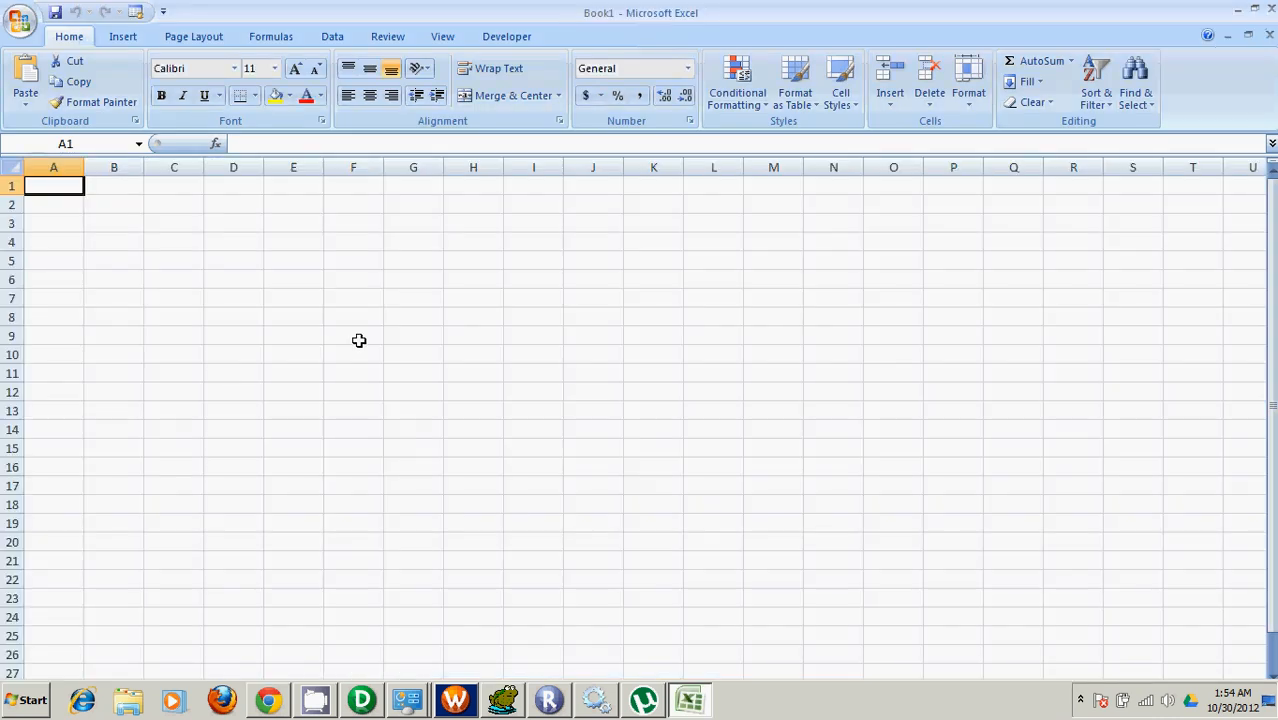
Draw a blue rectangle and a rounded rectangle on the sheet.
left_click(114, 241)
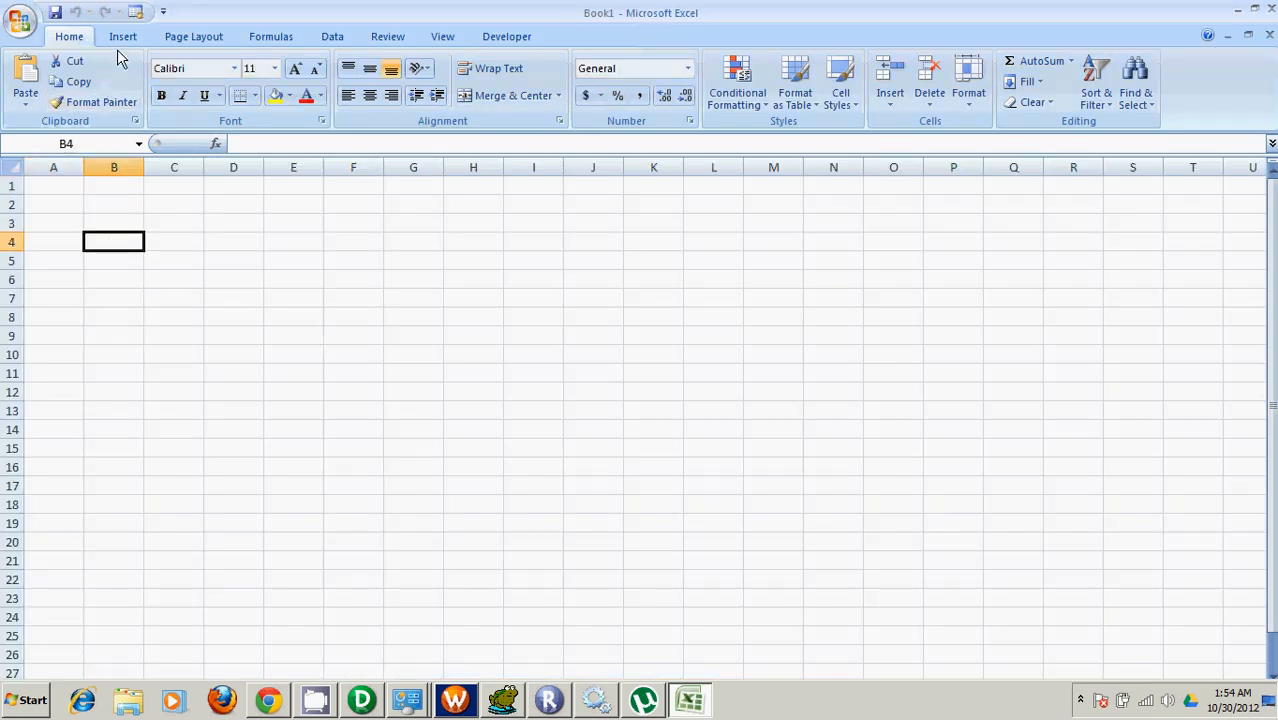
left_click(207, 80)
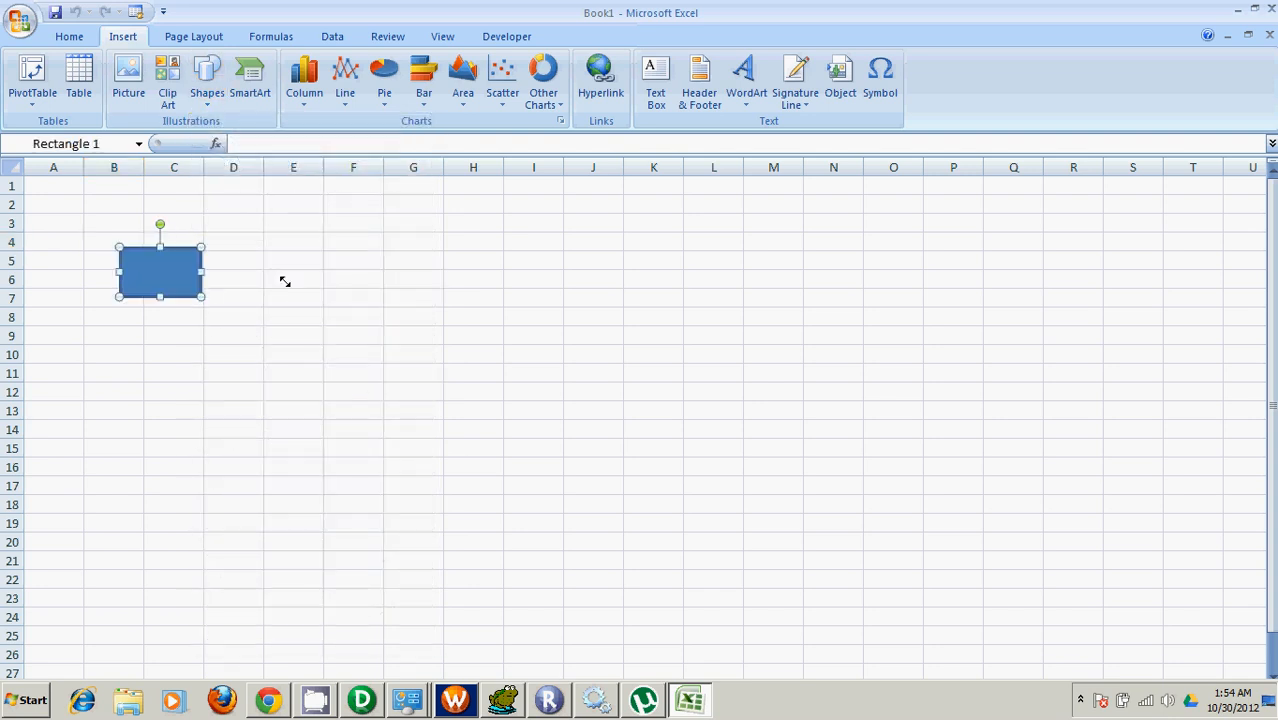
left_click(293, 279)
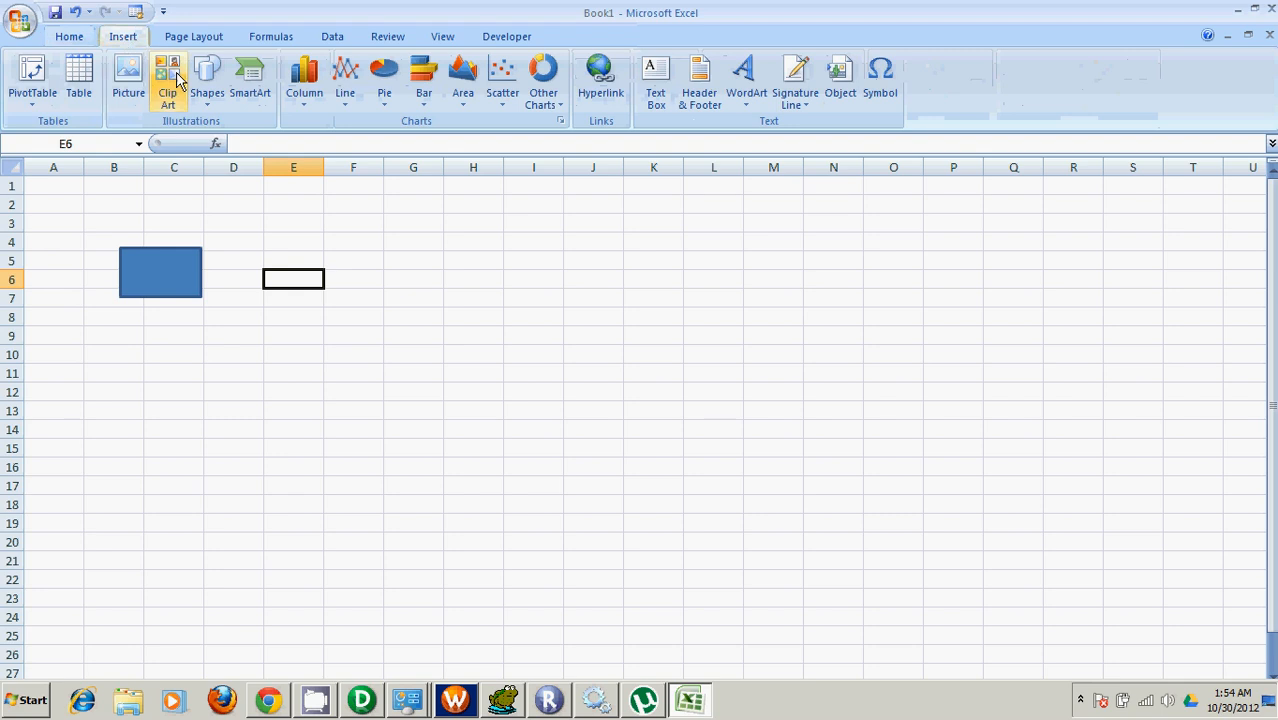
left_click(207, 80)
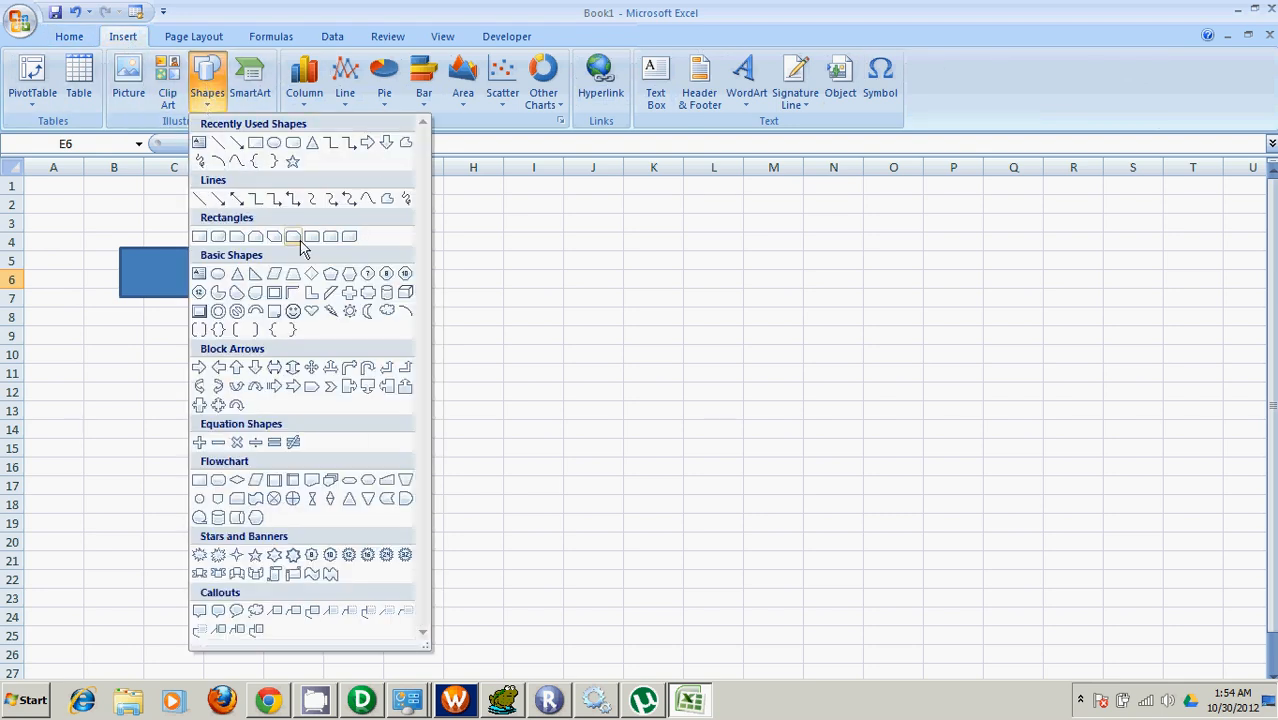
mouse_move(331, 237)
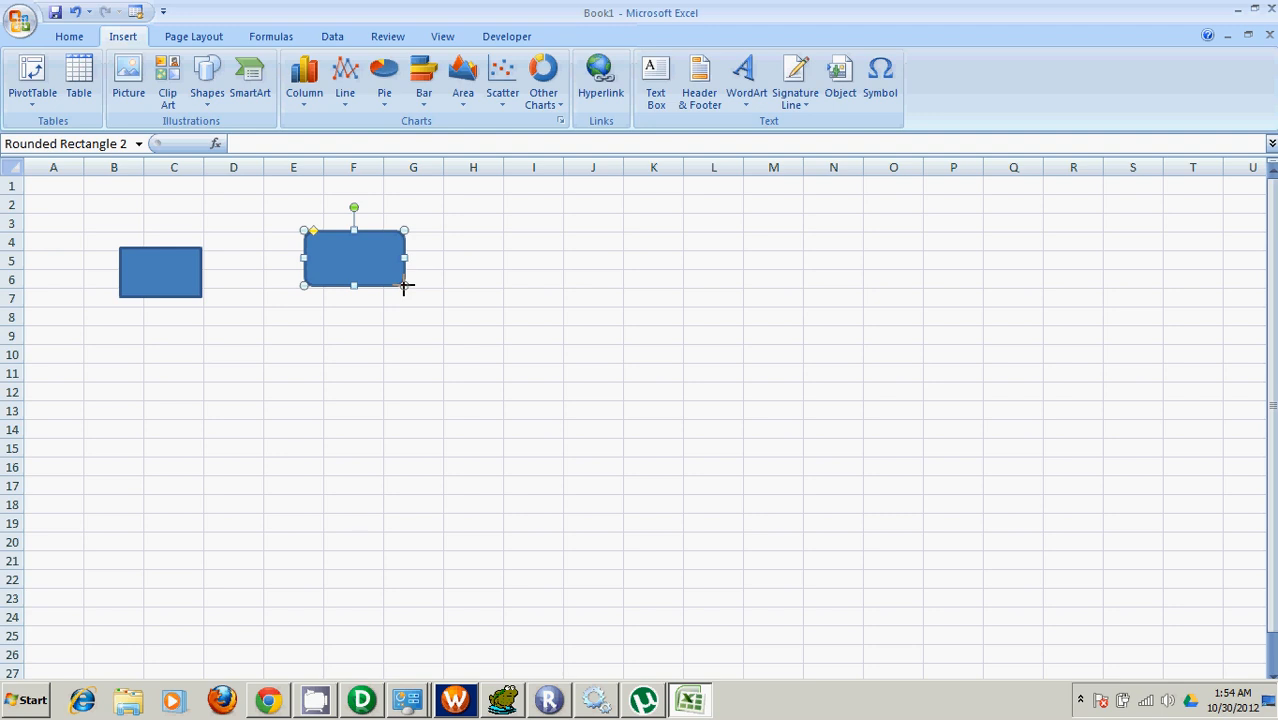
left_click(473, 278)
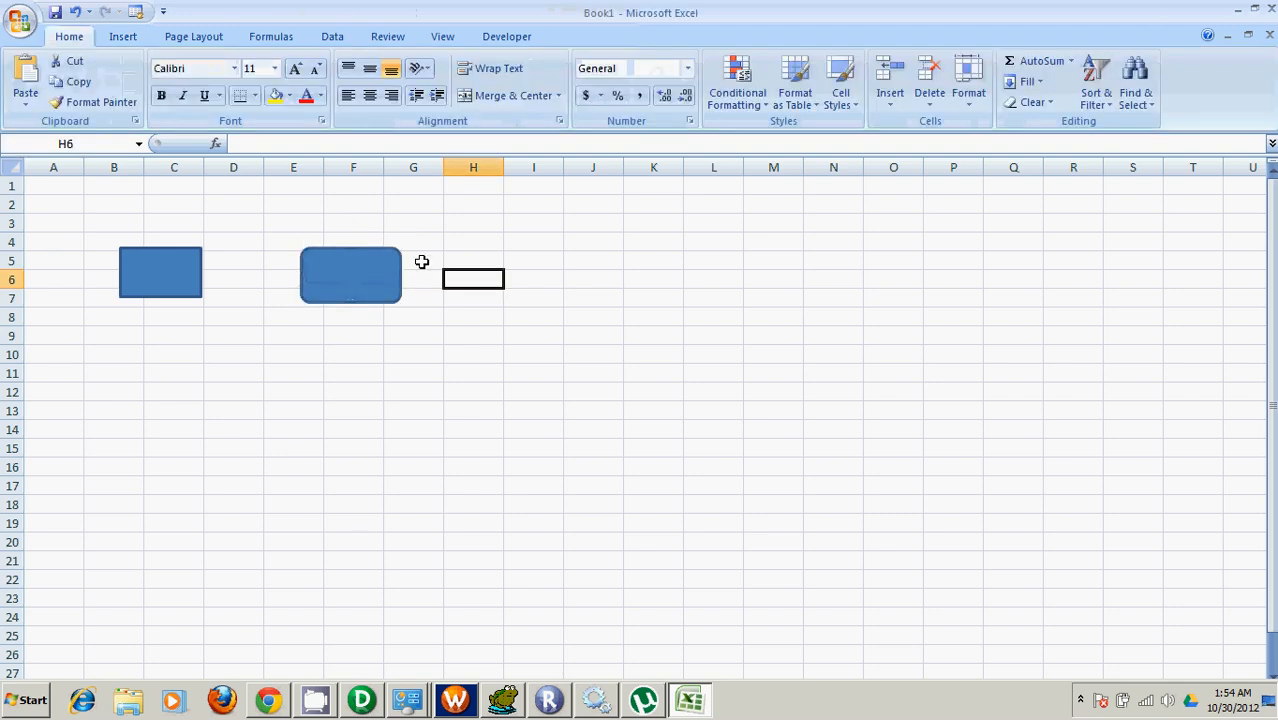
Add a snip-single-corner rectangle to the right of the other two shapes.
left_click(122, 36)
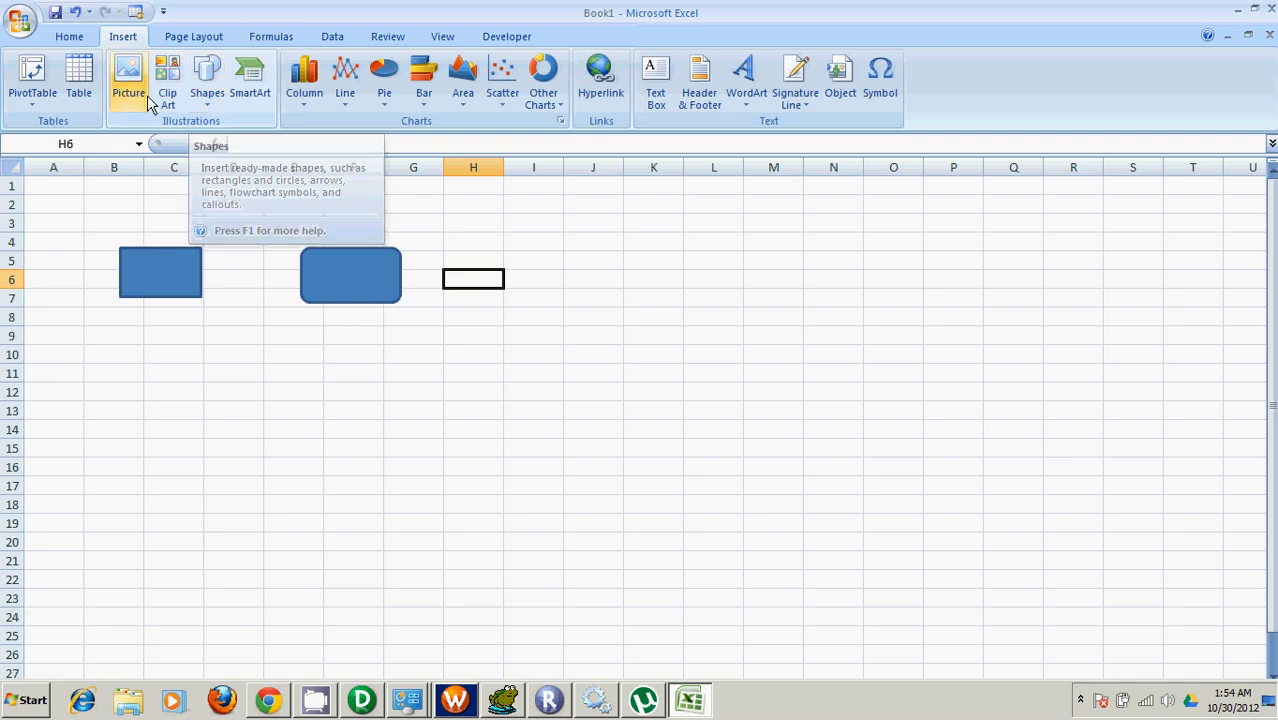
left_click(206, 80)
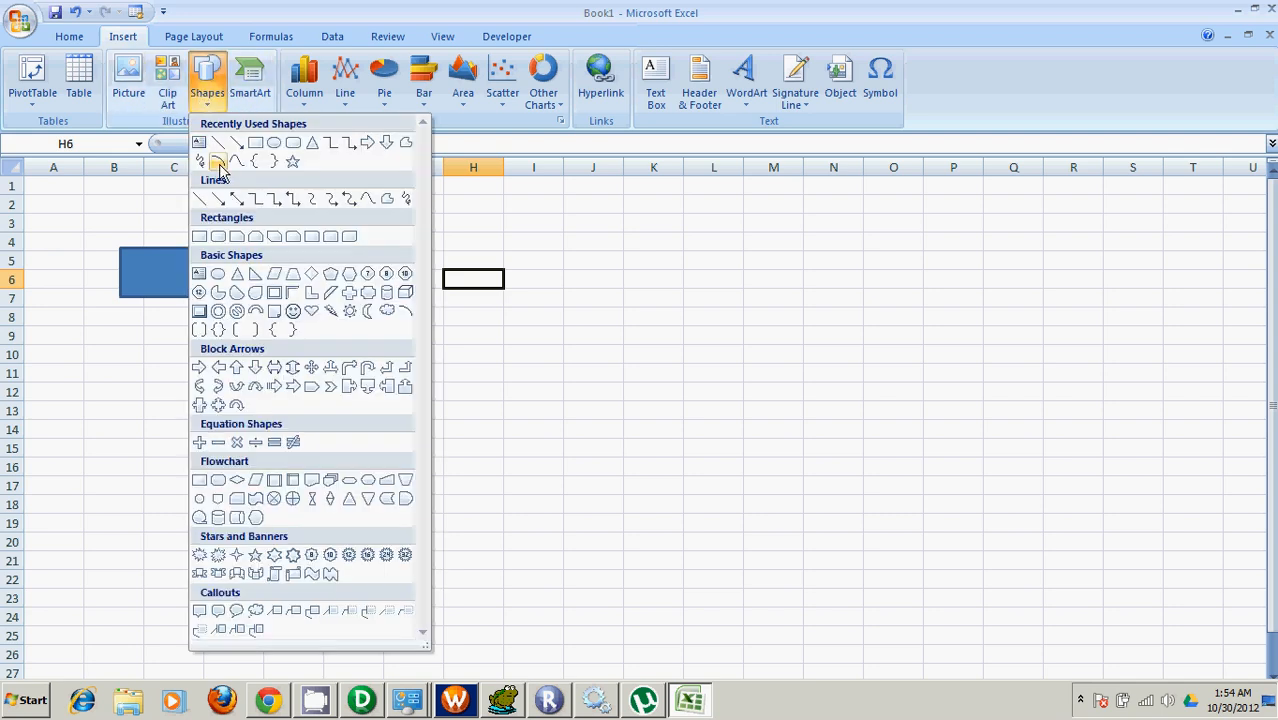
left_click(218, 236)
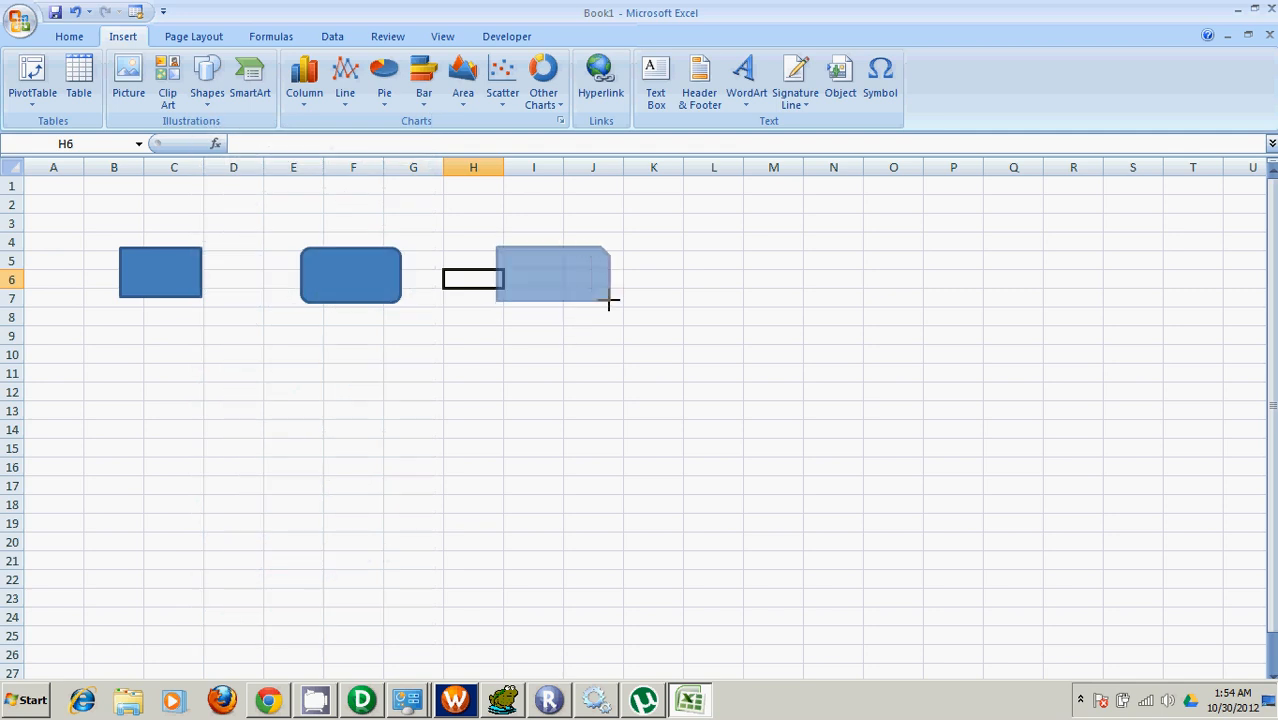
left_click(160, 272)
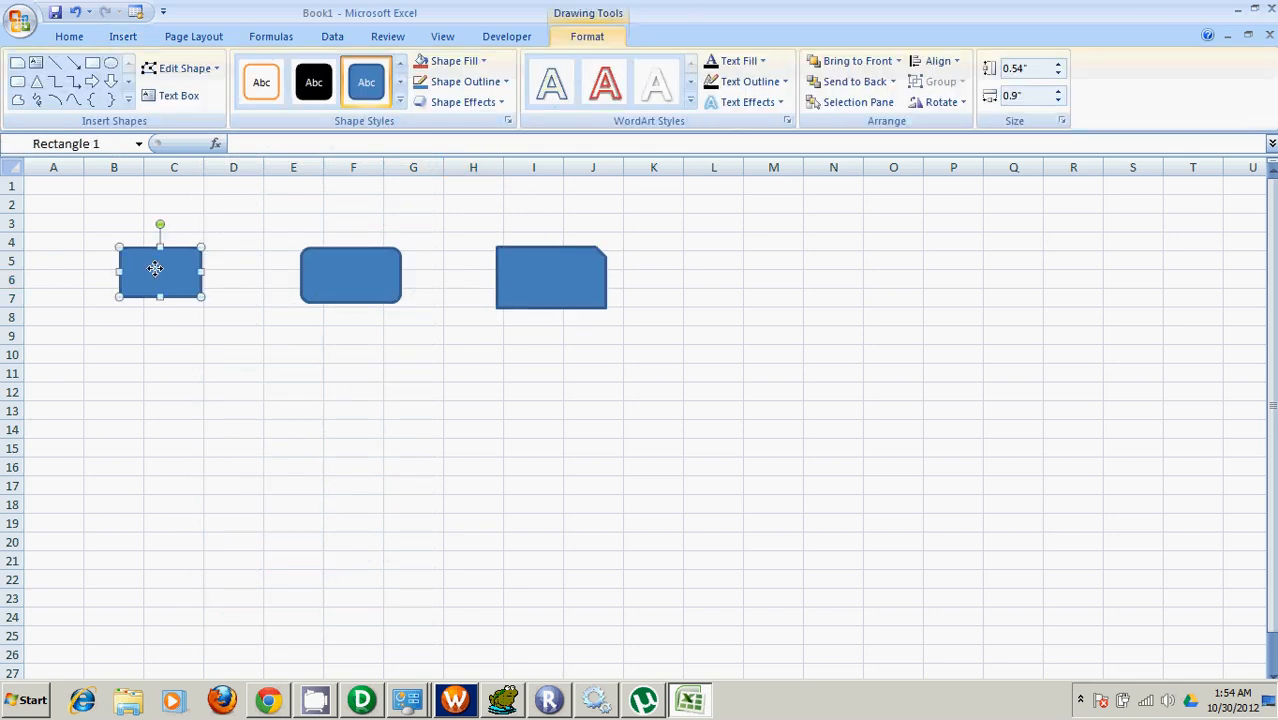
Label the plain rectangle 'Relational Table'.
right_click(155, 268)
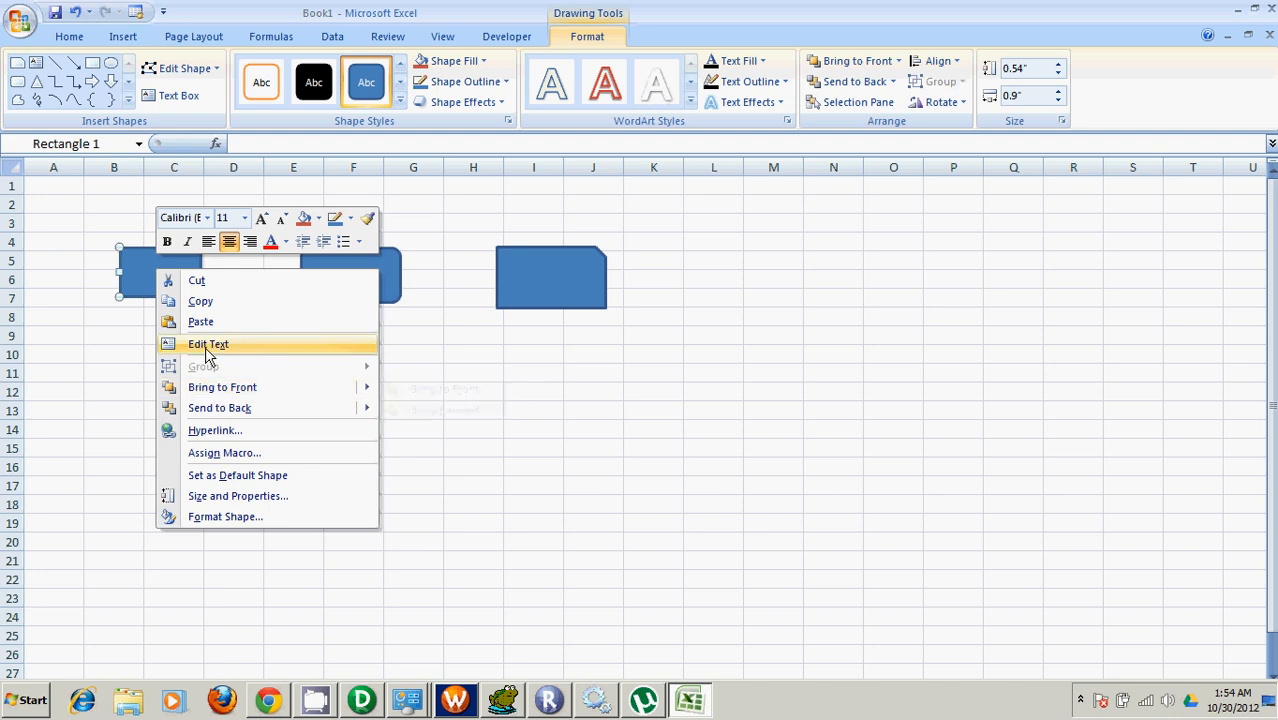
left_click(208, 344)
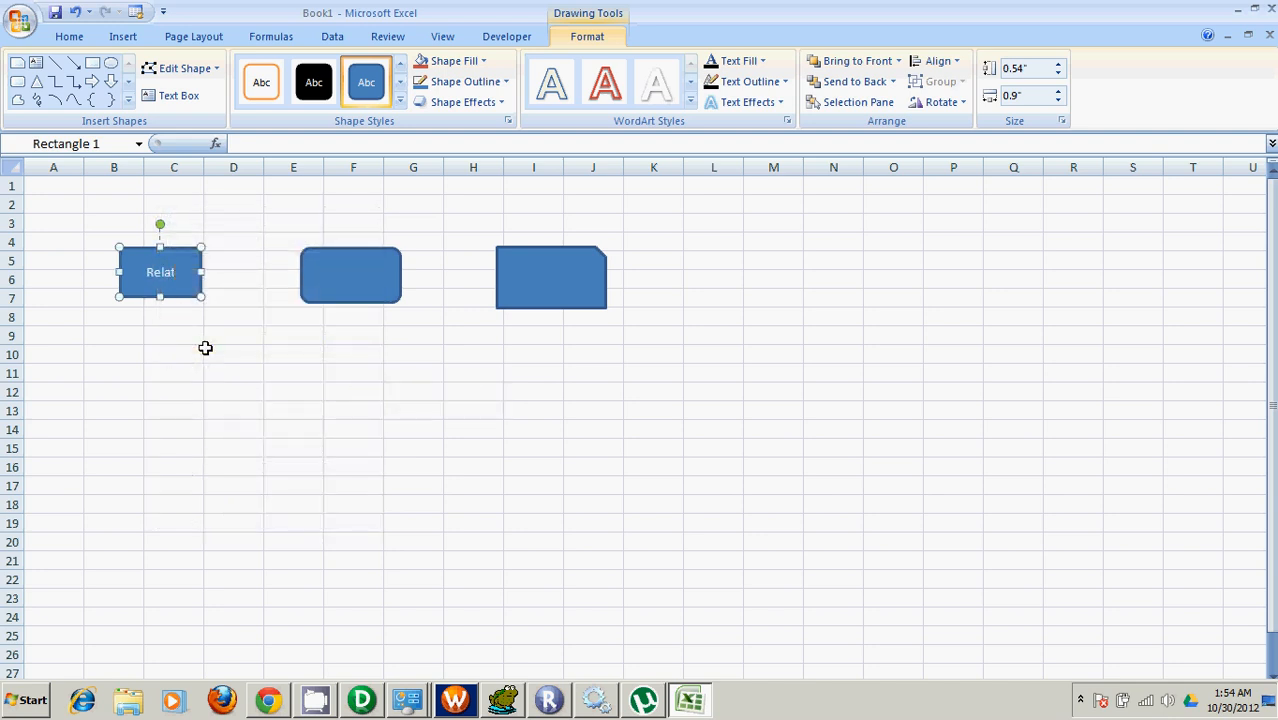
type("ional")
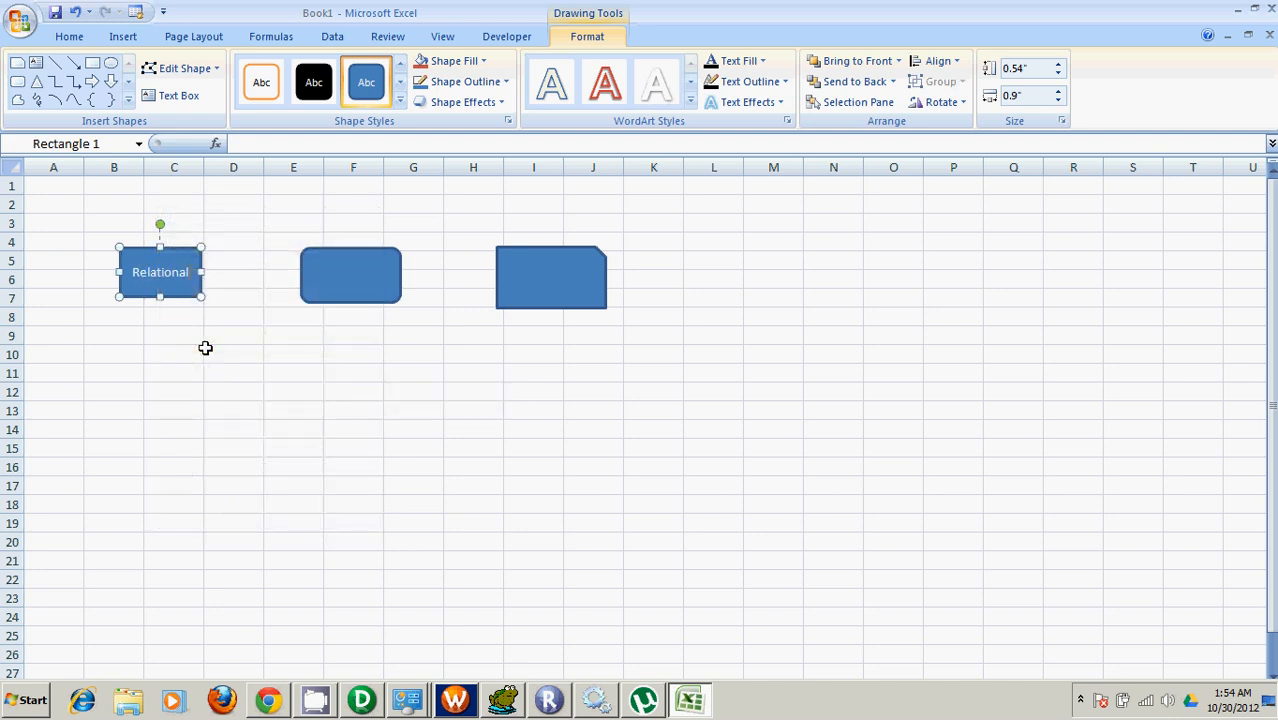
type("Table")
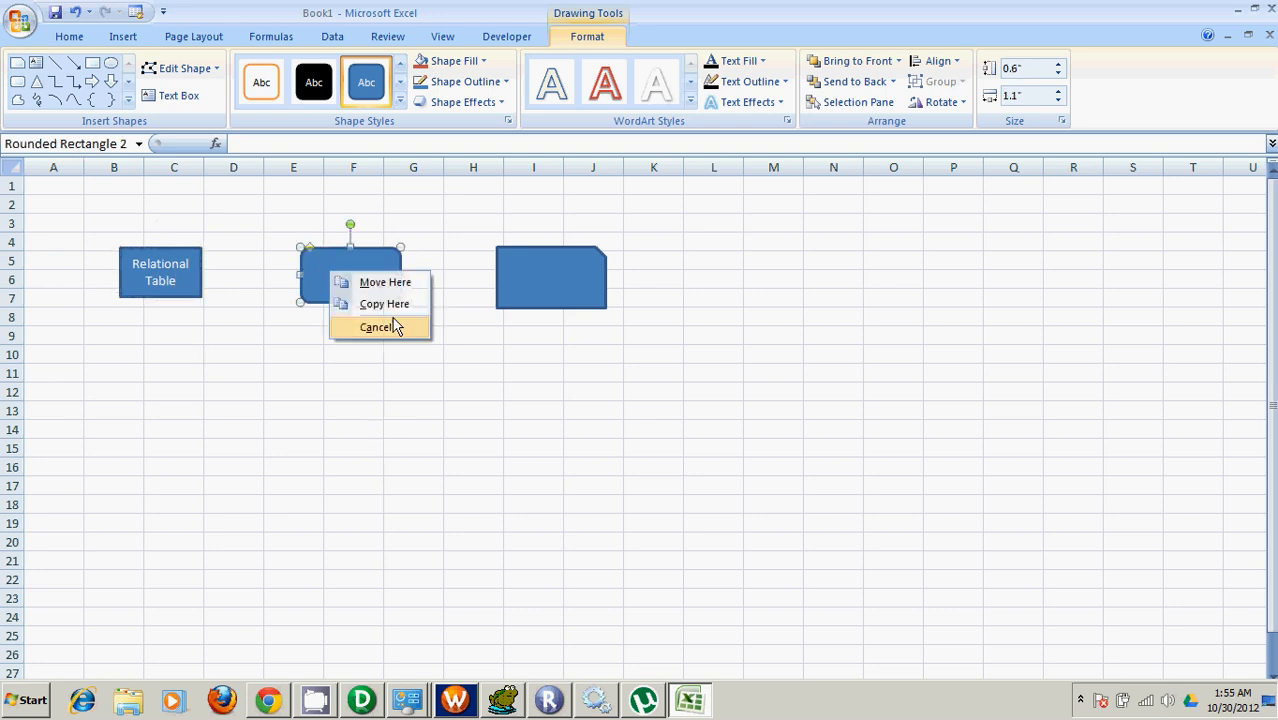
Label the rounded rectangle 'XML Generator' and the snipped-corner shape 'Flat File'.
left_click(378, 327)
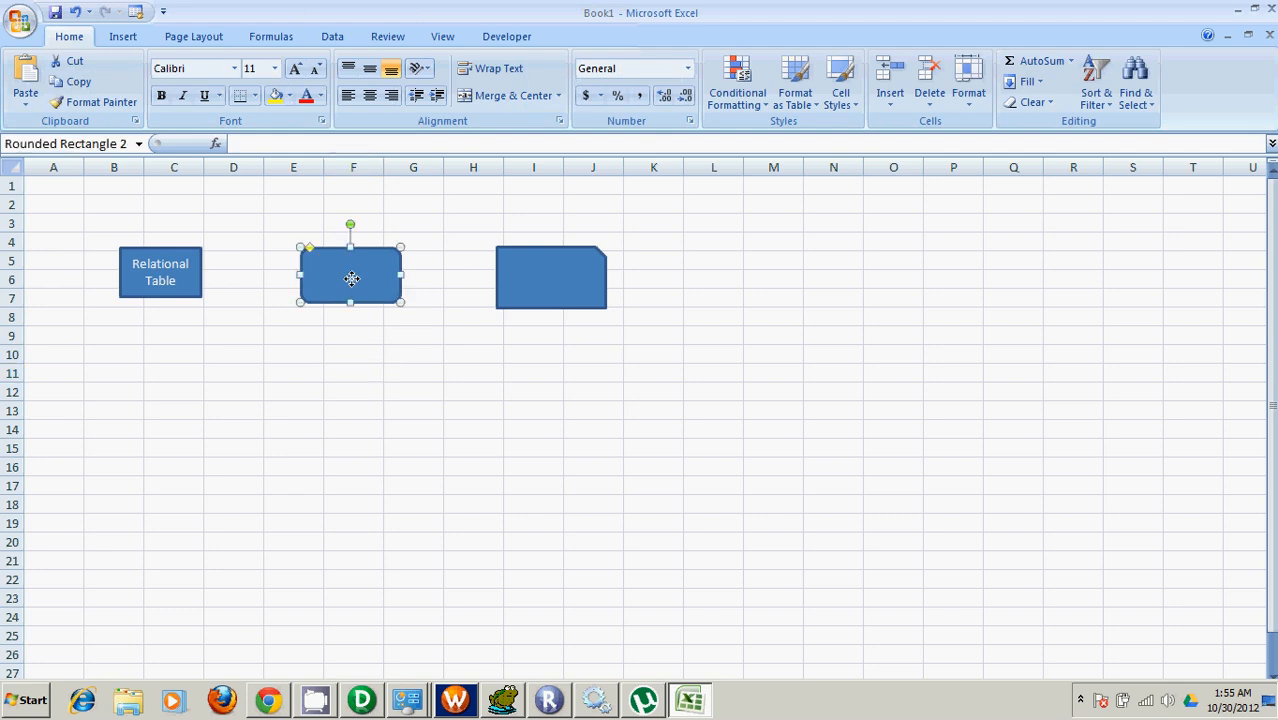
right_click(350, 278)
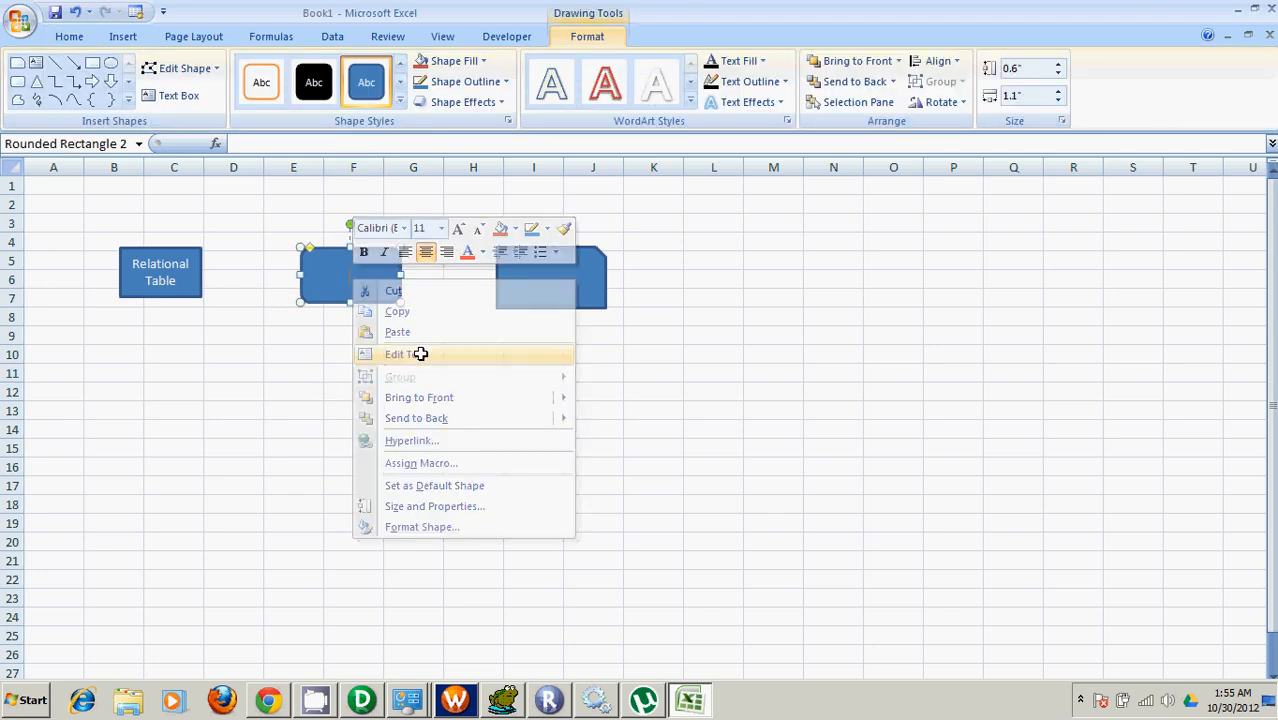
left_click(400, 354)
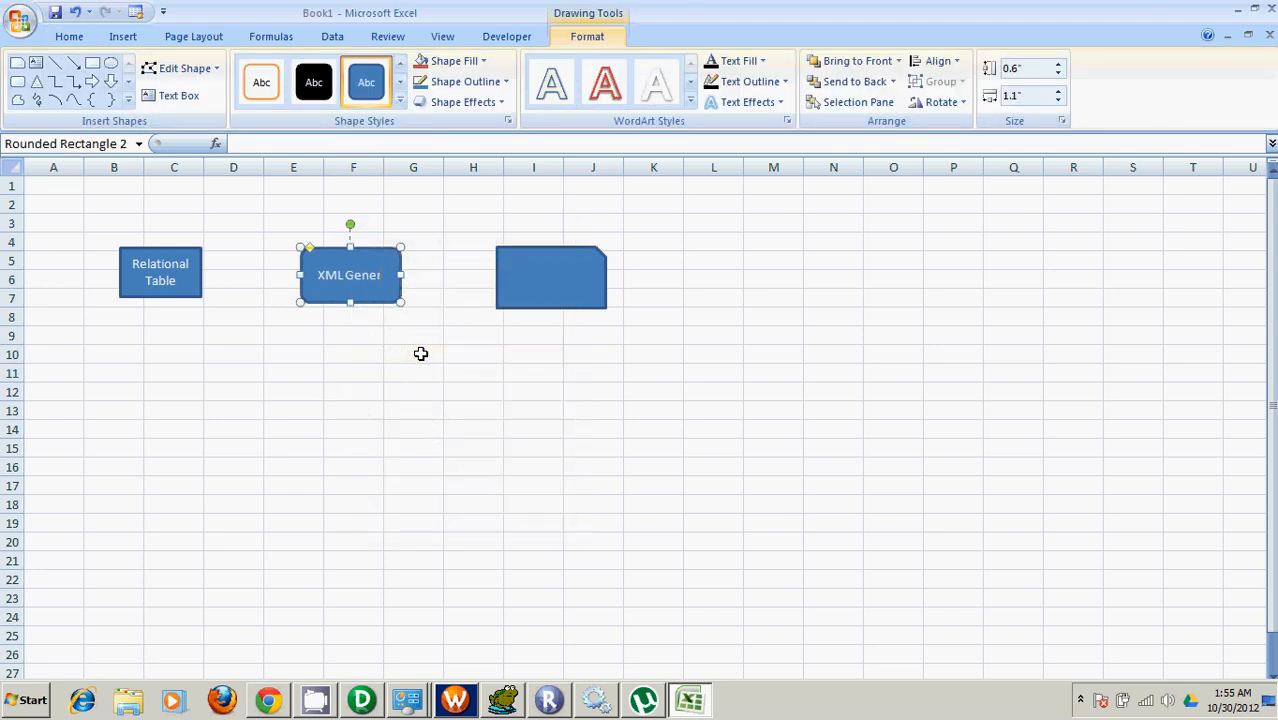
left_click(550, 276)
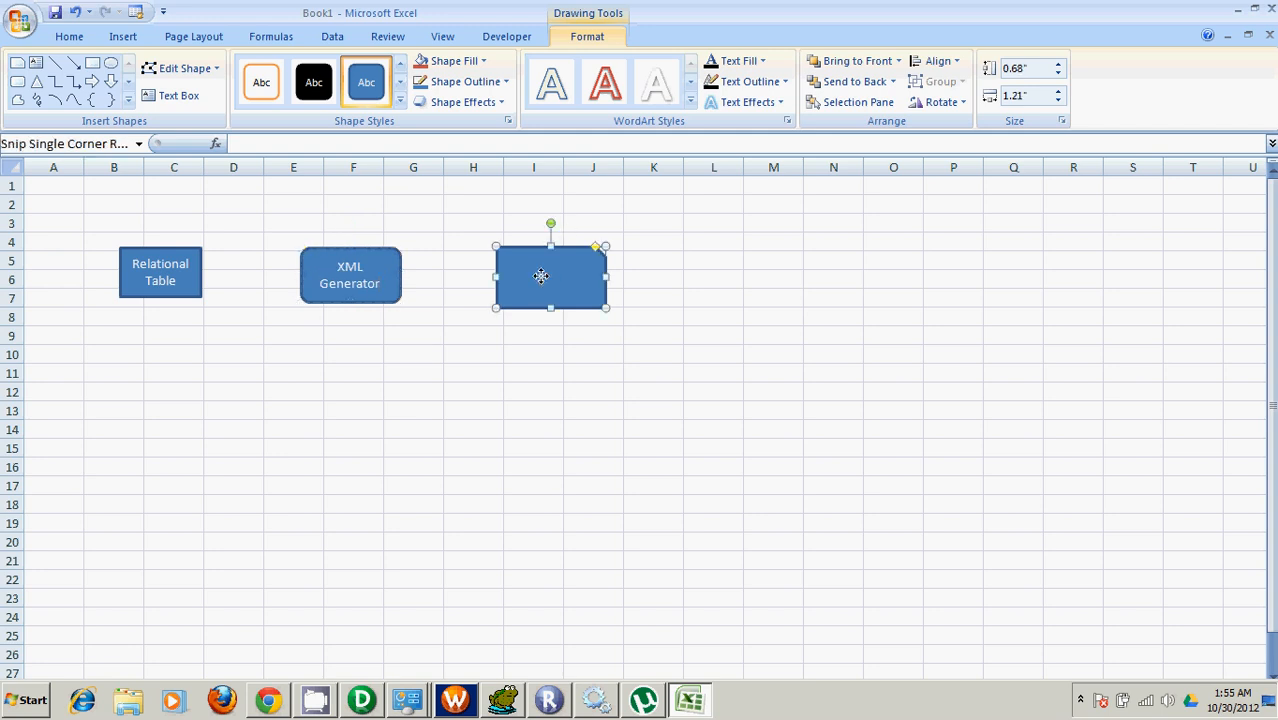
right_click(550, 277)
type("Flat File")
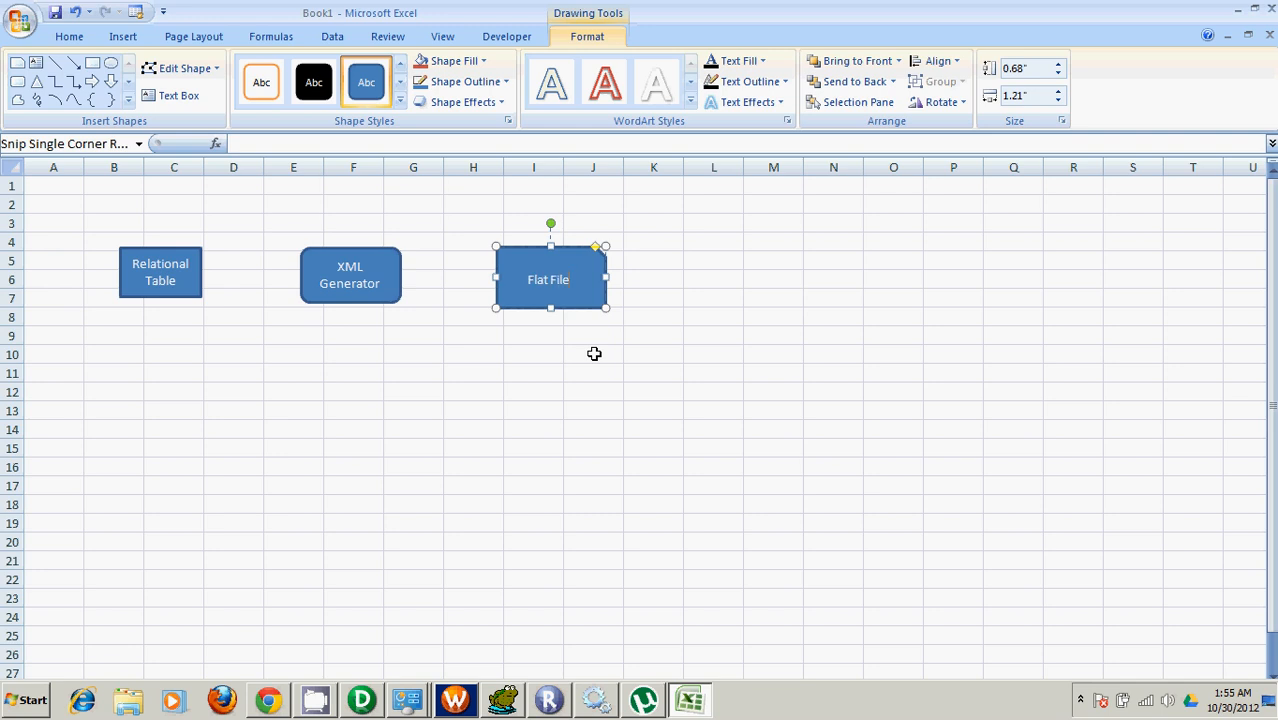
left_click(473, 335)
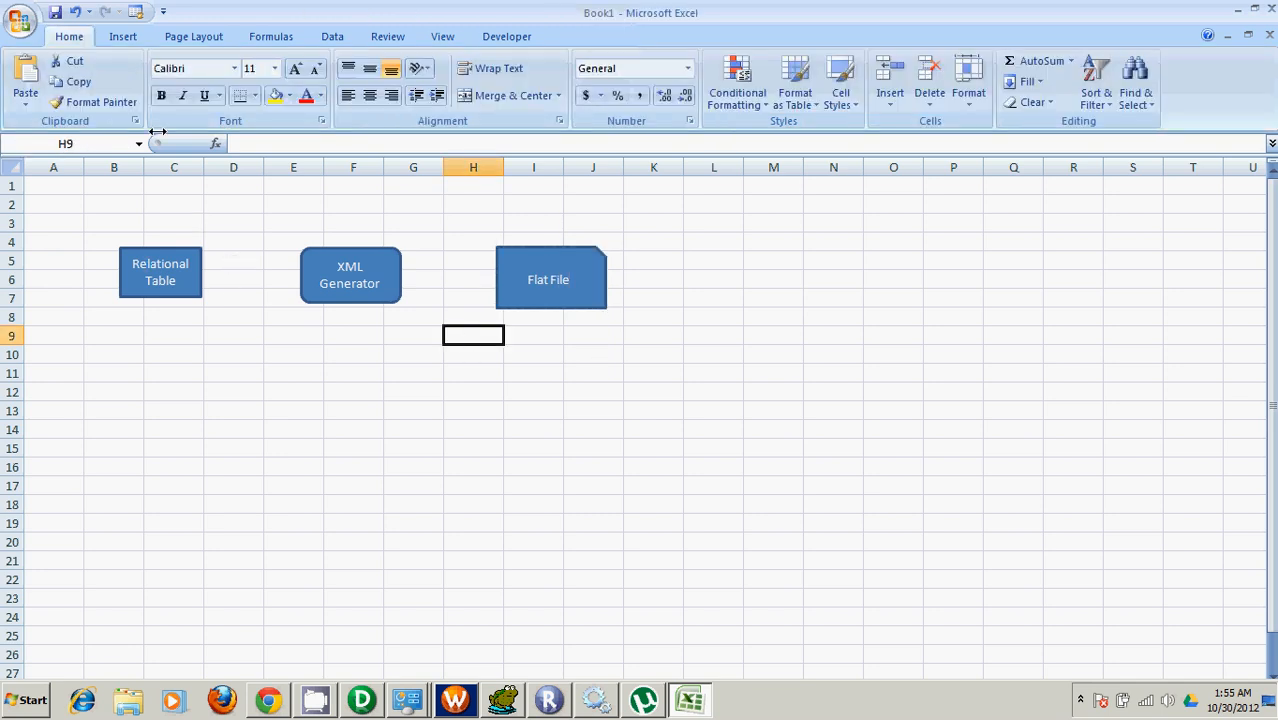
Place a right arrow after Relational Table and copy it between XML Generator and Flat File.
left_click(122, 36)
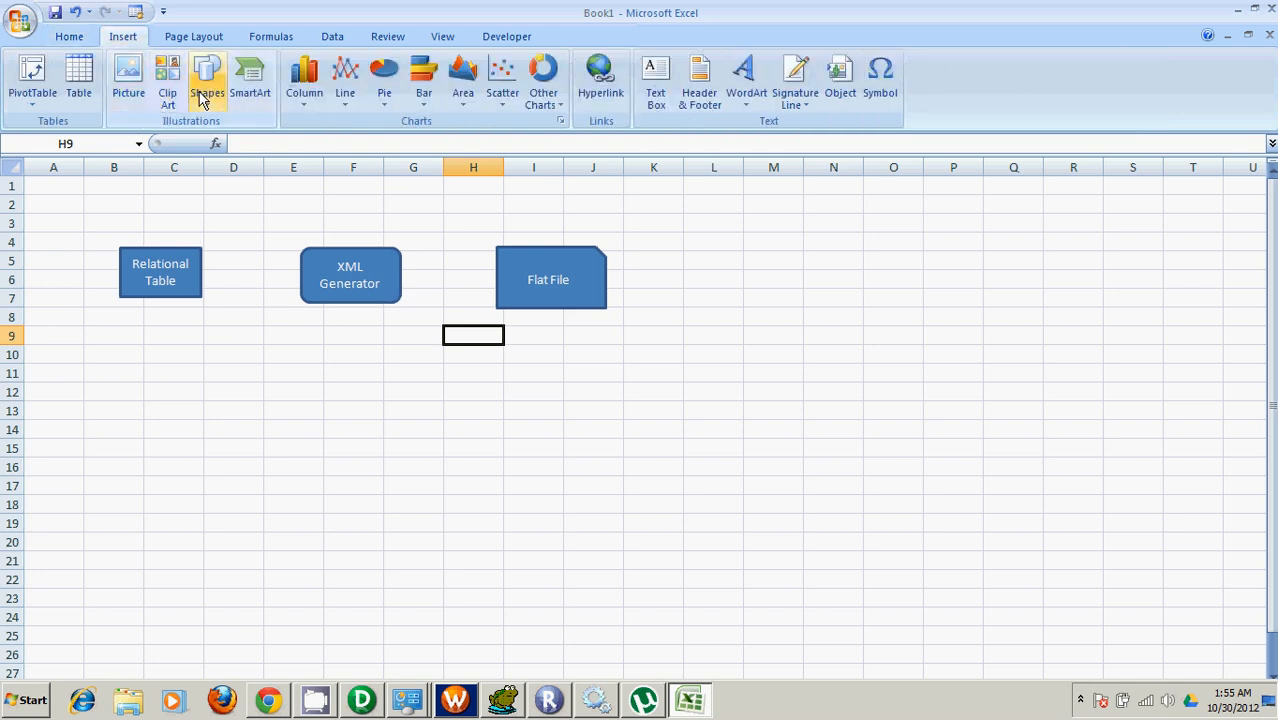
left_click(207, 80)
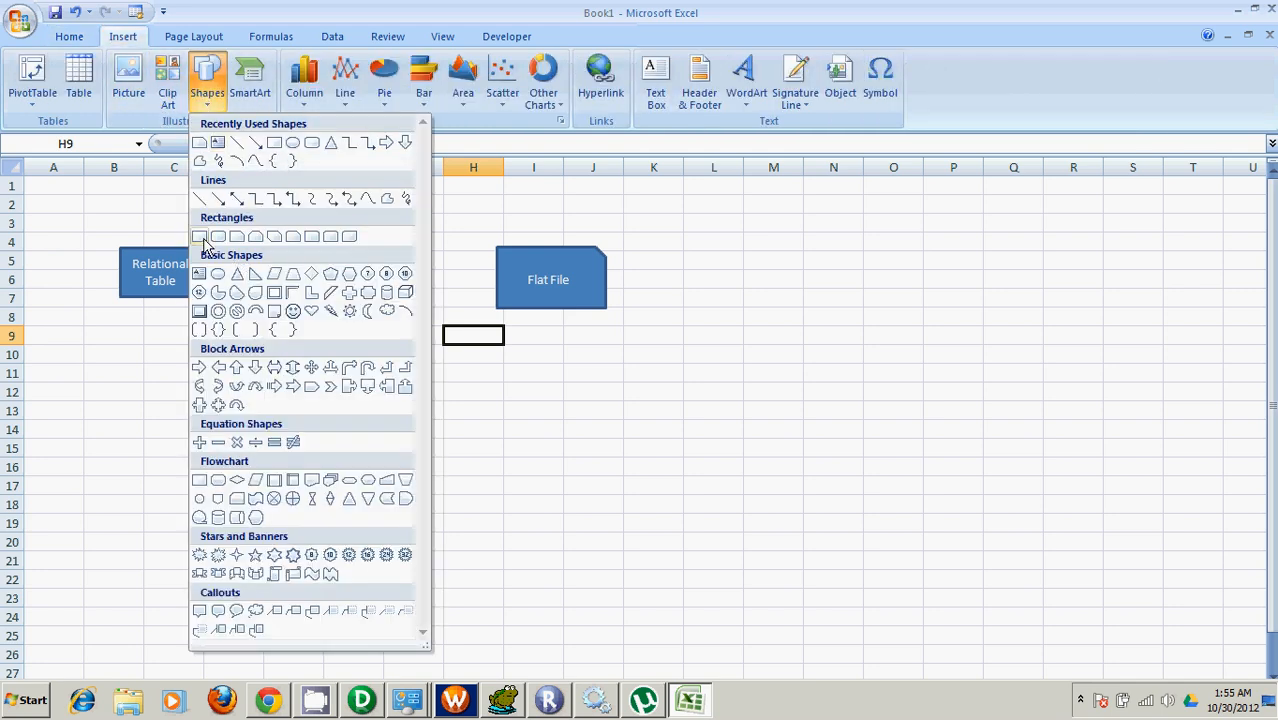
mouse_move(197, 388)
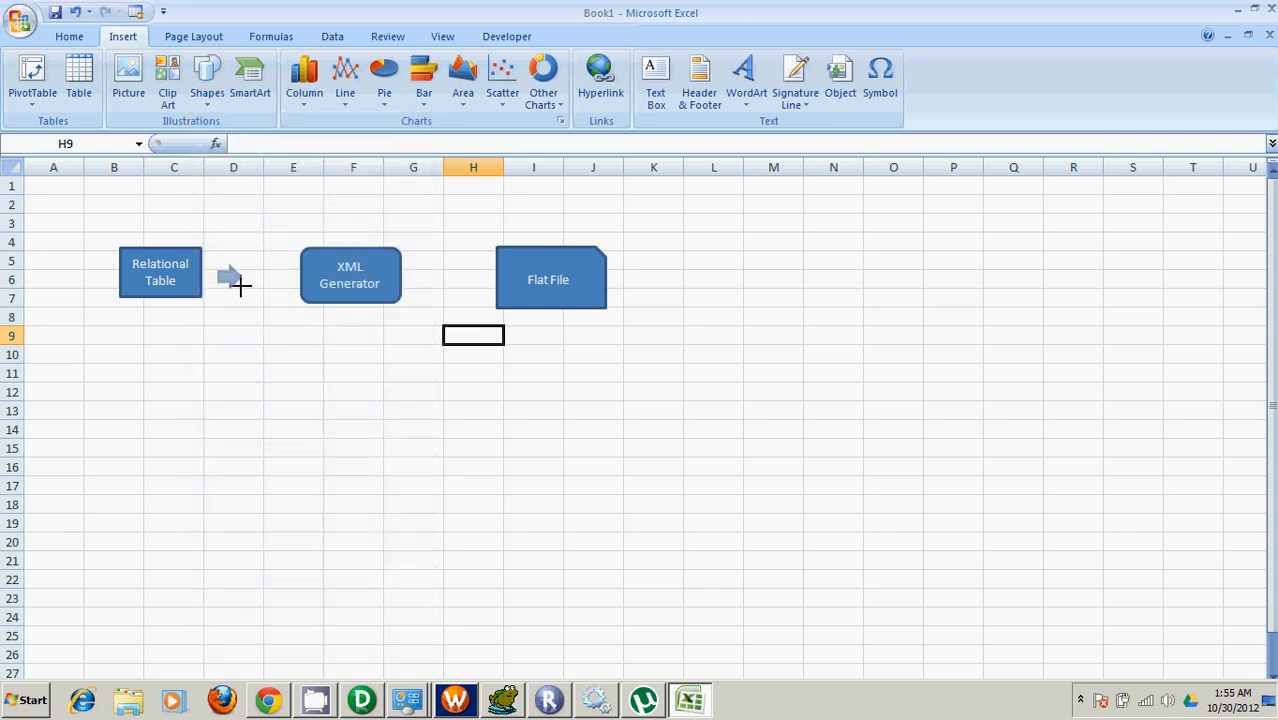
left_click(232, 278)
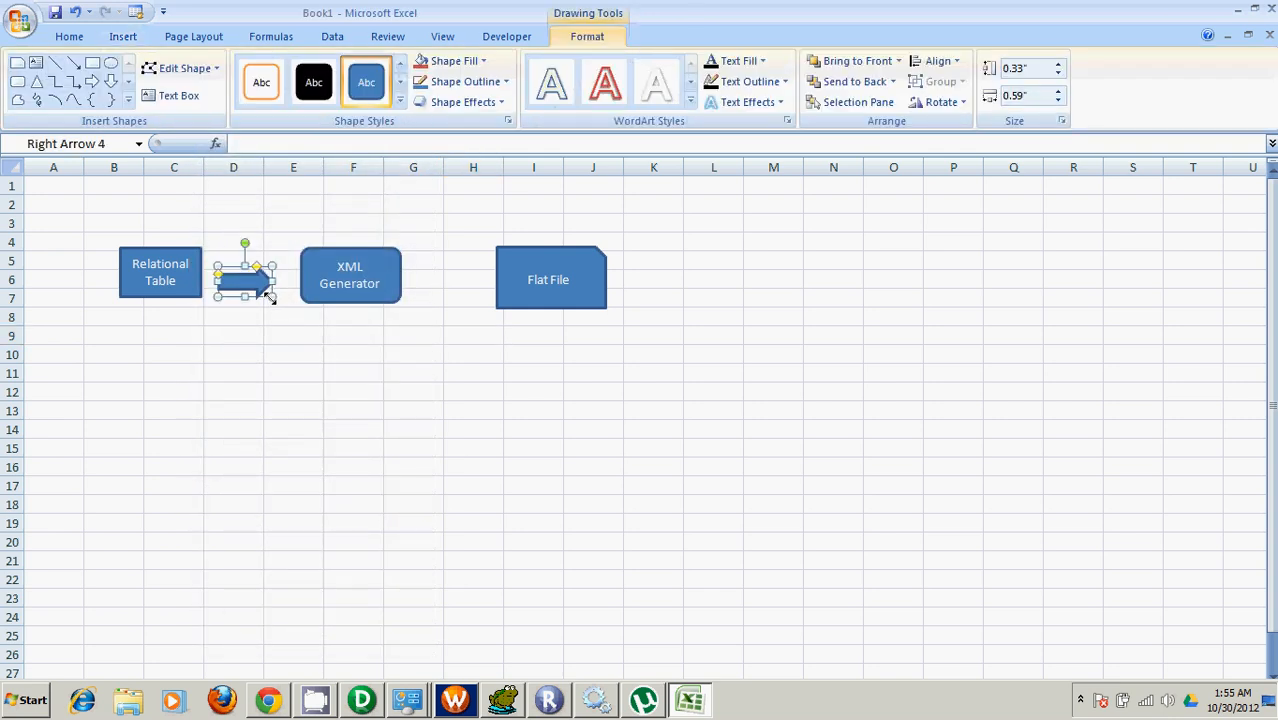
left_click(413, 261)
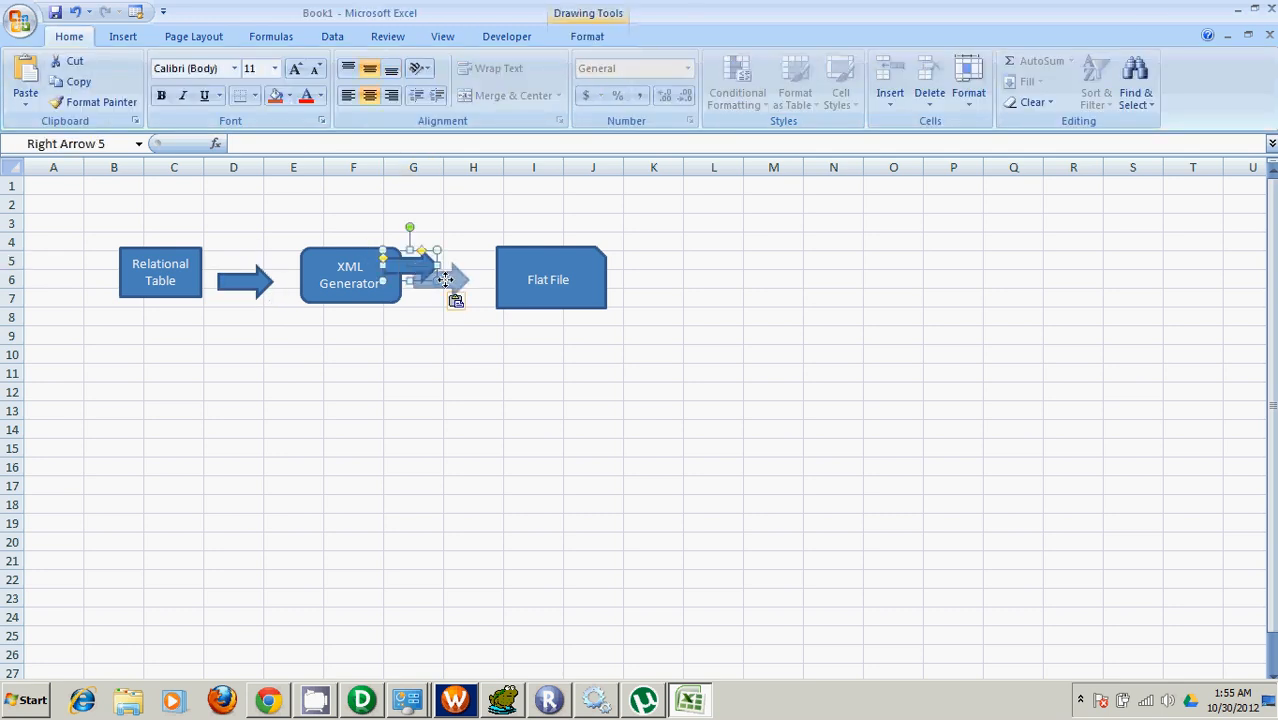
left_click(473, 335)
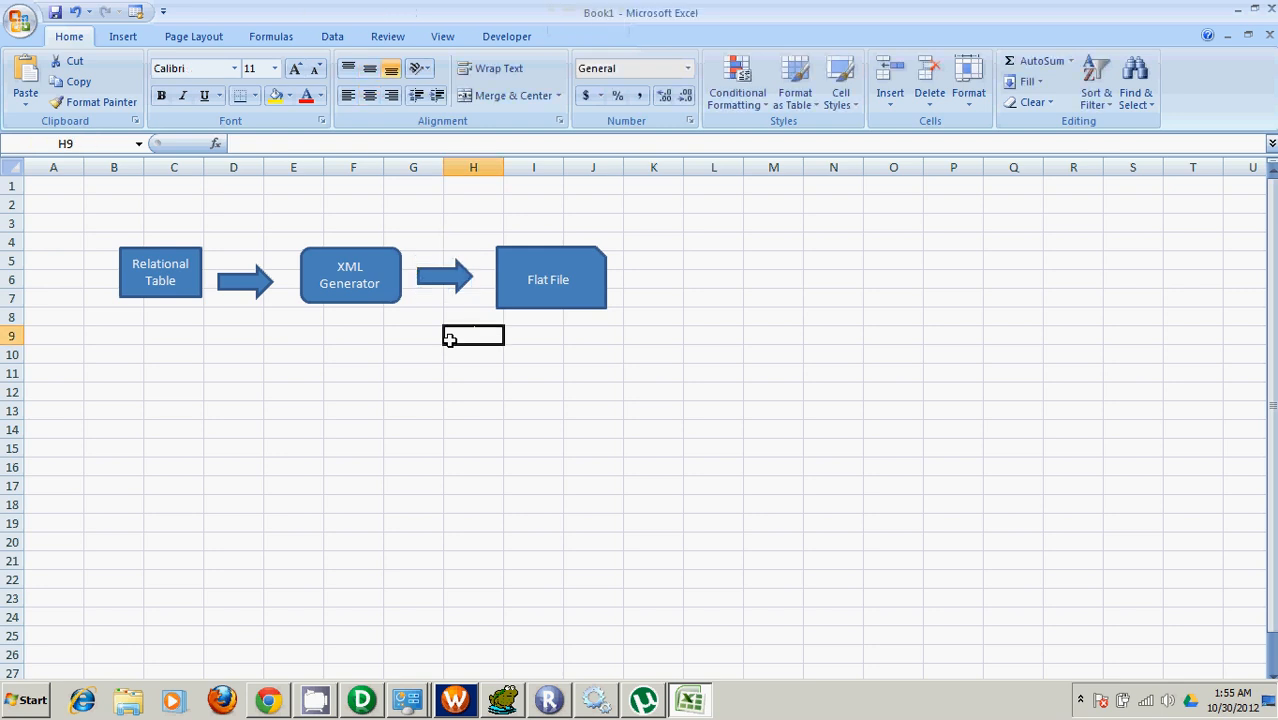
mouse_move(561, 342)
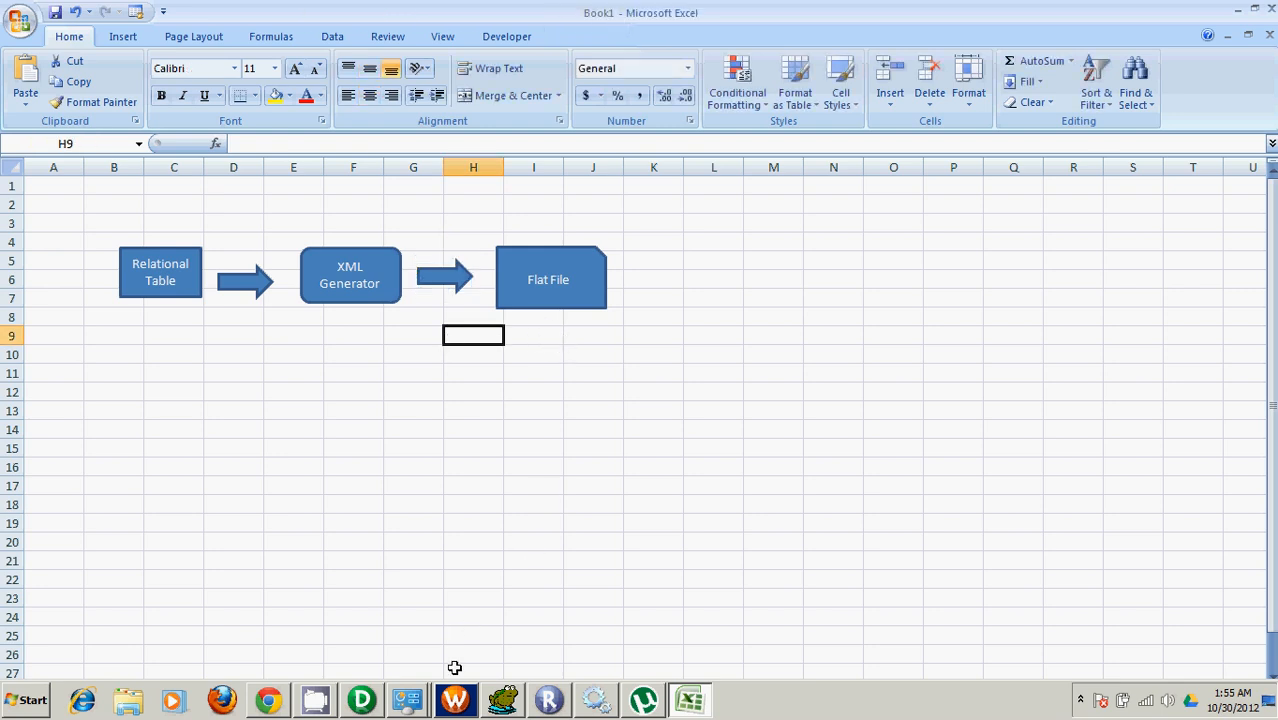
mouse_move(622, 611)
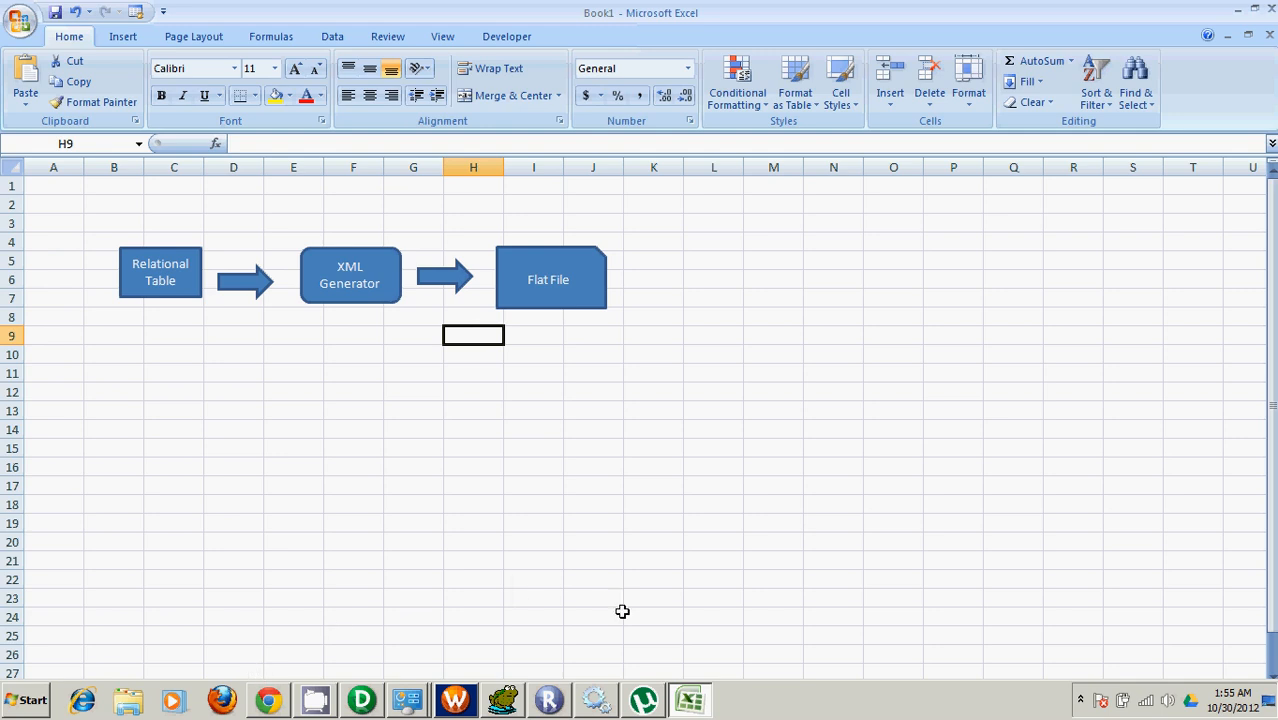
mouse_move(222, 699)
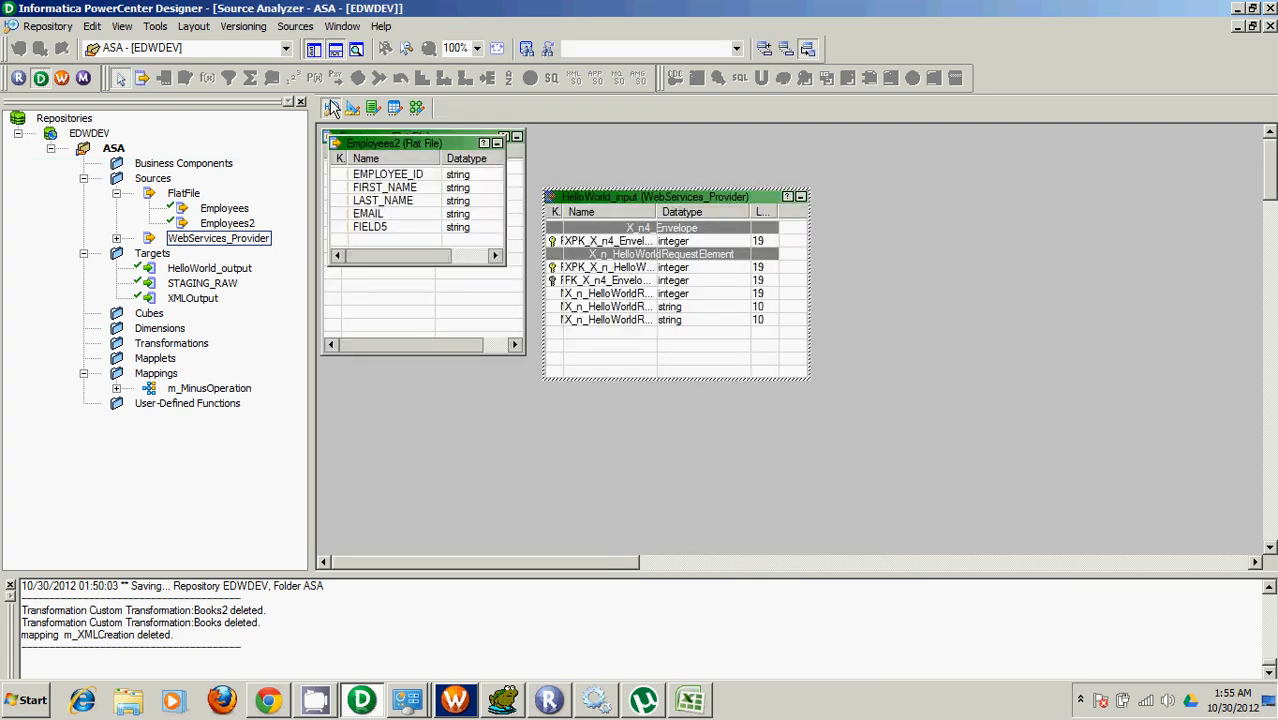
Import the EMPLOYEES table through the XE10g connection with hr credentials.
left_click(295, 26)
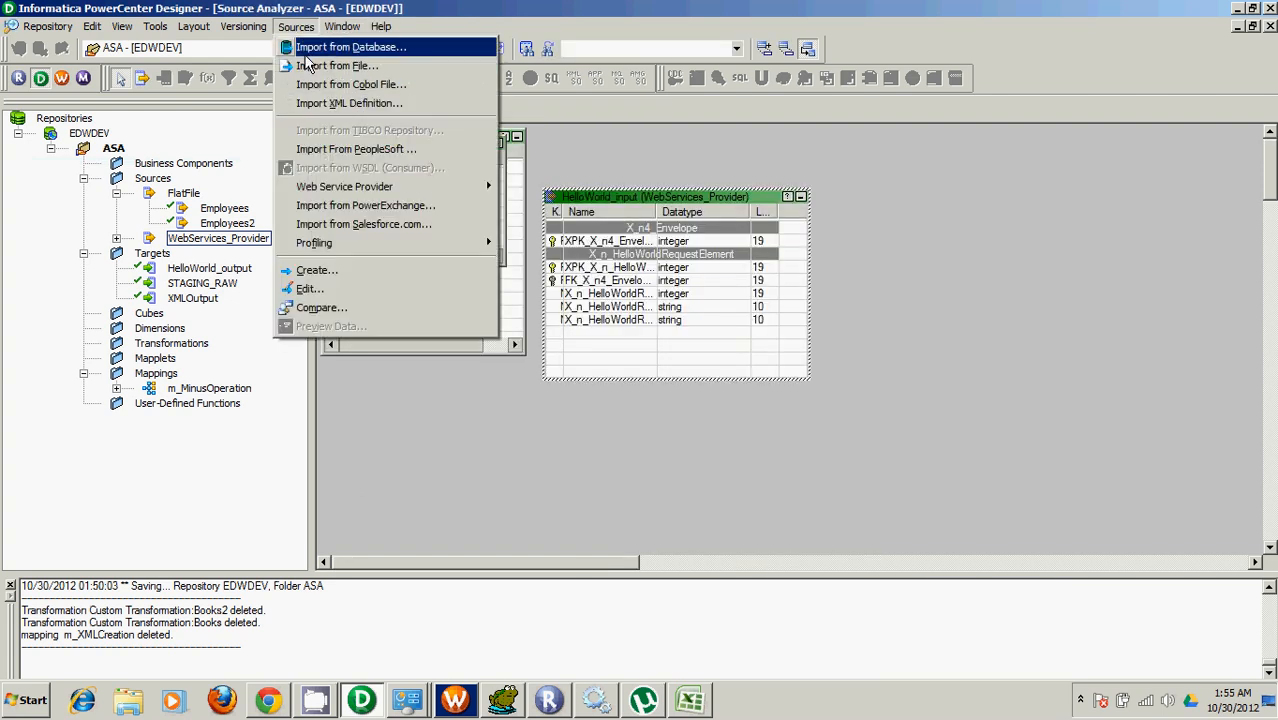
left_click(350, 47)
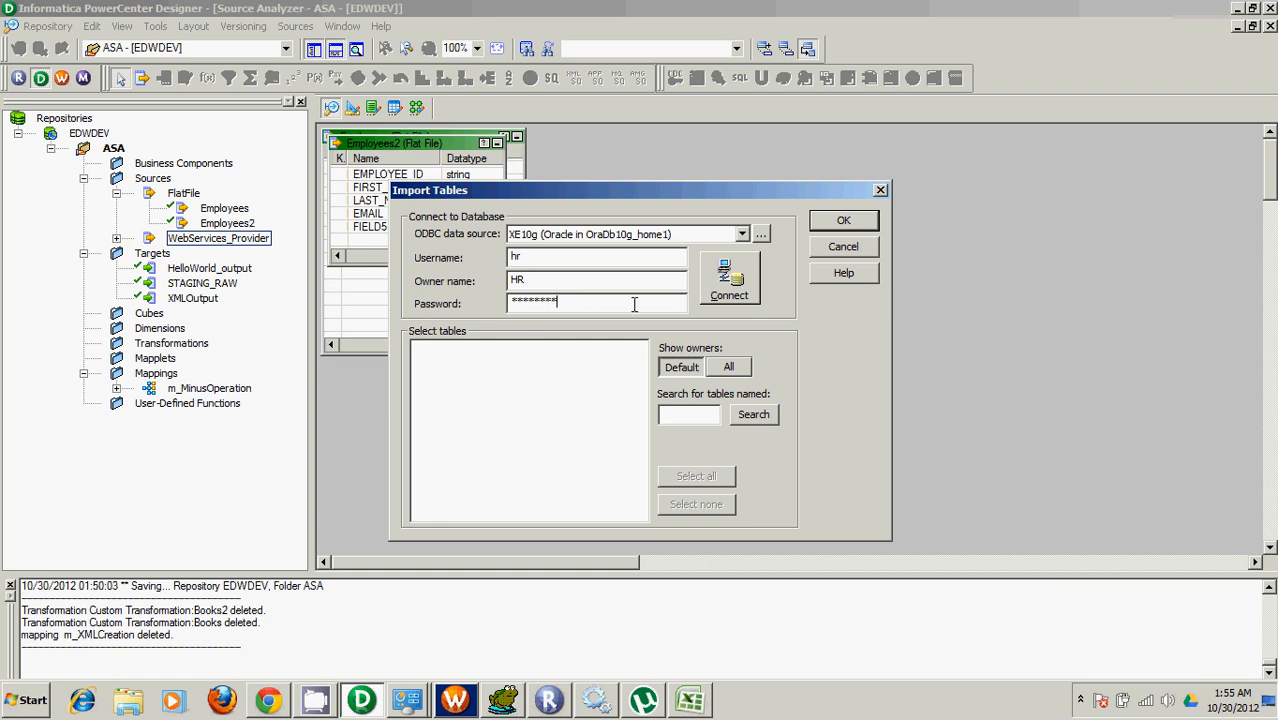
mouse_move(622, 338)
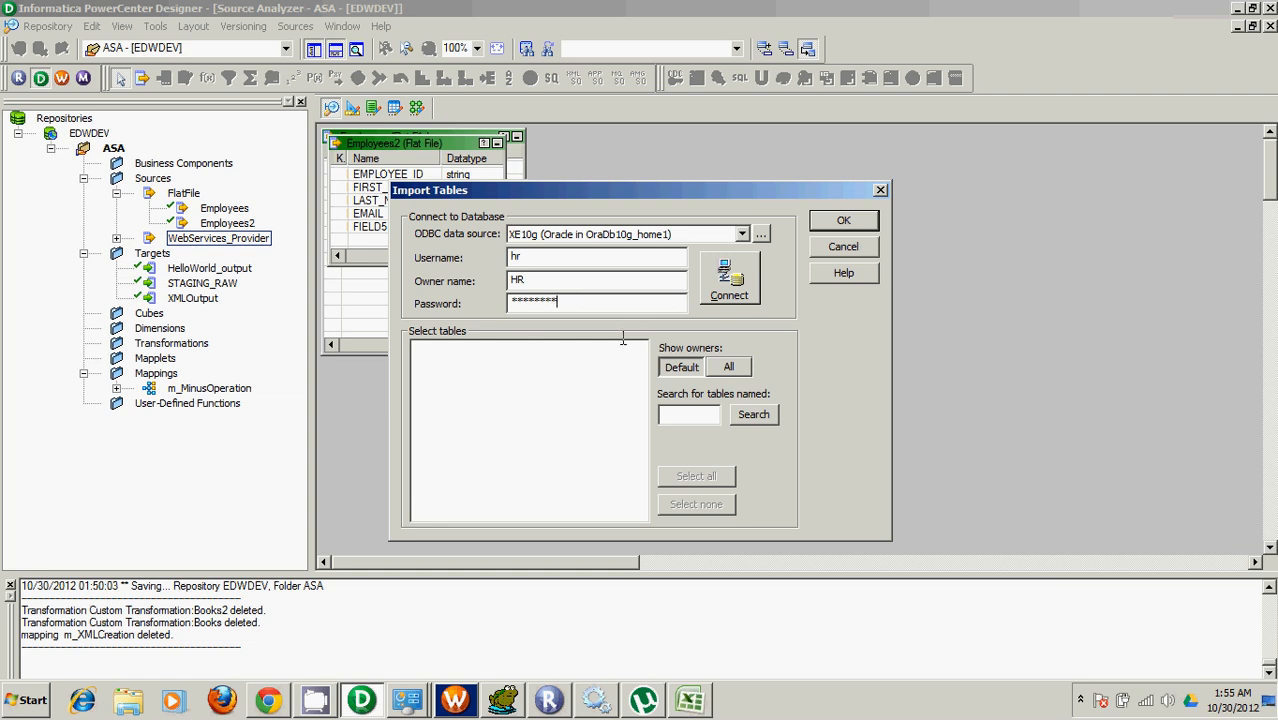
left_click(729, 278)
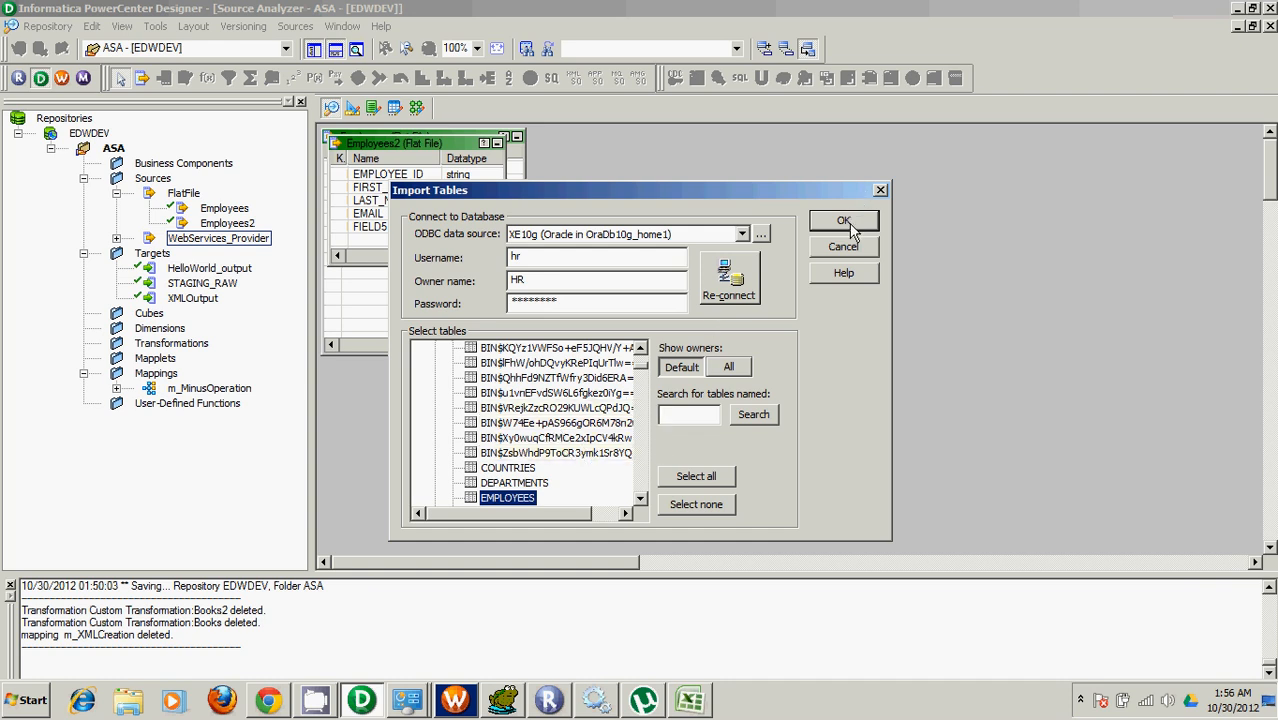
mouse_move(700, 192)
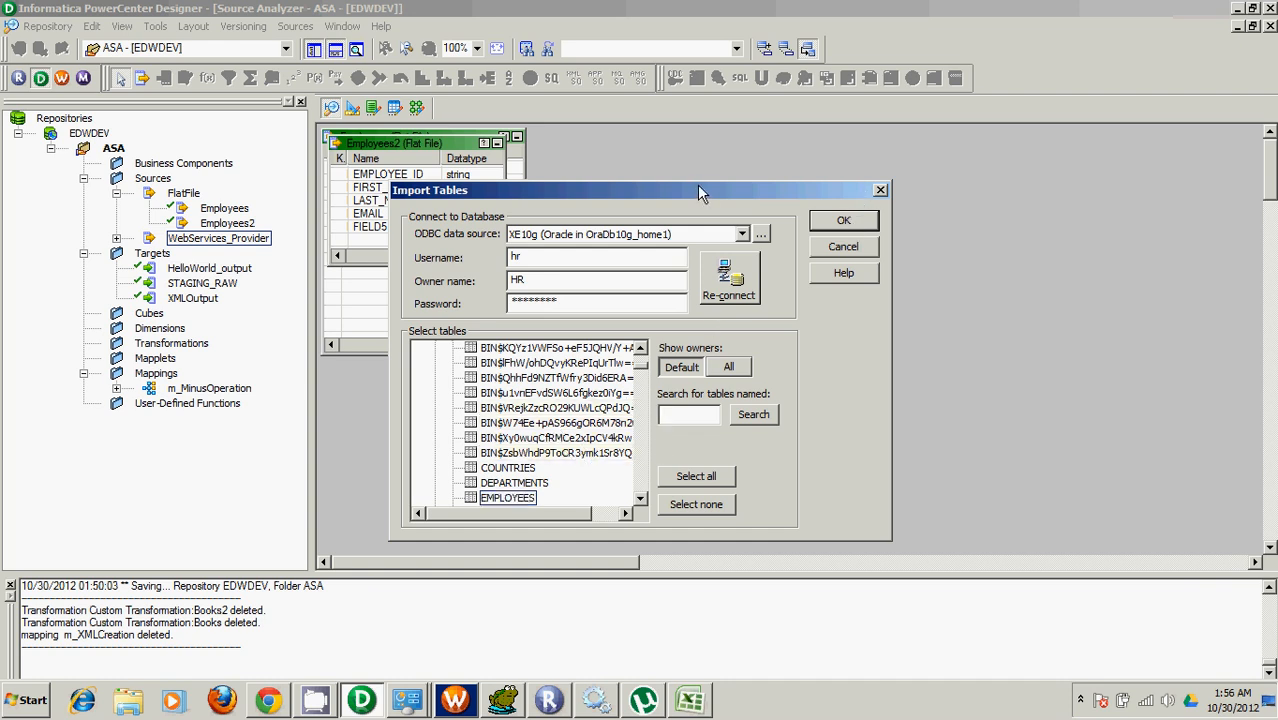
left_click(843, 220)
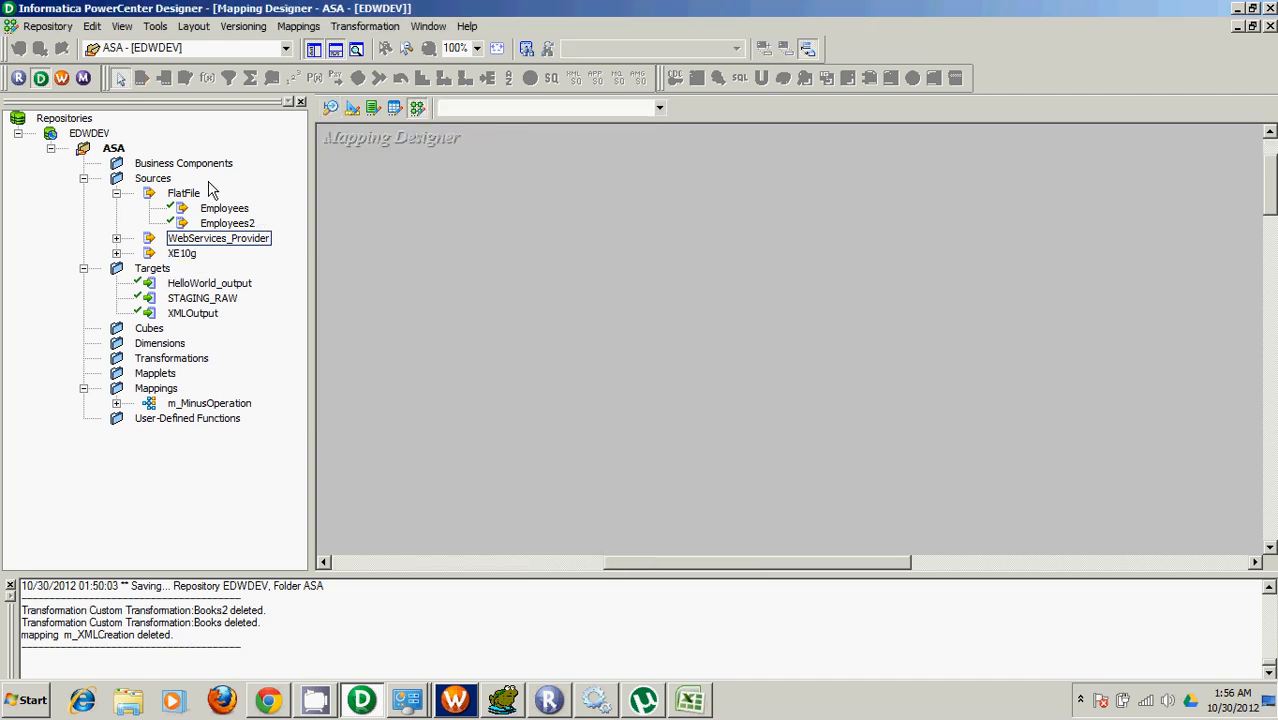
Create a new mapping named m_XMLGenration.
left_click(313, 48)
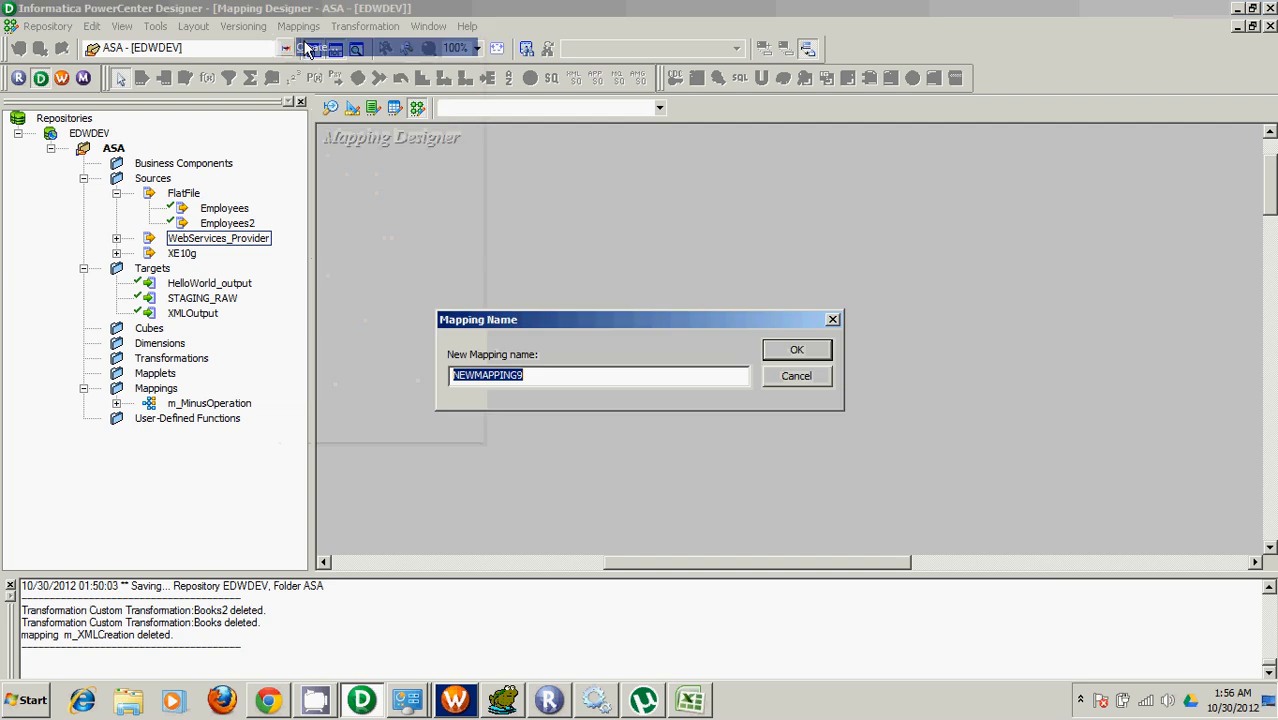
type("m_S")
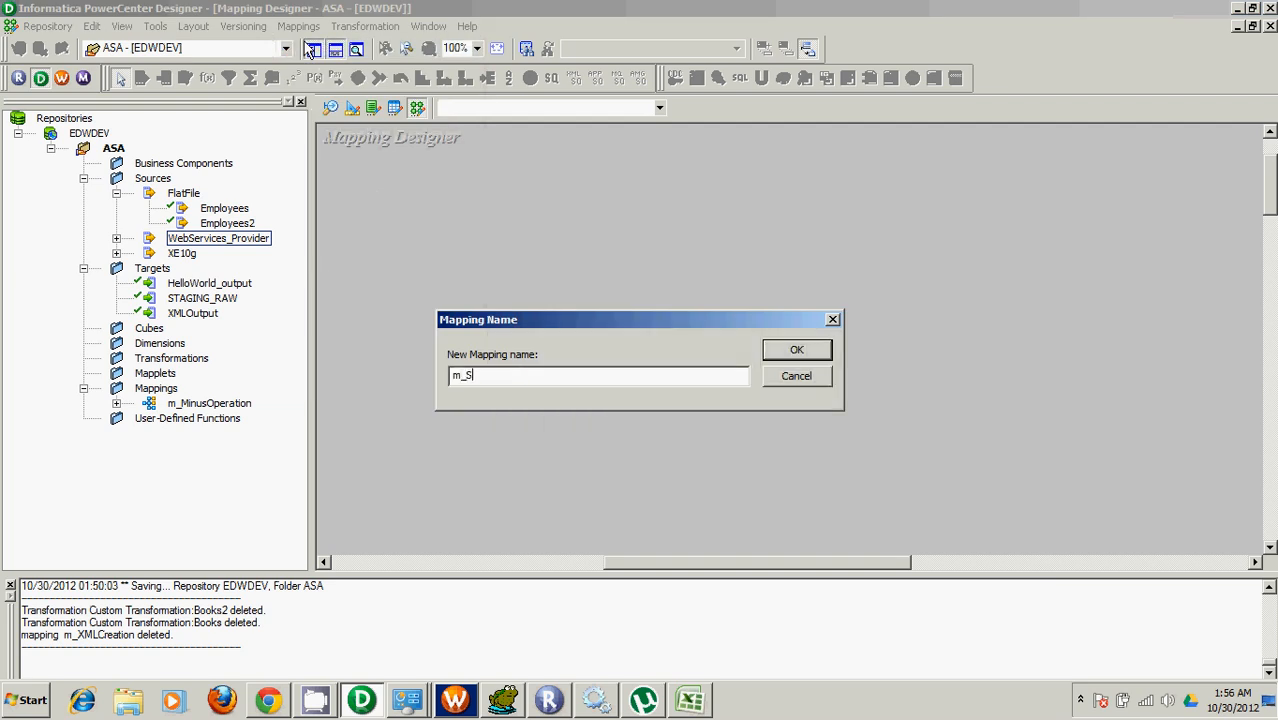
type("XMLGenr")
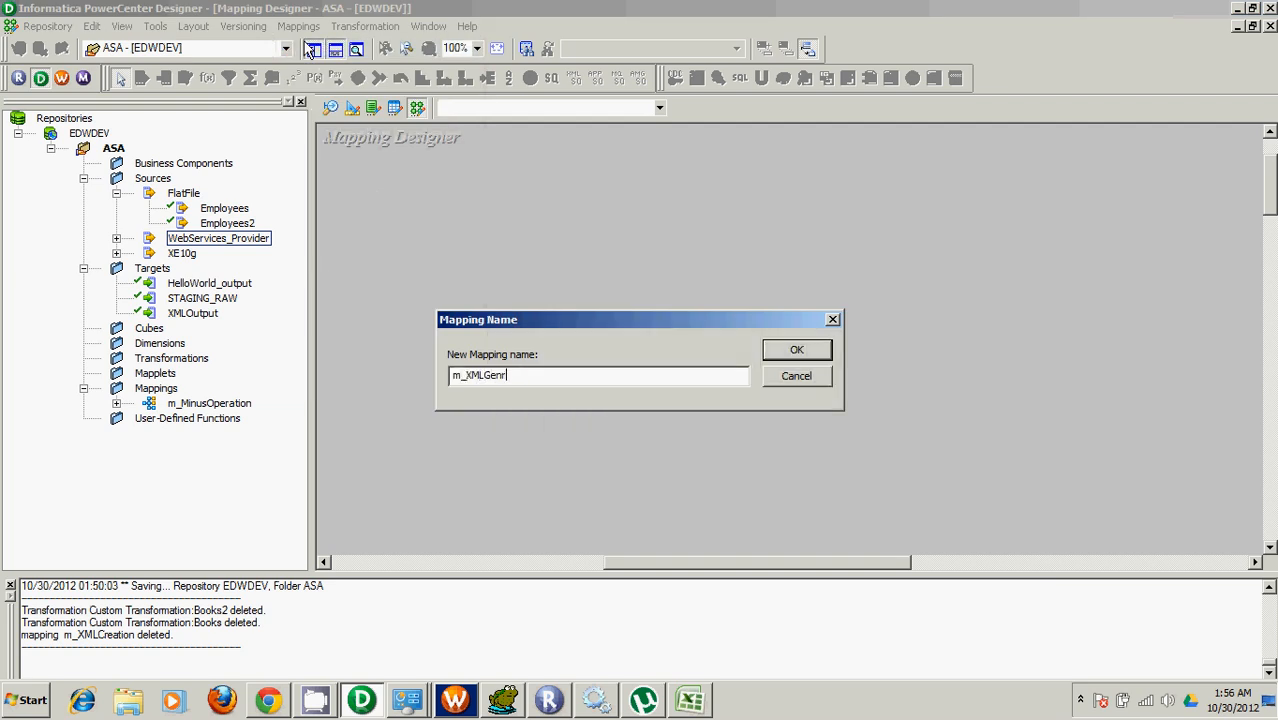
left_click(796, 349)
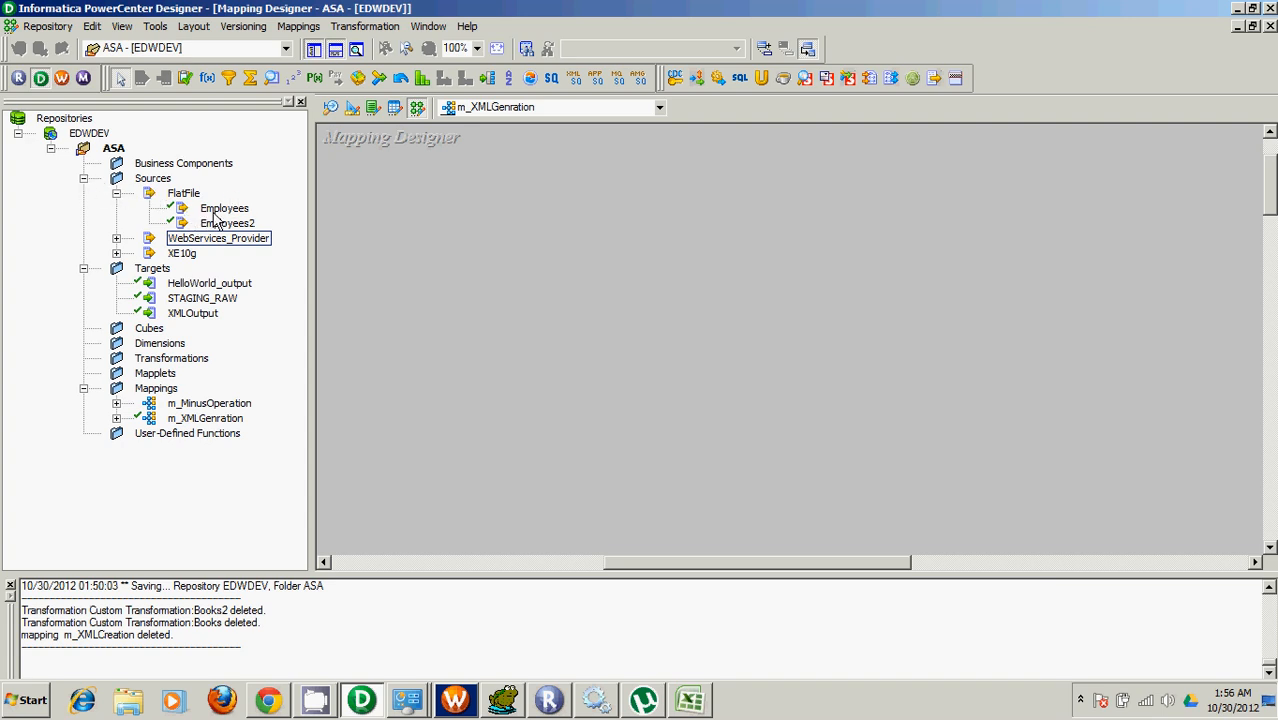
Drag the EMPLOYEES source from XE10g into the mapping workspace.
left_click(117, 253)
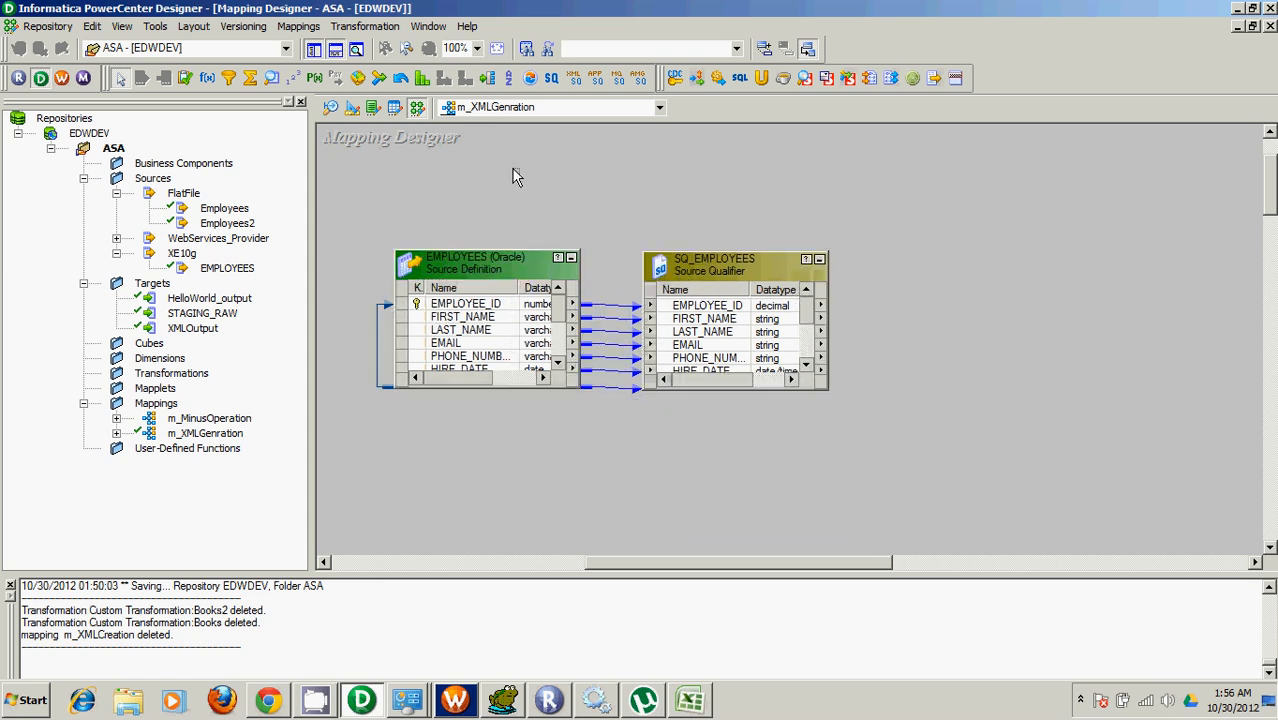
left_click(205, 433)
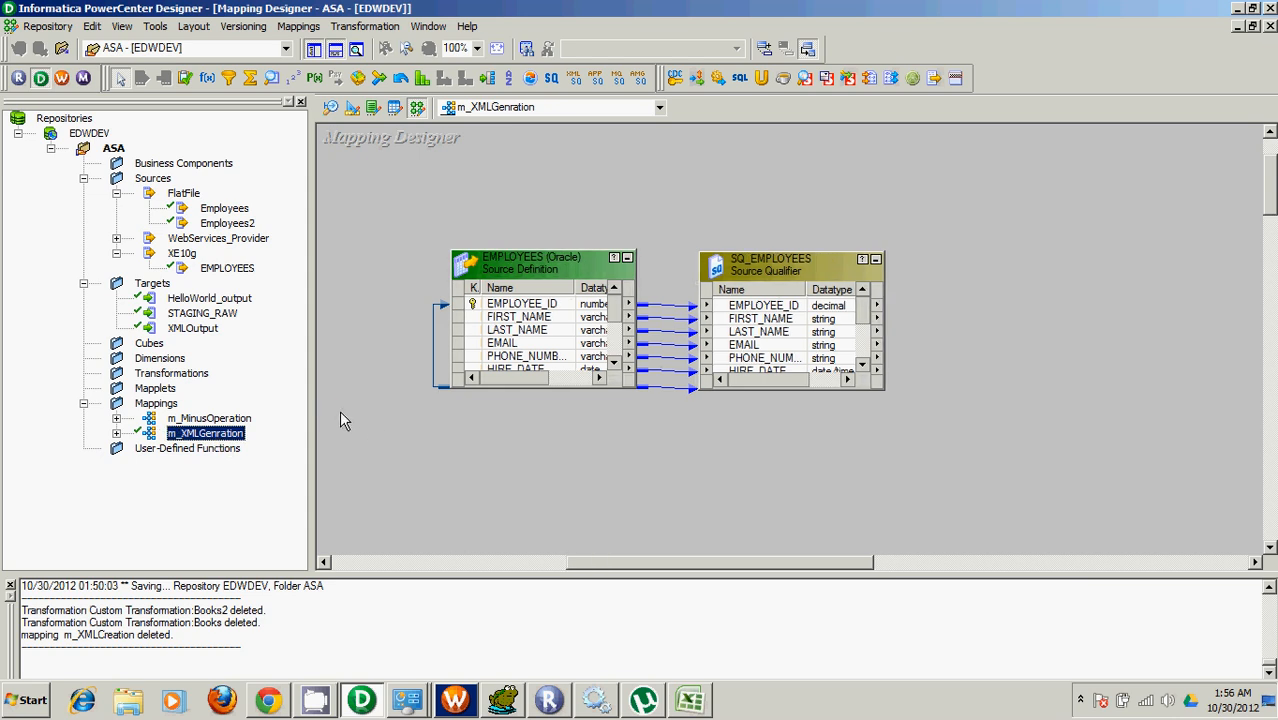
mouse_move(641, 546)
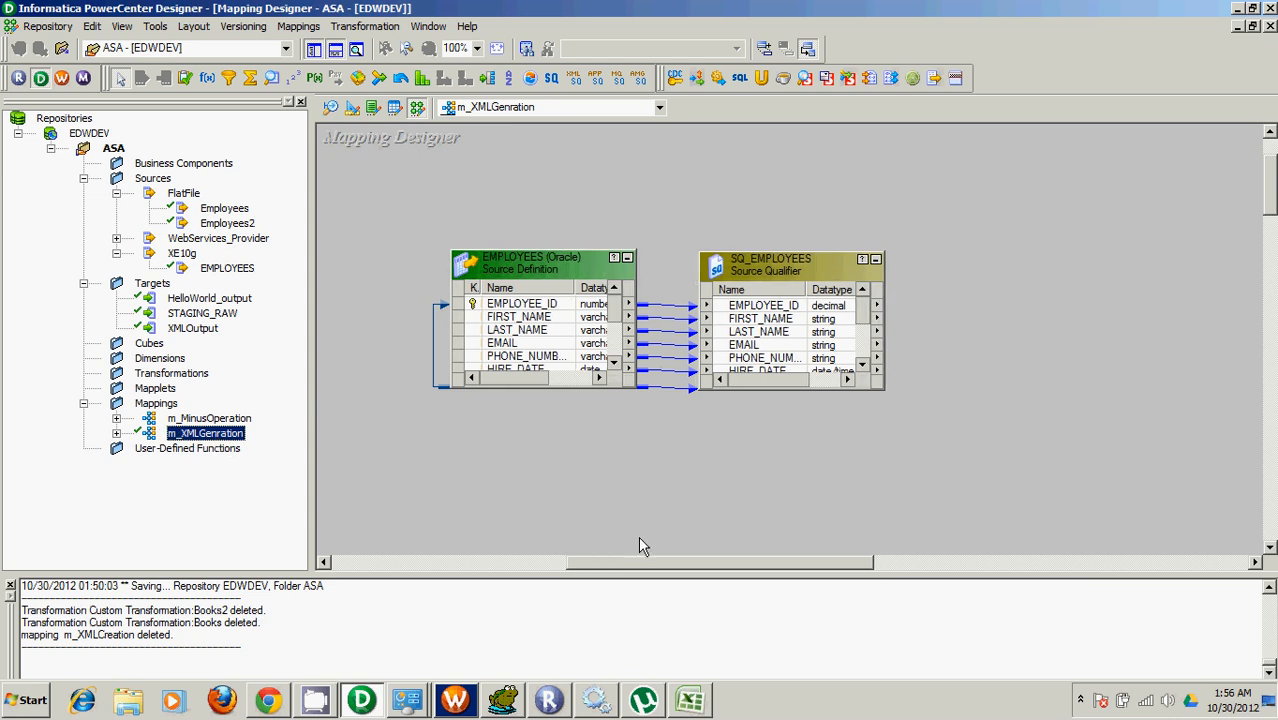
scroll("left", 3)
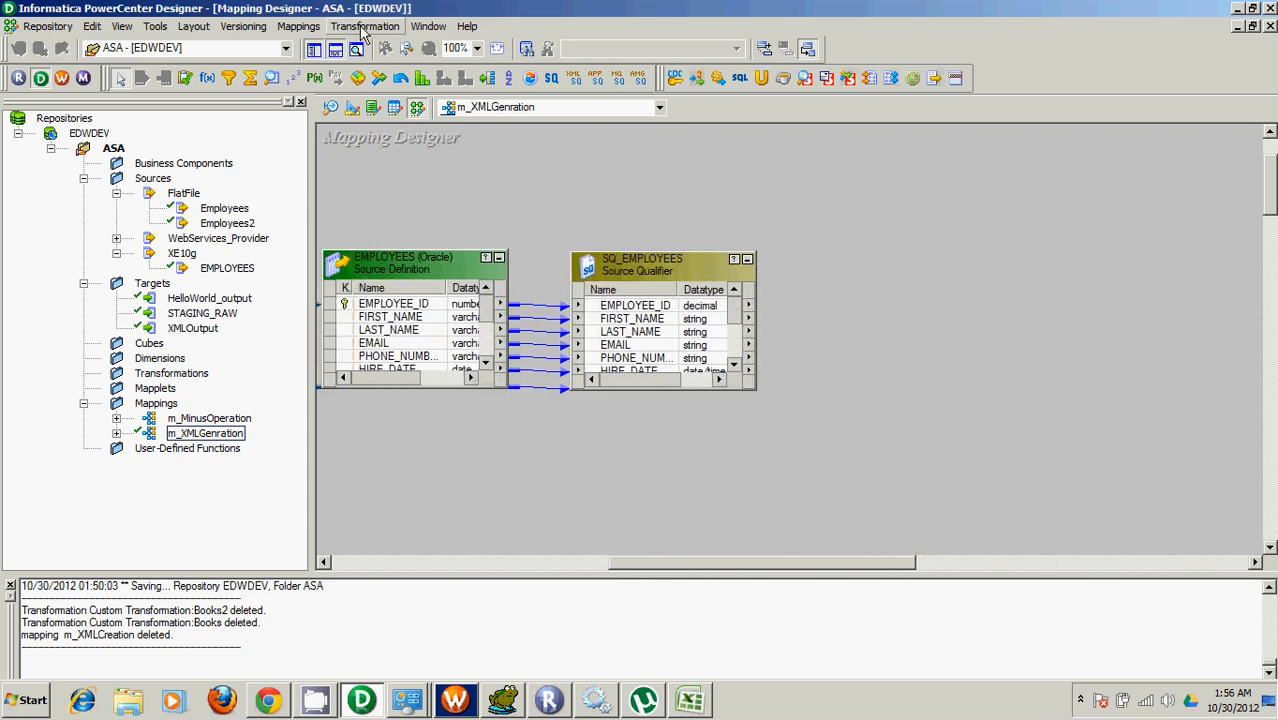
Create an XML Generator transformation named XML_CreateXML.
left_click(364, 26)
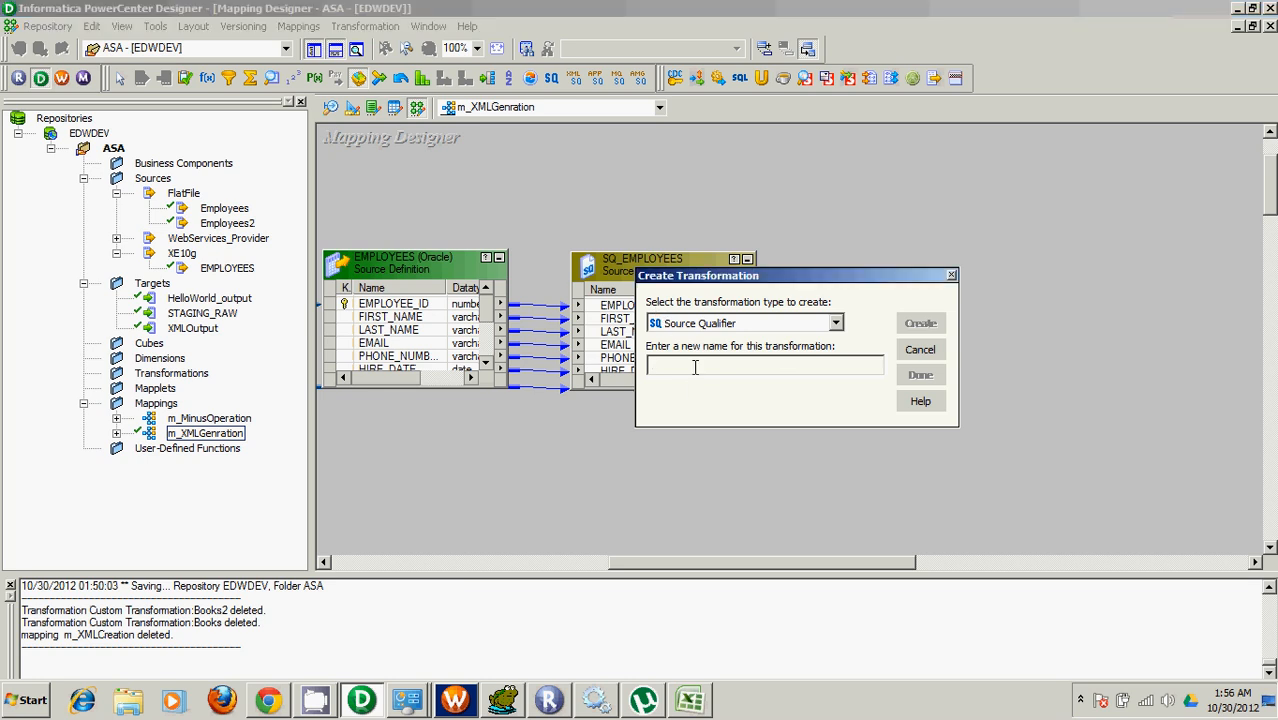
type("XML")
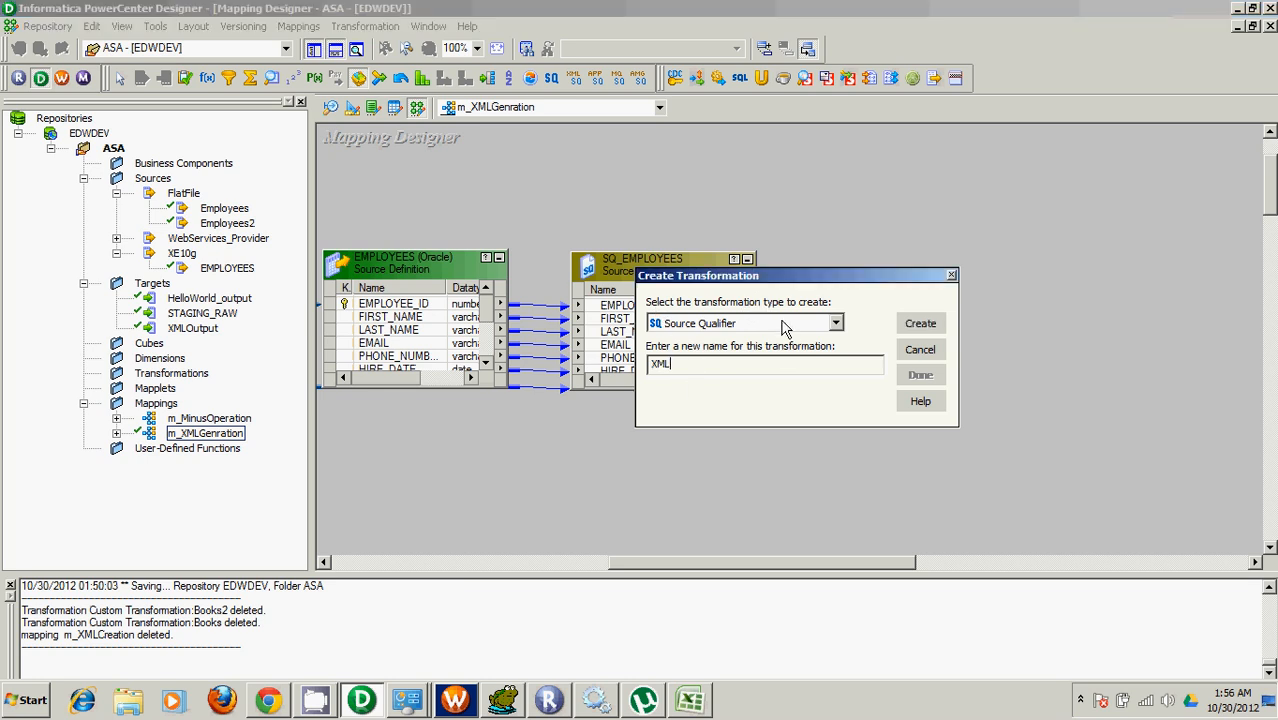
left_click(835, 322)
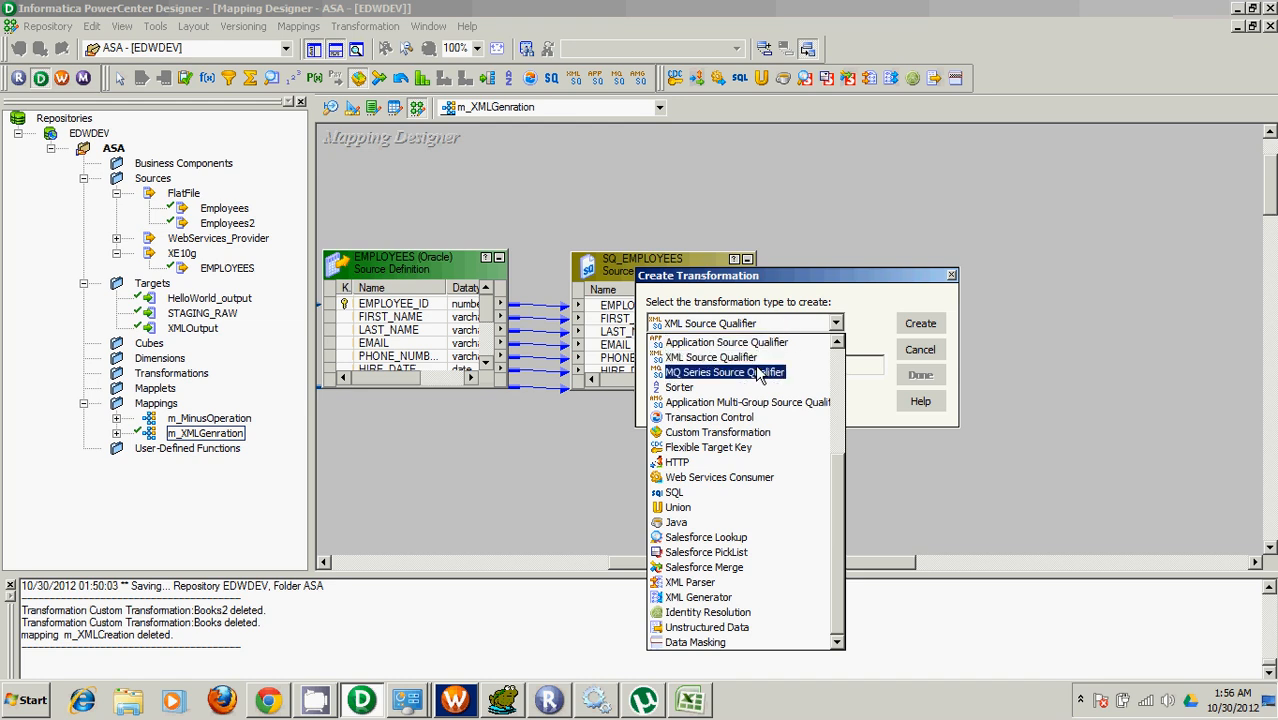
left_click(698, 597)
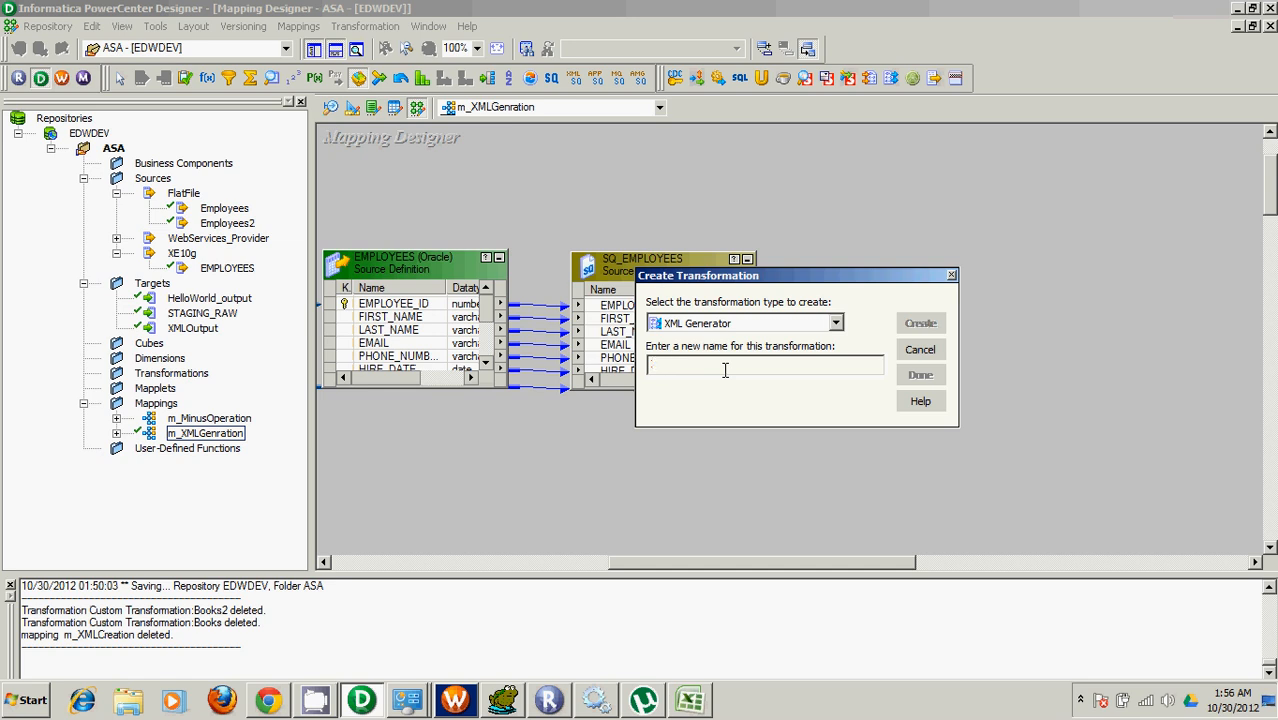
type("XML_C")
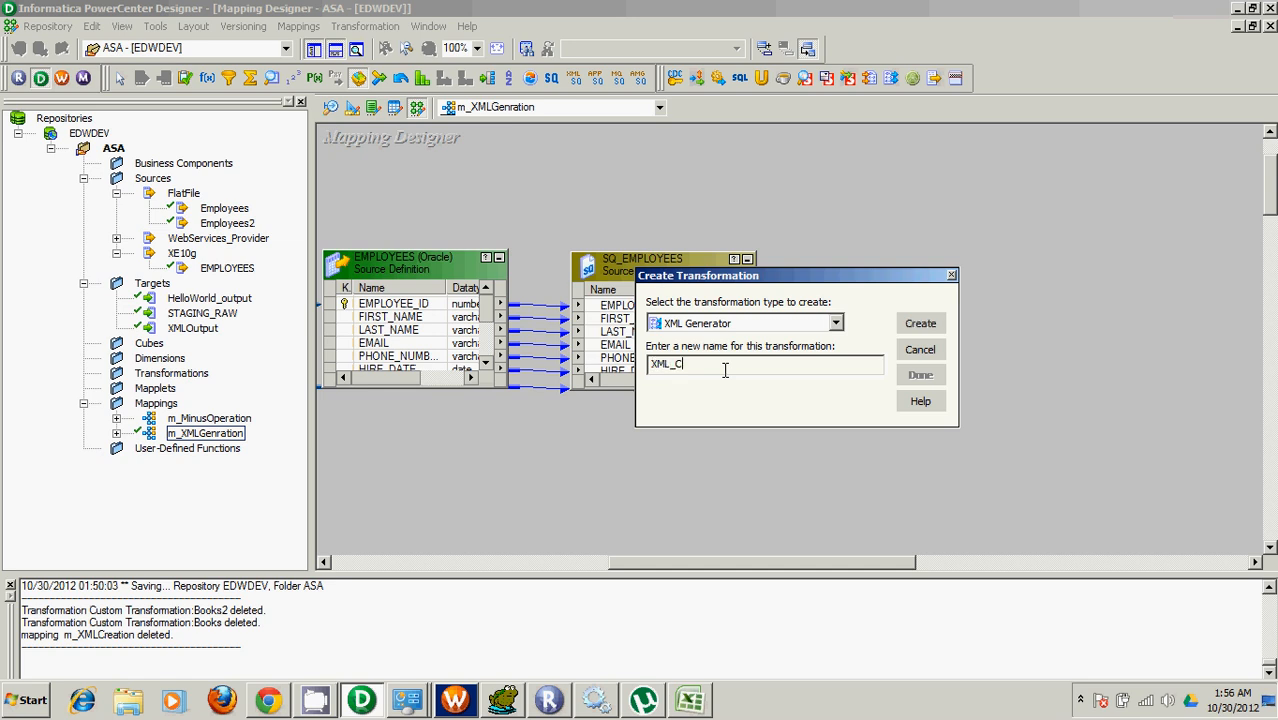
type("reateXML")
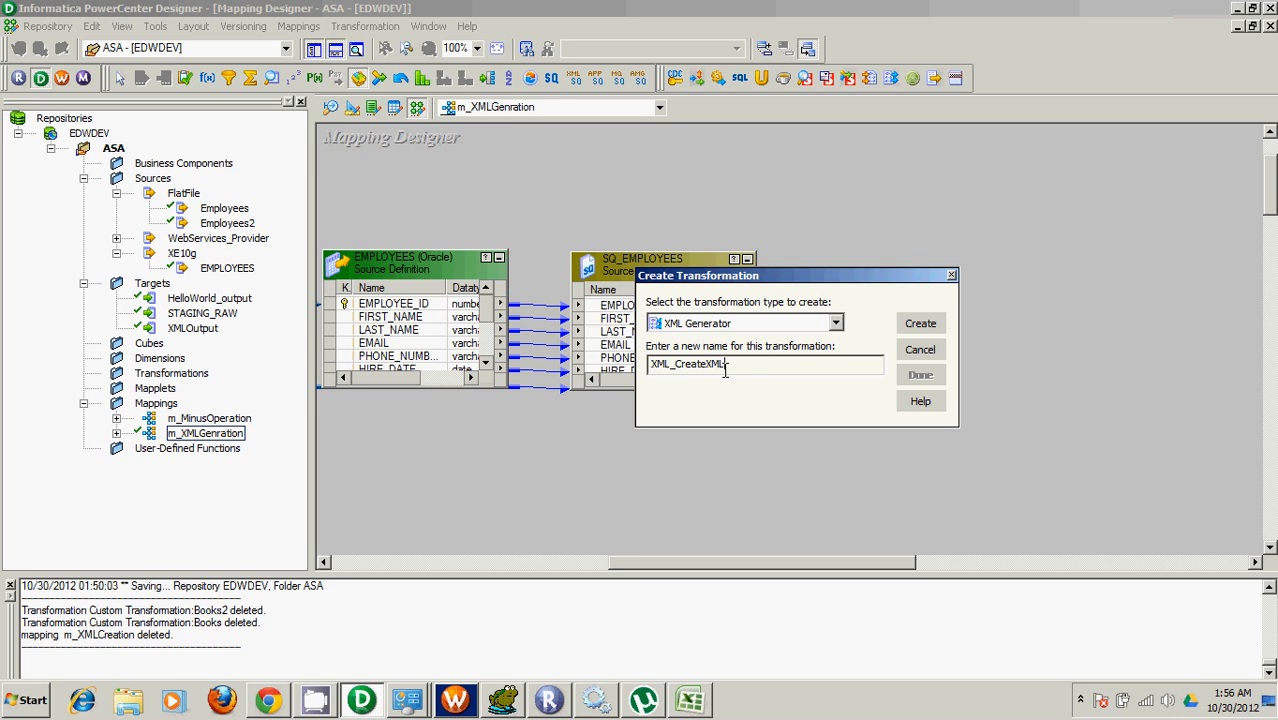
left_click(919, 323)
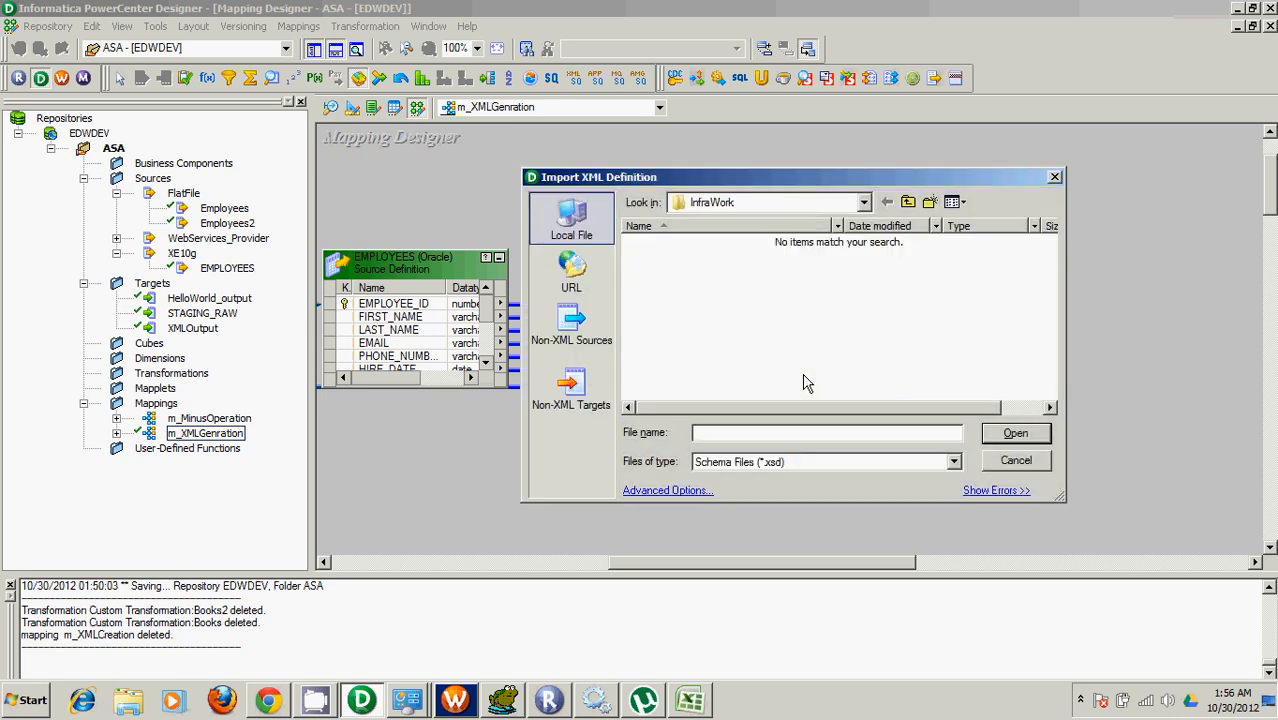
mouse_move(765, 186)
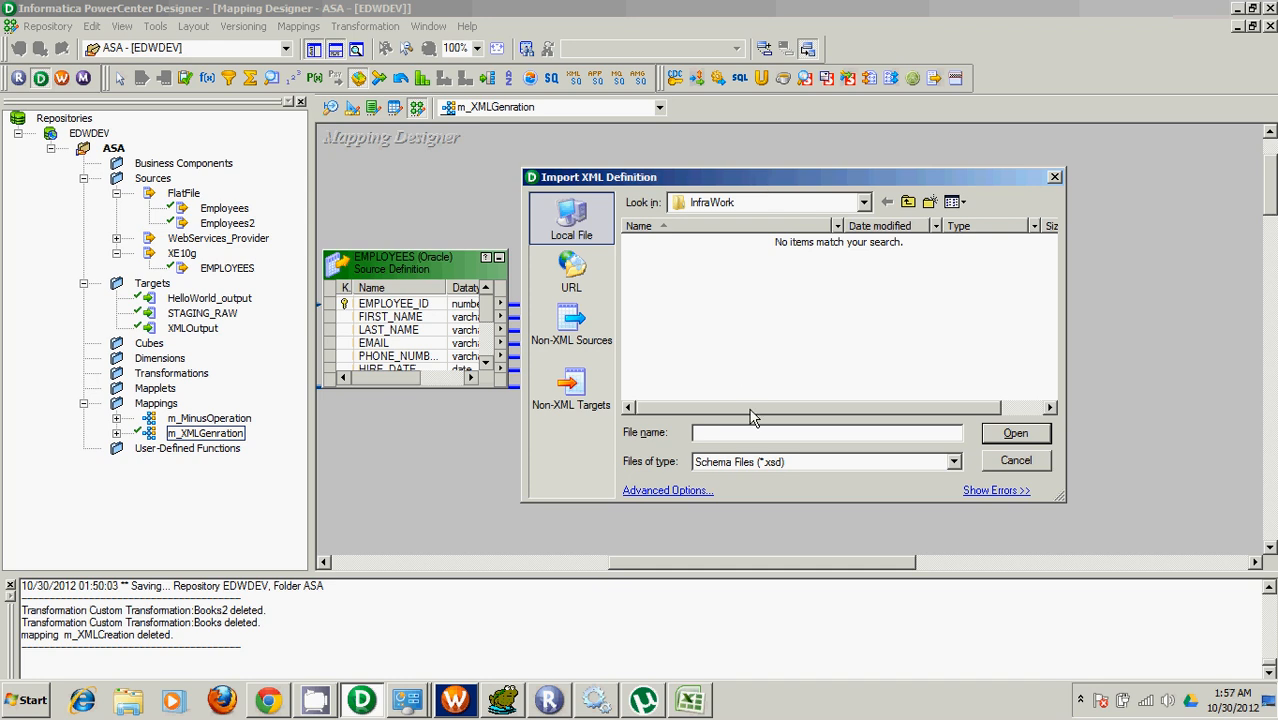
mouse_move(808, 474)
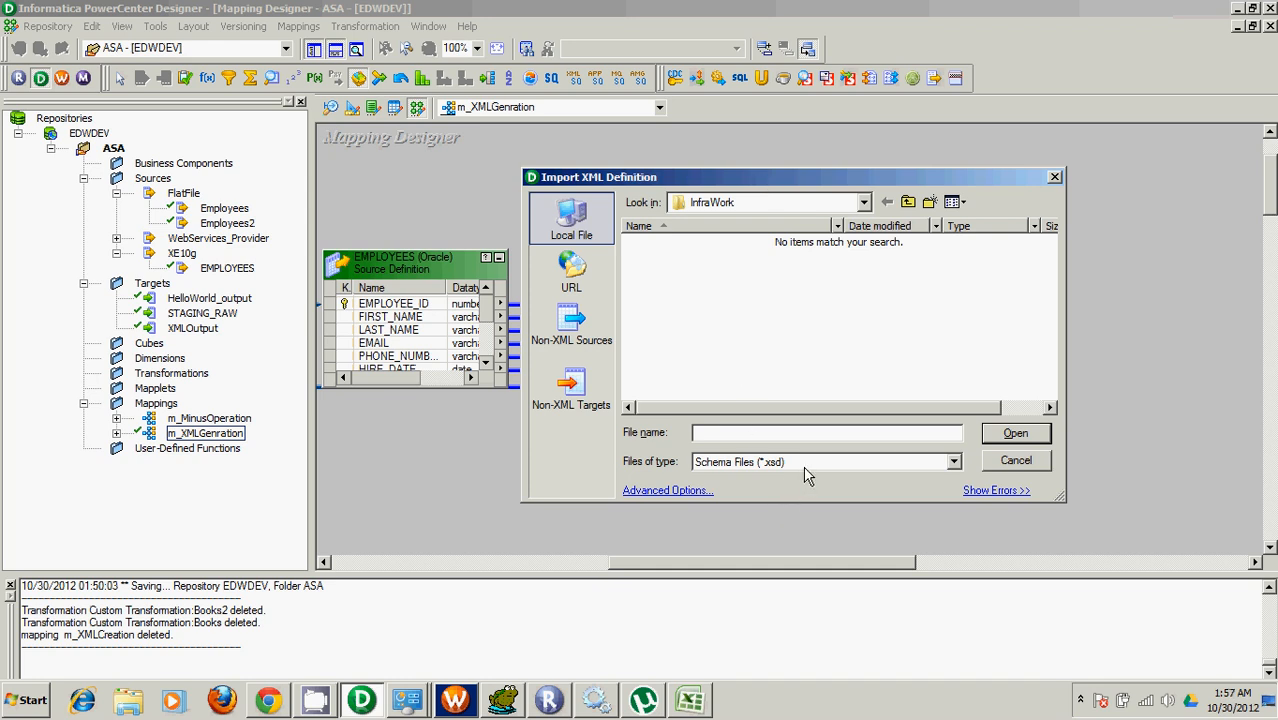
Review the Files of type options (Schema, DTD, XML, All Files), then return to Toad.
left_click(951, 461)
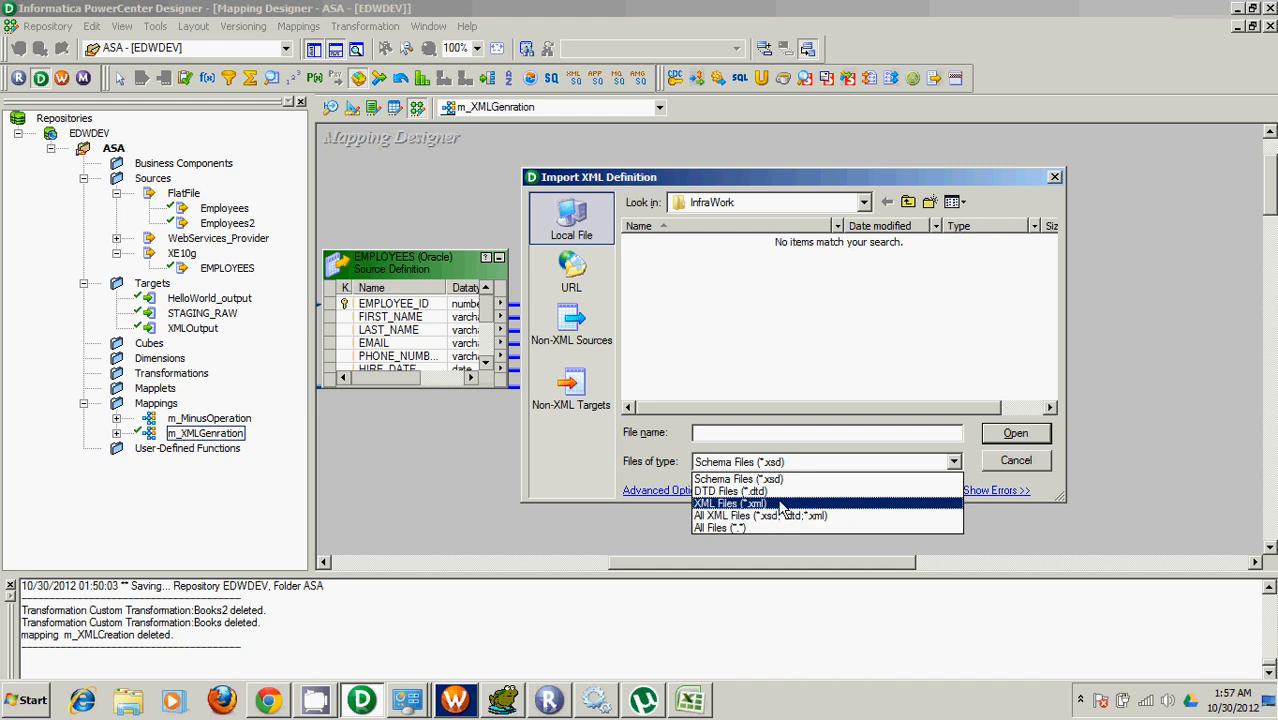
mouse_move(775, 480)
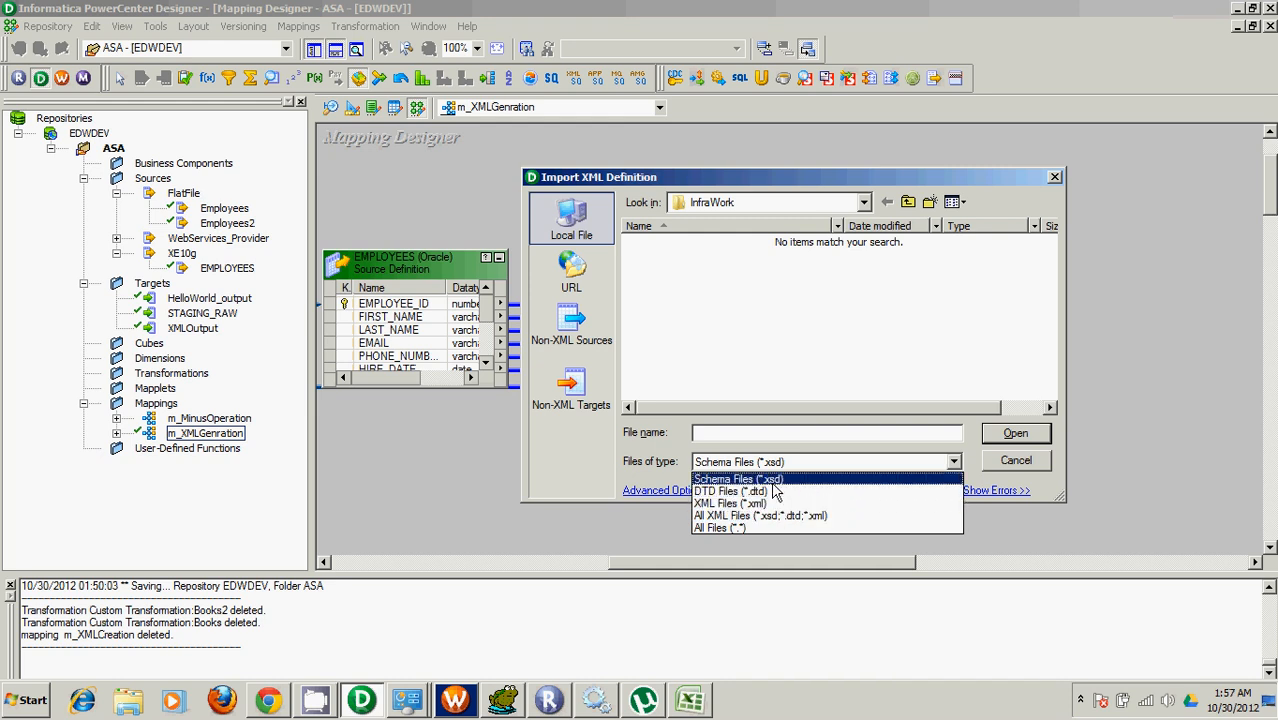
mouse_move(527, 609)
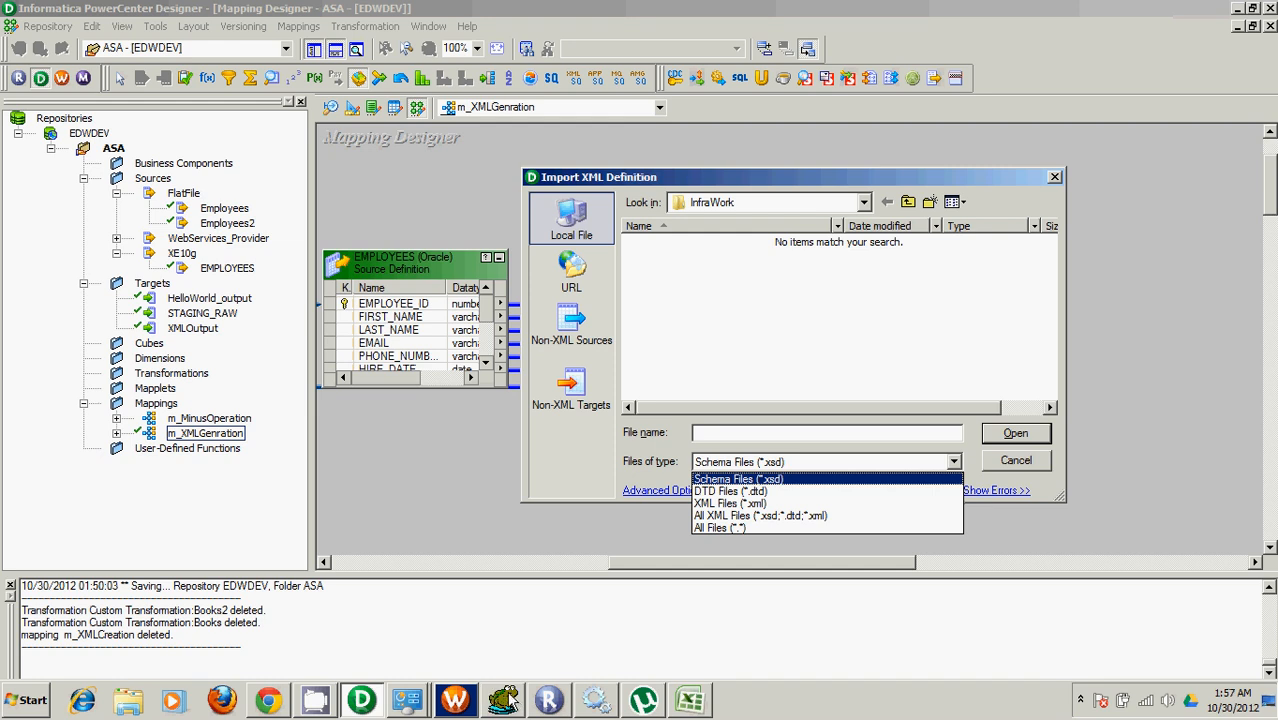
mouse_move(463, 599)
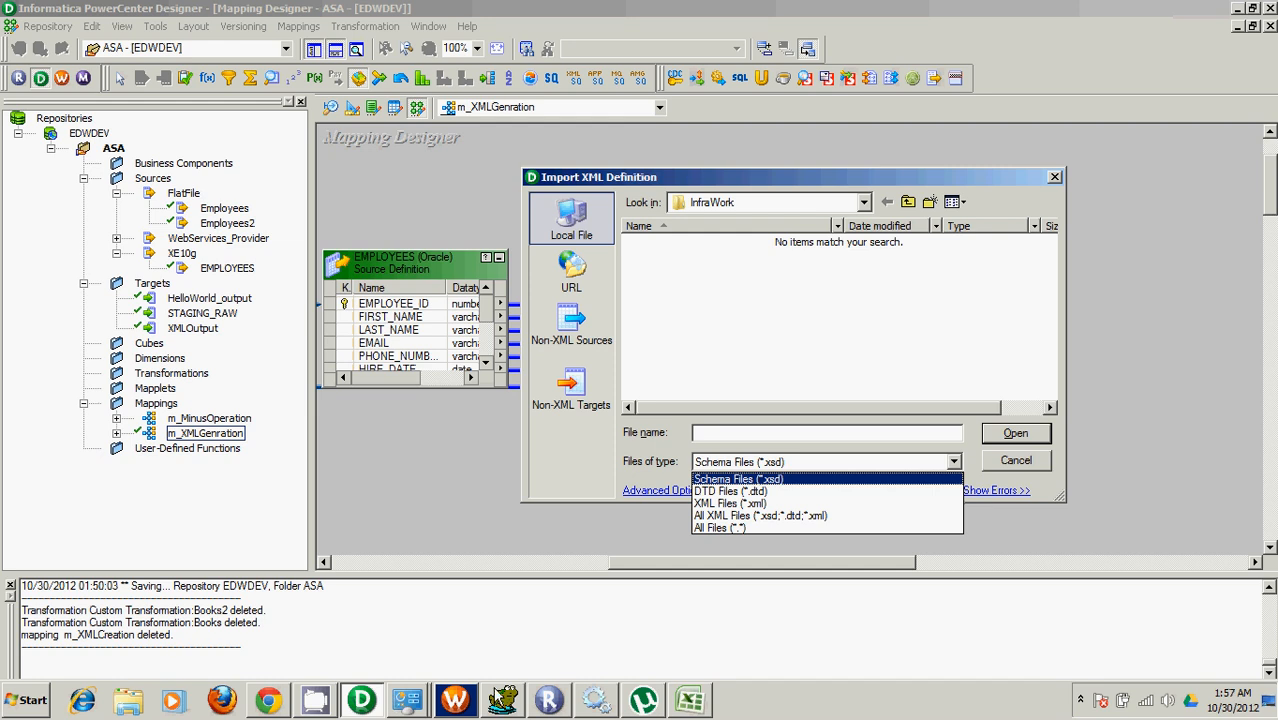
left_click(503, 700)
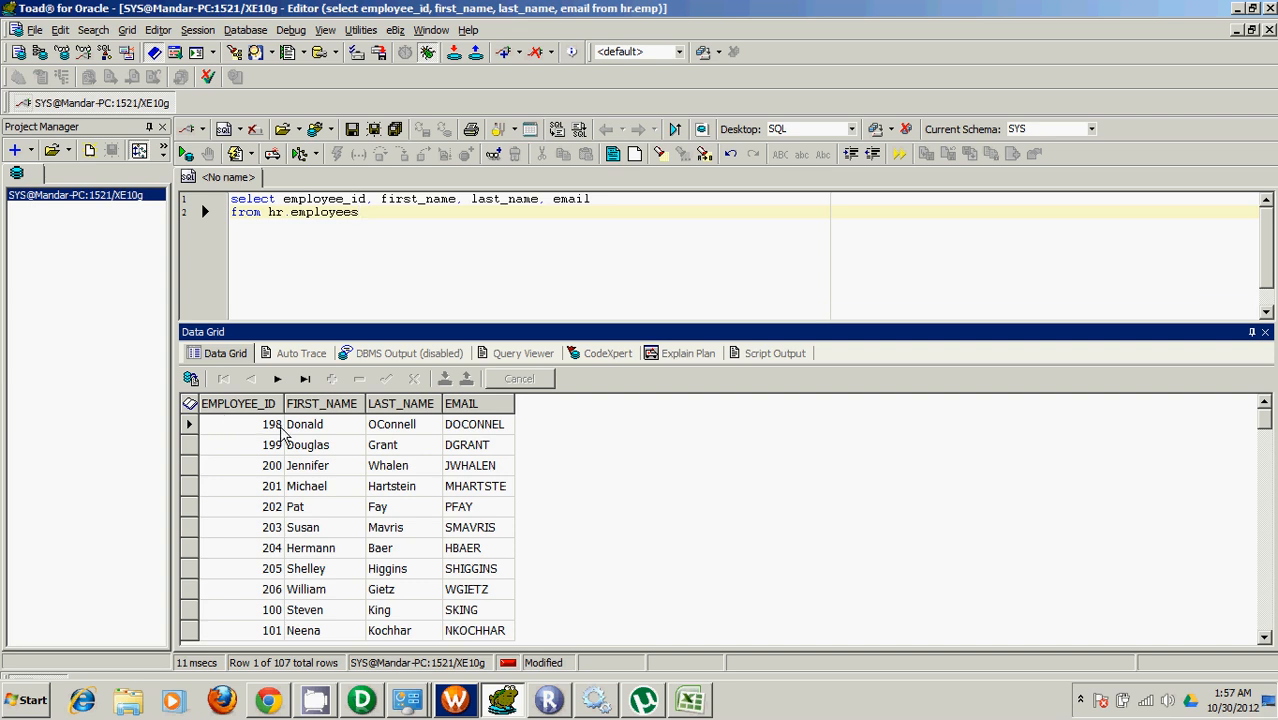
mouse_move(487, 560)
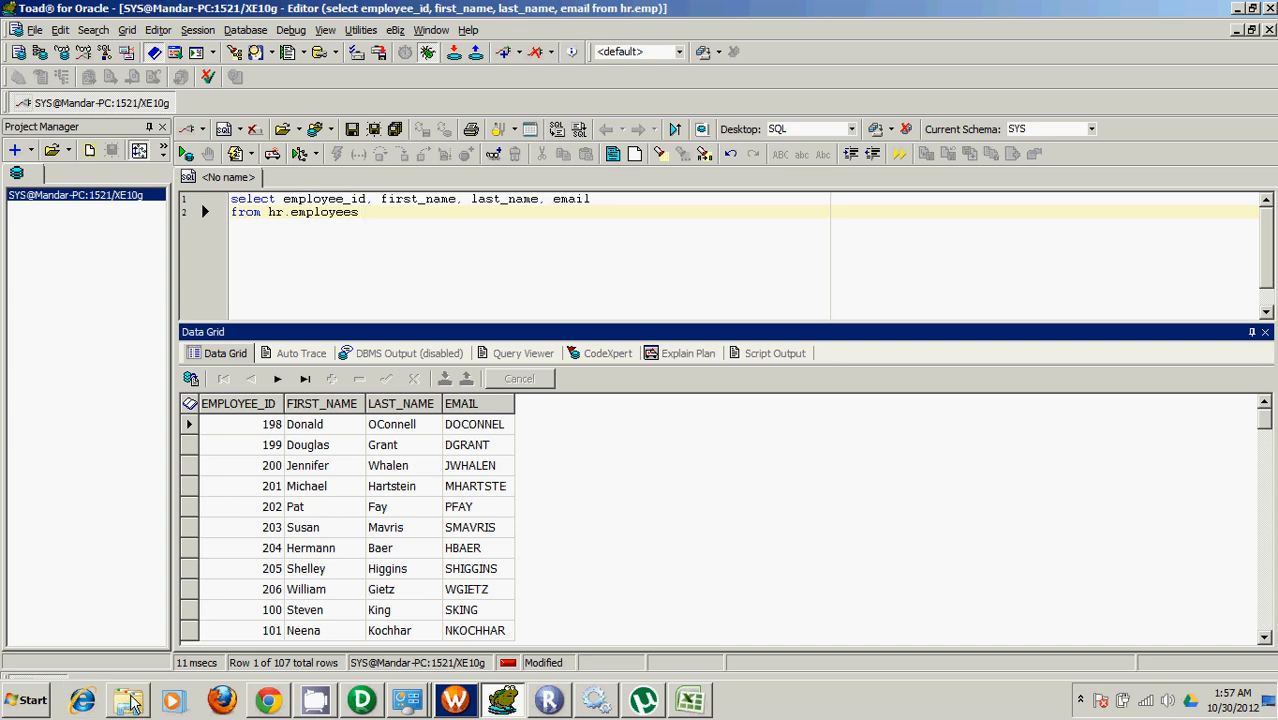
Launch Notepad++ from the taskbar with a blank new document.
left_click(127, 699)
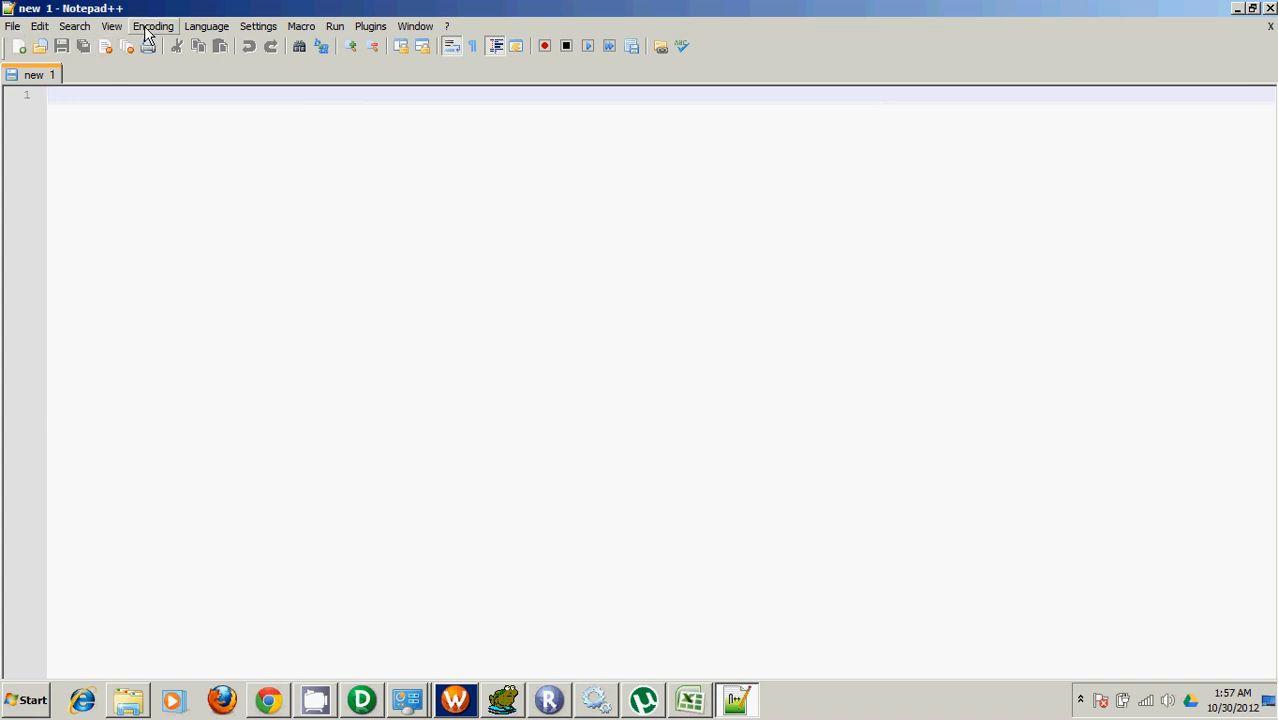
Type the employee root tag and an empId element with value 1.
left_click(207, 26)
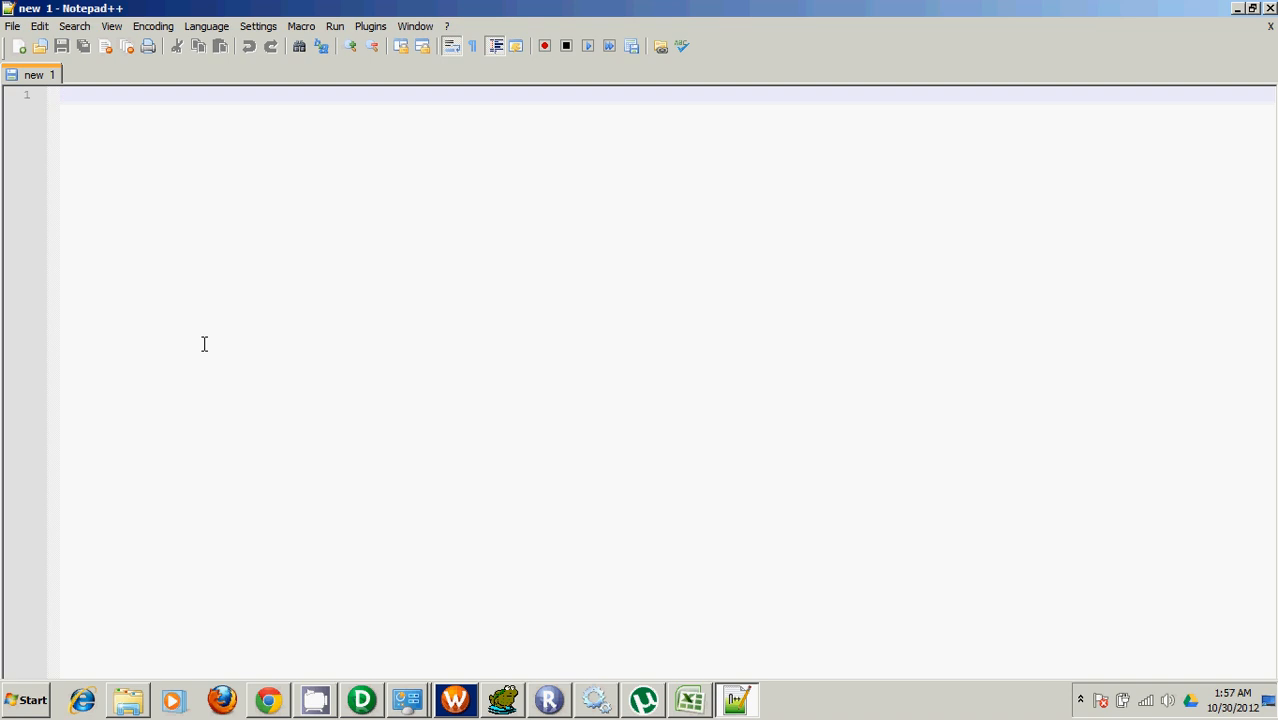
type("<employee")
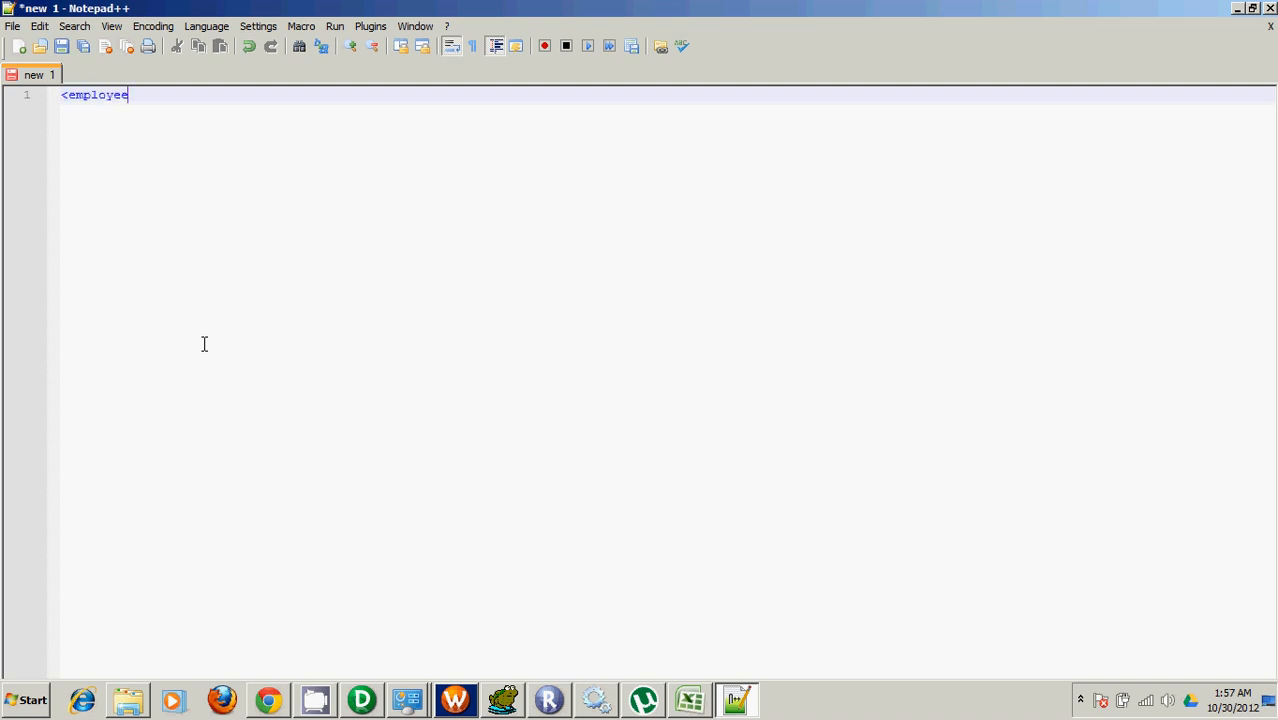
type(">")
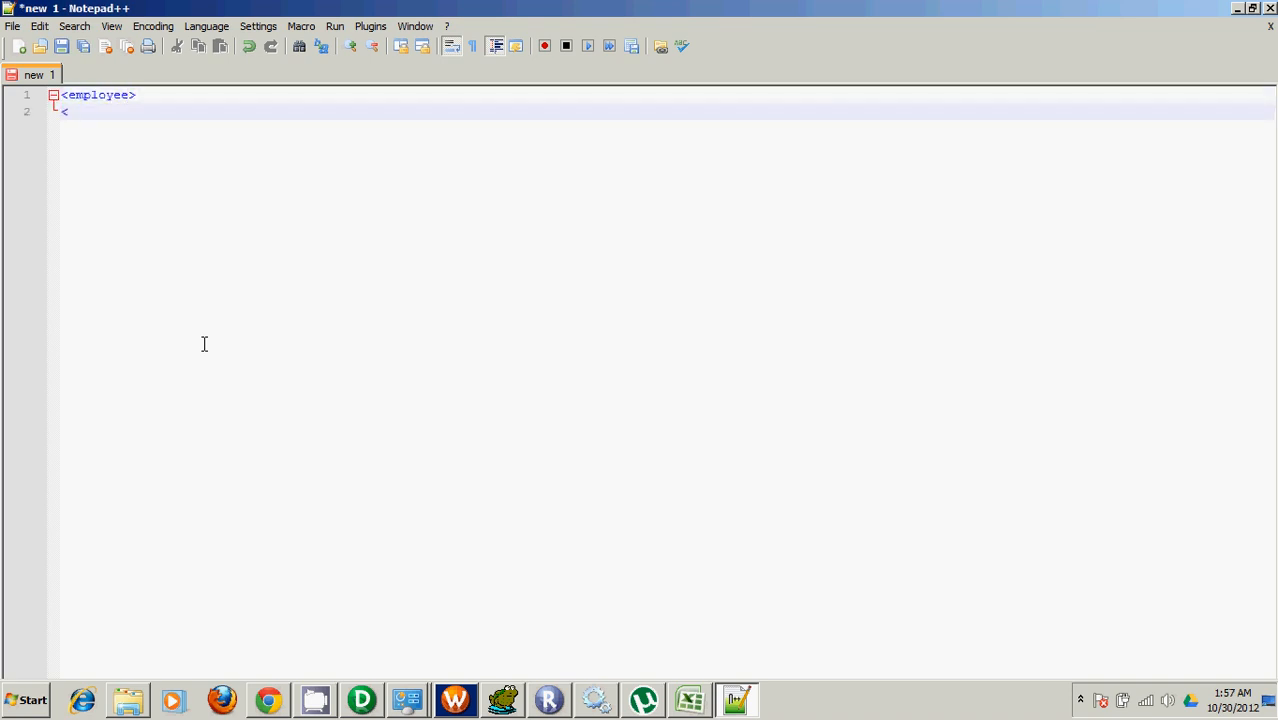
type("employee>")
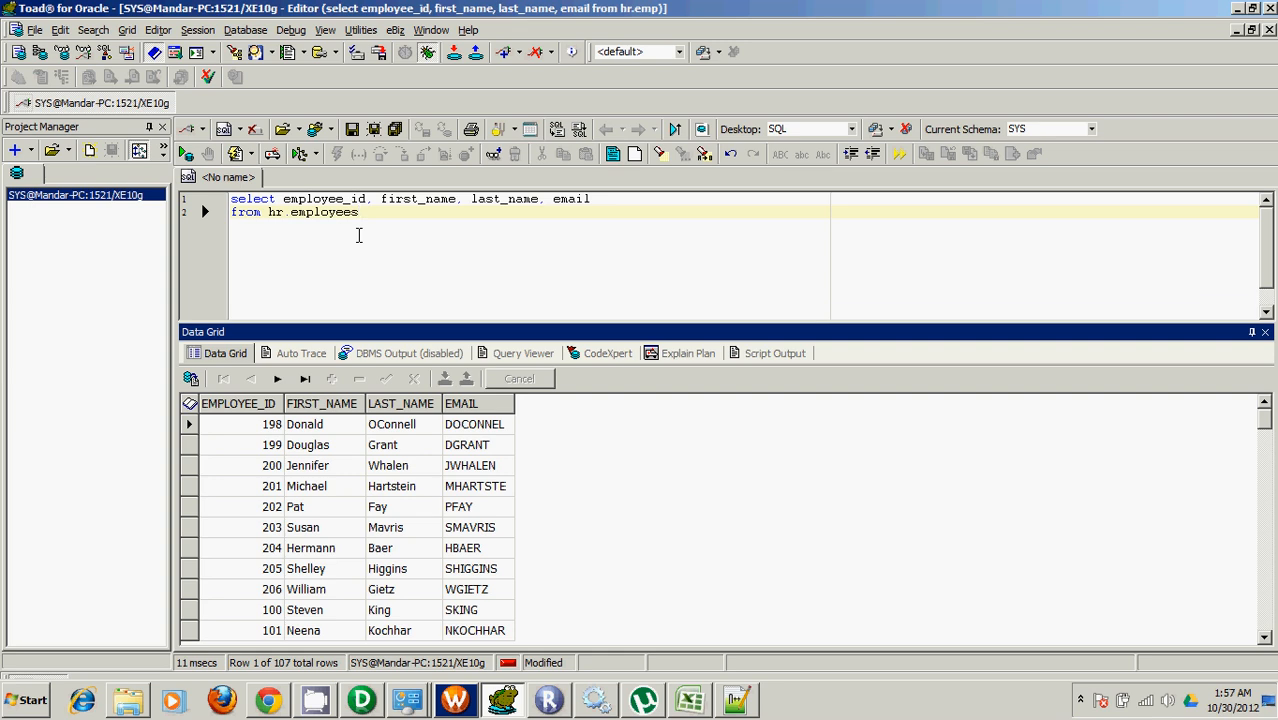
left_click(736, 699)
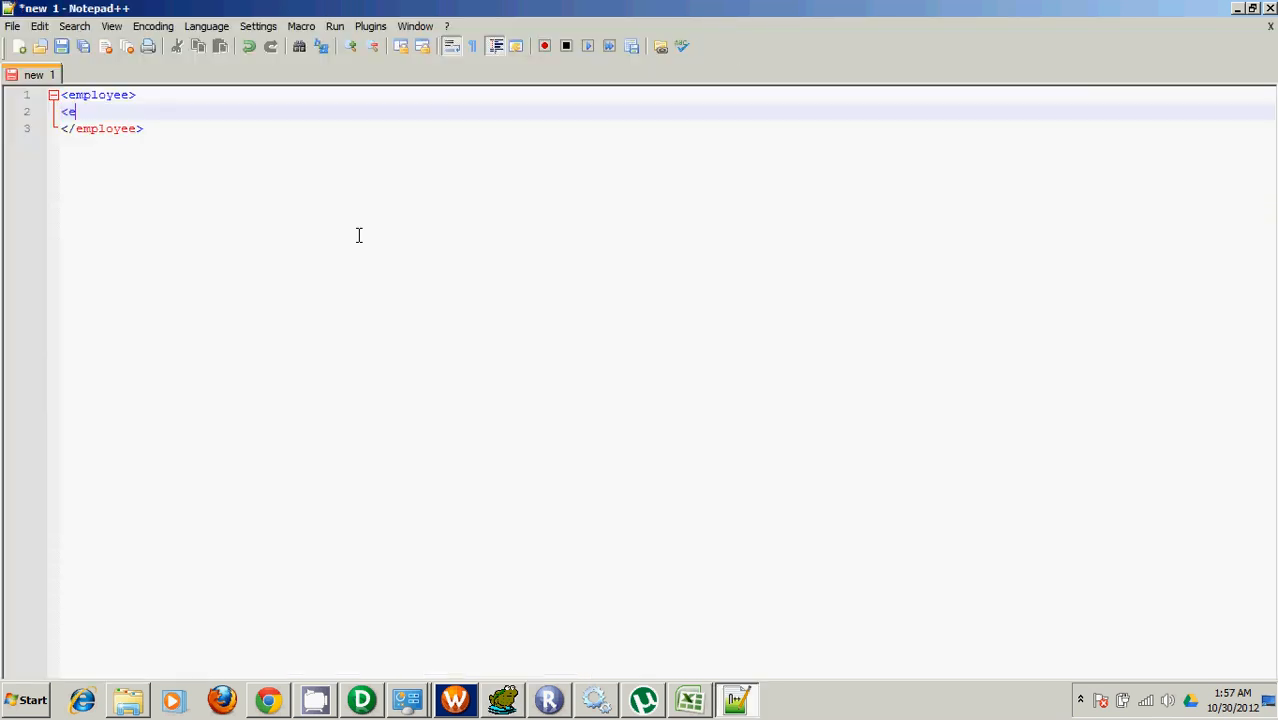
type("mp")
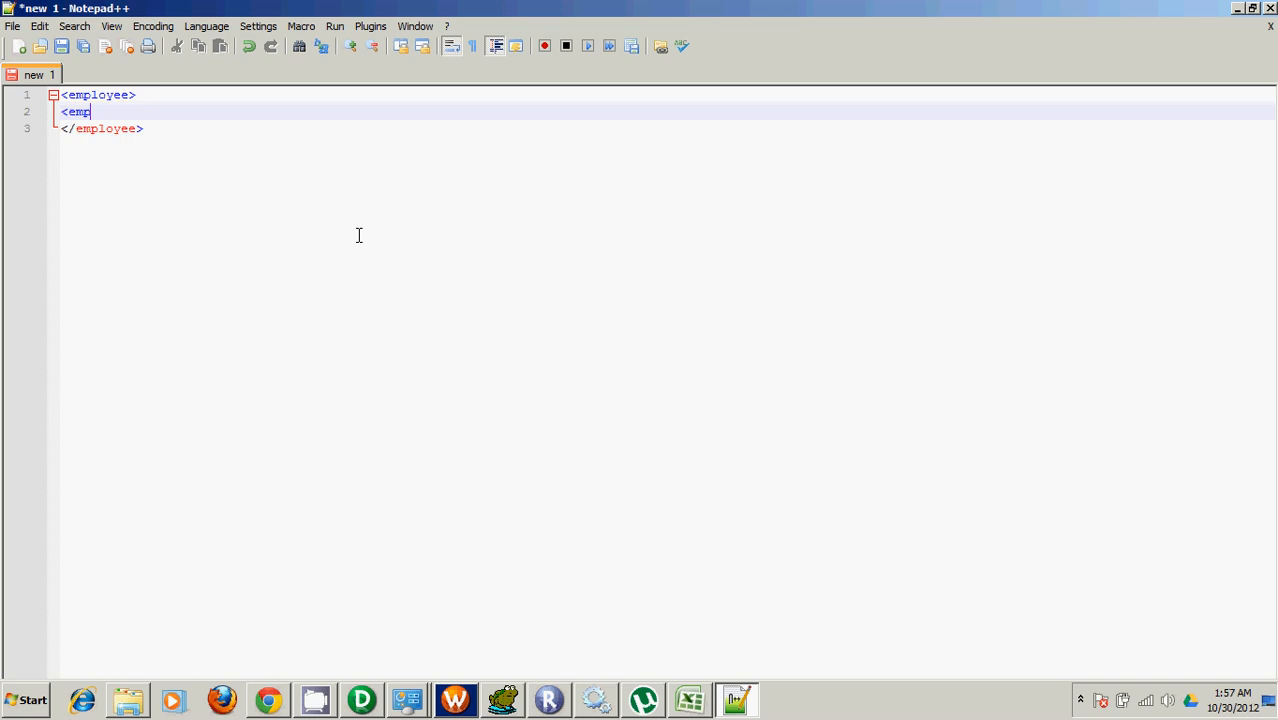
type("Id>")
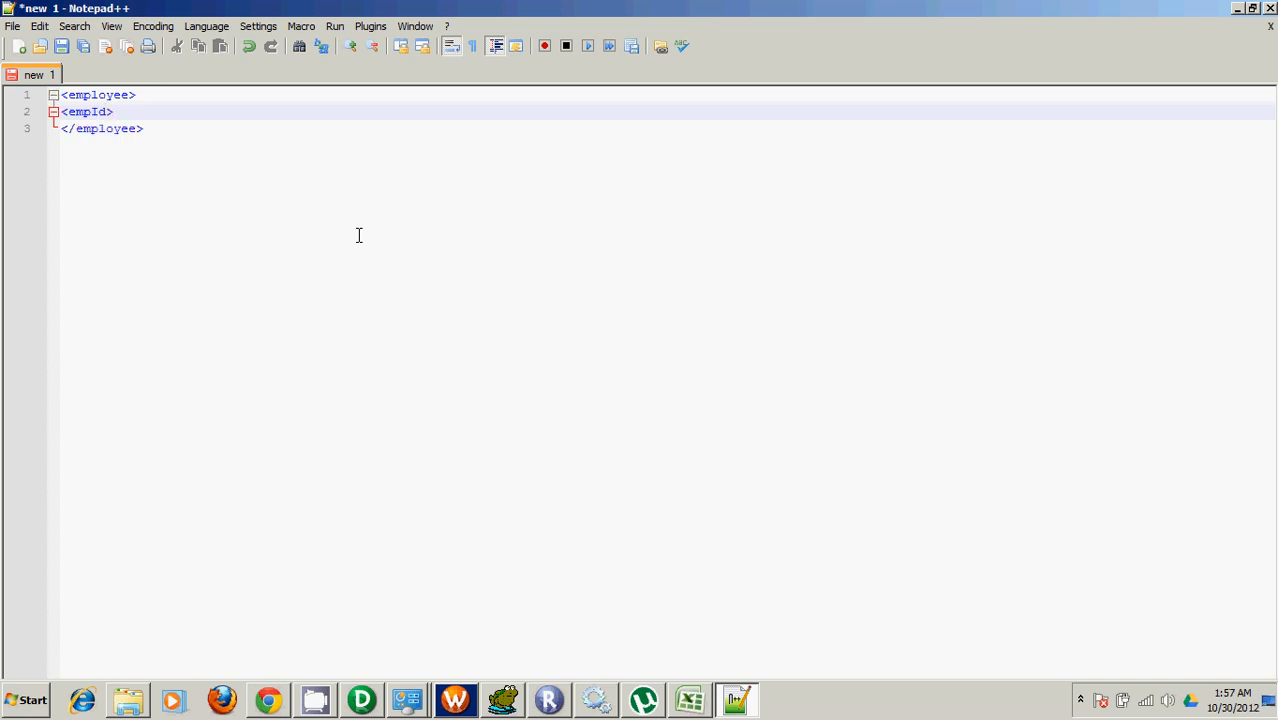
type("<e")
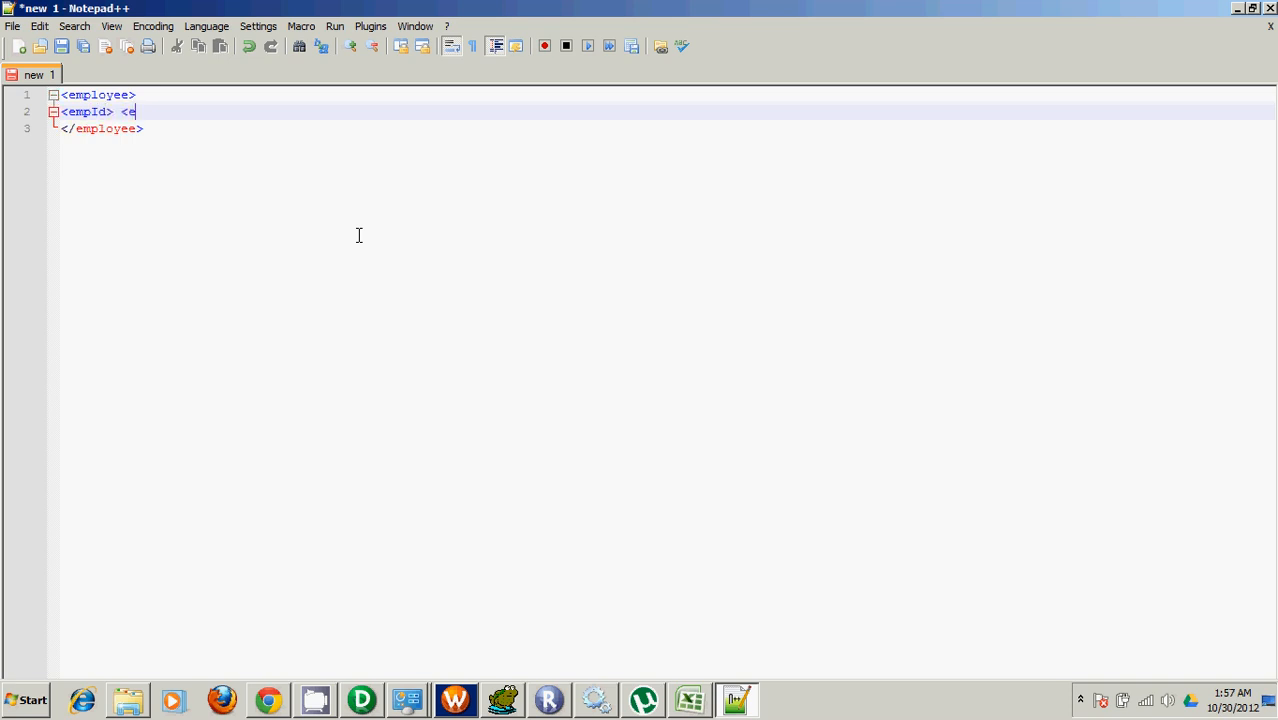
type("mpId>")
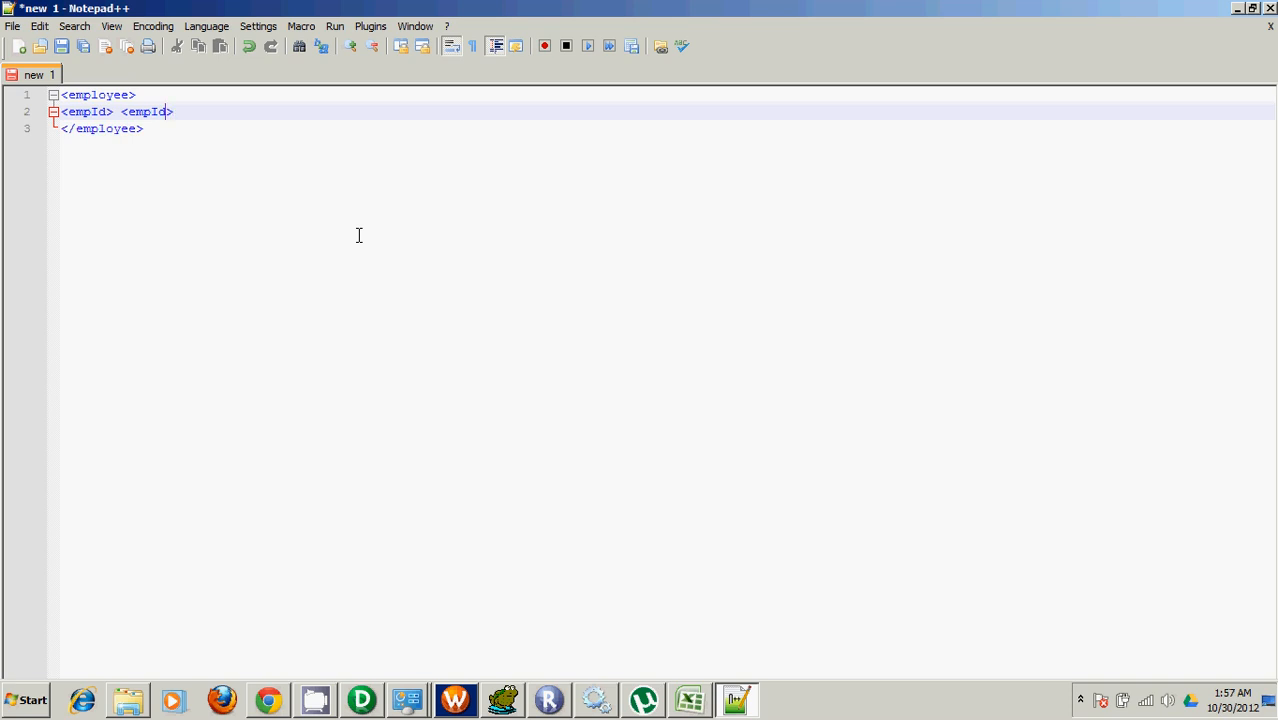
type("1")
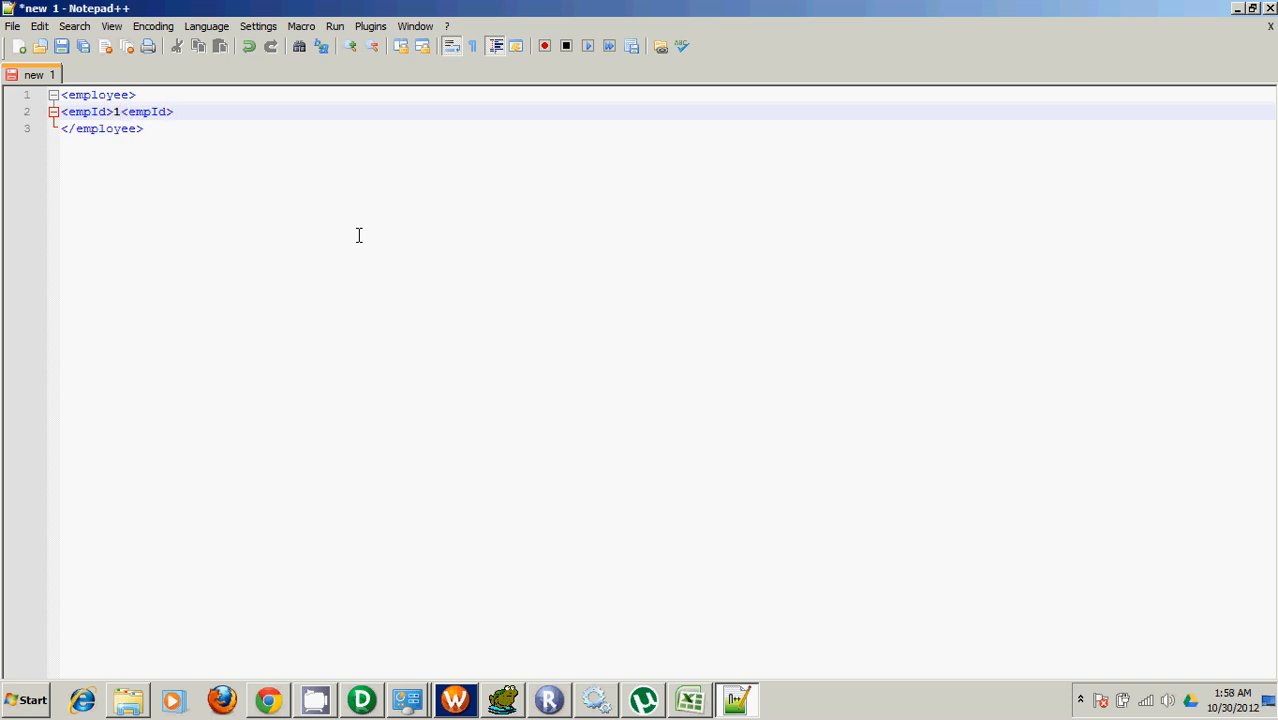
Add firstName X, lastName Y and email Z elements to the employee sample.
type("<first")
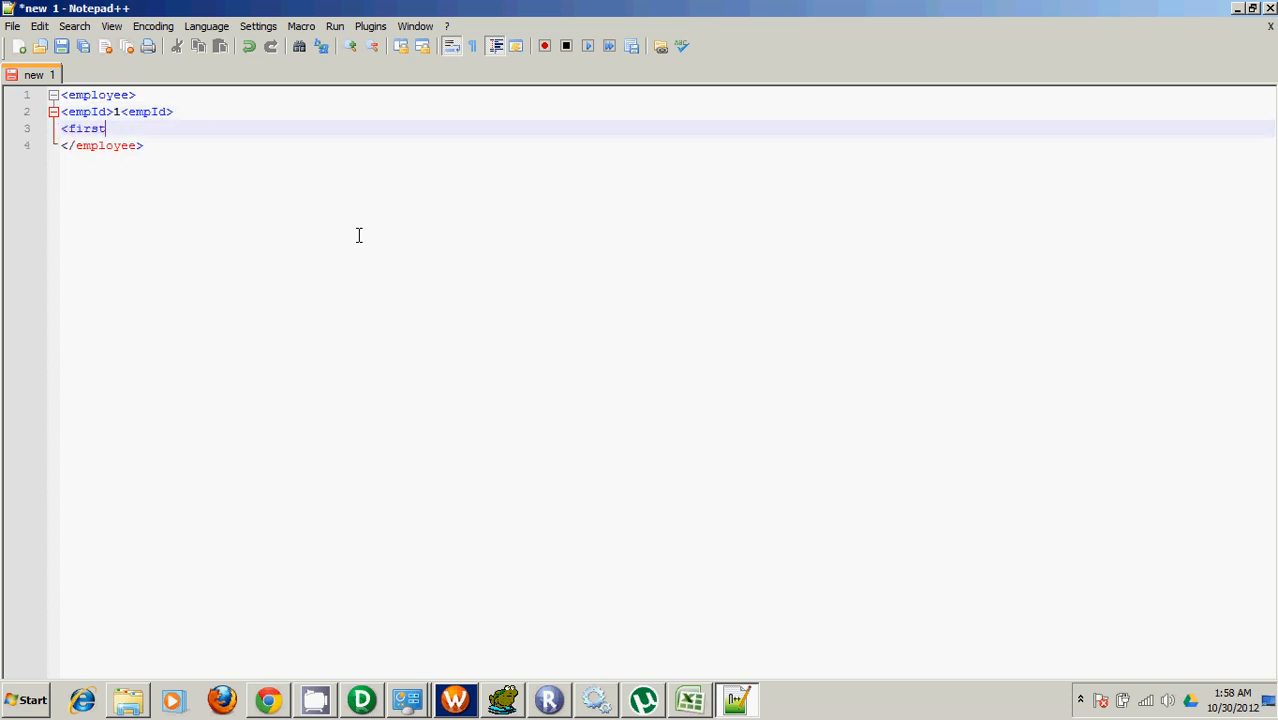
type("Name>")
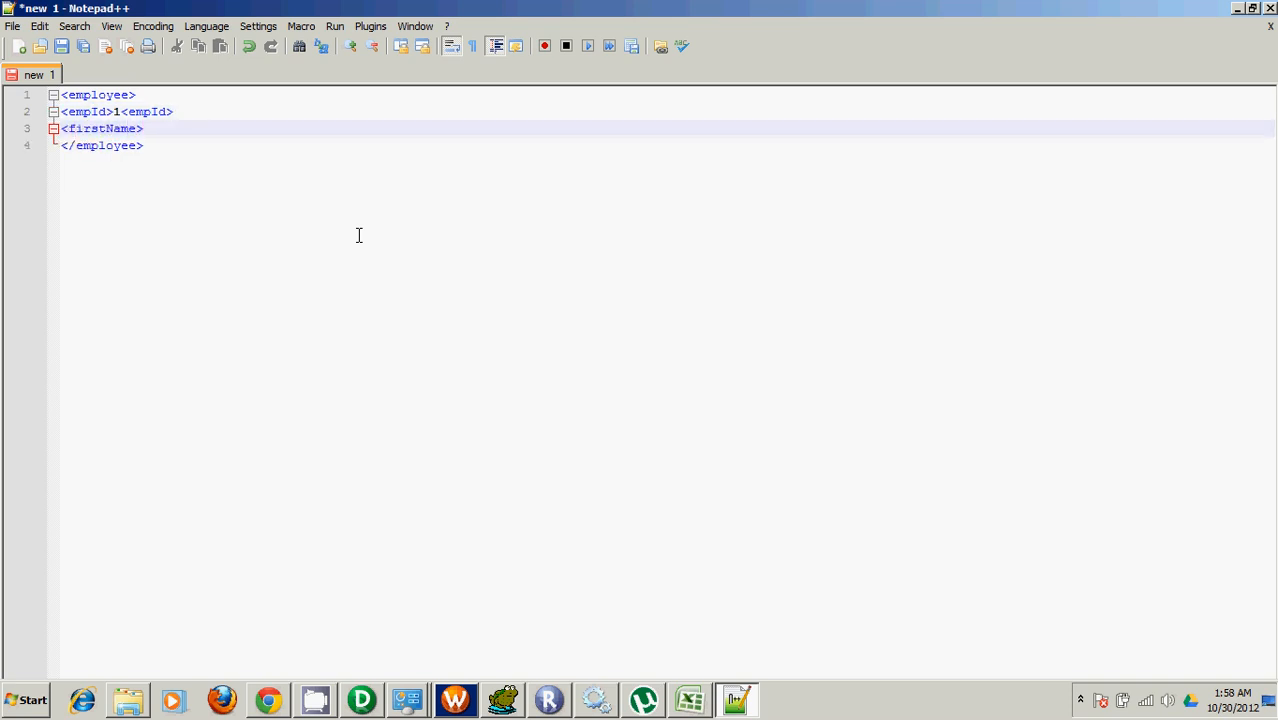
type("X</f")
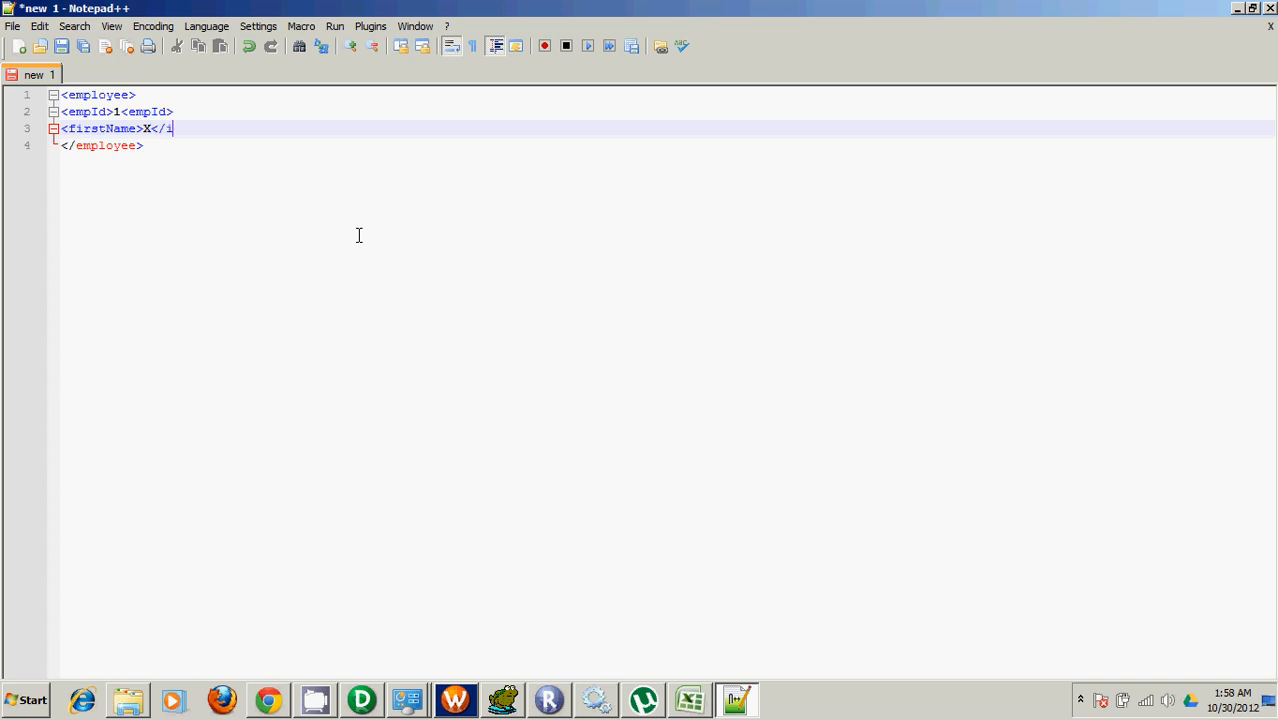
type("irstName>")
type("<last")
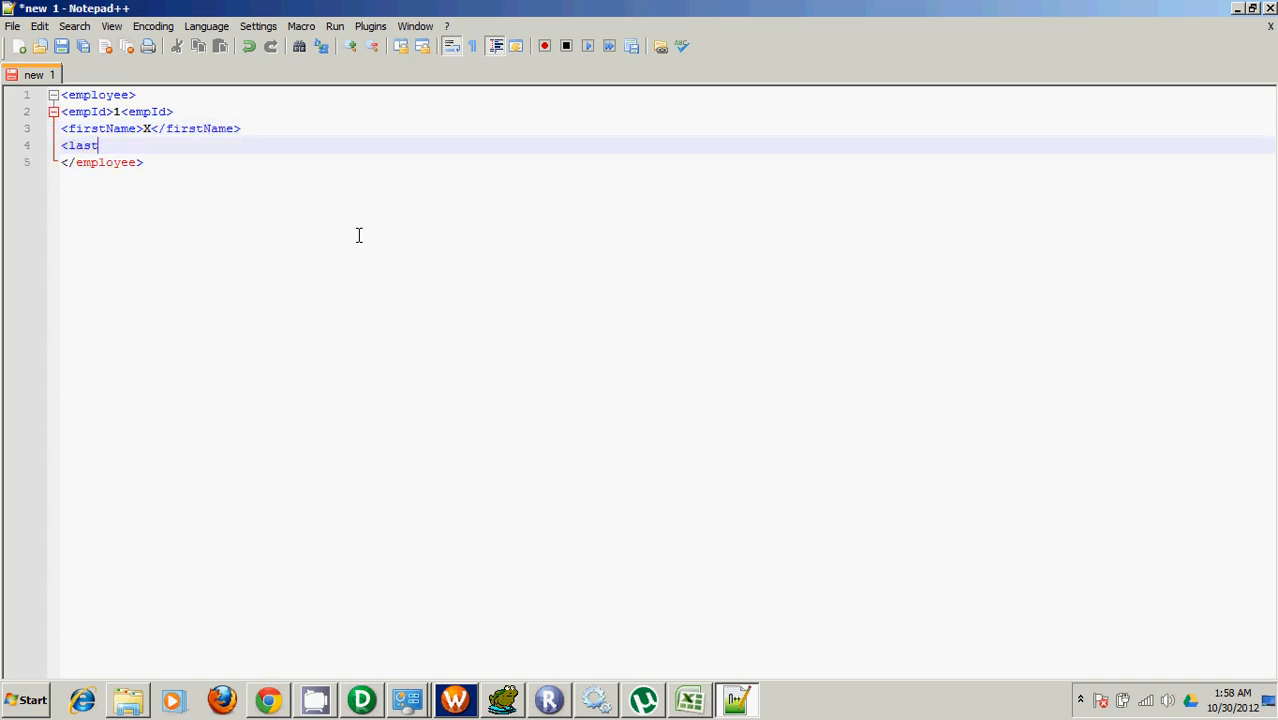
type("Name>")
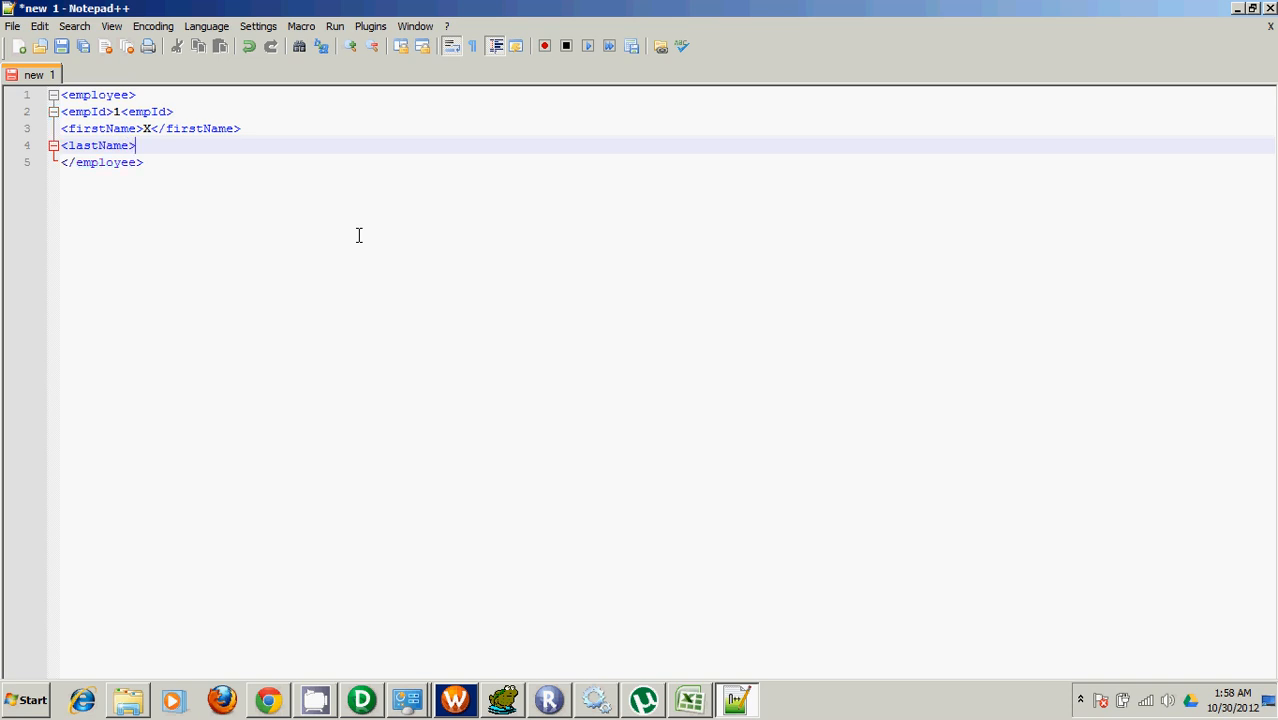
type("Y</l")
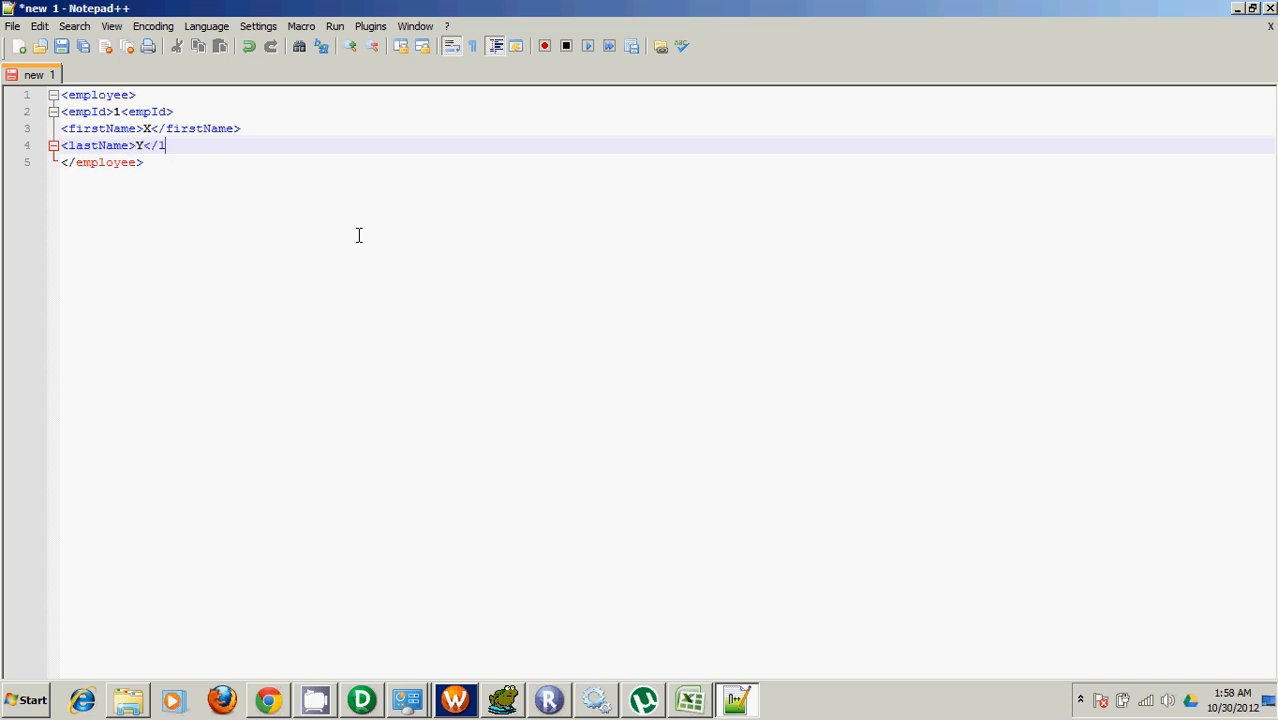
type("astNm")
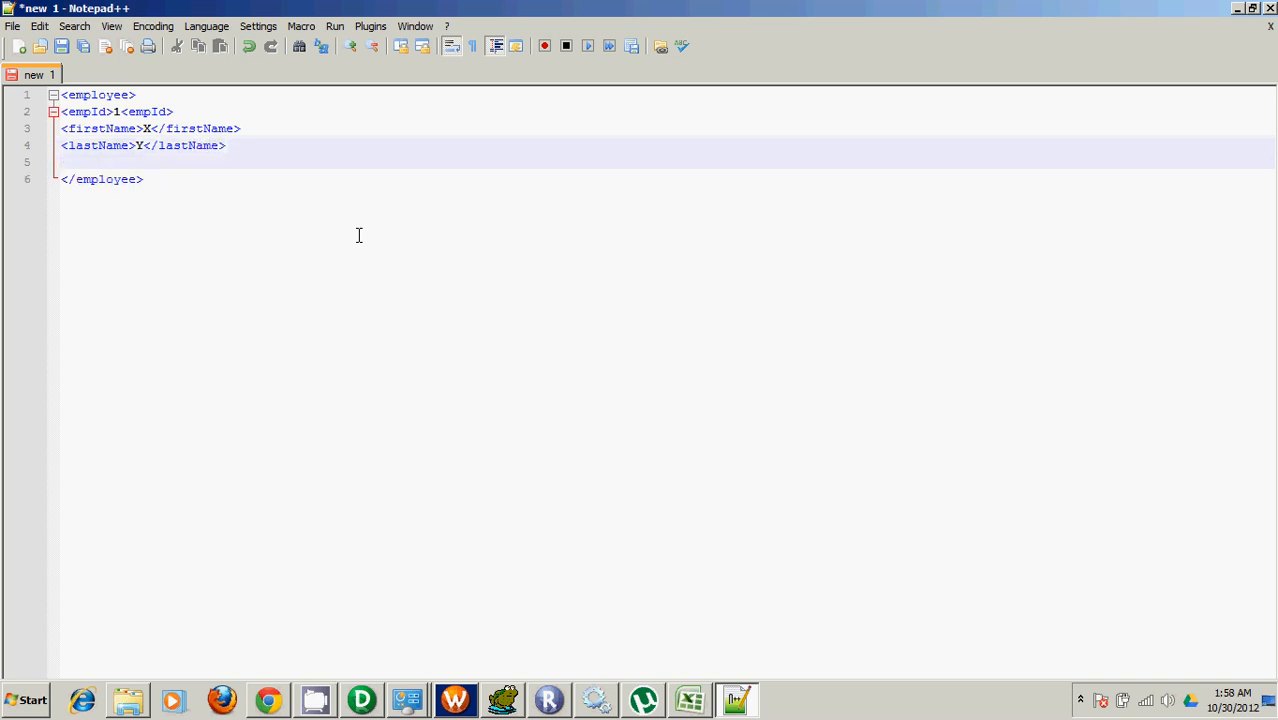
type("<email")
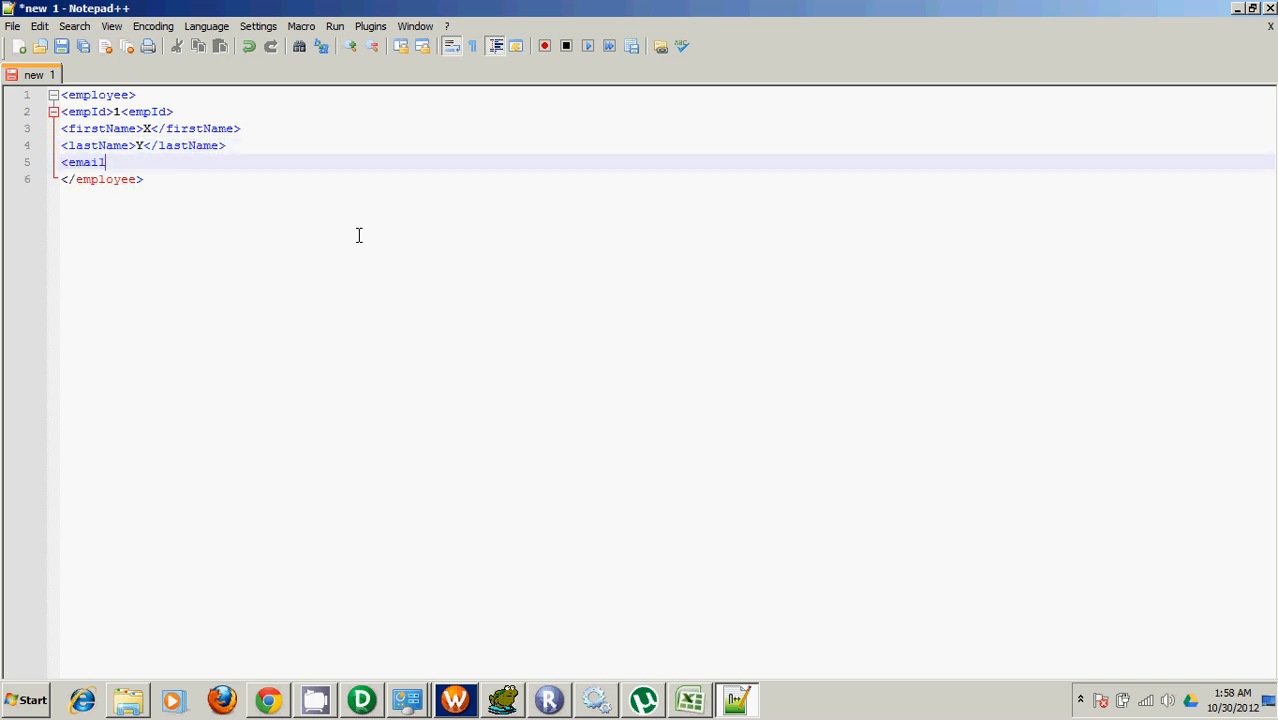
type(">")
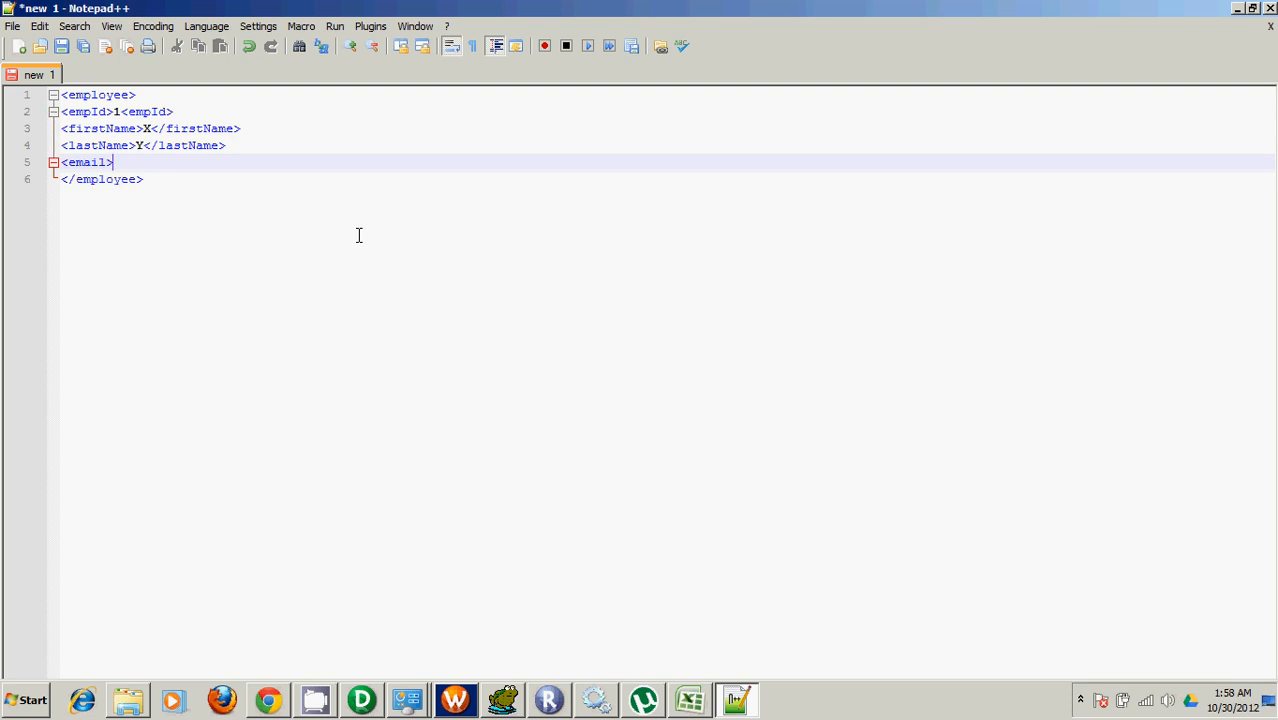
type("Z</email>")
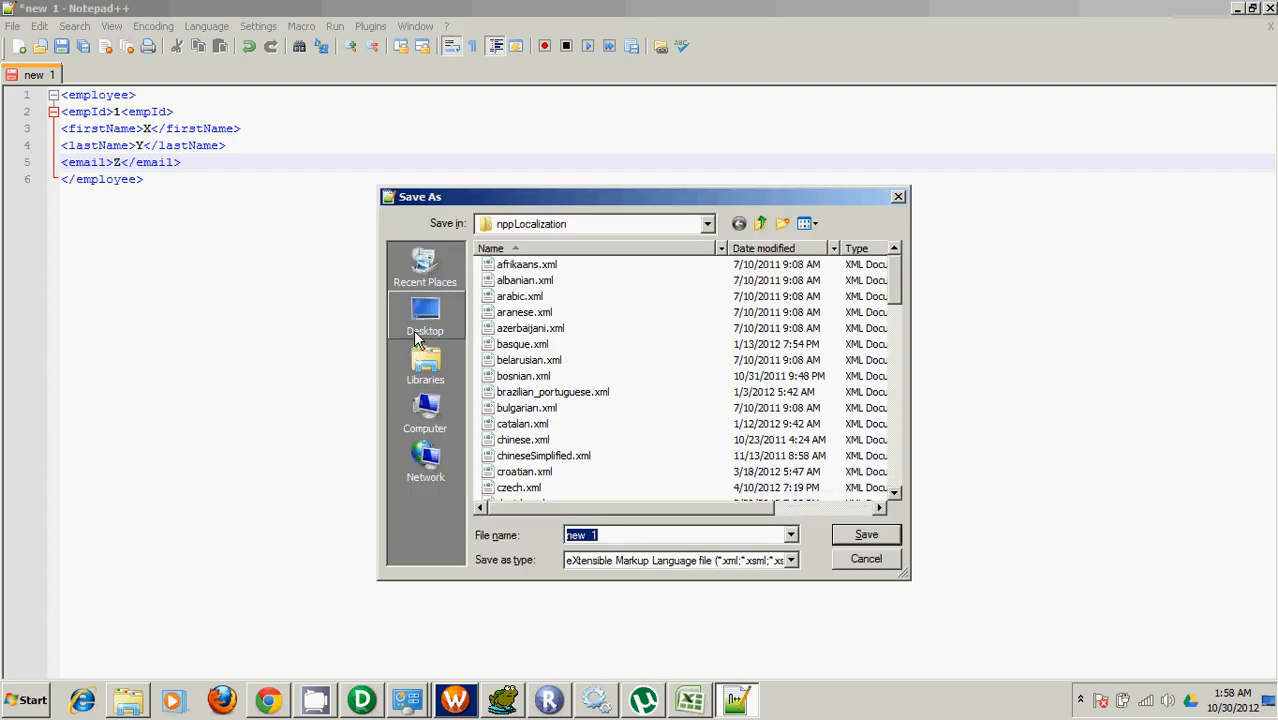
Save the sample as XMLGenerationTest in the Data (G:) InfraWork folder.
left_click(425, 315)
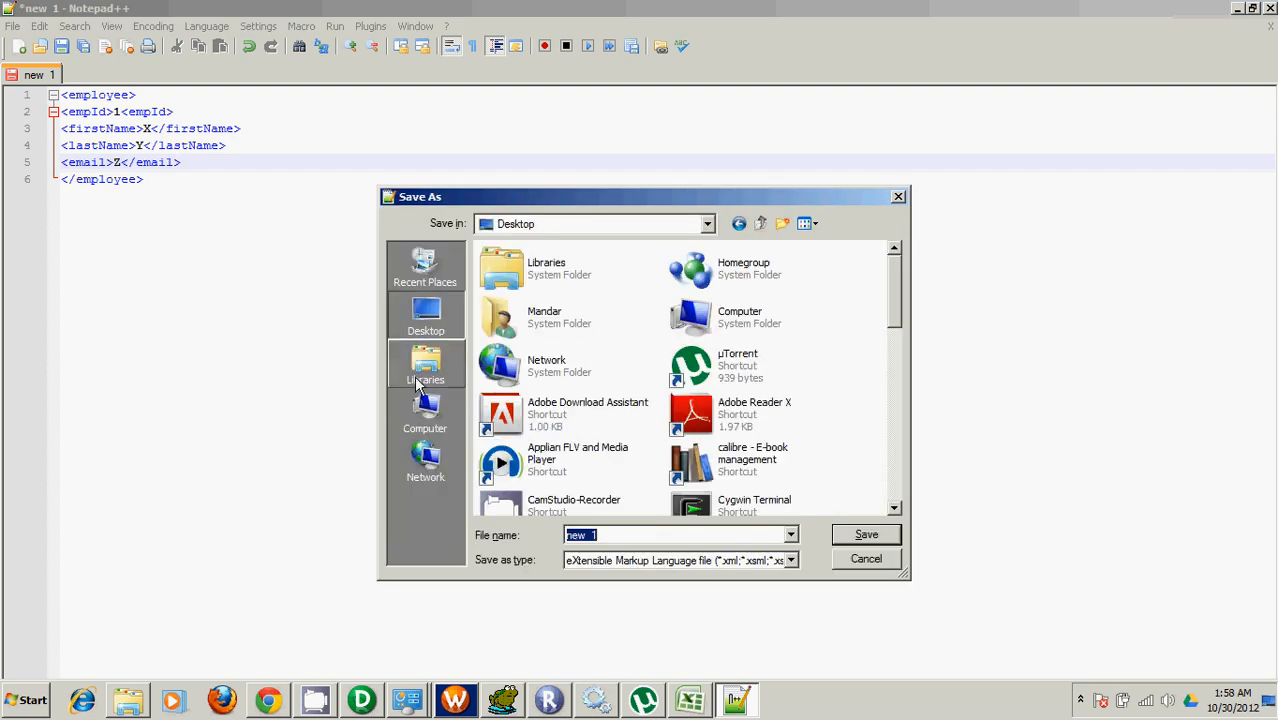
left_click(425, 413)
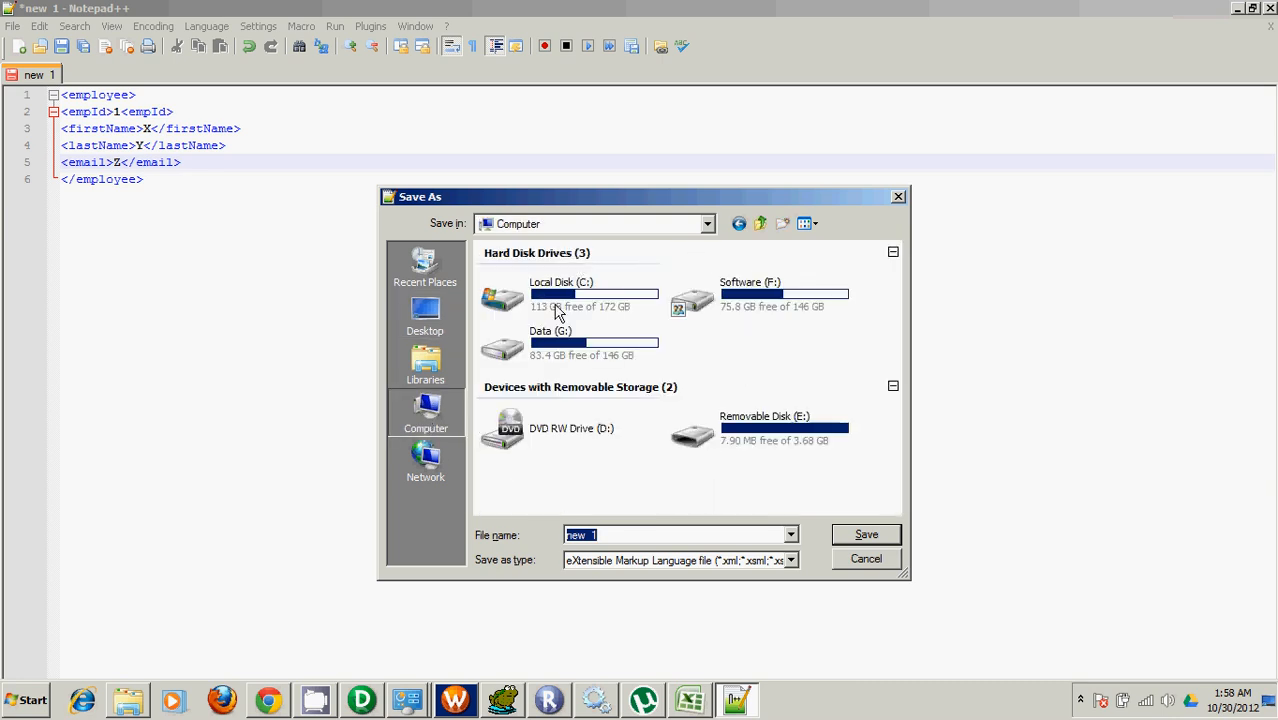
double_click(550, 343)
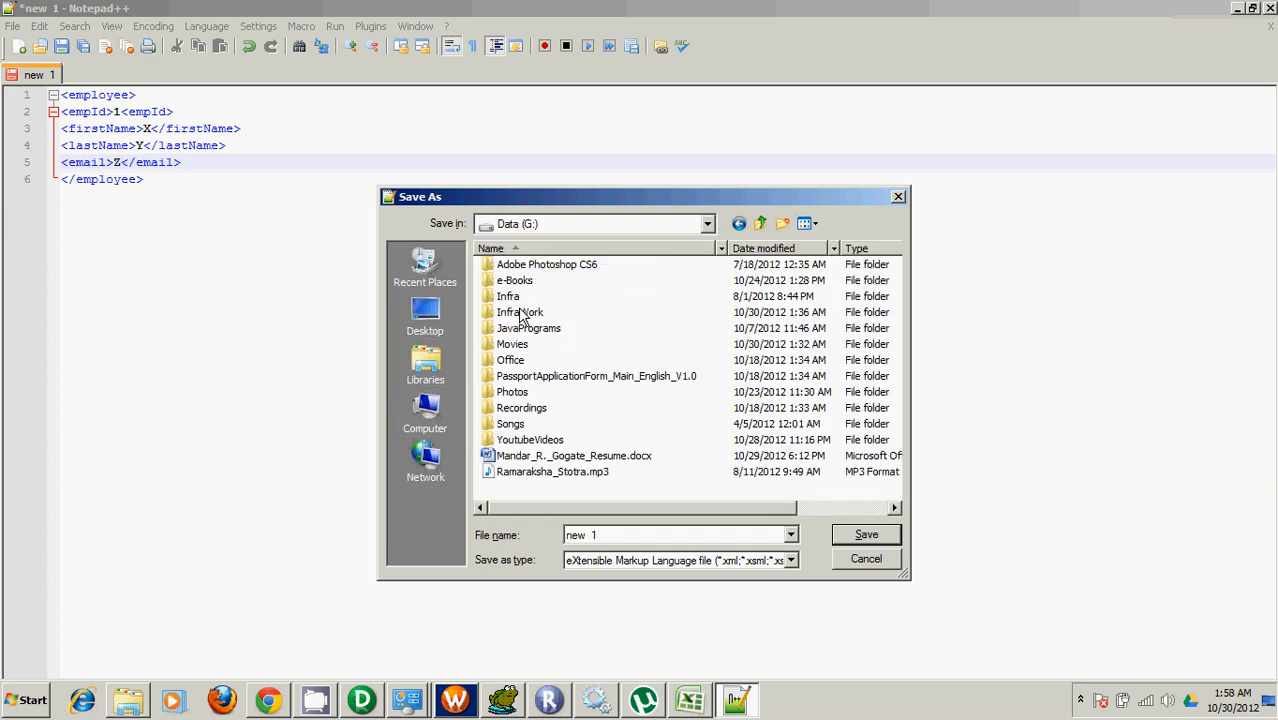
double_click(520, 312)
type("E")
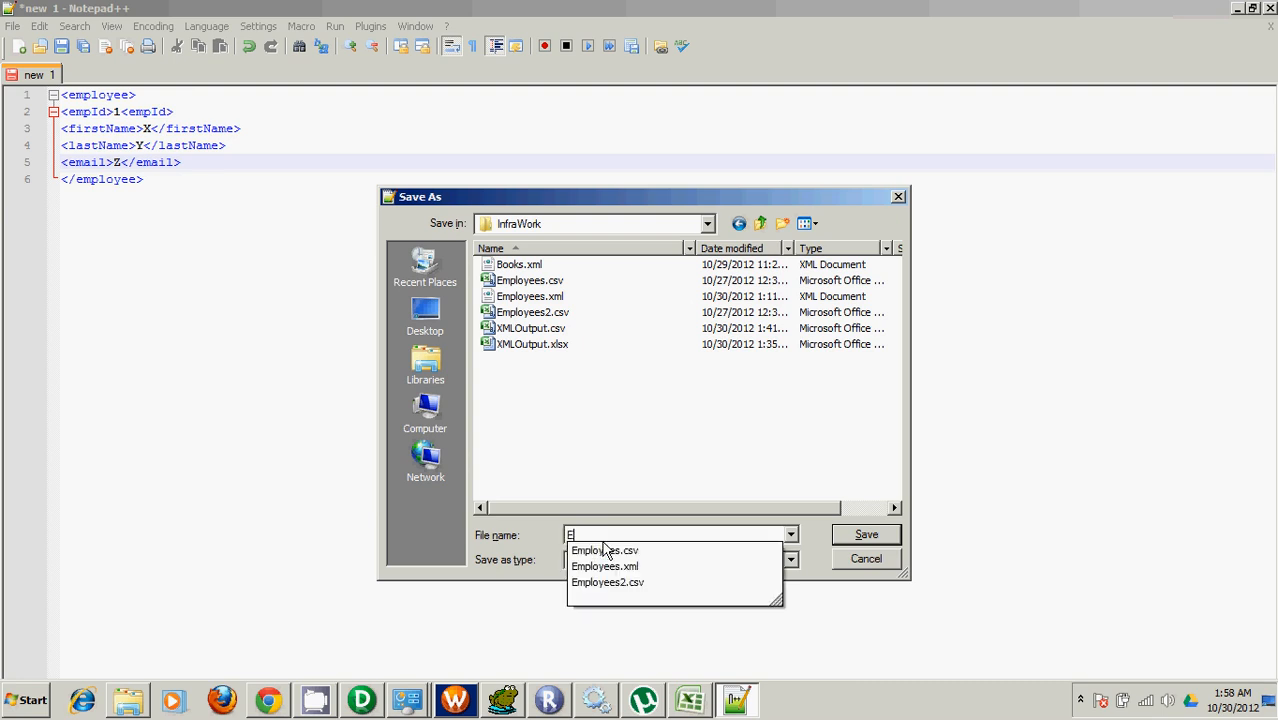
type("XMLGenerati")
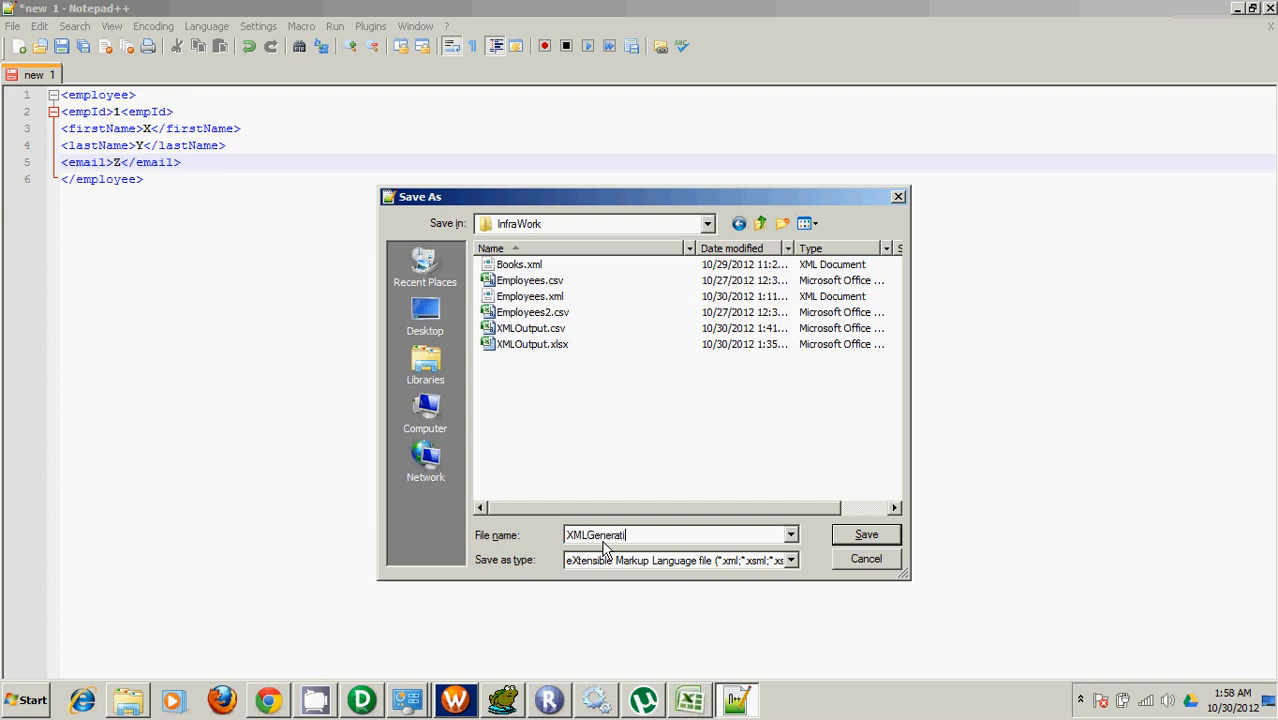
left_click(865, 534)
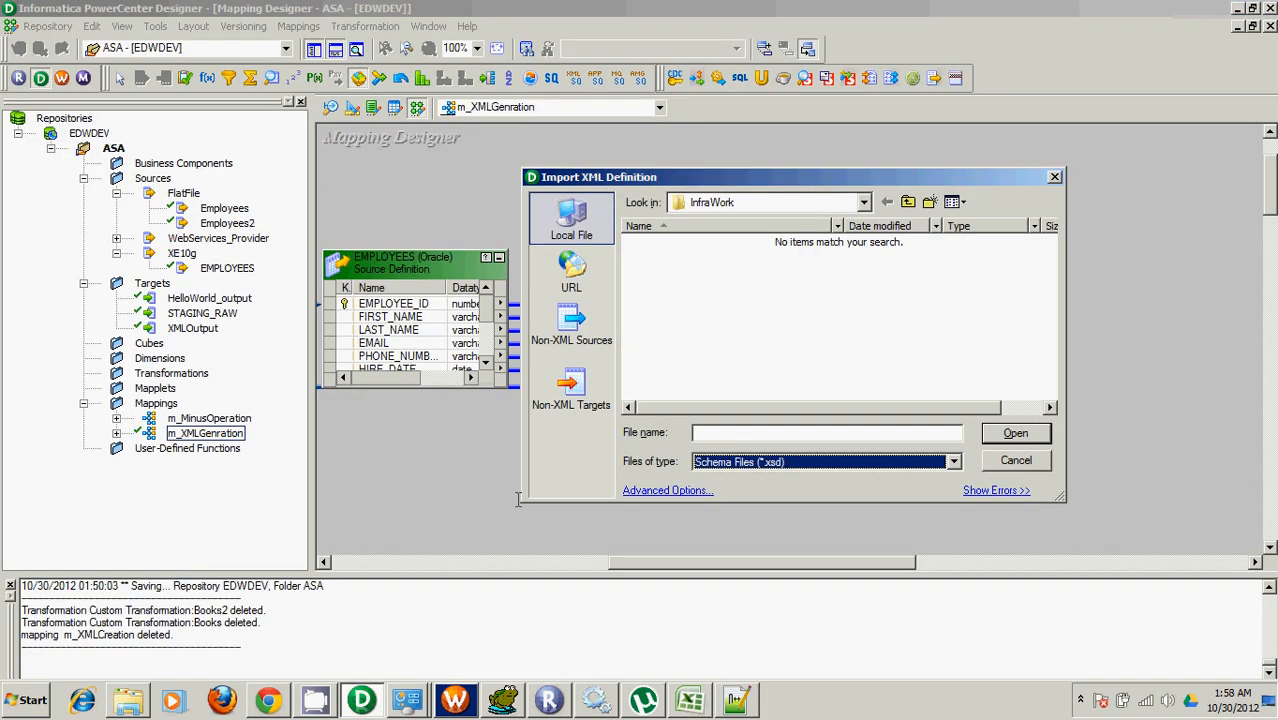
mouse_move(912, 478)
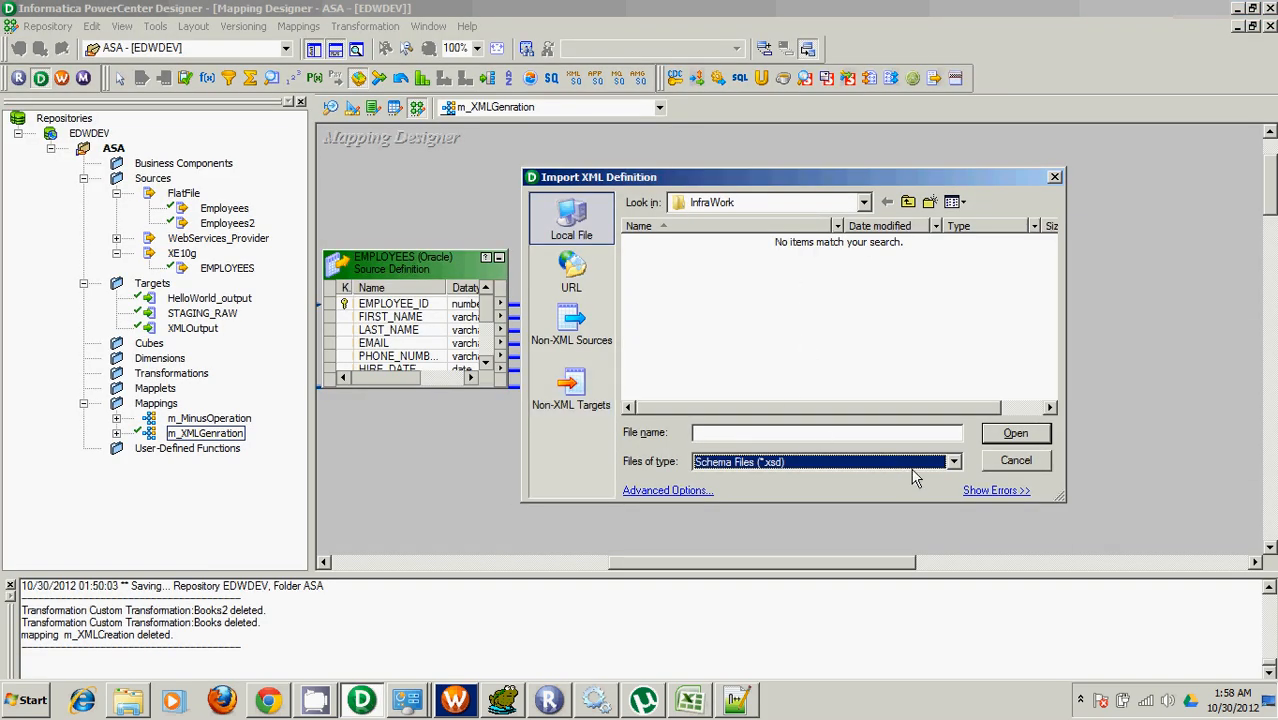
Start importing XMLGenerationTest.xml as an XML definition and review the XMLViews options.
left_click(950, 461)
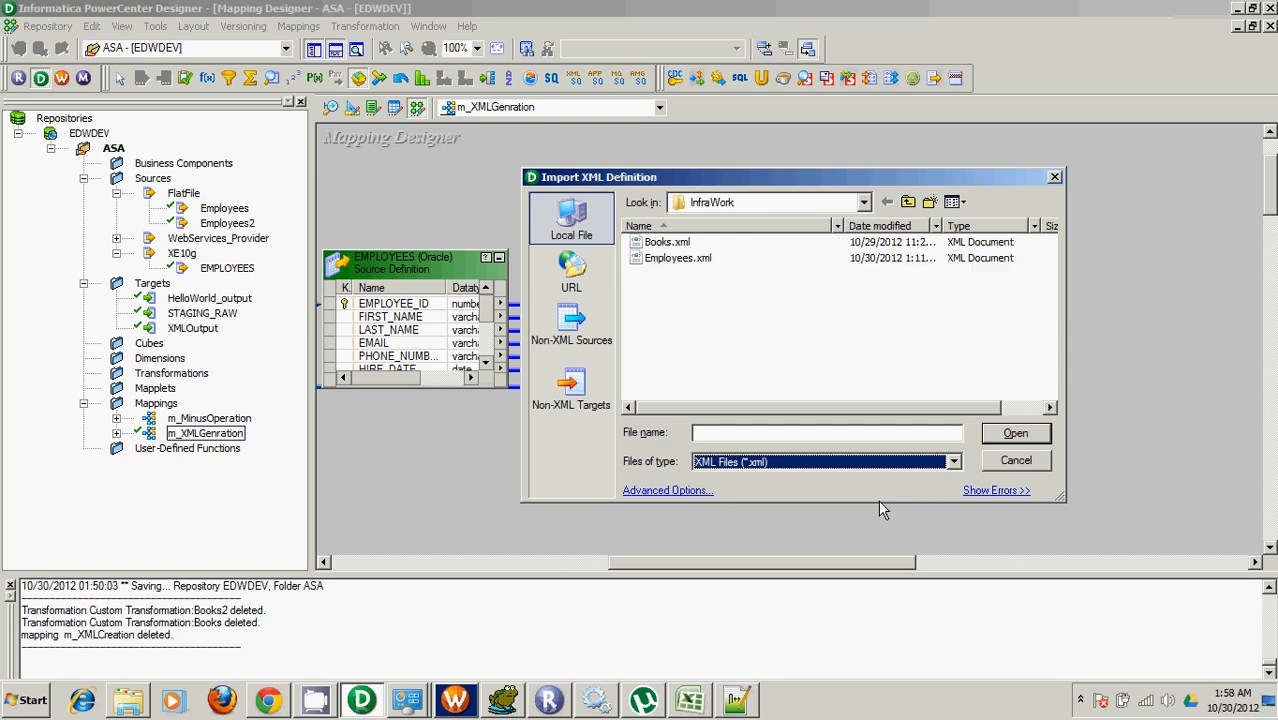
mouse_move(842, 372)
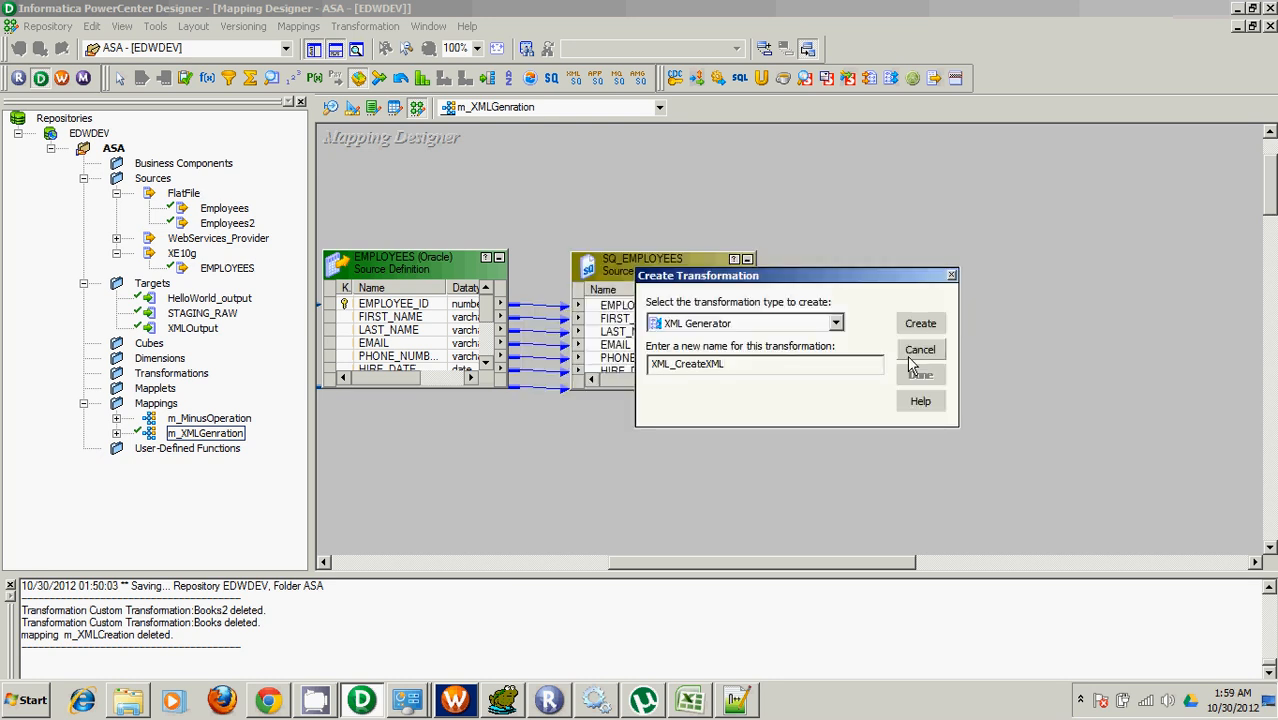
left_click(919, 322)
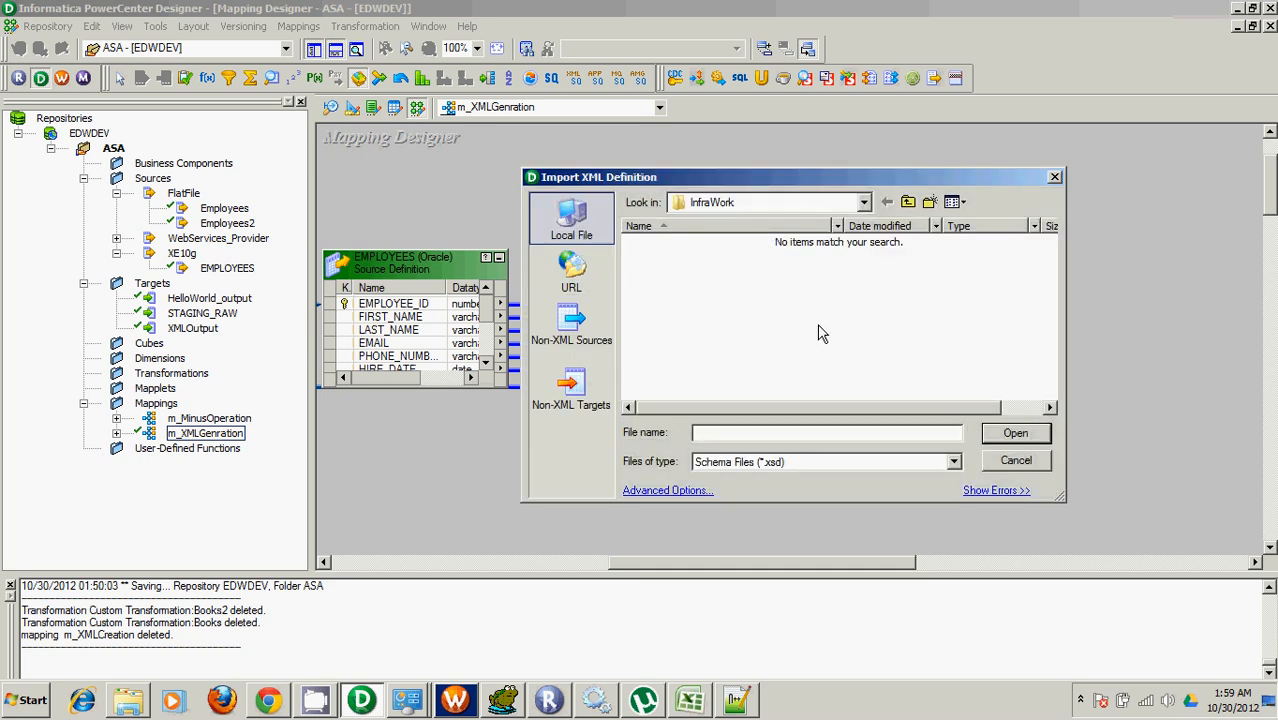
left_click(952, 461)
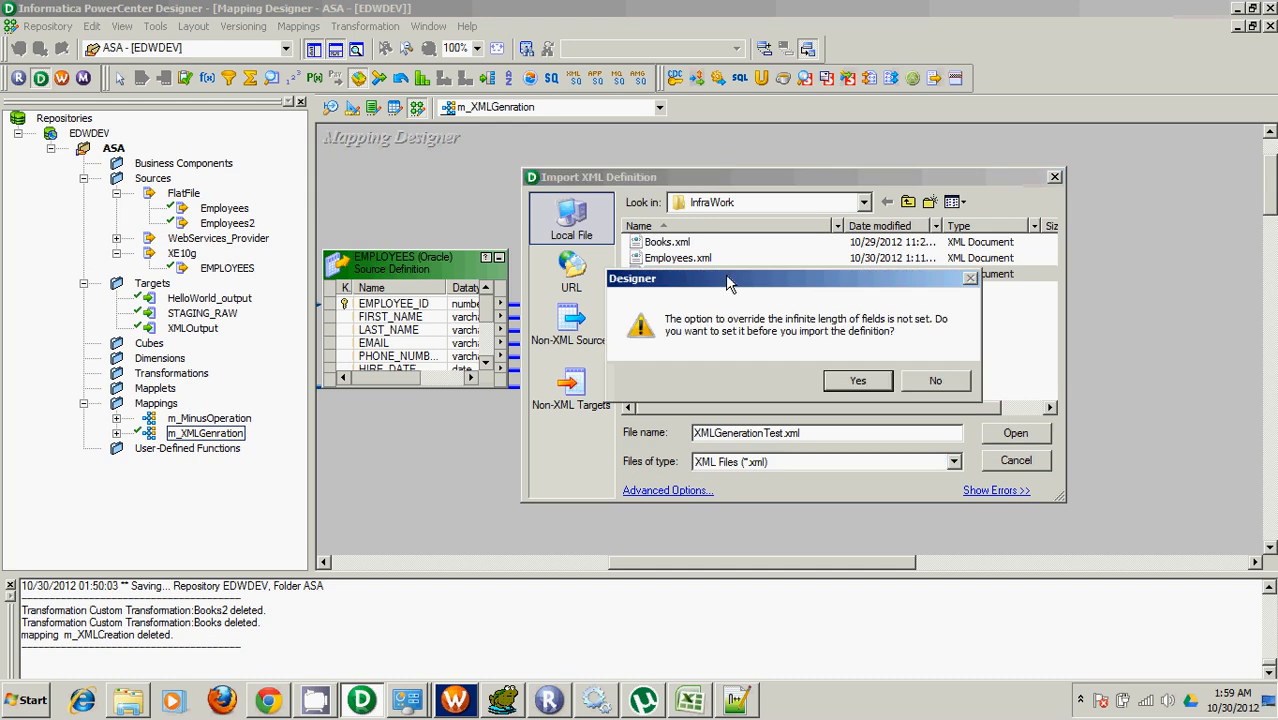
left_click(857, 380)
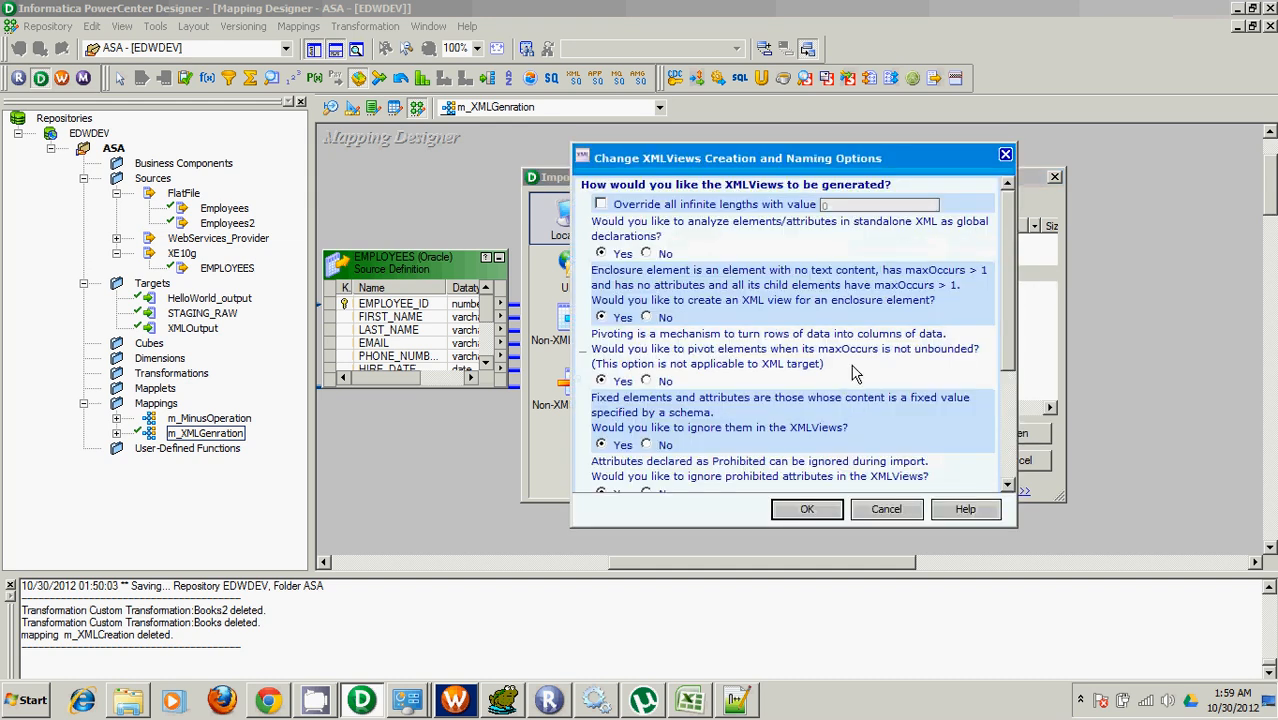
scroll("down", 3)
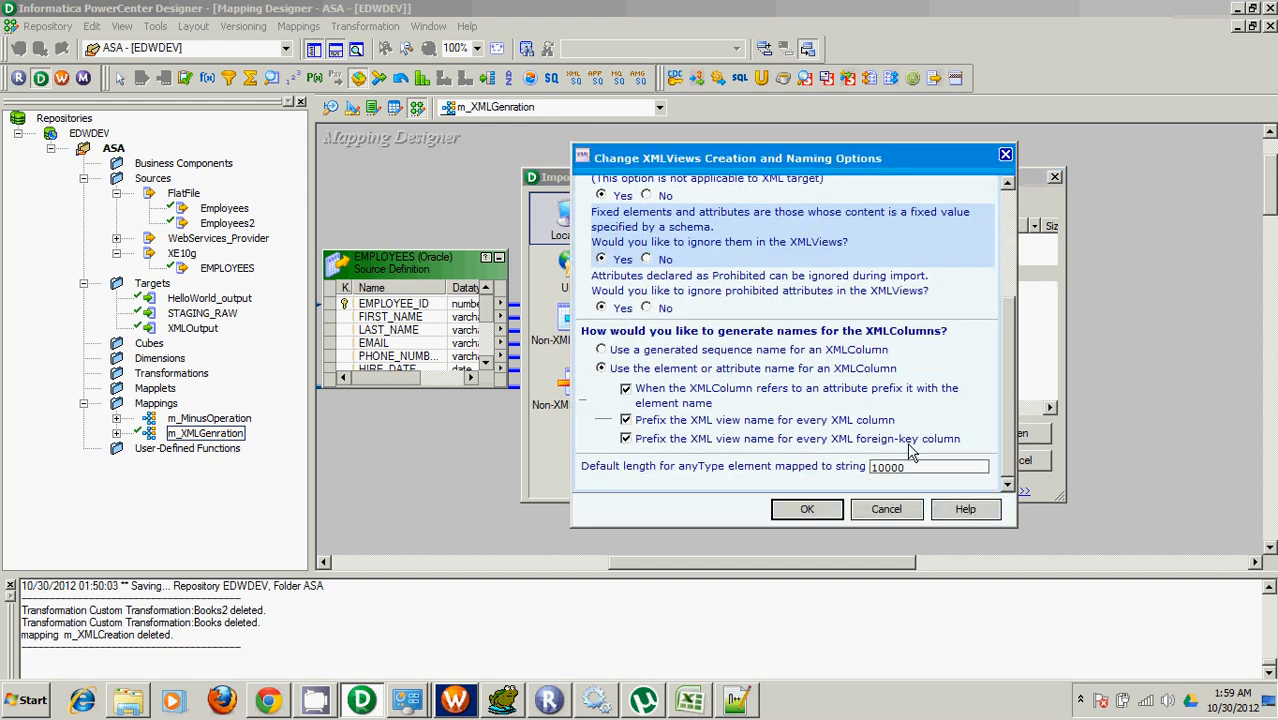
left_click(807, 509)
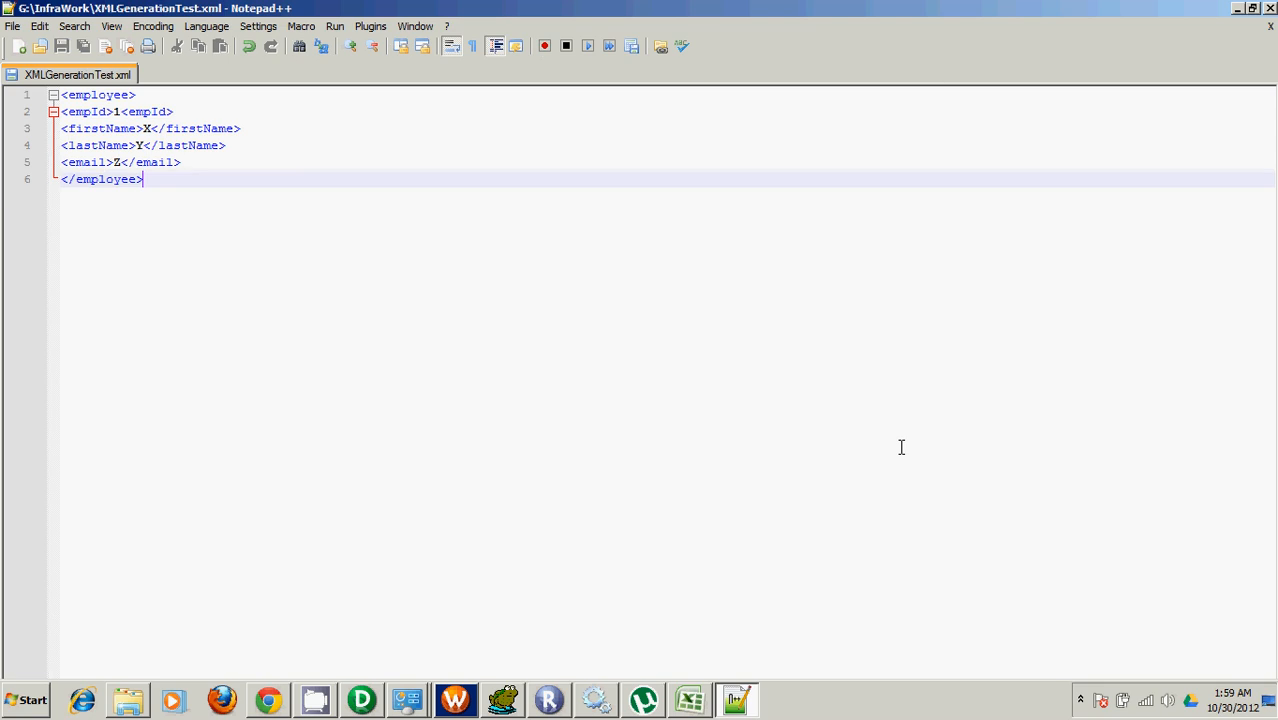
mouse_move(97, 97)
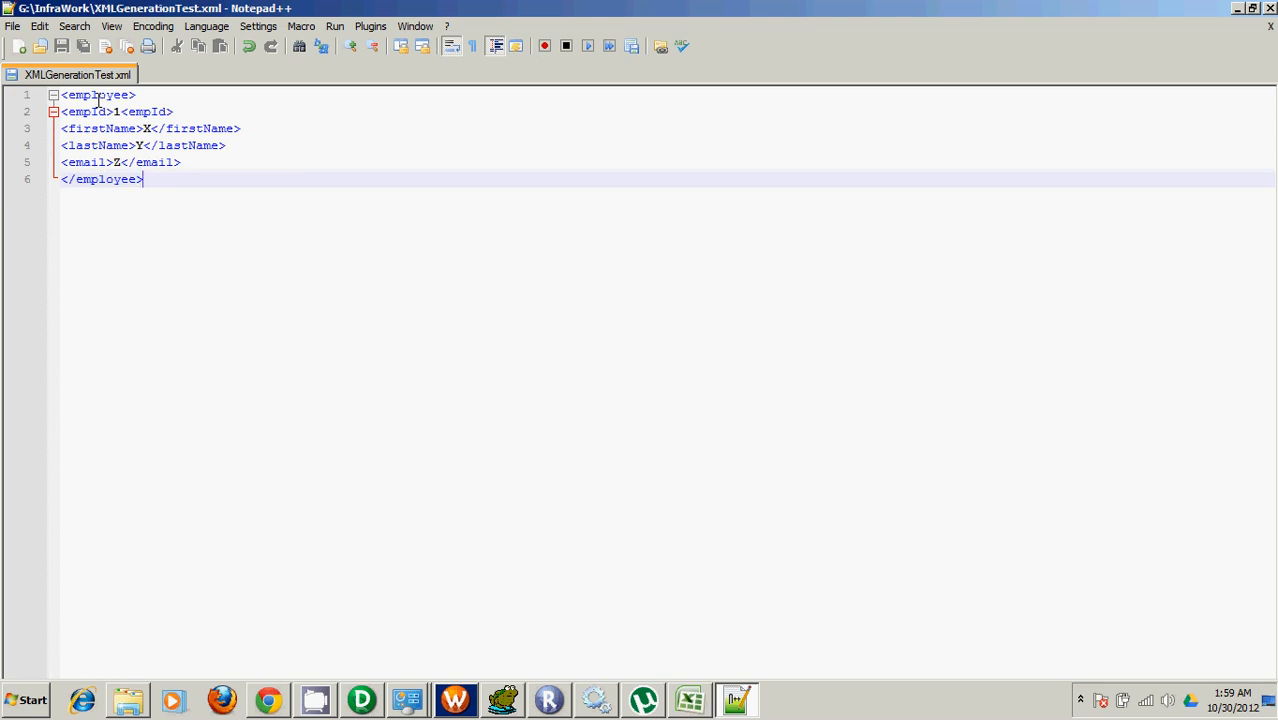
Check the employee tag names in XMLGenerationTest.xml in Notepad++.
double_click(85, 111)
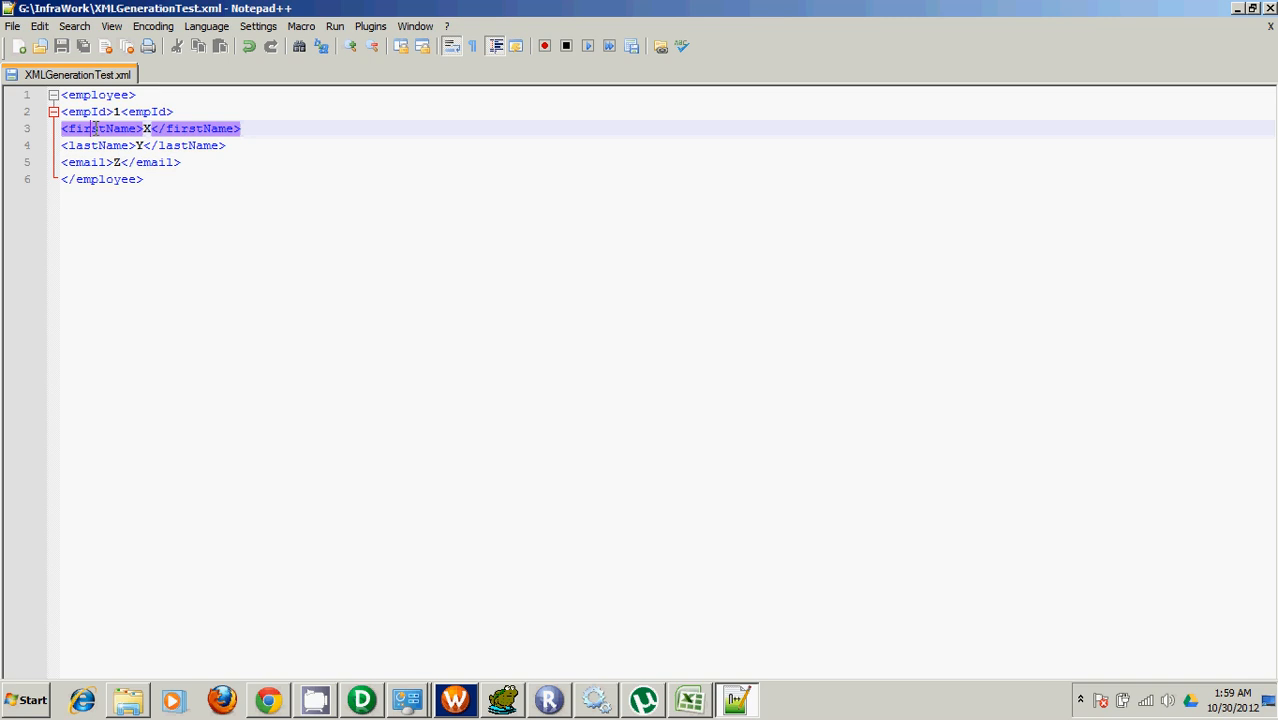
left_click(97, 179)
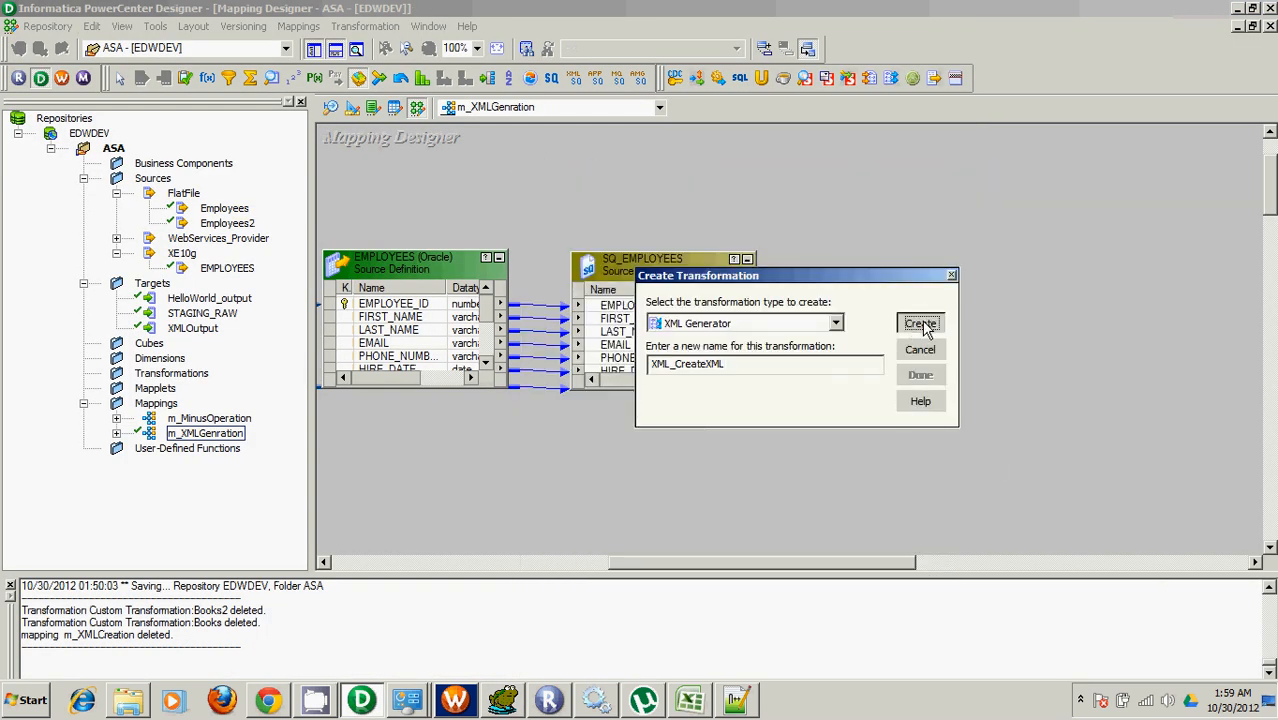
Create XML_CreateXML from XMLGenerationTest.xml, accepting field-length and XMLViews options through the wizard.
left_click(919, 322)
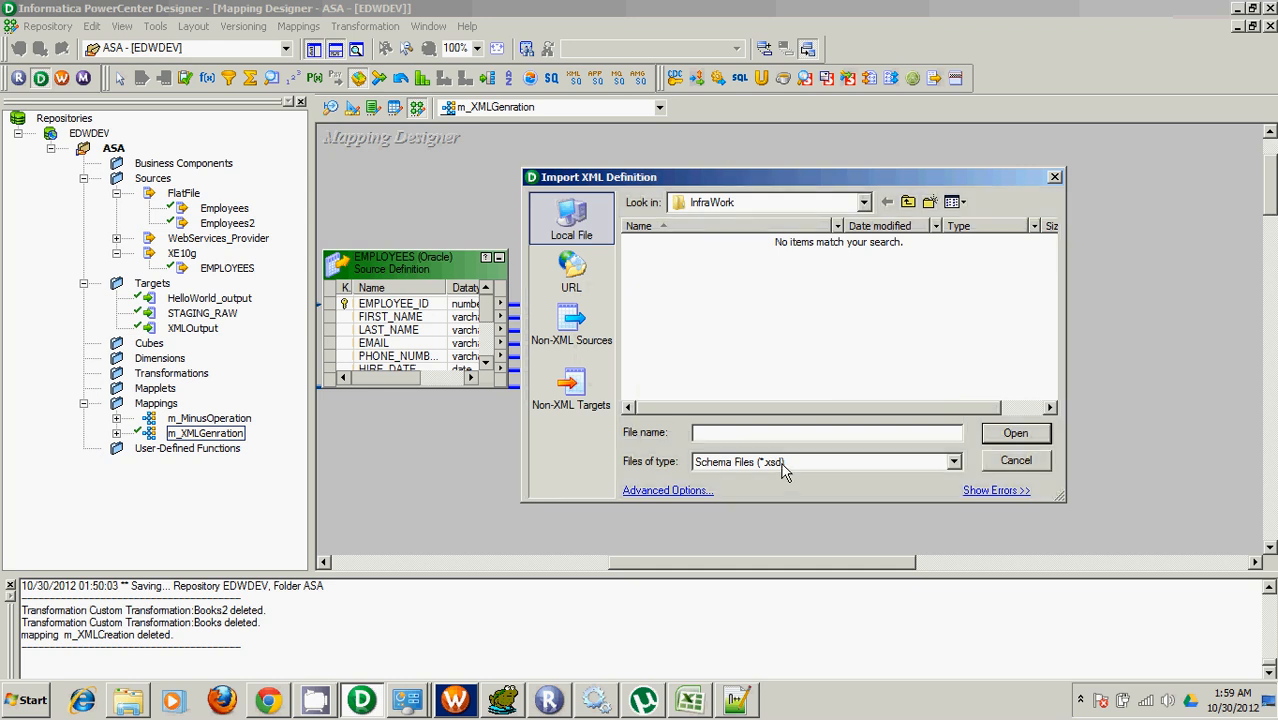
left_click(951, 461)
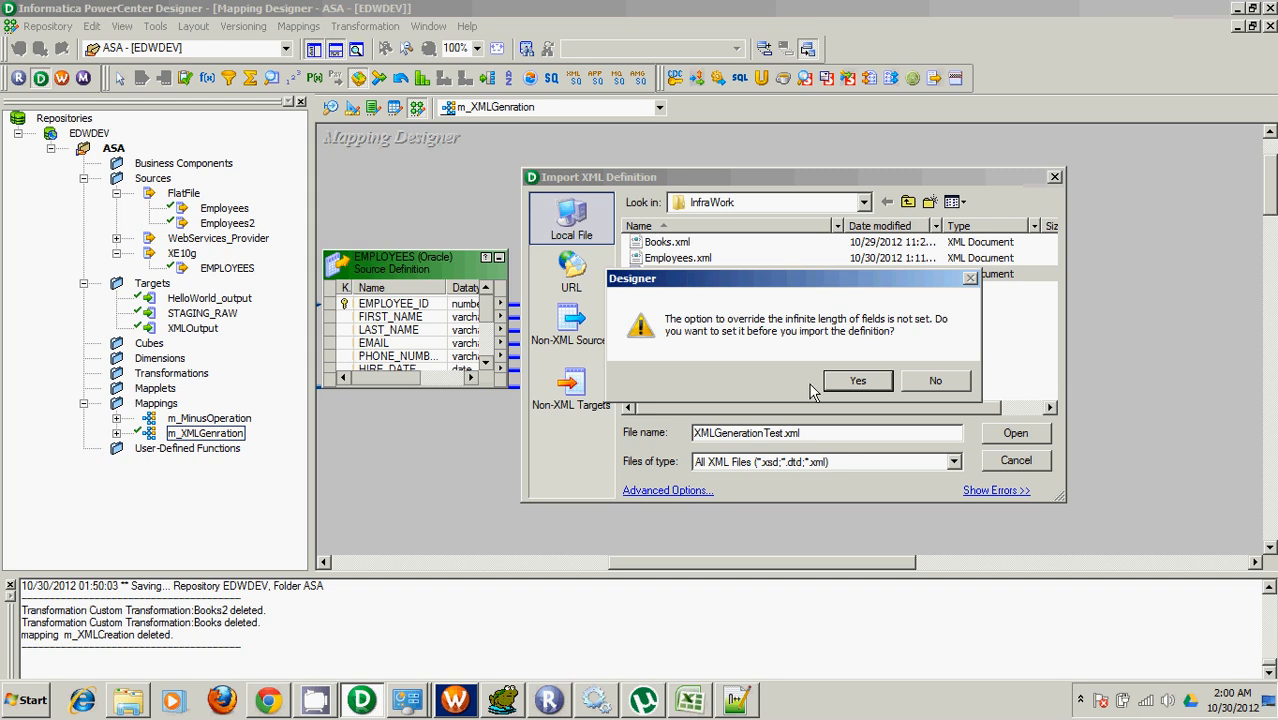
left_click(856, 380)
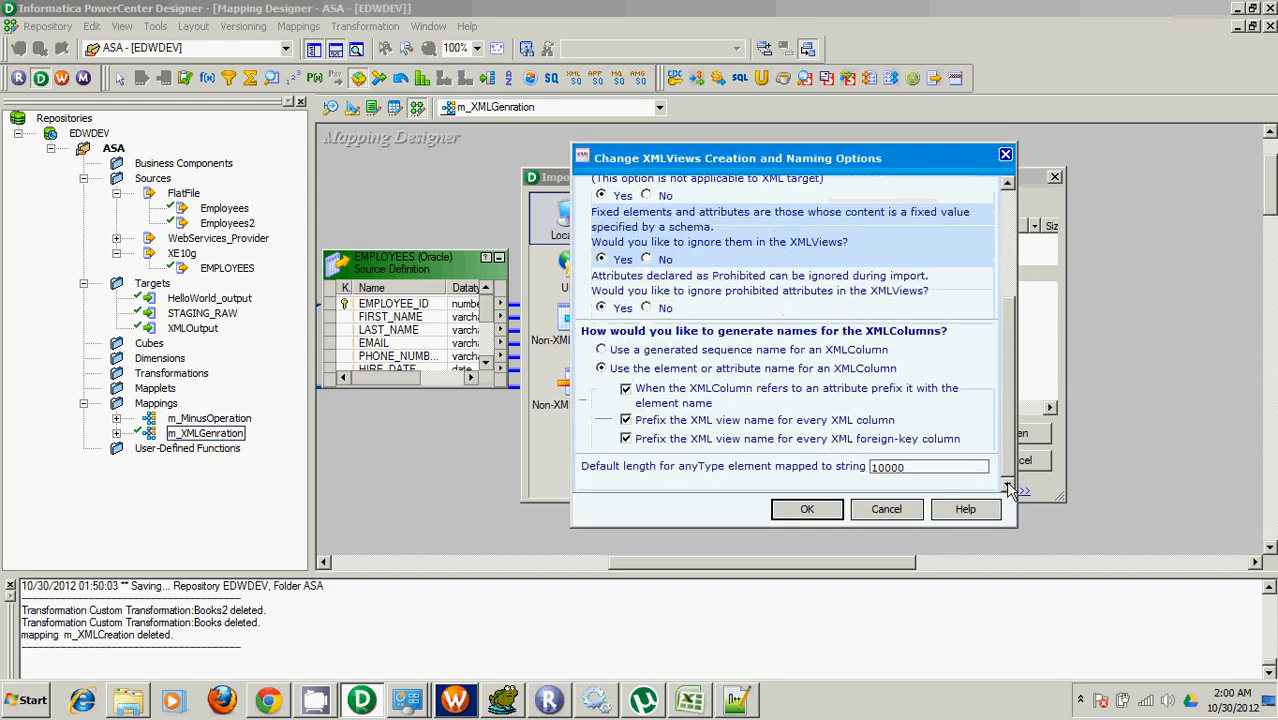
left_click(806, 509)
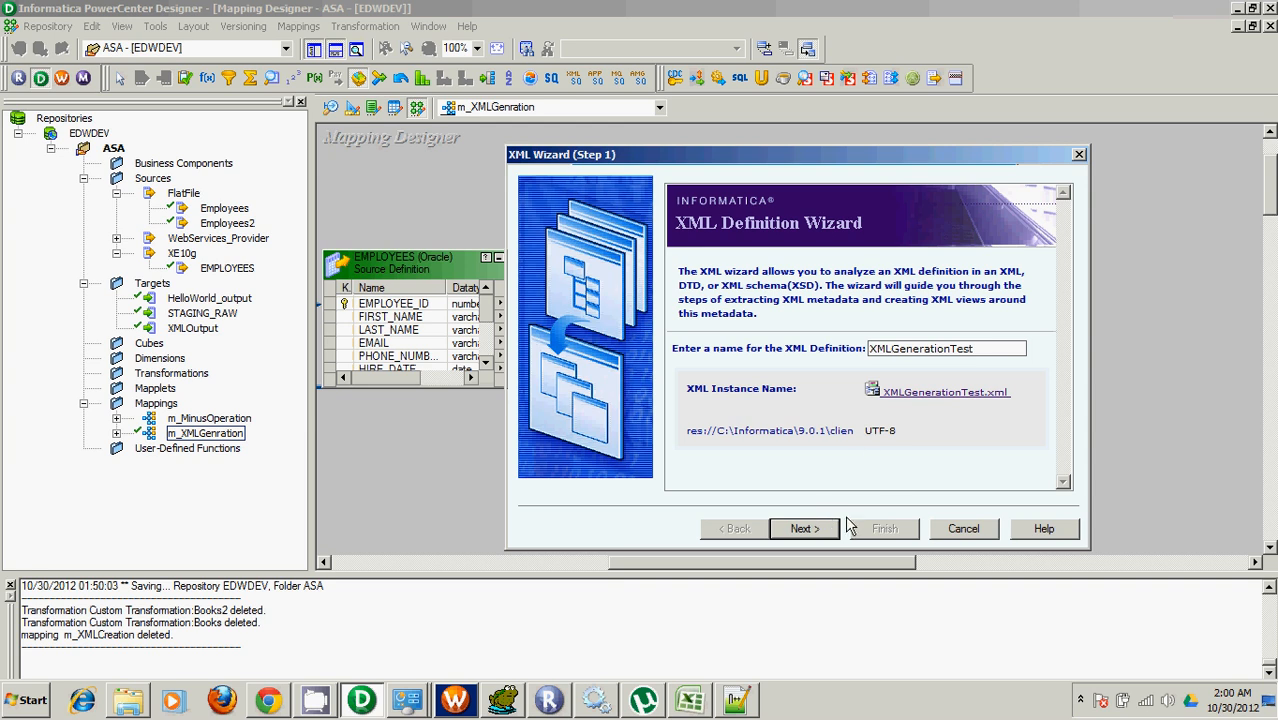
left_click(804, 528)
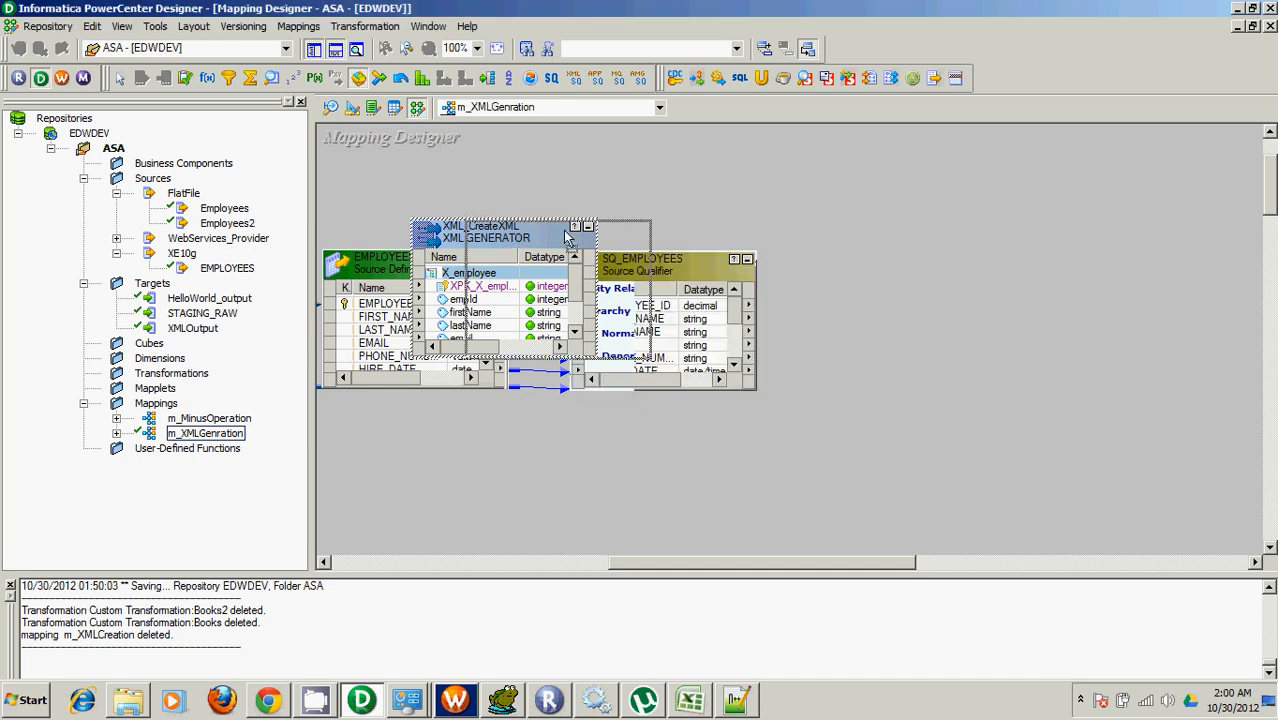
Place XML_CreateXML right of SQ_EMPLOYEES and link its ID, name and email ports.
left_click_drag(500, 232, 895, 234)
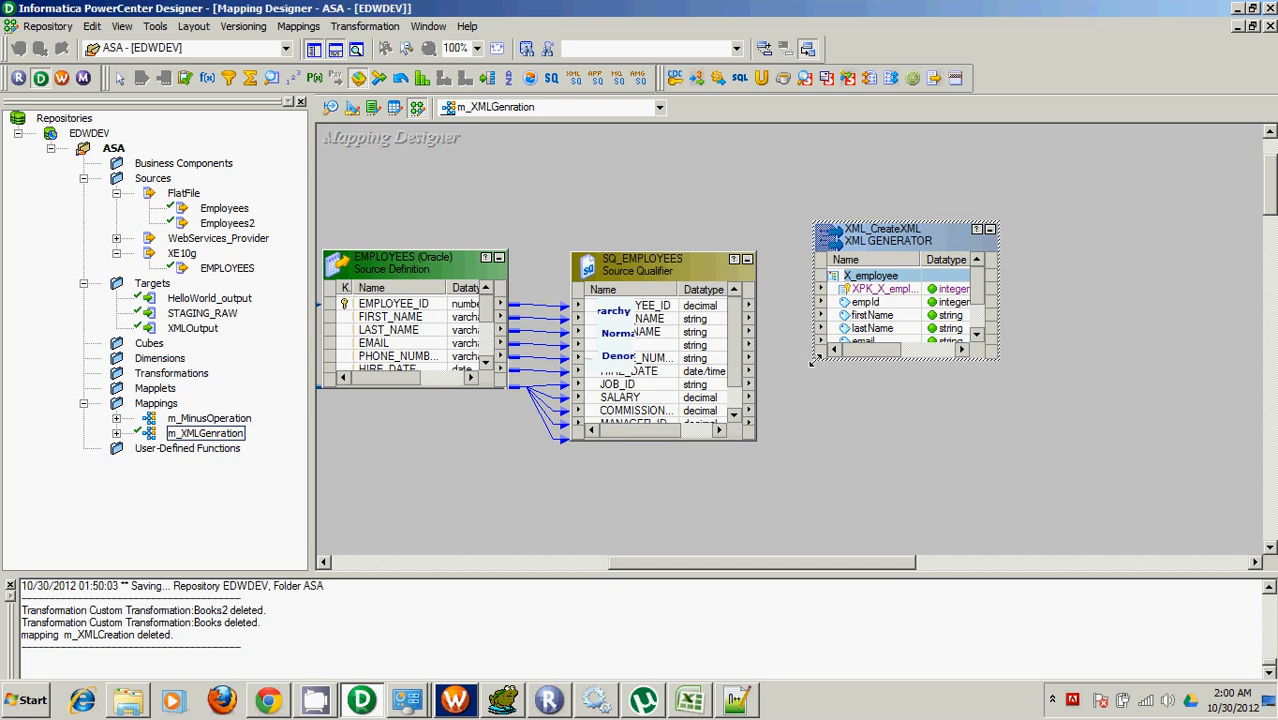
mouse_move(922, 360)
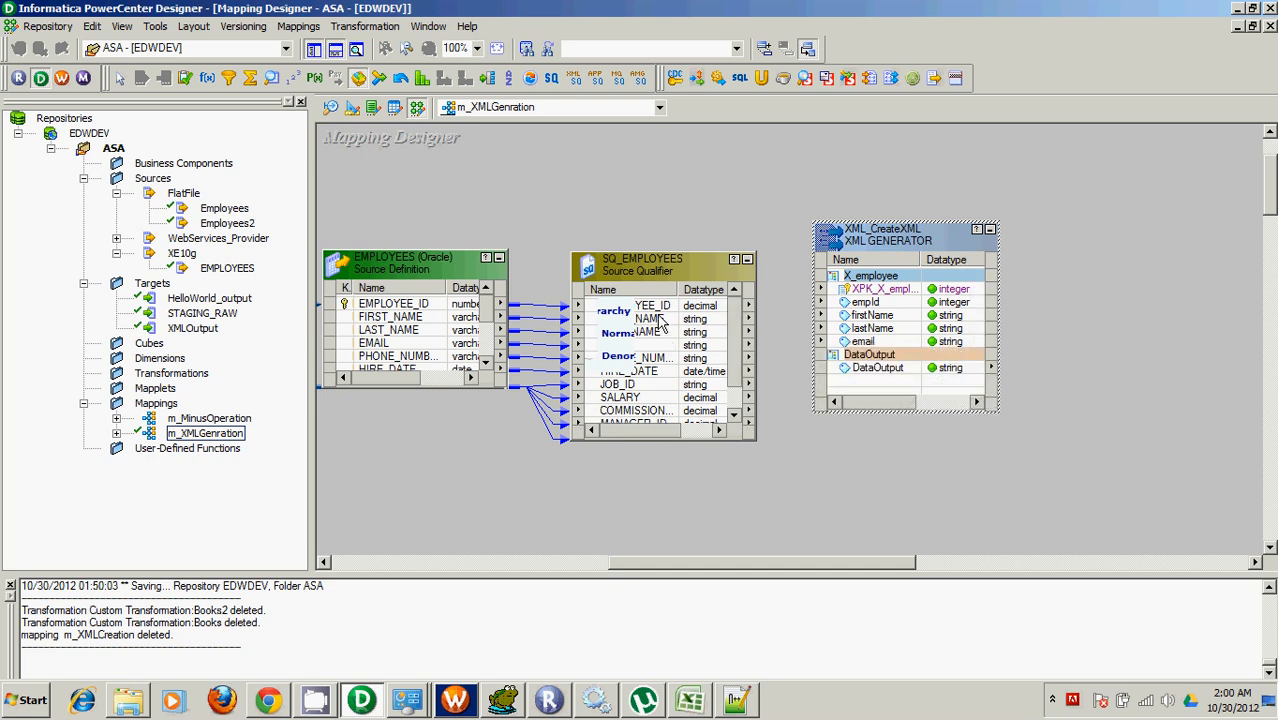
left_click(650, 305)
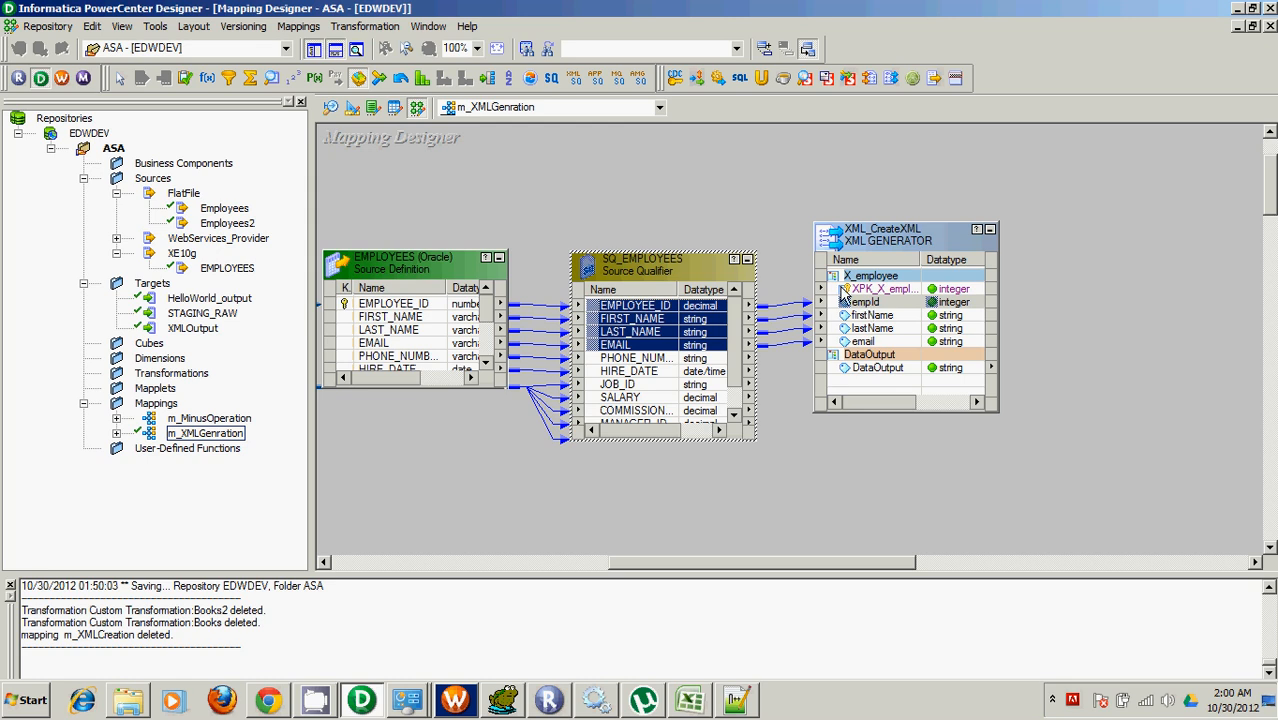
left_click(880, 288)
type("s")
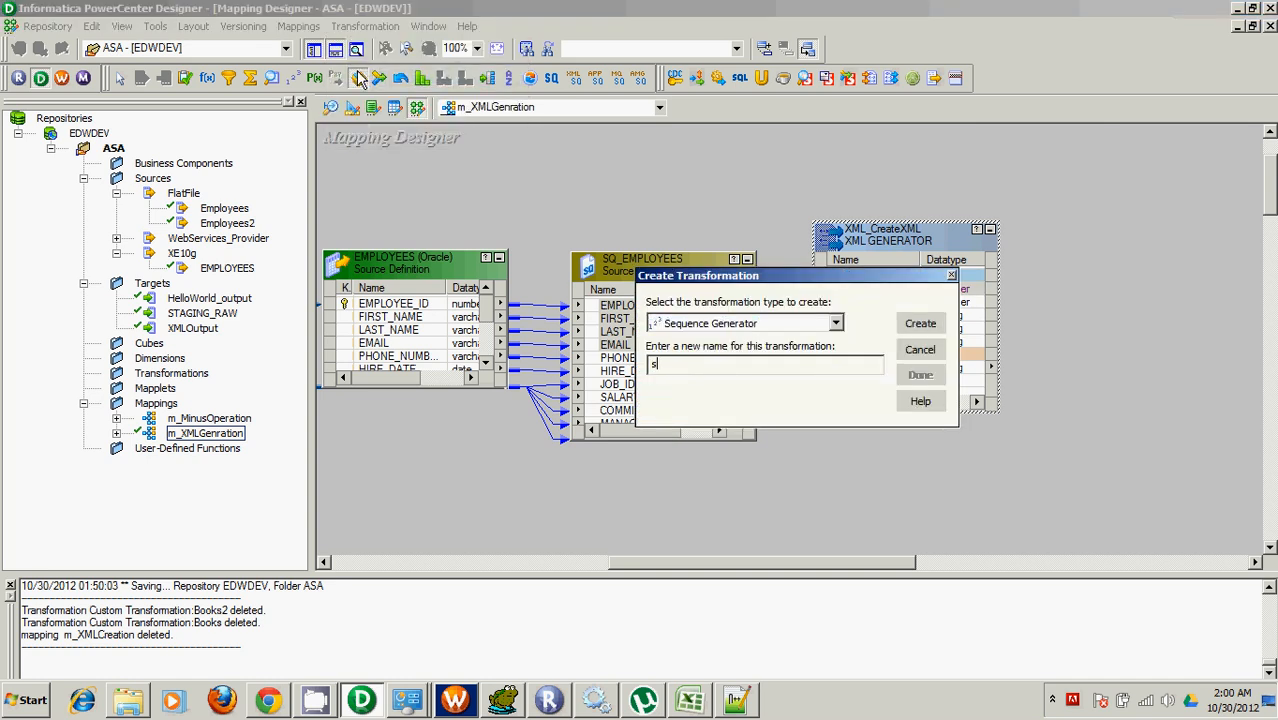
Create the seq_Emp Sequence Generator and bring the XMLOutput target into the mapping.
type("eq_Emp")
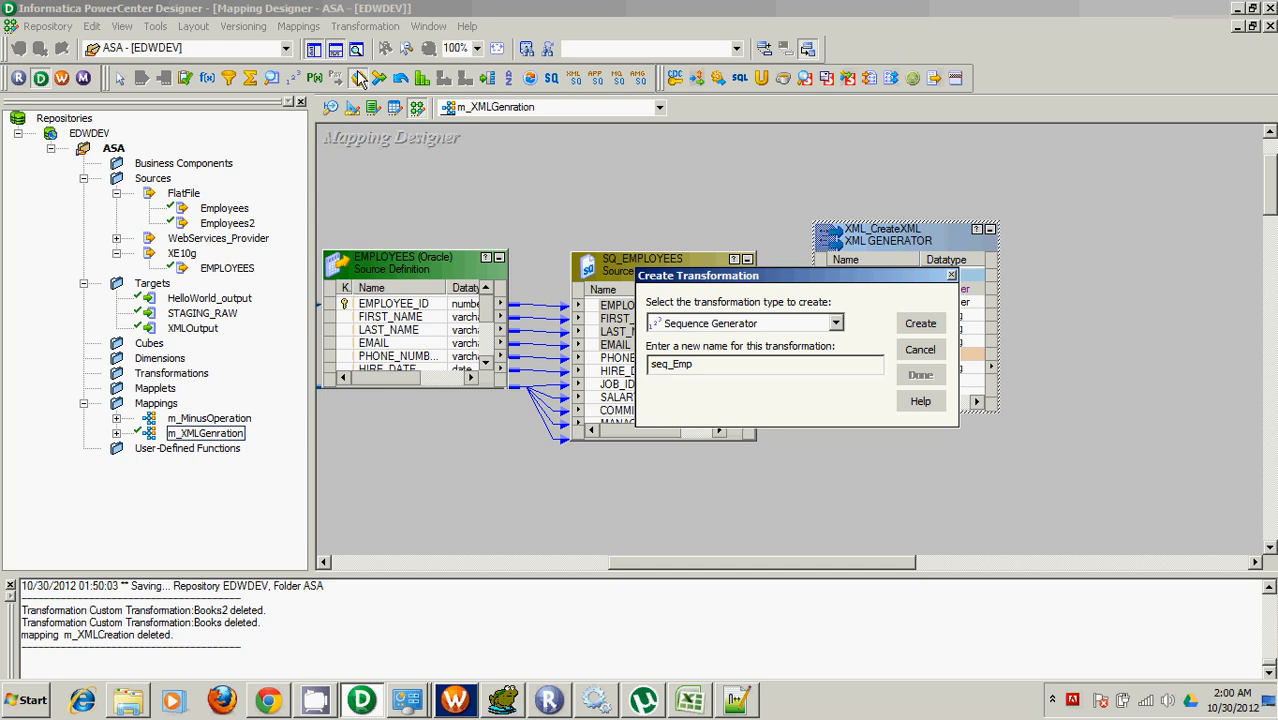
left_click(919, 322)
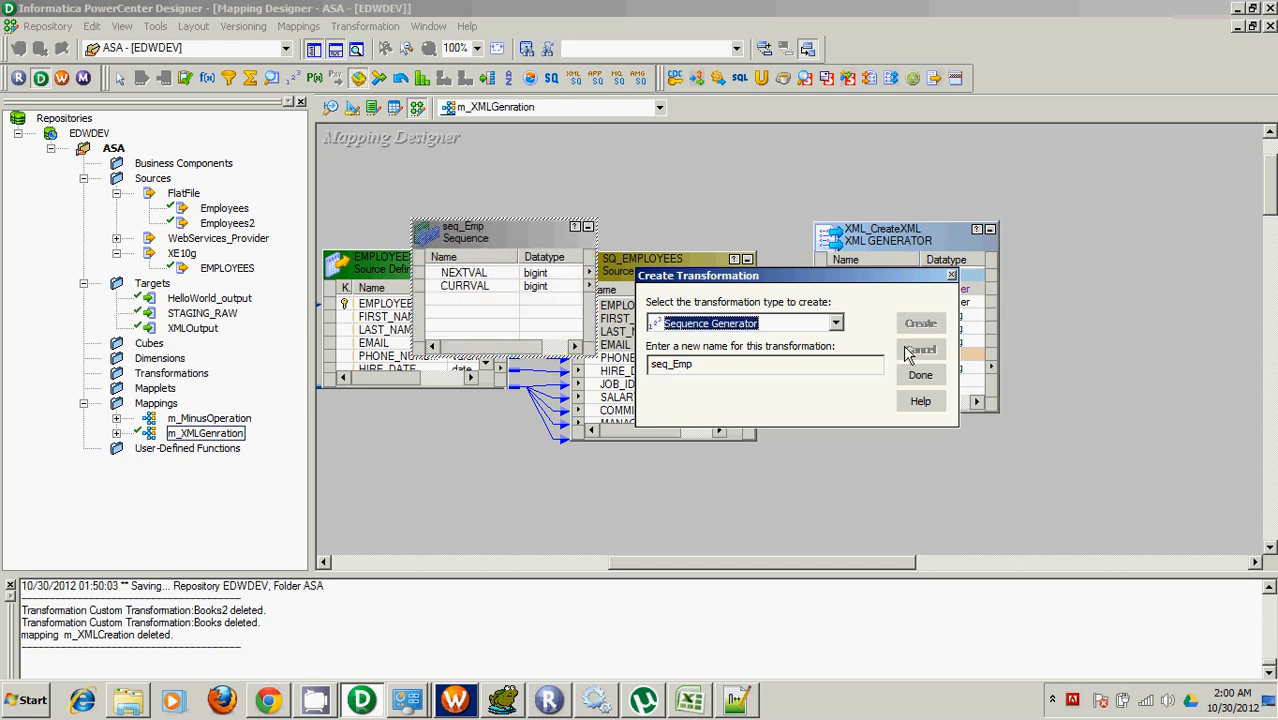
left_click(920, 349)
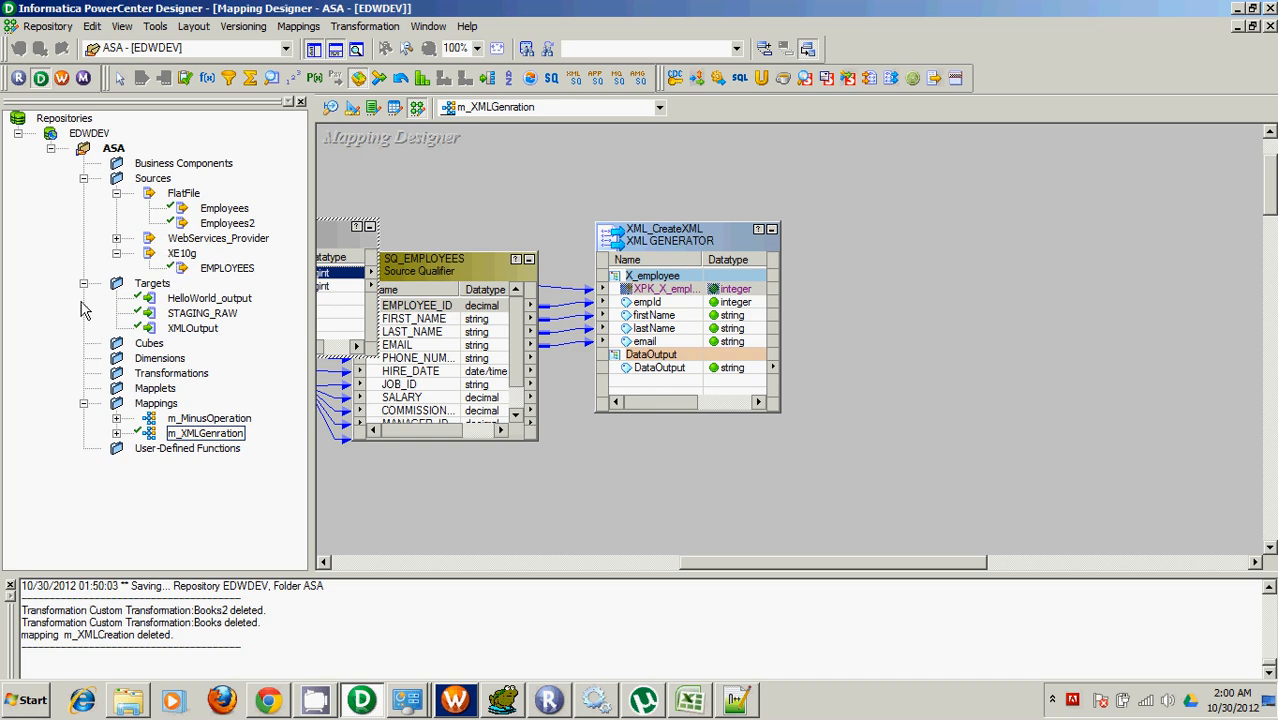
mouse_move(183, 337)
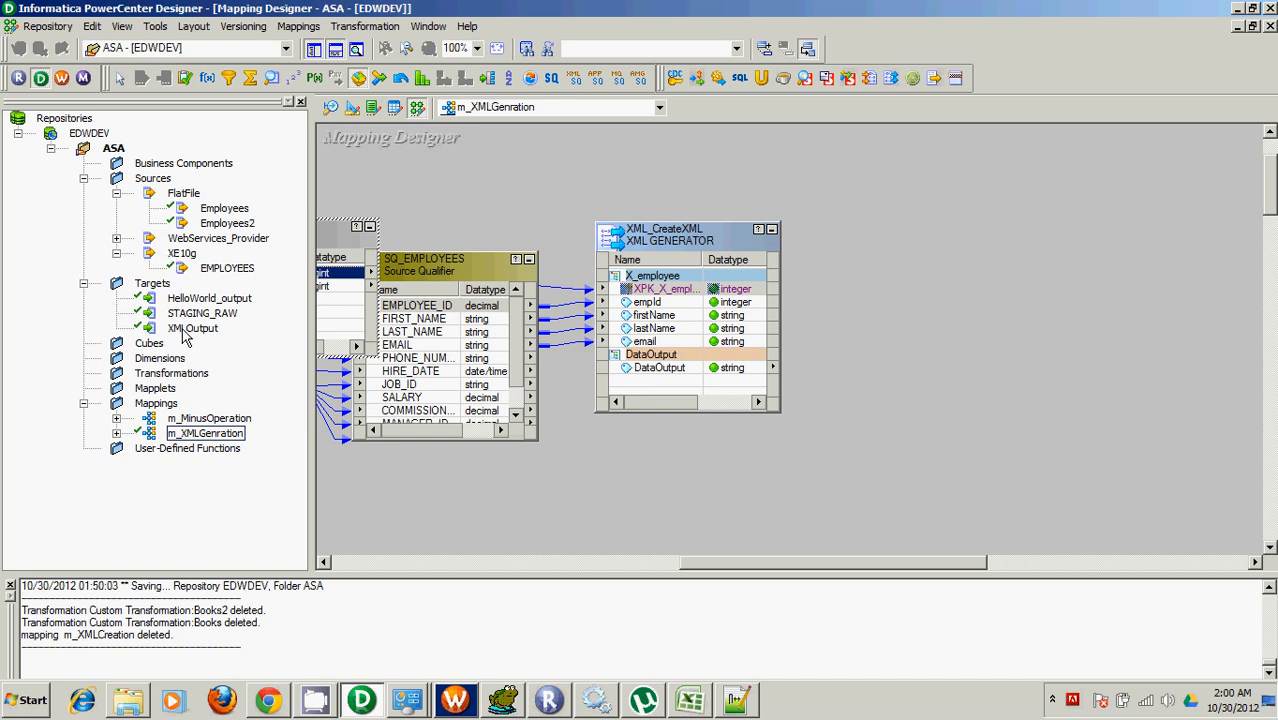
left_click(191, 328)
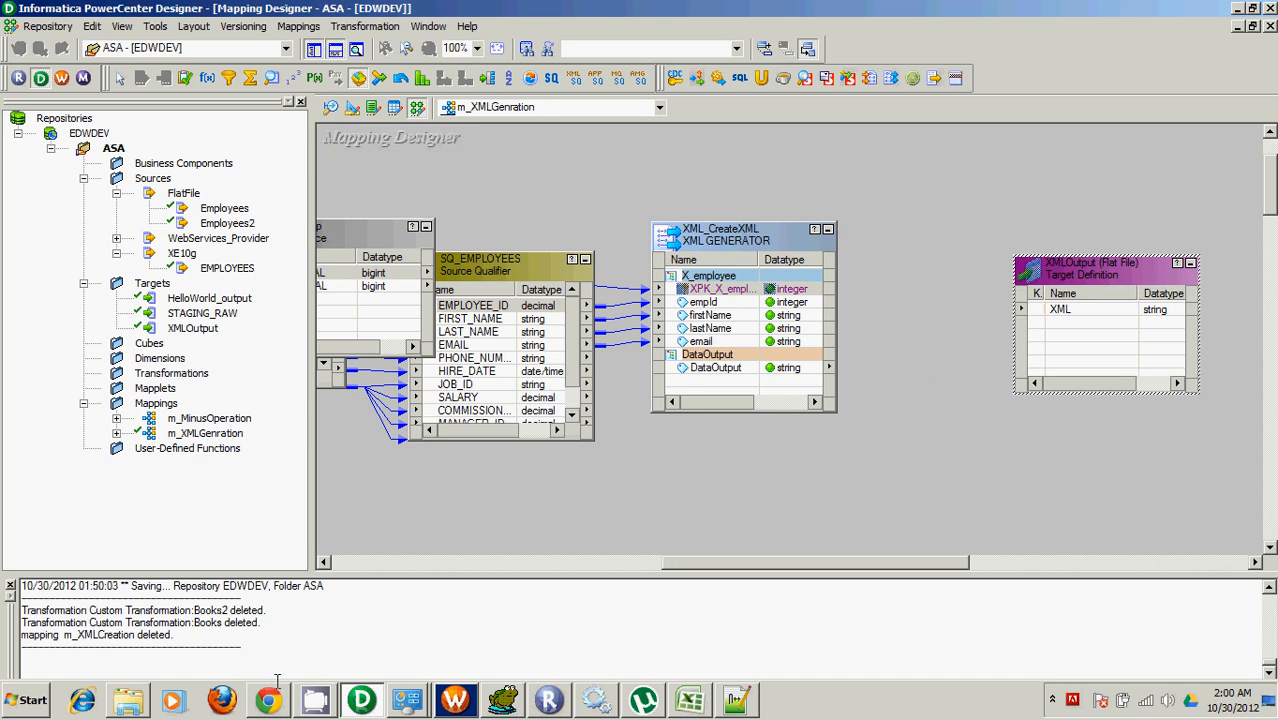
mouse_move(668, 546)
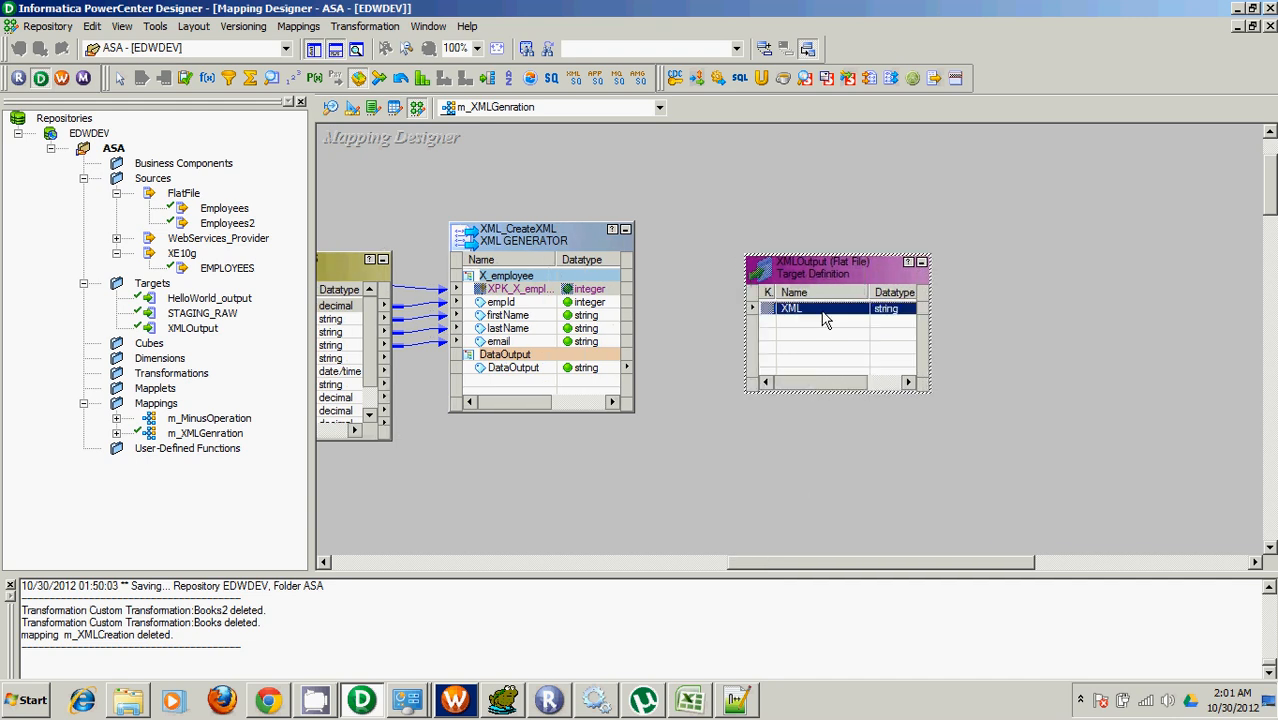
mouse_move(694, 299)
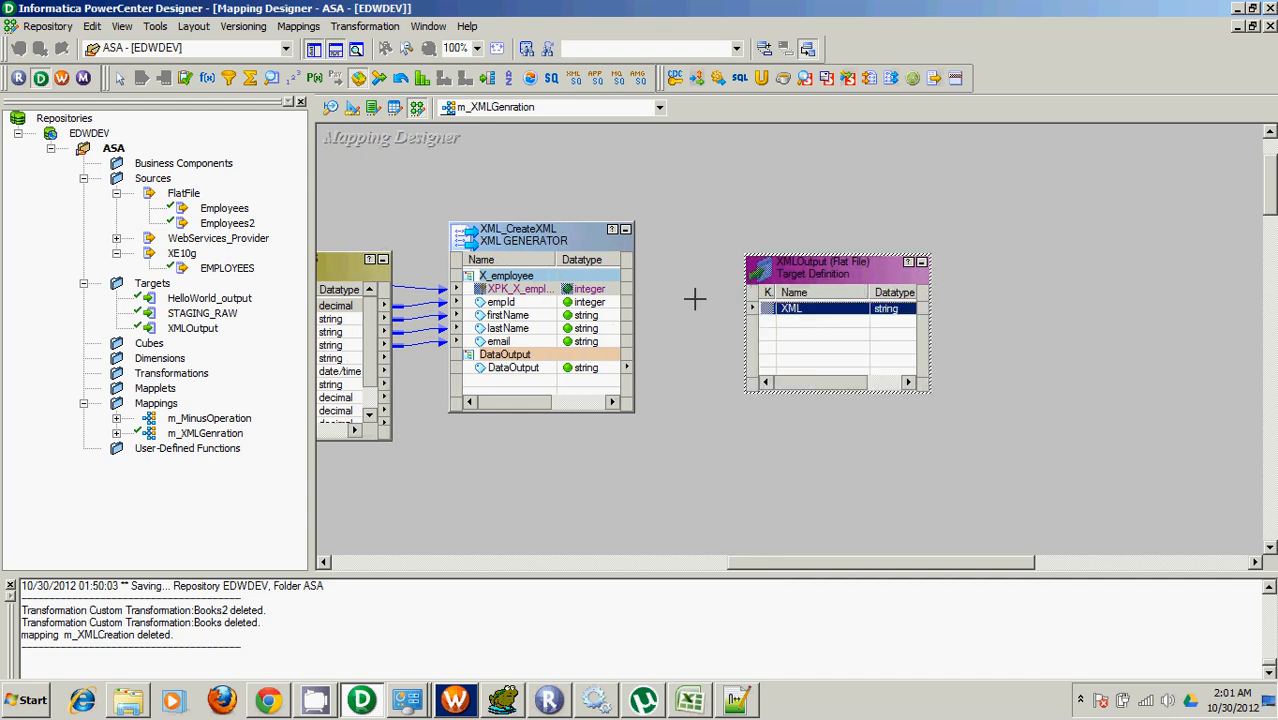
Link DataOutput to XMLOutput's XML port, dismissing the stray transformation prompt.
left_click(513, 367)
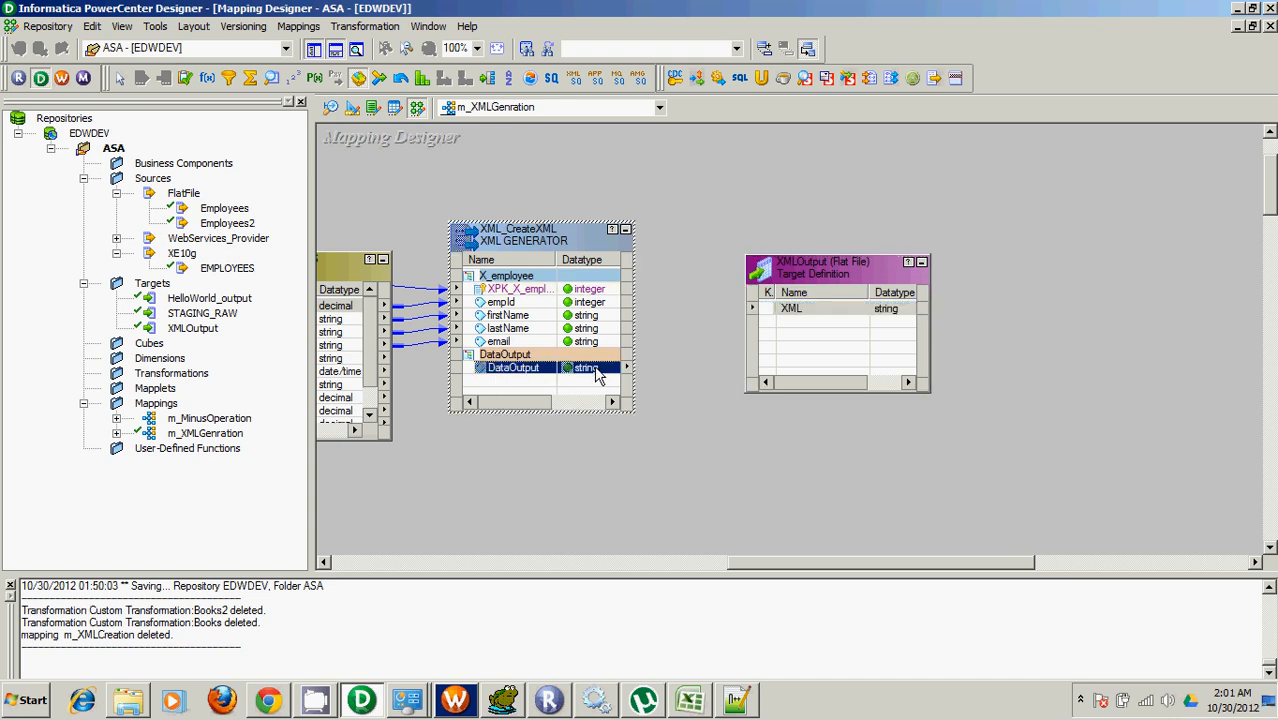
mouse_move(677, 347)
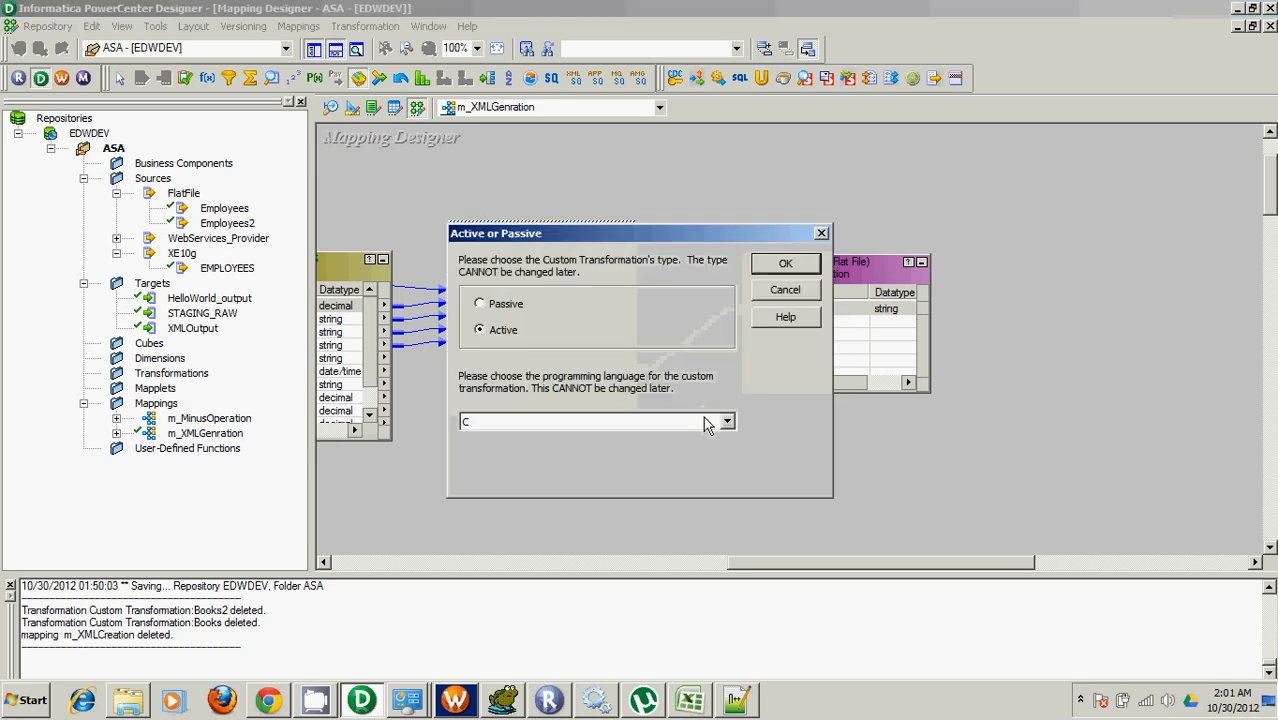
left_click(785, 263)
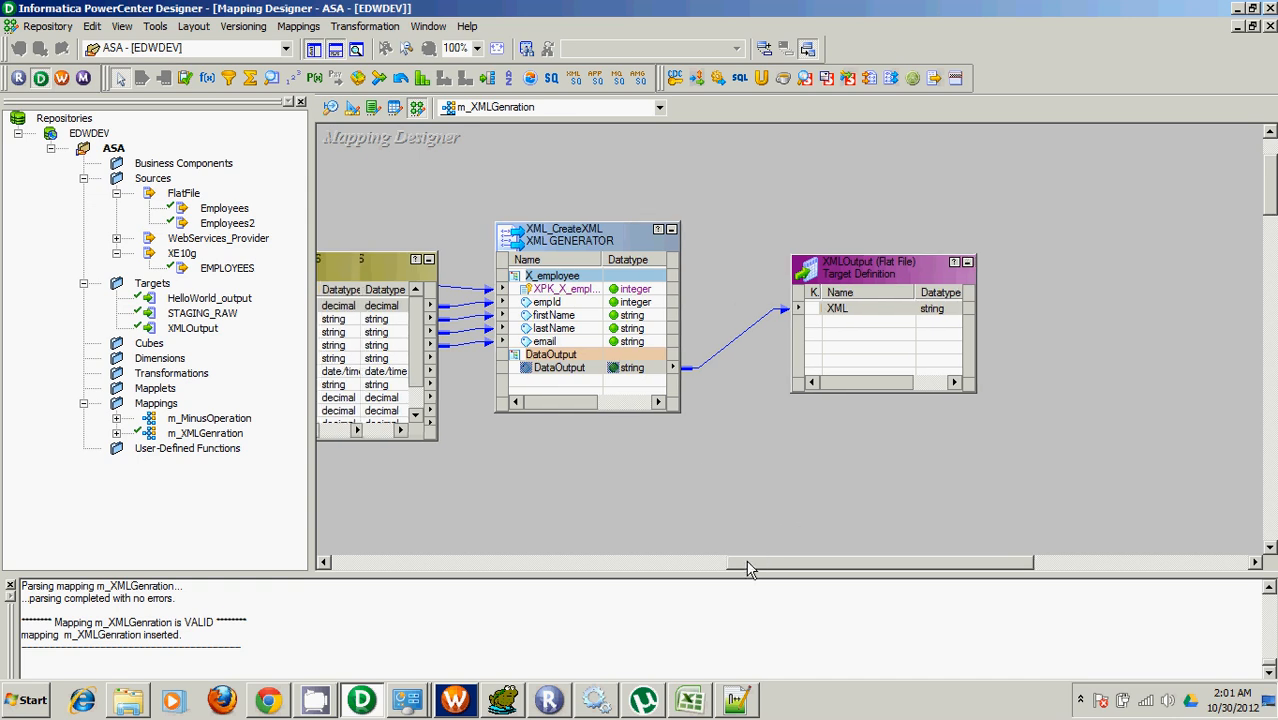
Set email, firstName and lastName lengths to 100 in XML_CreateXML's XML editor, then exit.
double_click(587, 240)
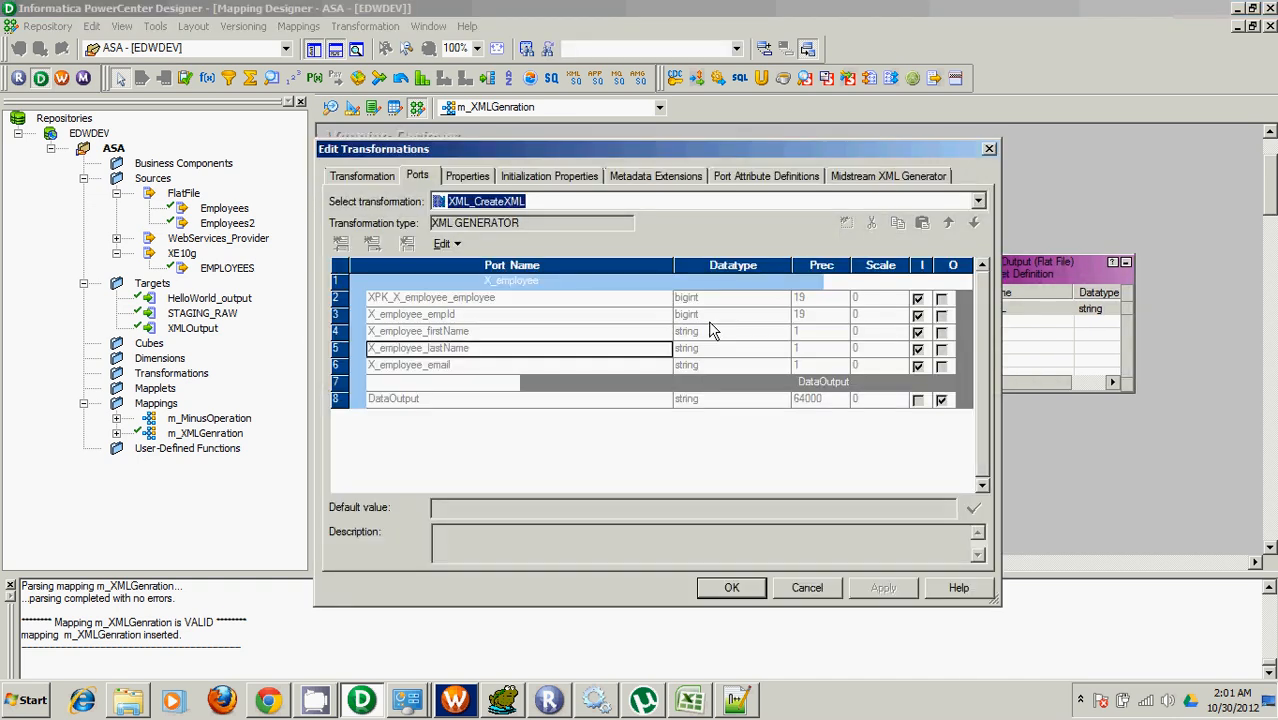
left_click(887, 175)
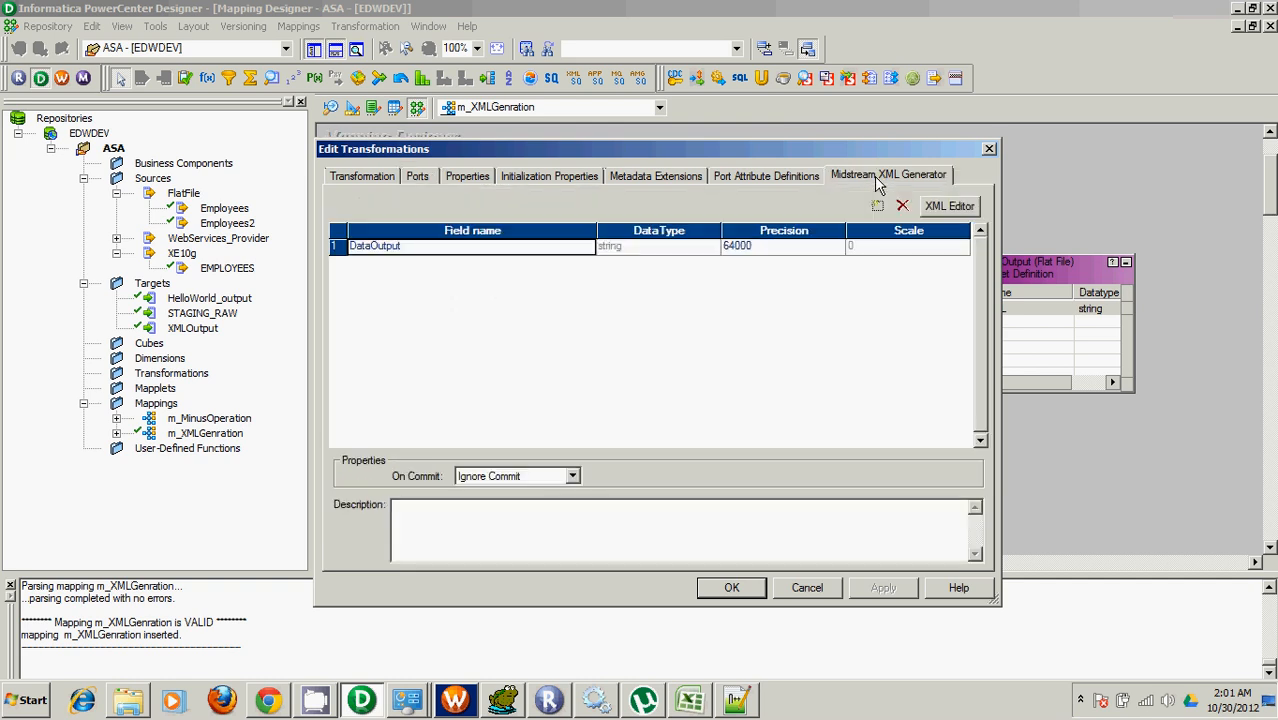
left_click(948, 205)
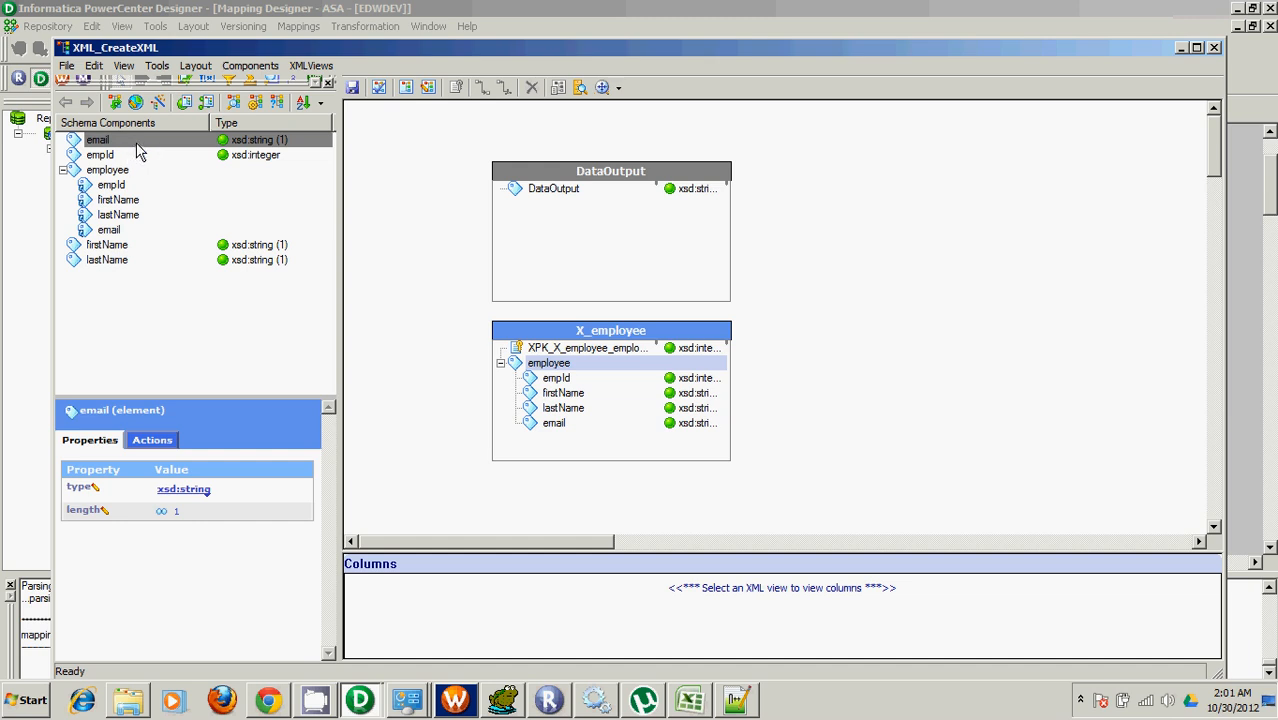
mouse_move(252, 148)
type("00")
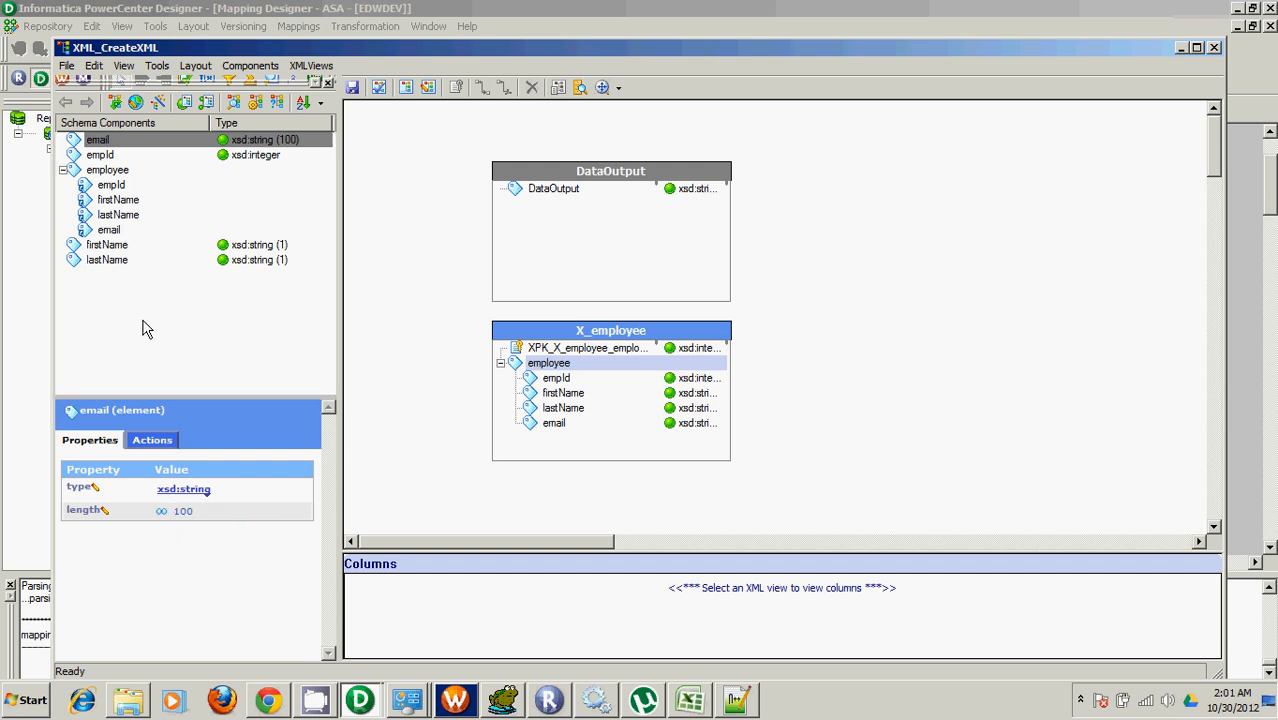
left_click(107, 244)
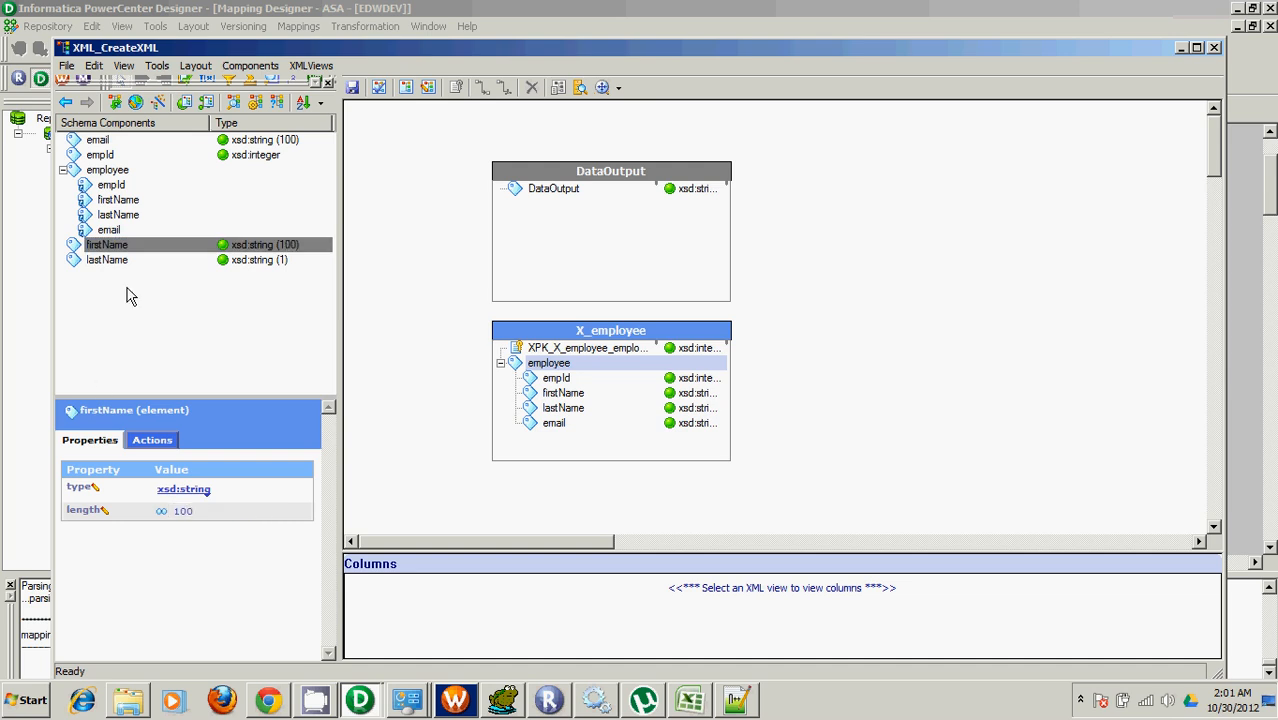
left_click(107, 259)
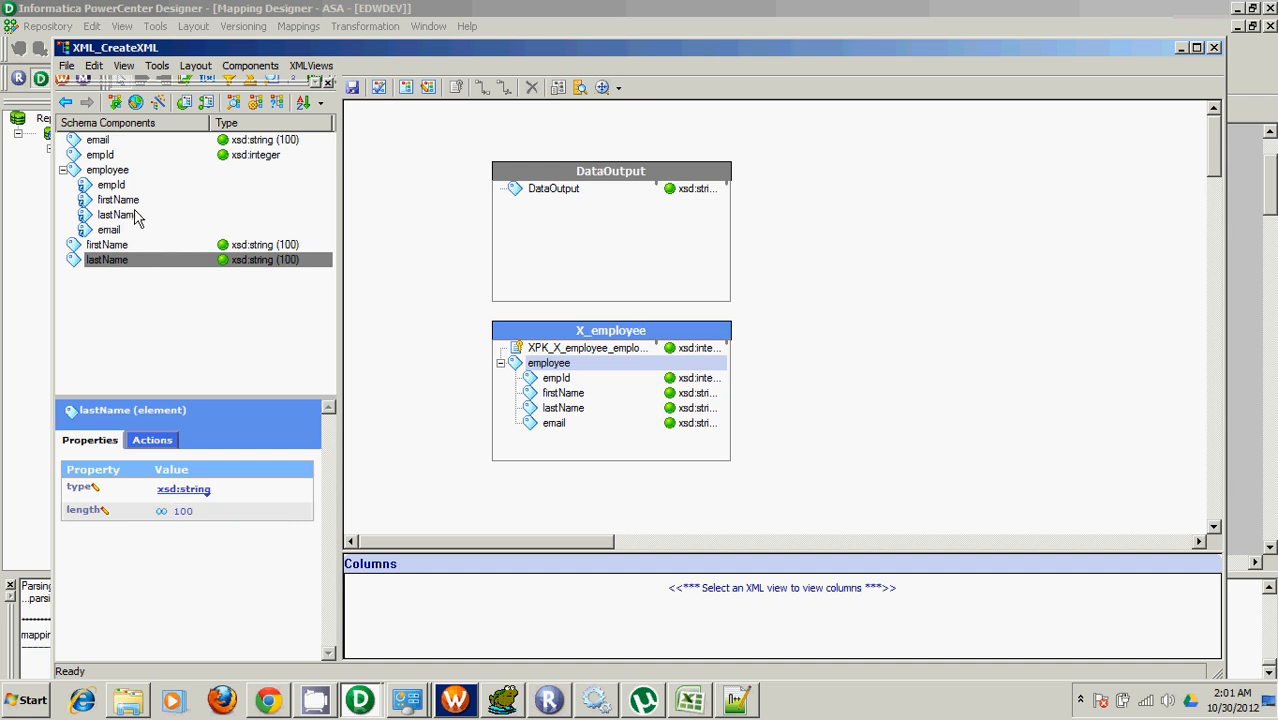
left_click(100, 155)
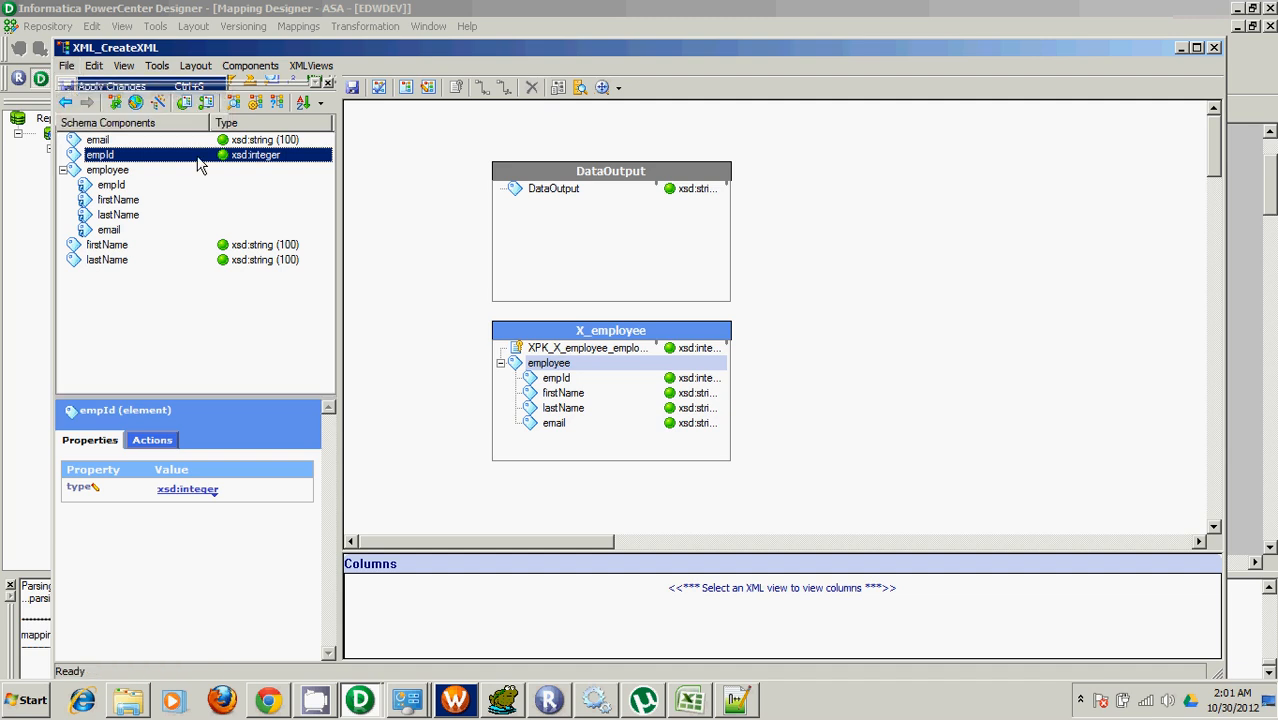
left_click(67, 65)
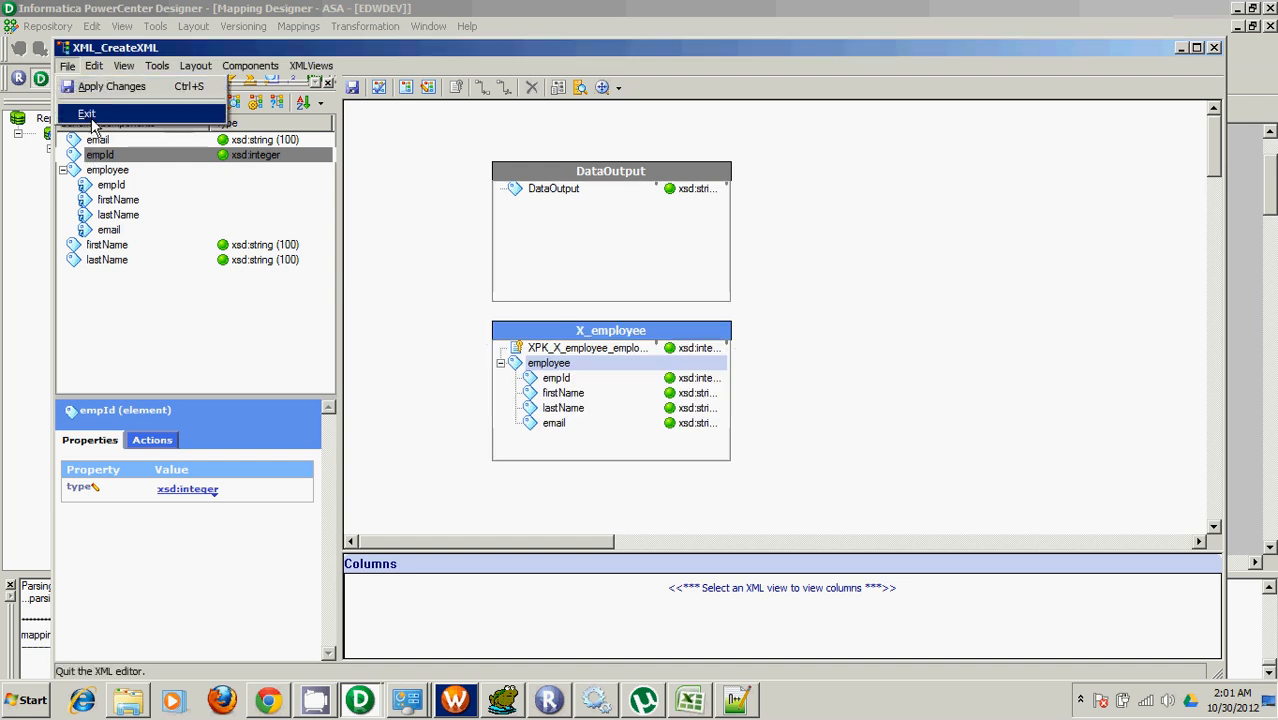
left_click(87, 113)
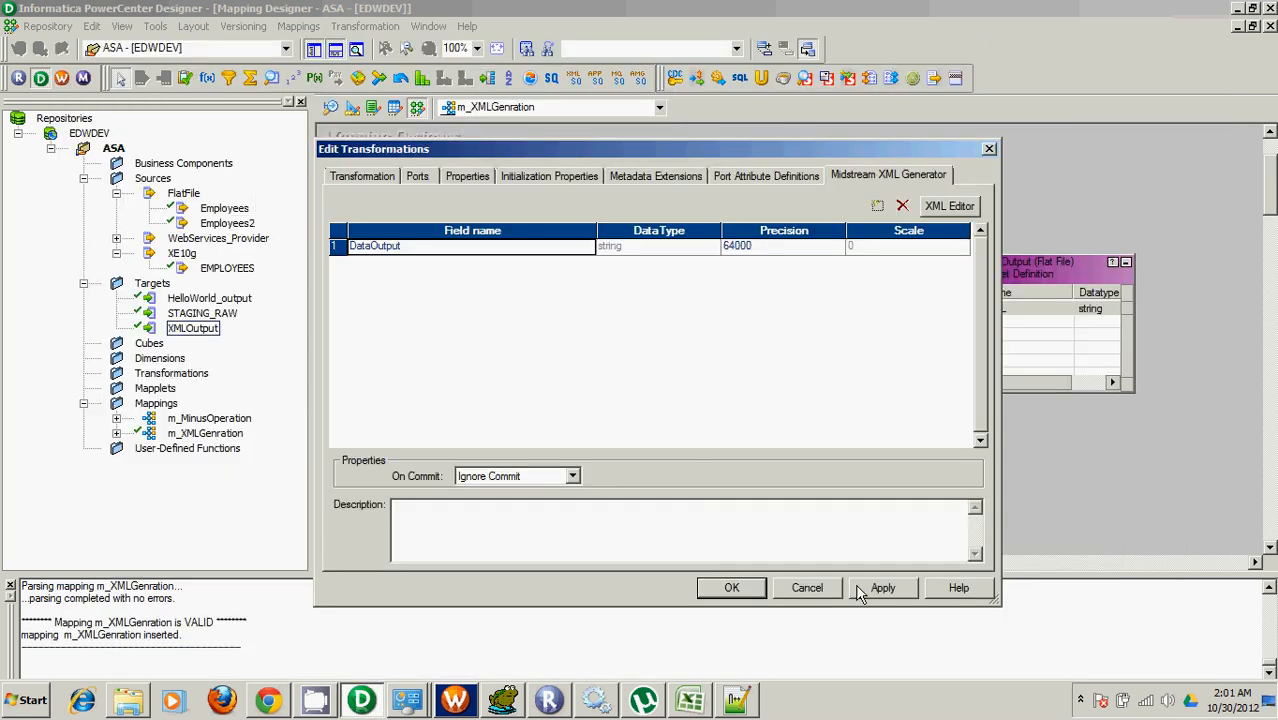
Apply the transformation edits and create the wf_XMLGenerator workflow.
left_click(731, 587)
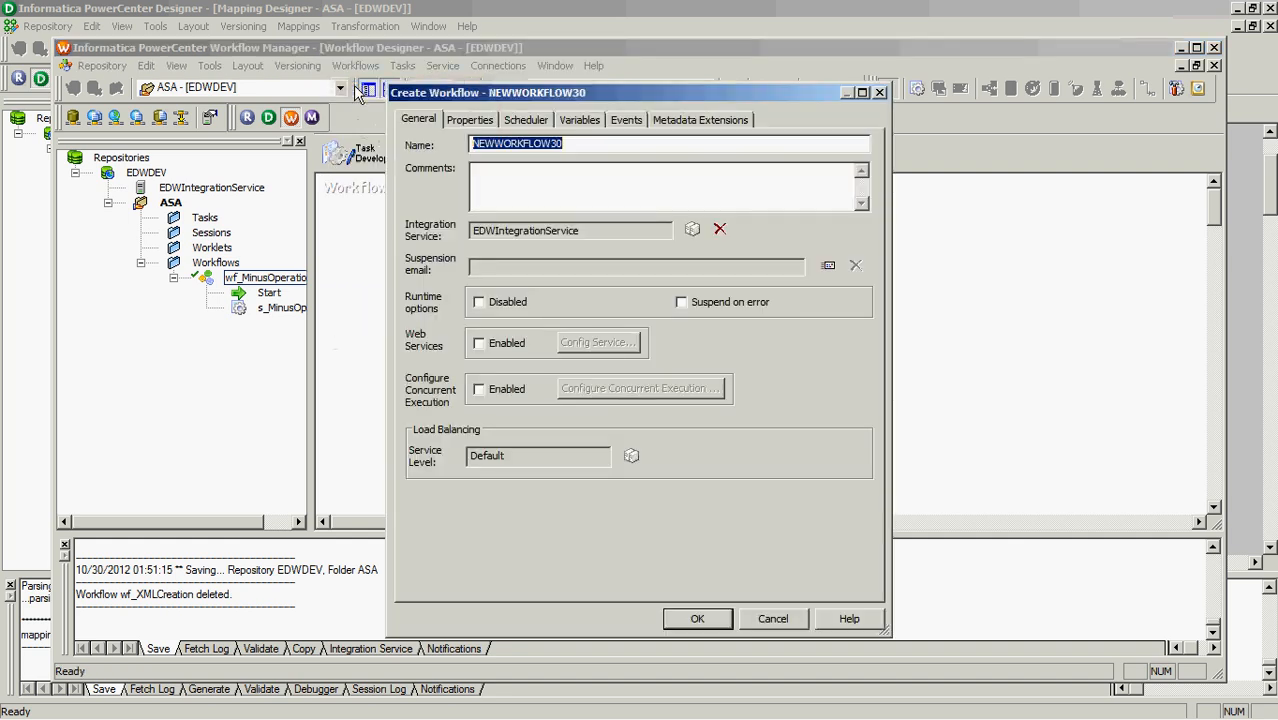
type("wf_XML")
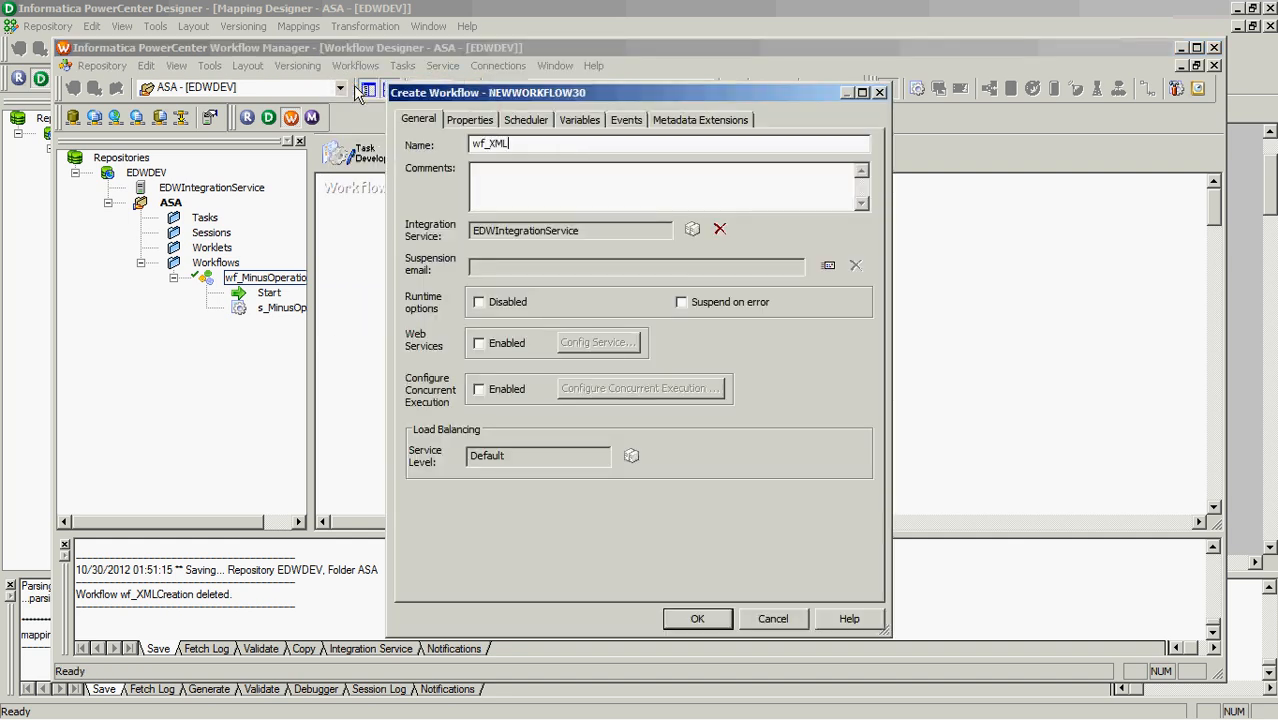
type("Gener")
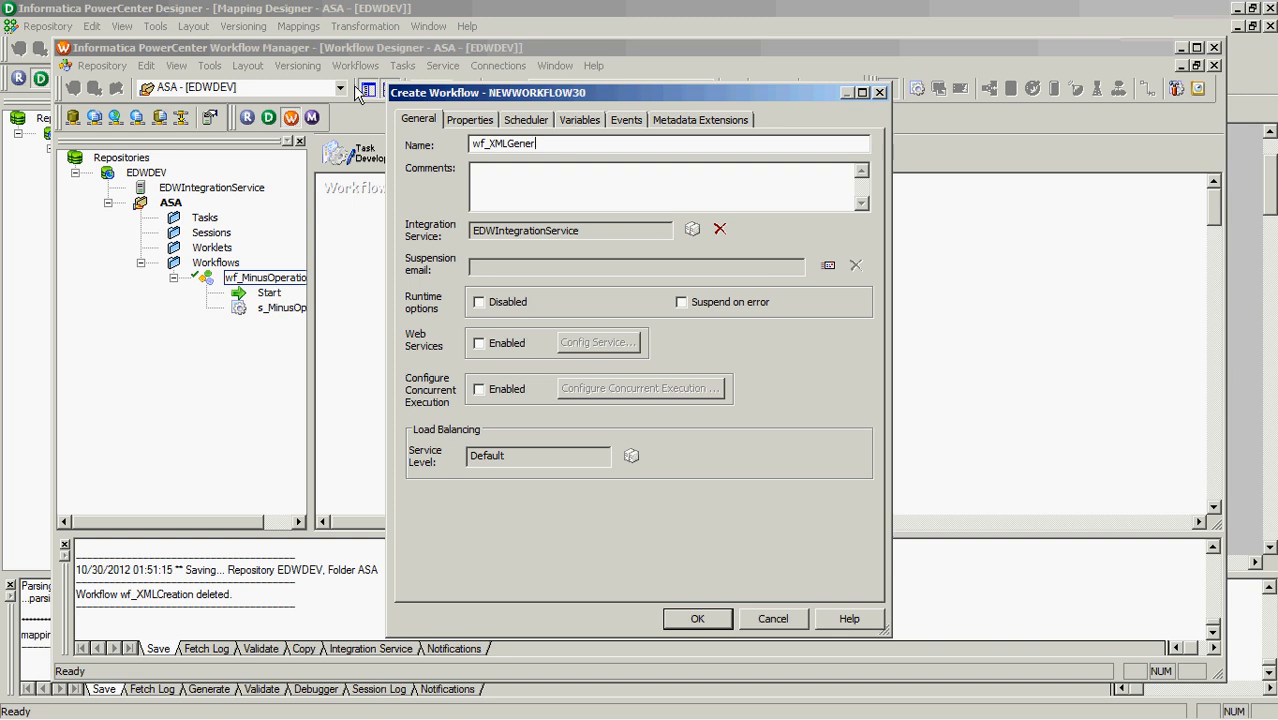
type("ator")
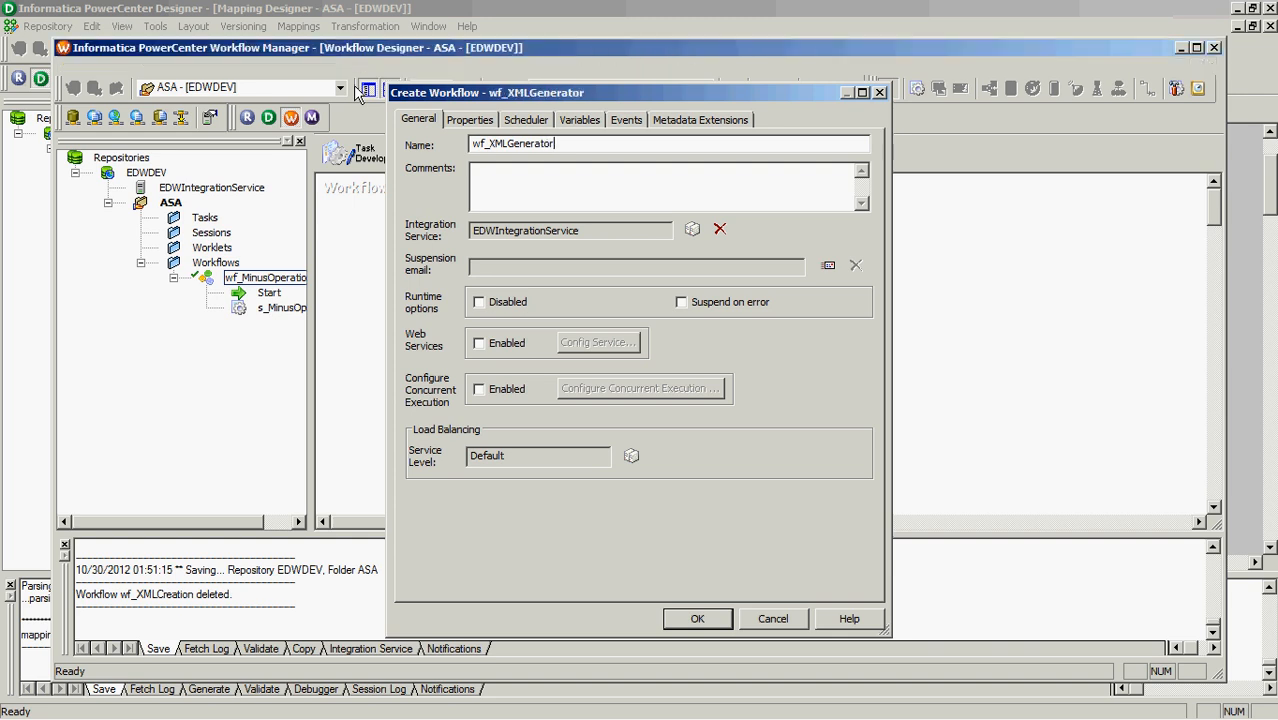
left_click(697, 618)
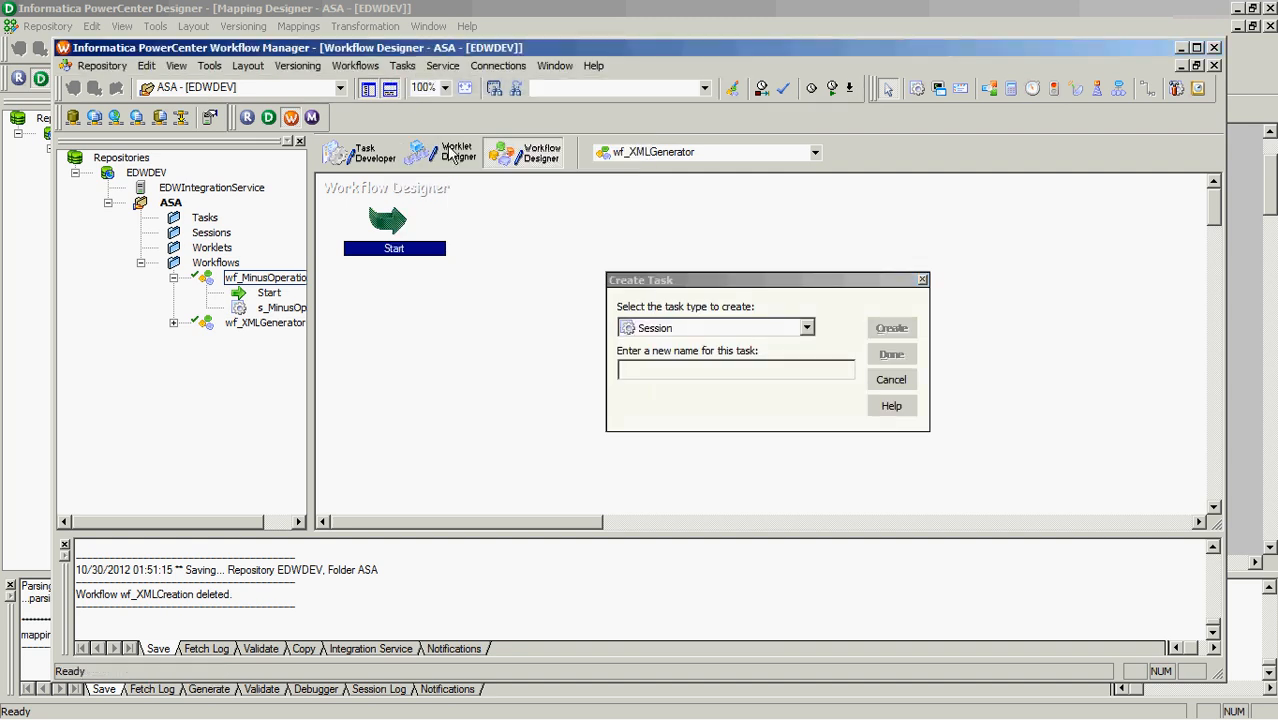
Create session task s_XMLGenerator using the m_XMLGenration mapping.
type("s_XMLGener")
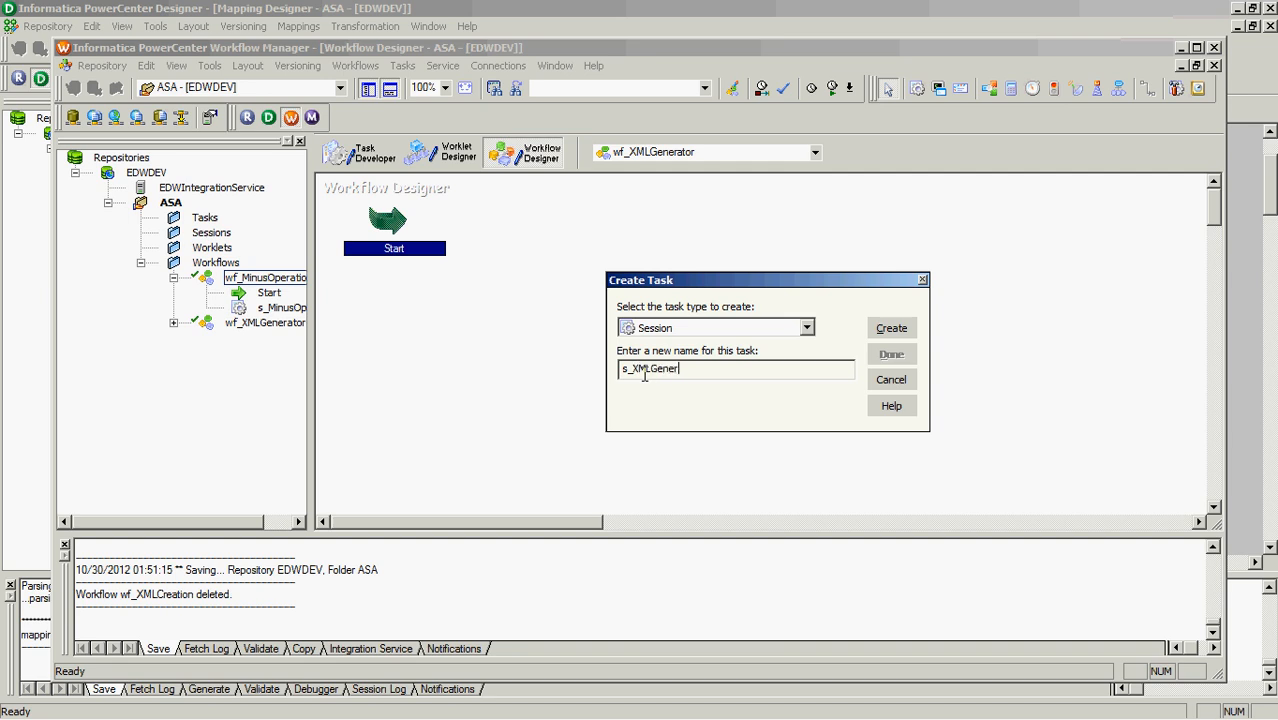
left_click(889, 327)
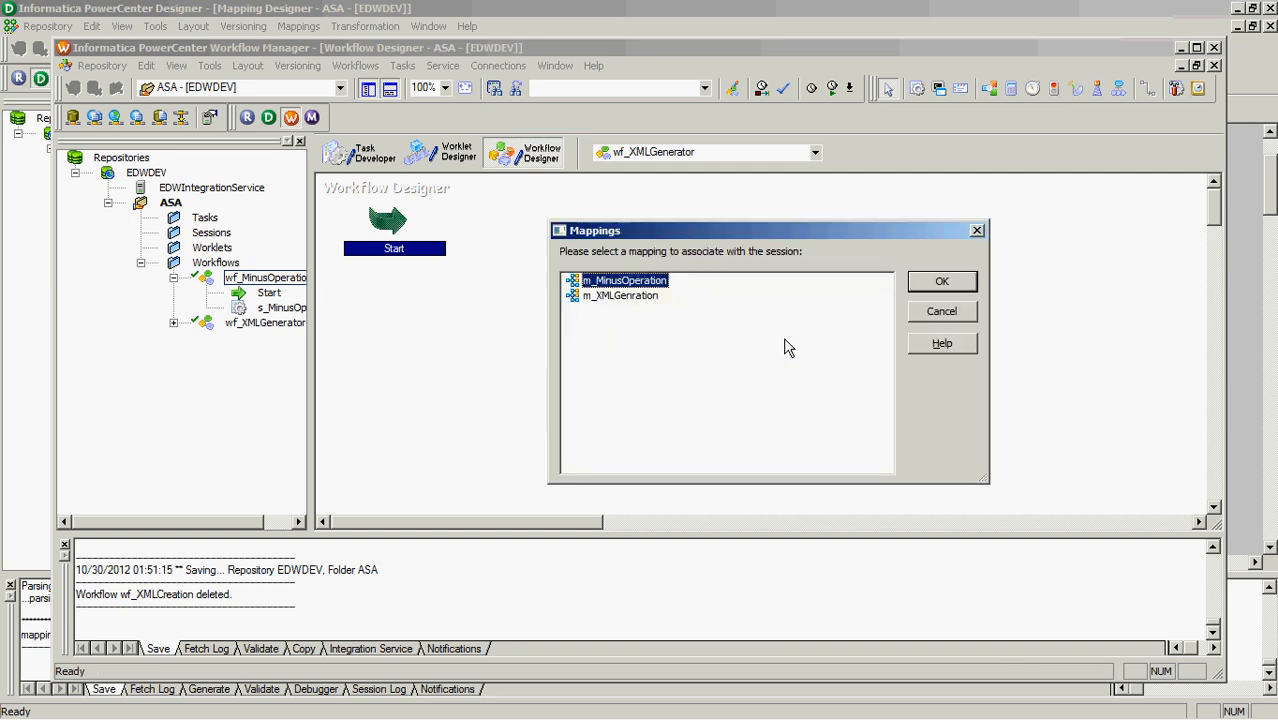
left_click(620, 295)
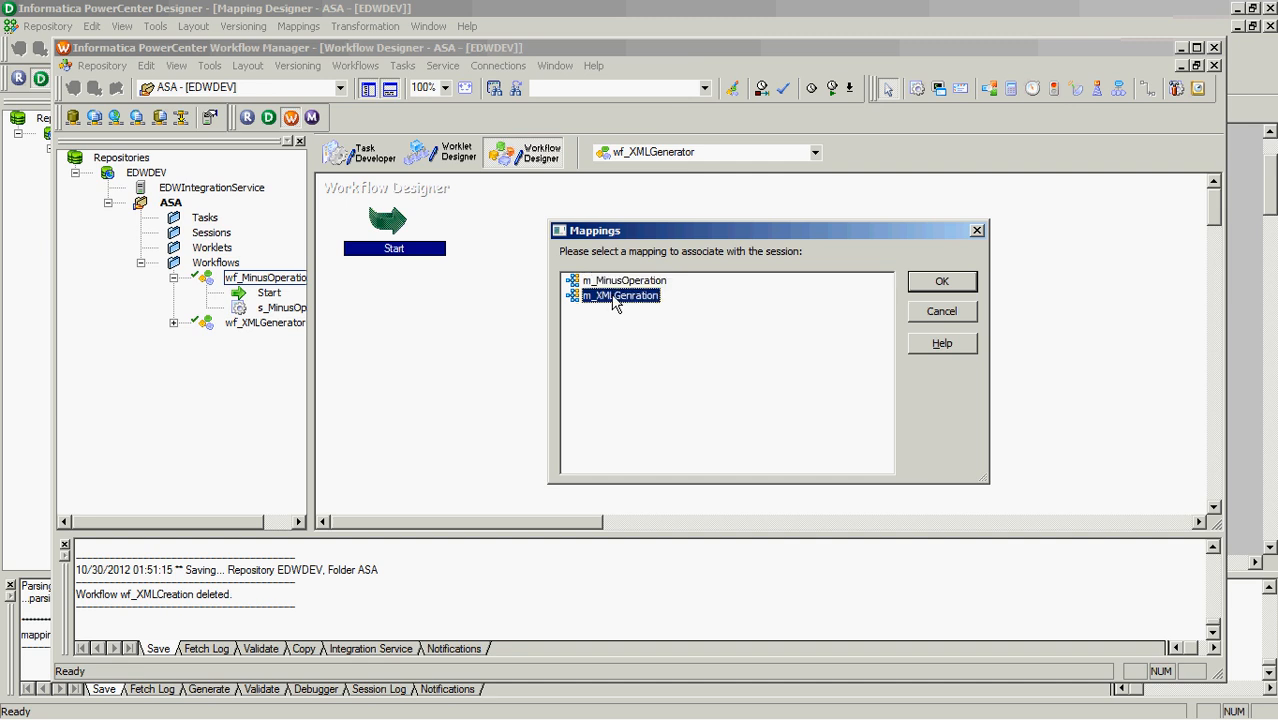
left_click(940, 281)
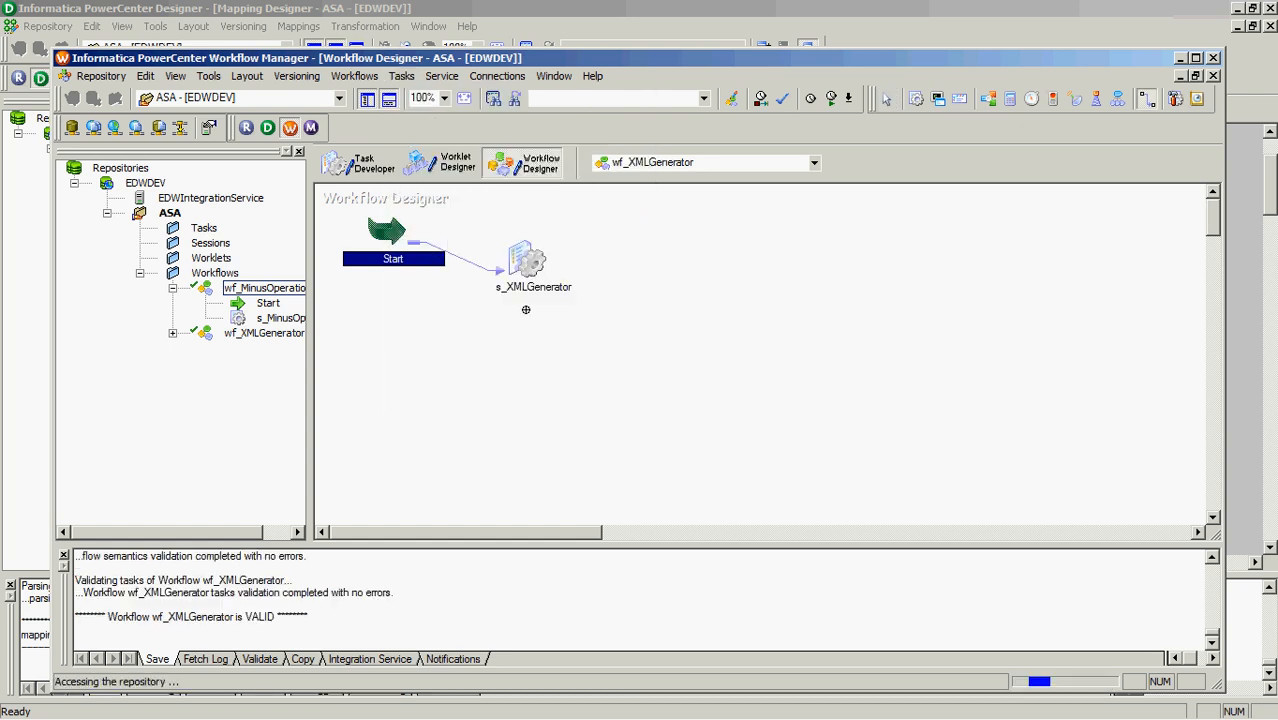
Open the s_XMLGenerator session's Mapping properties, enlarged, and view the SQ_EMPLOYEES source settings.
double_click(526, 260)
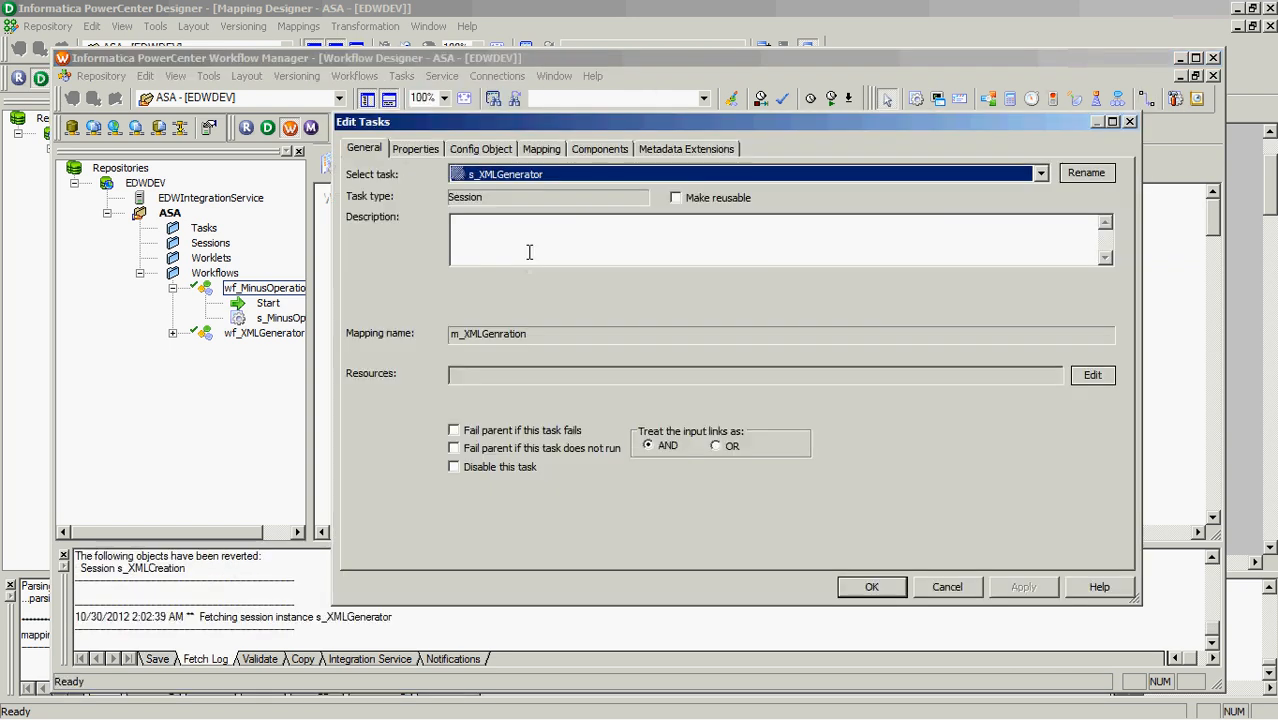
left_click(541, 148)
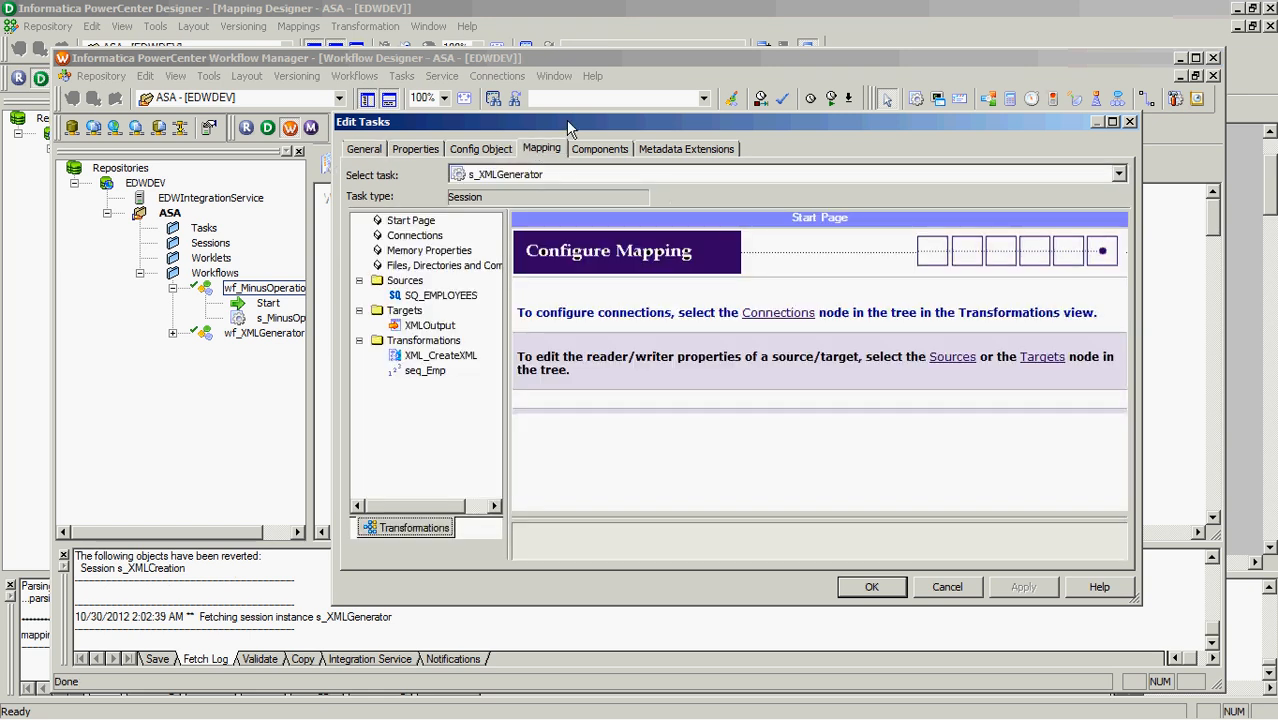
left_click(1112, 121)
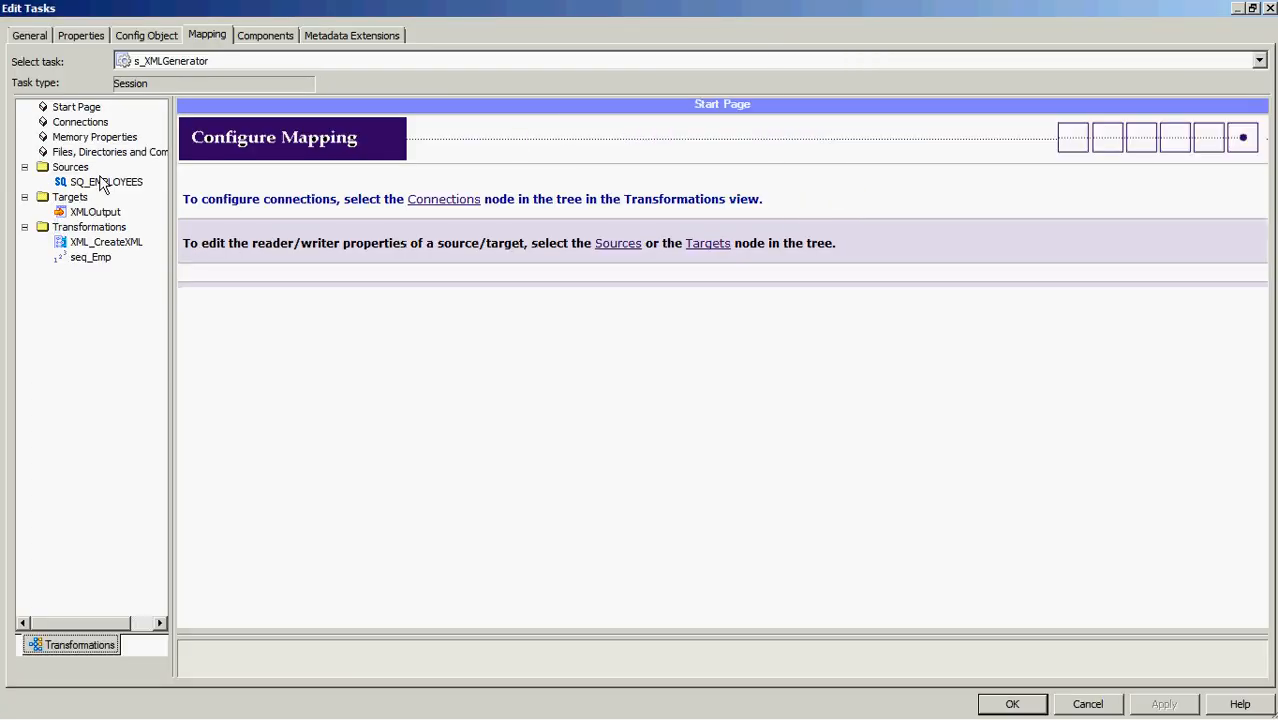
left_click(106, 181)
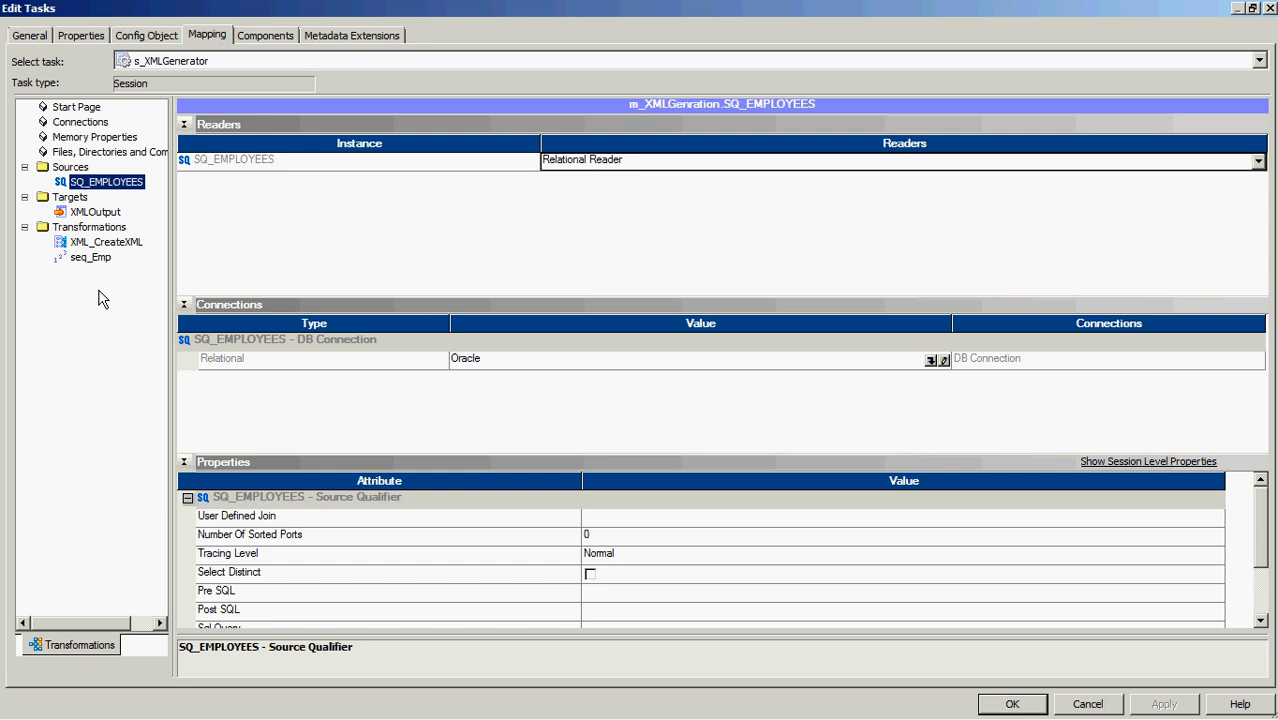
mouse_move(130, 232)
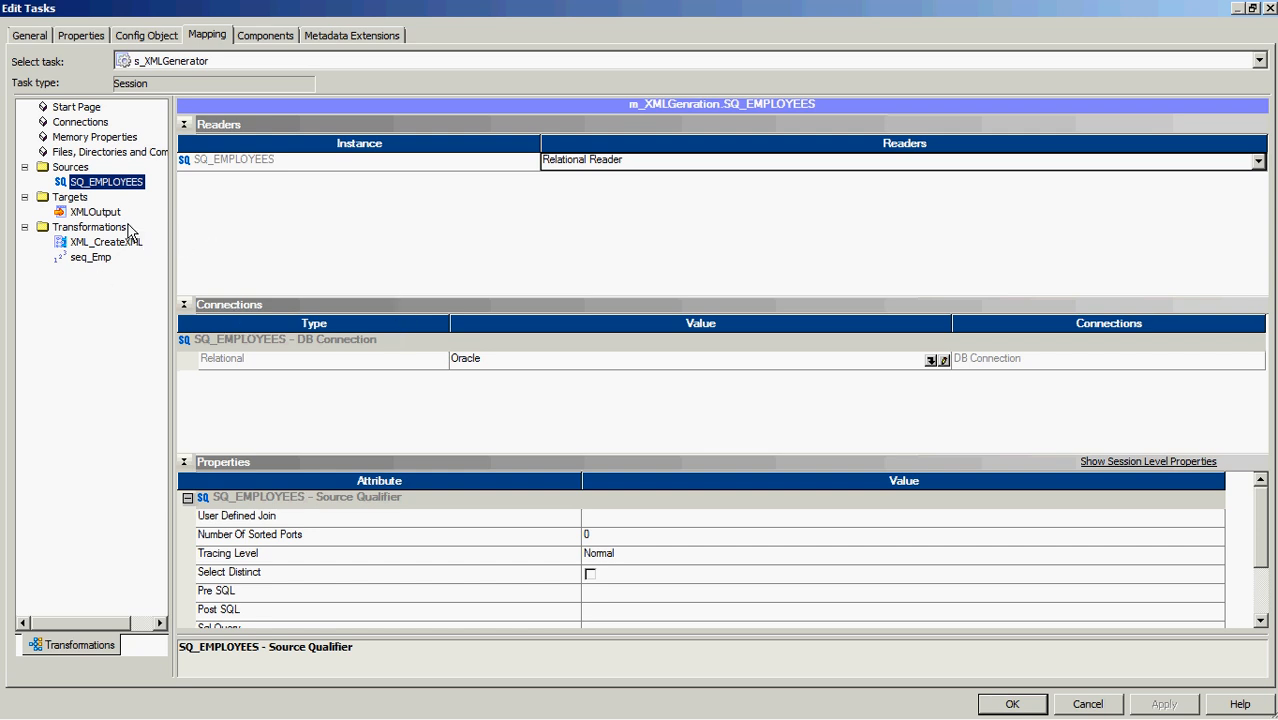
Review the XMLOutput target's file properties, then bring up the Data (G:) folder.
left_click(95, 211)
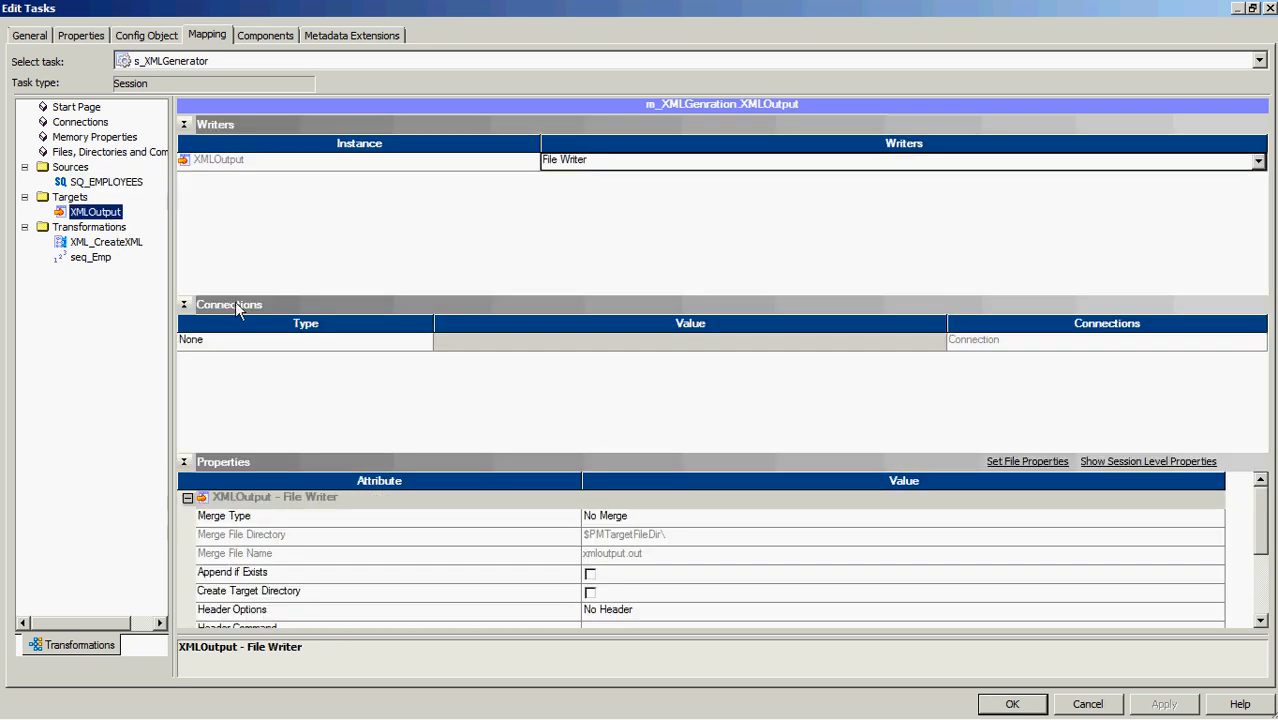
left_click(184, 124)
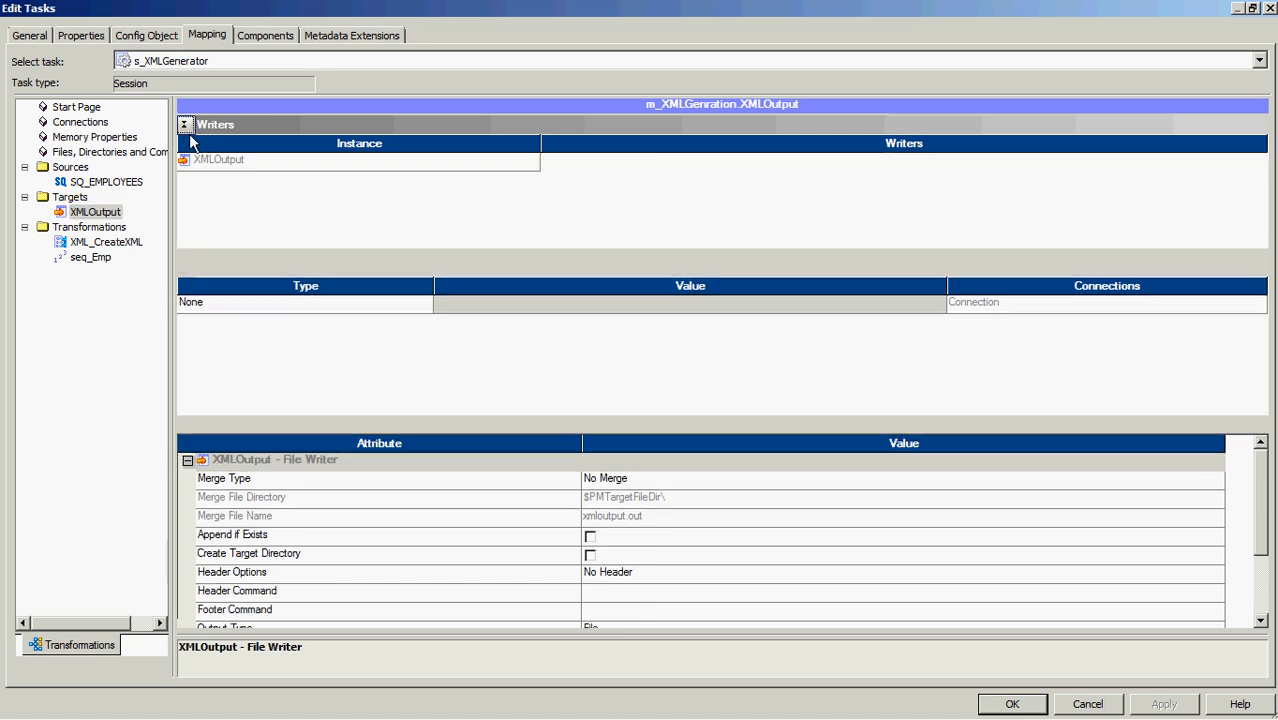
left_click(184, 124)
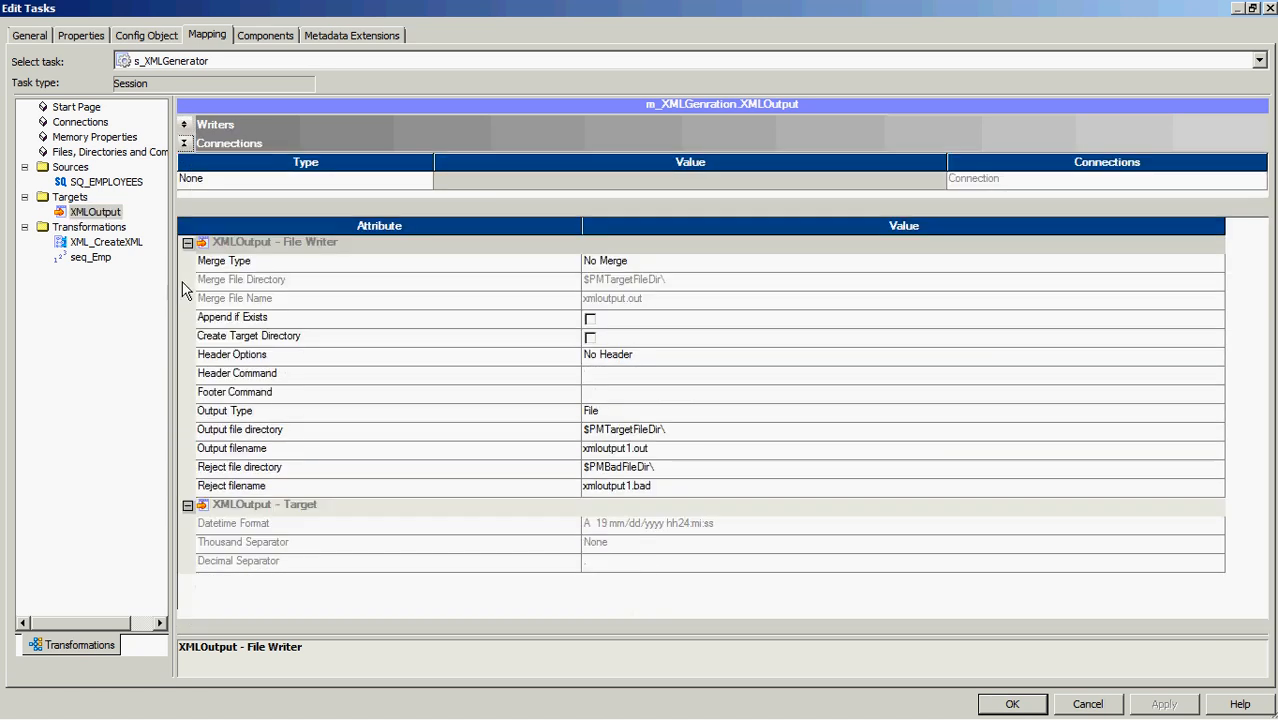
left_click(184, 143)
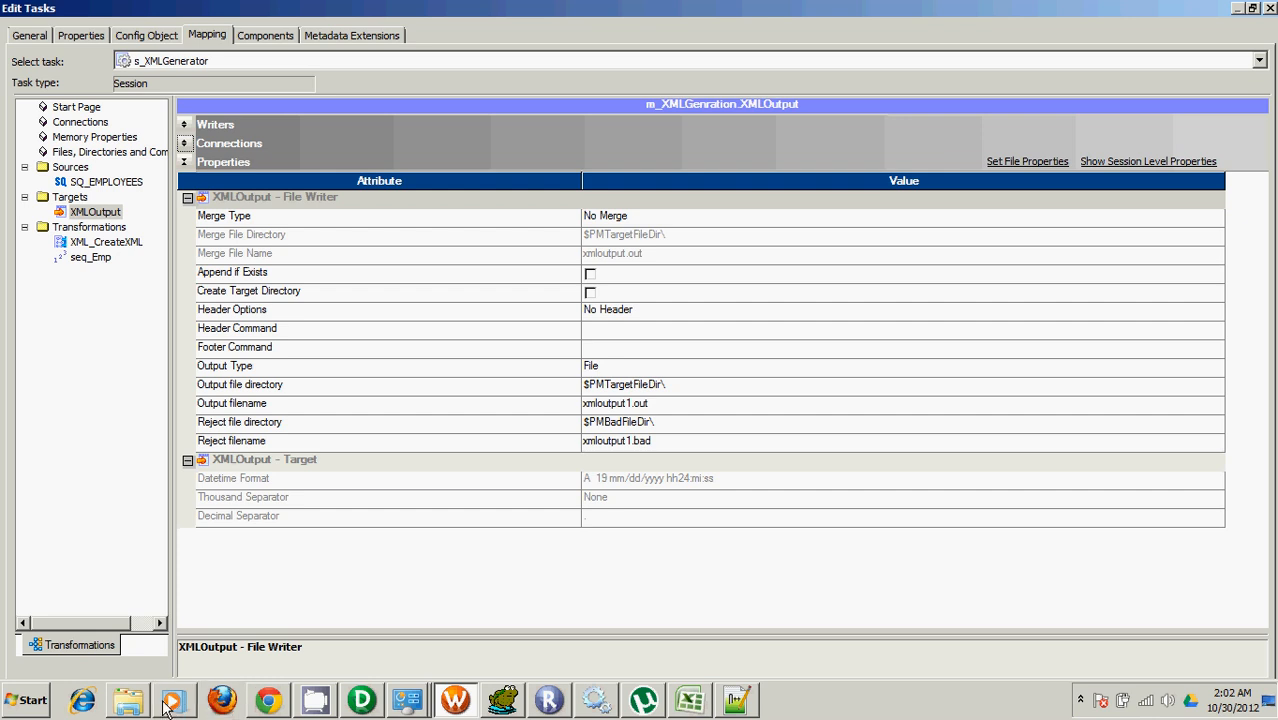
left_click(128, 699)
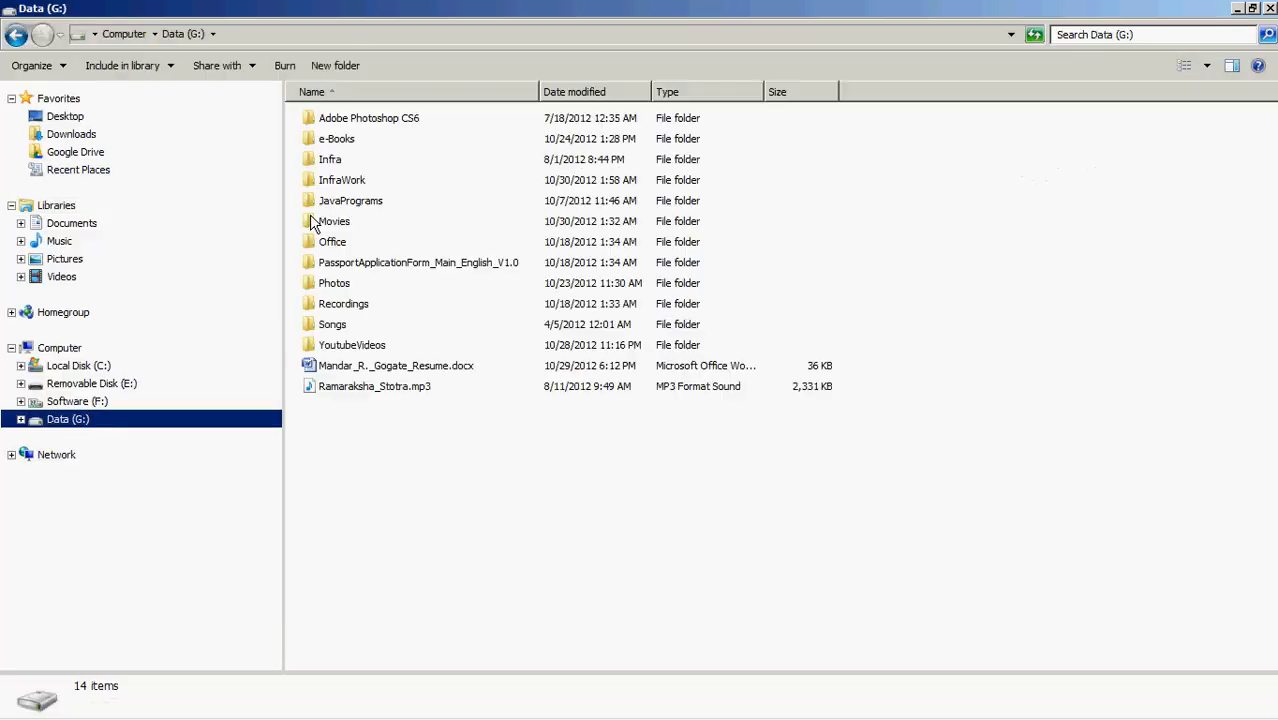
Copy the XMLOutput.csv name from InfraWork, then start wf_XMLGenerator from s_XMLGenerator.
double_click(342, 179)
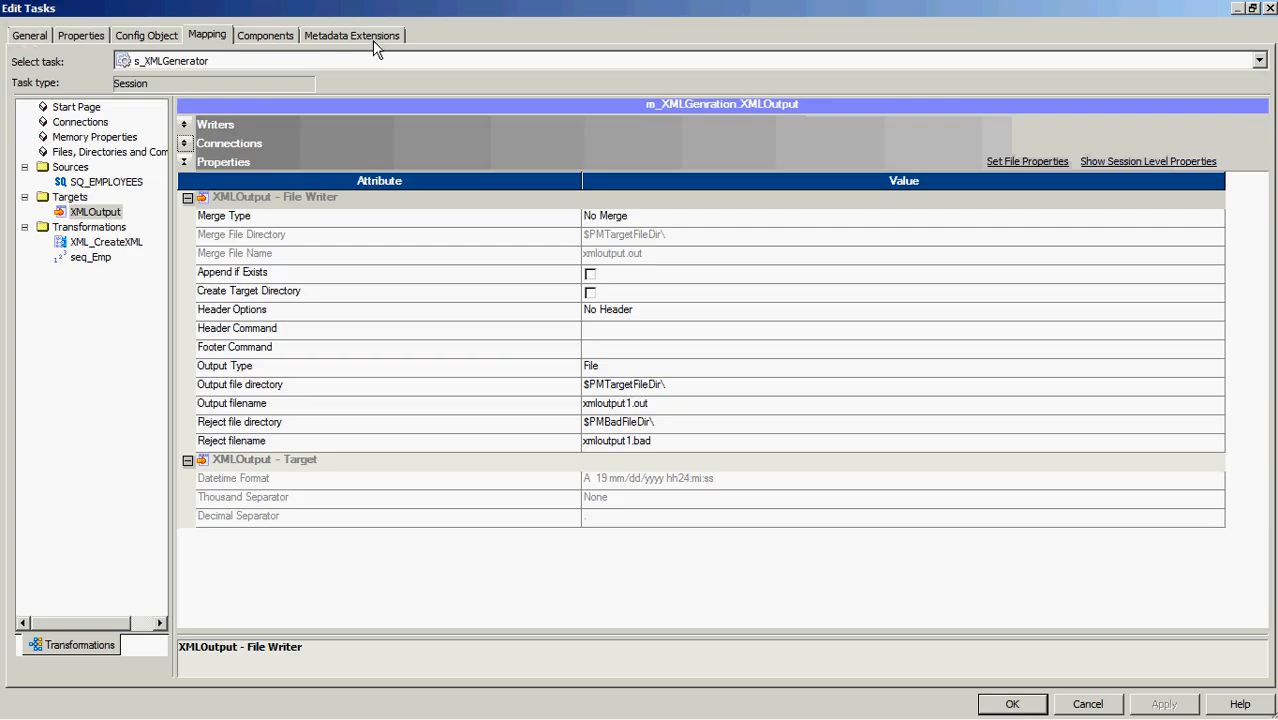
mouse_move(718, 401)
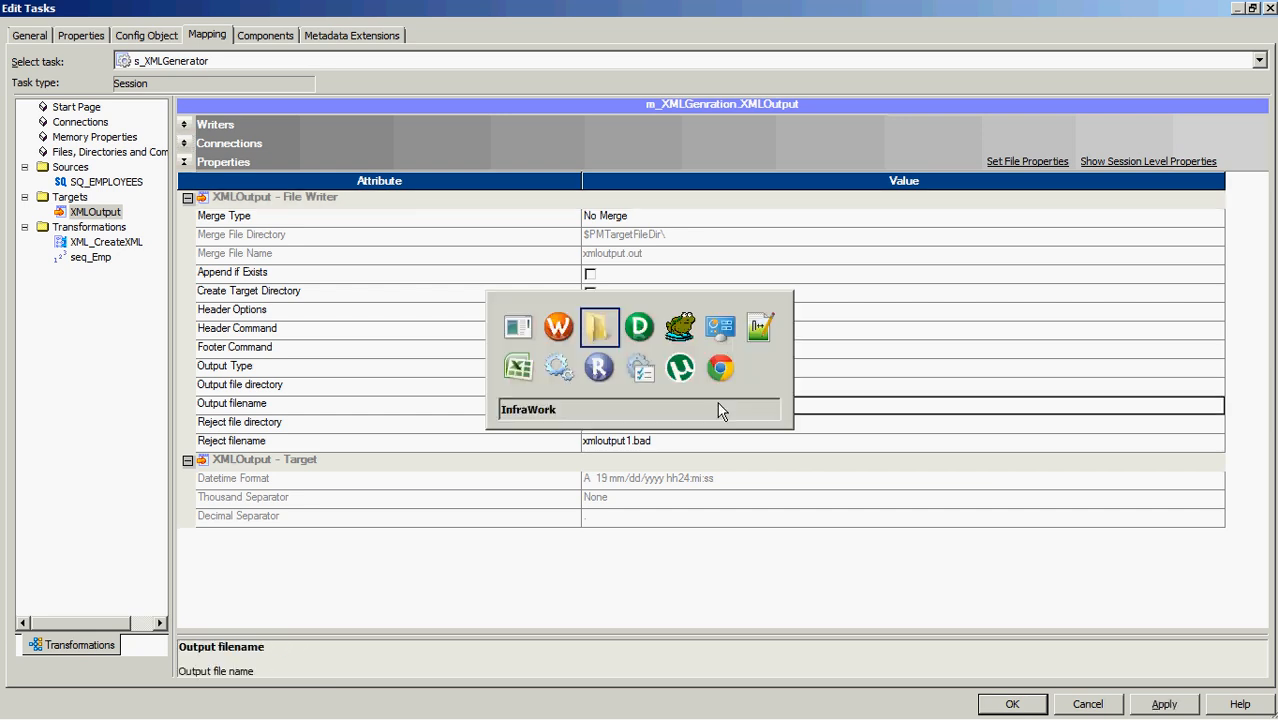
left_click(600, 327)
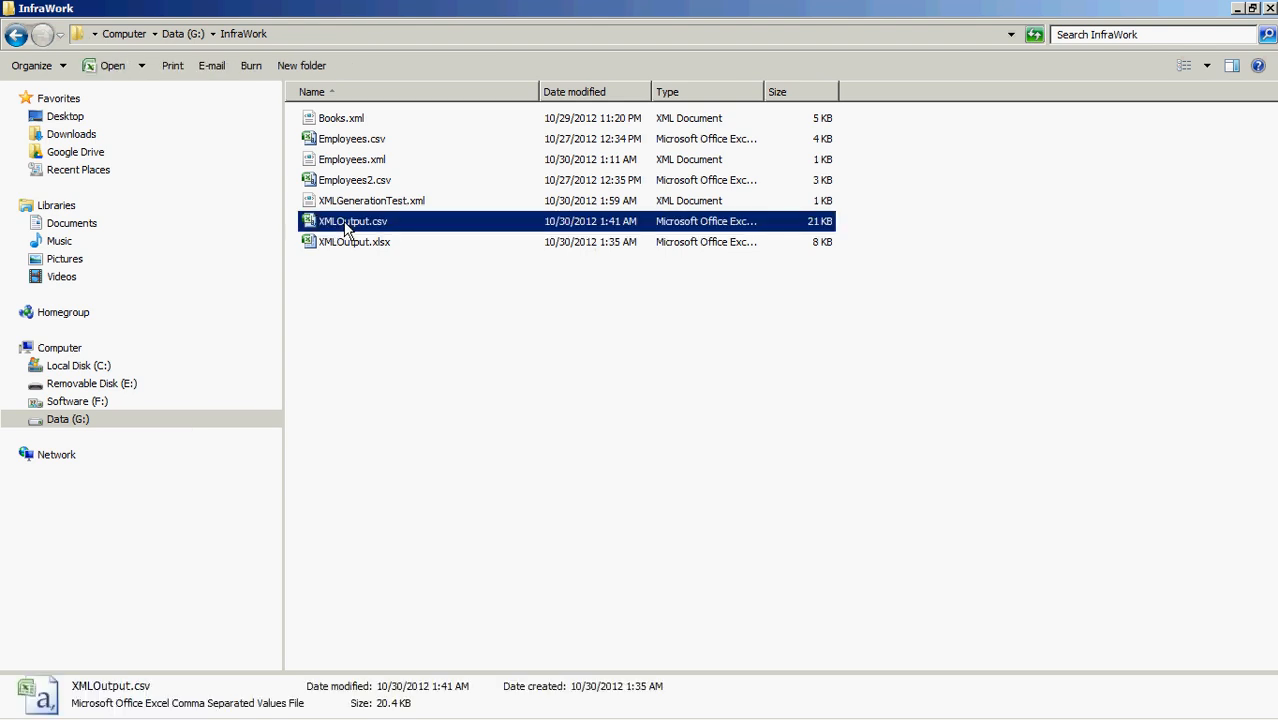
right_click(352, 221)
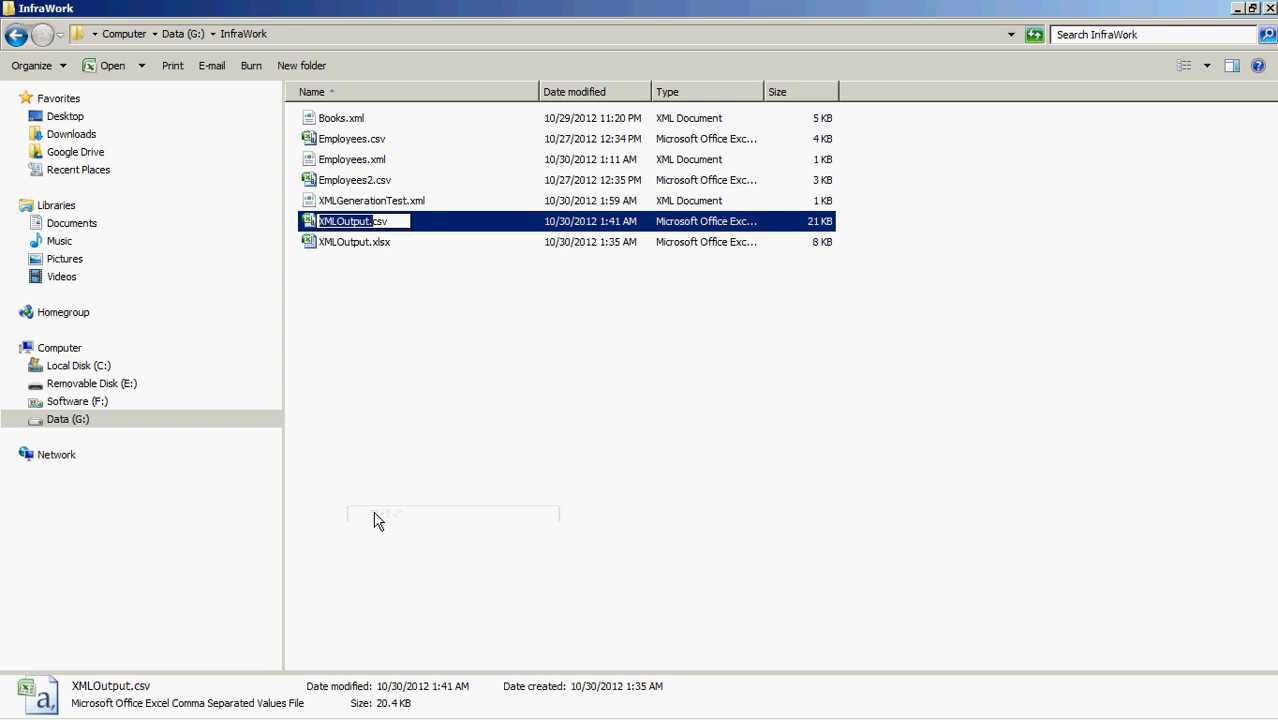
key("Return")
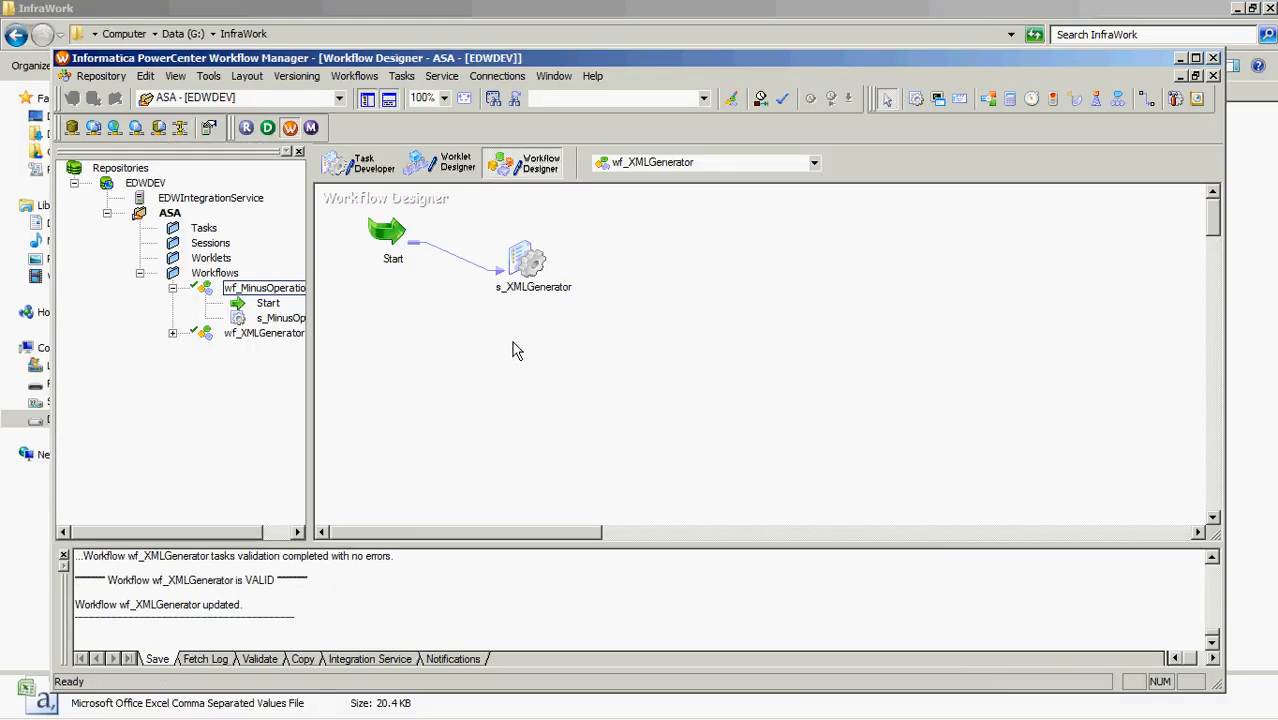
right_click(530, 265)
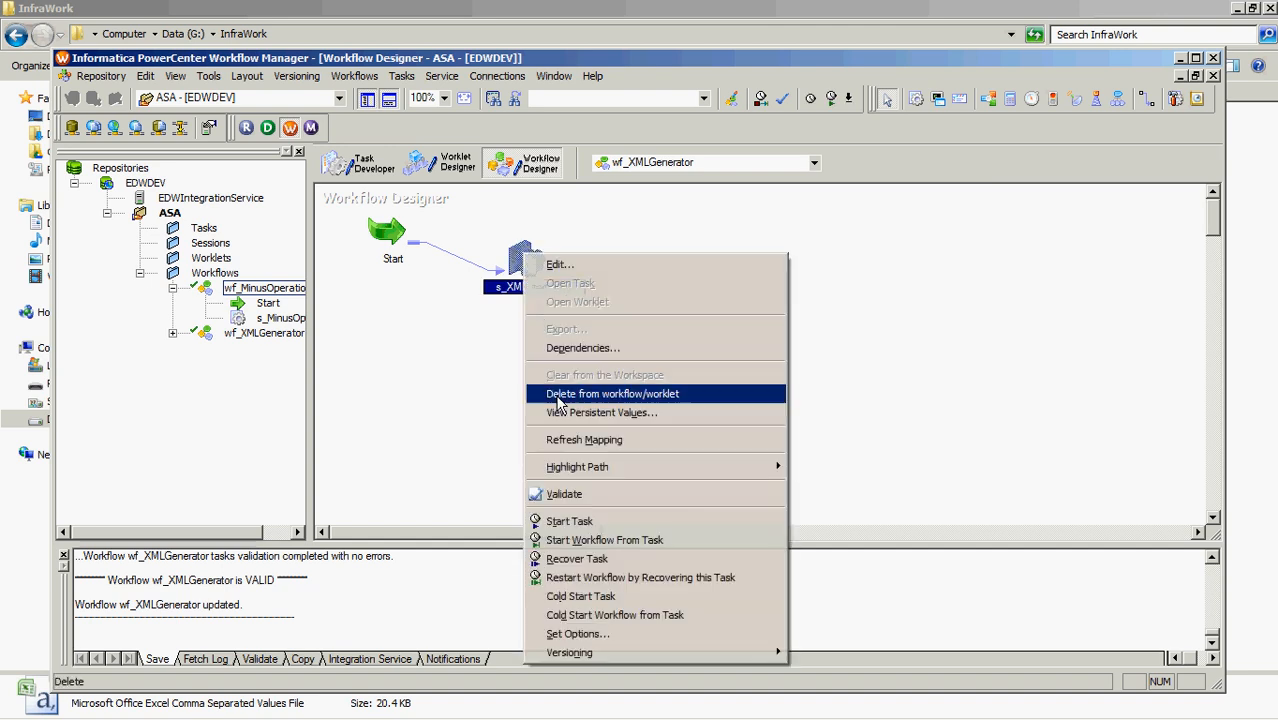
left_click(604, 539)
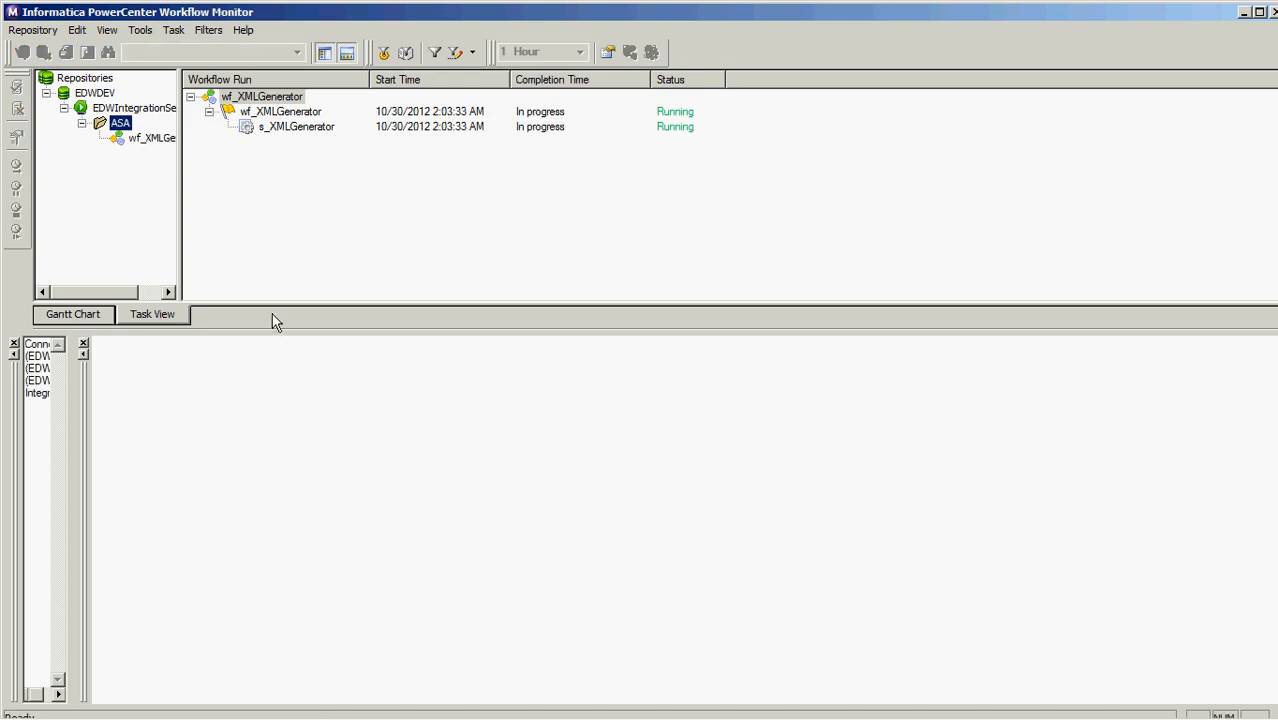
Check s_XMLGenerator's source/target statistics for 107 rows, then return to InfraWork.
left_click(296, 126)
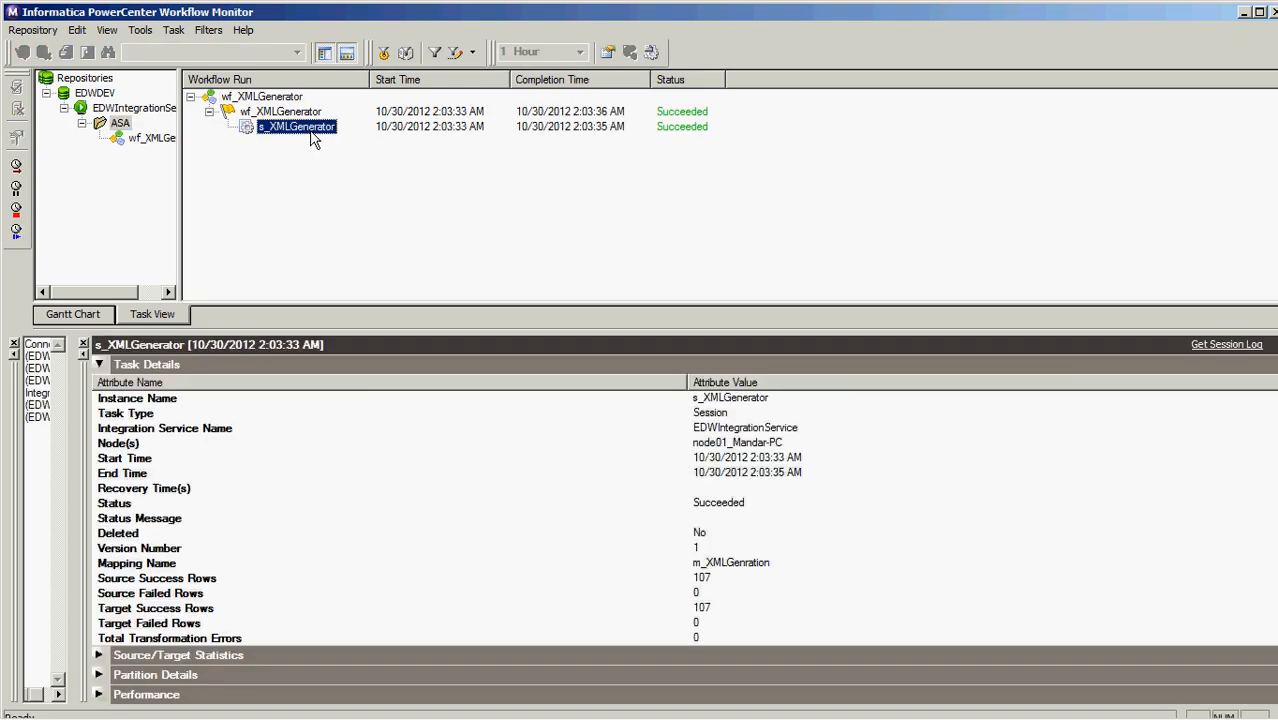
left_click(98, 364)
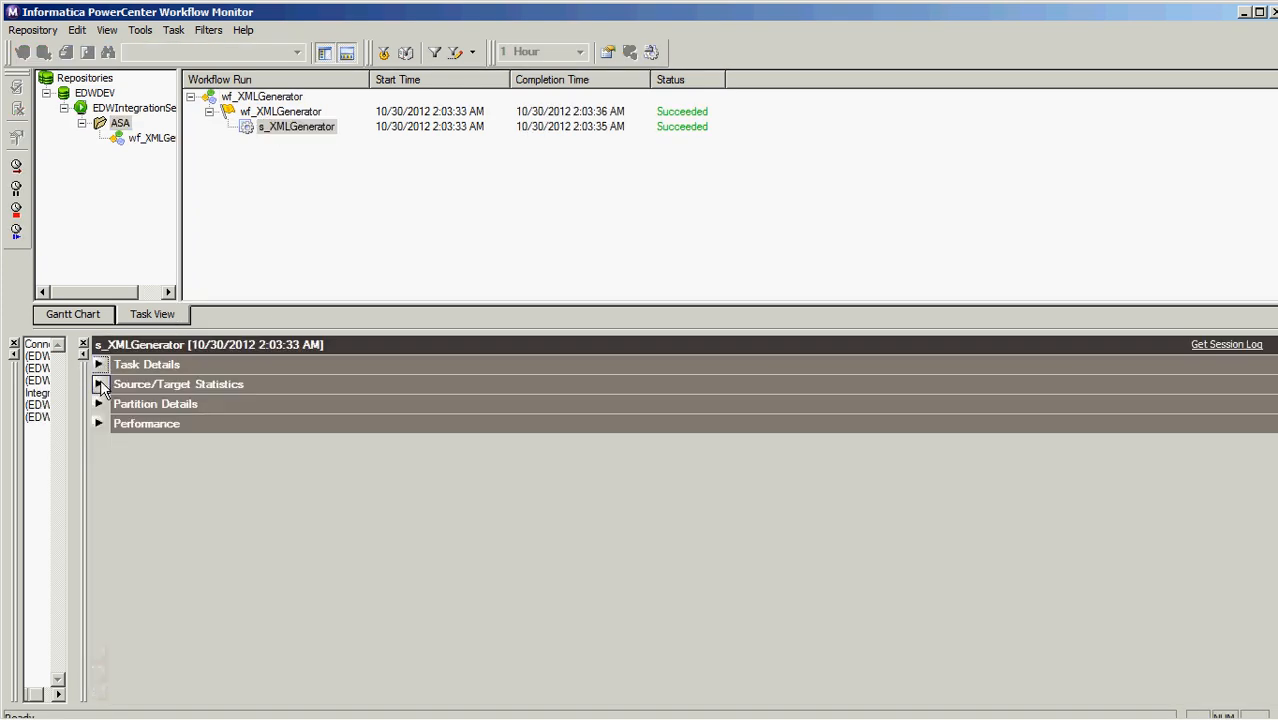
left_click(99, 384)
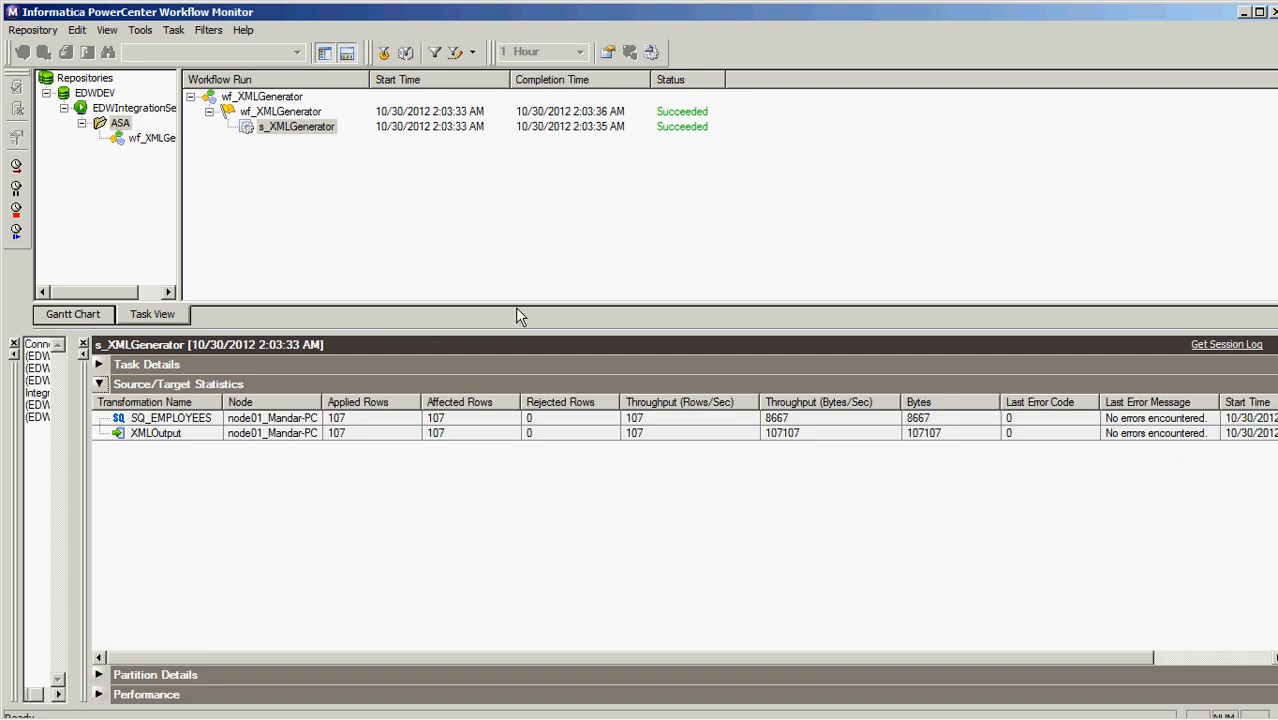
left_click_drag(521, 325, 521, 280)
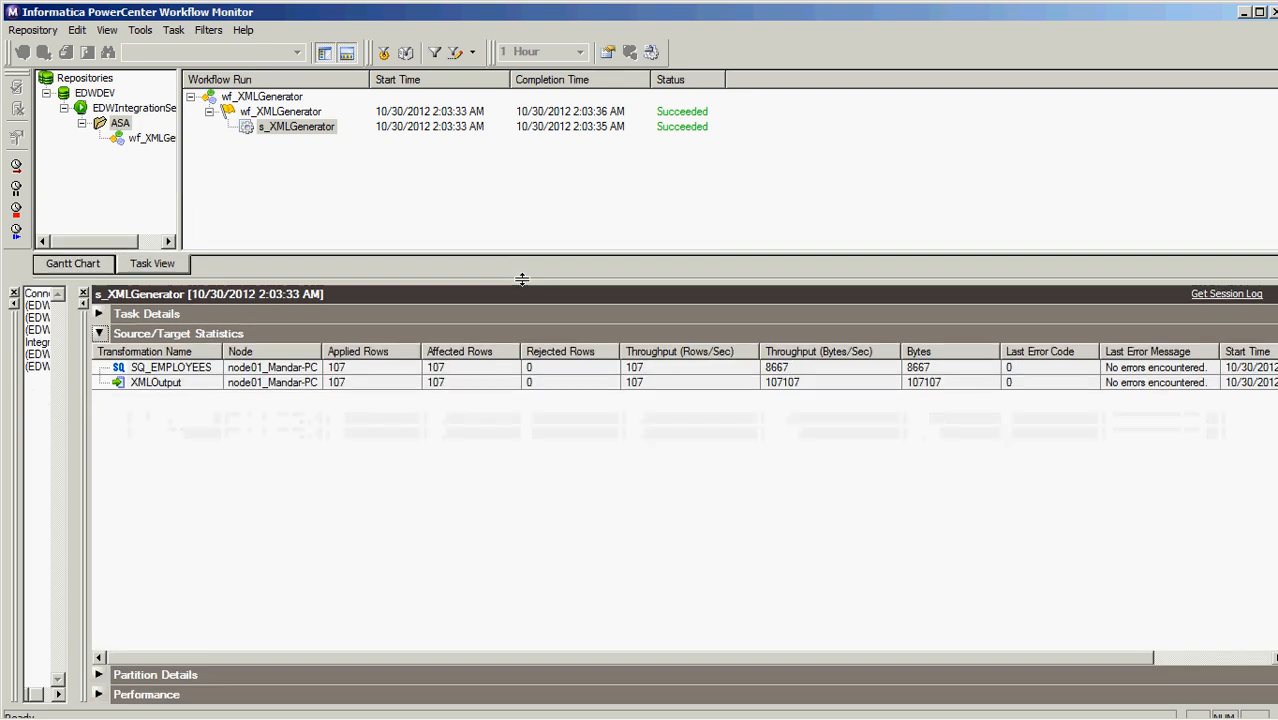
left_click(170, 367)
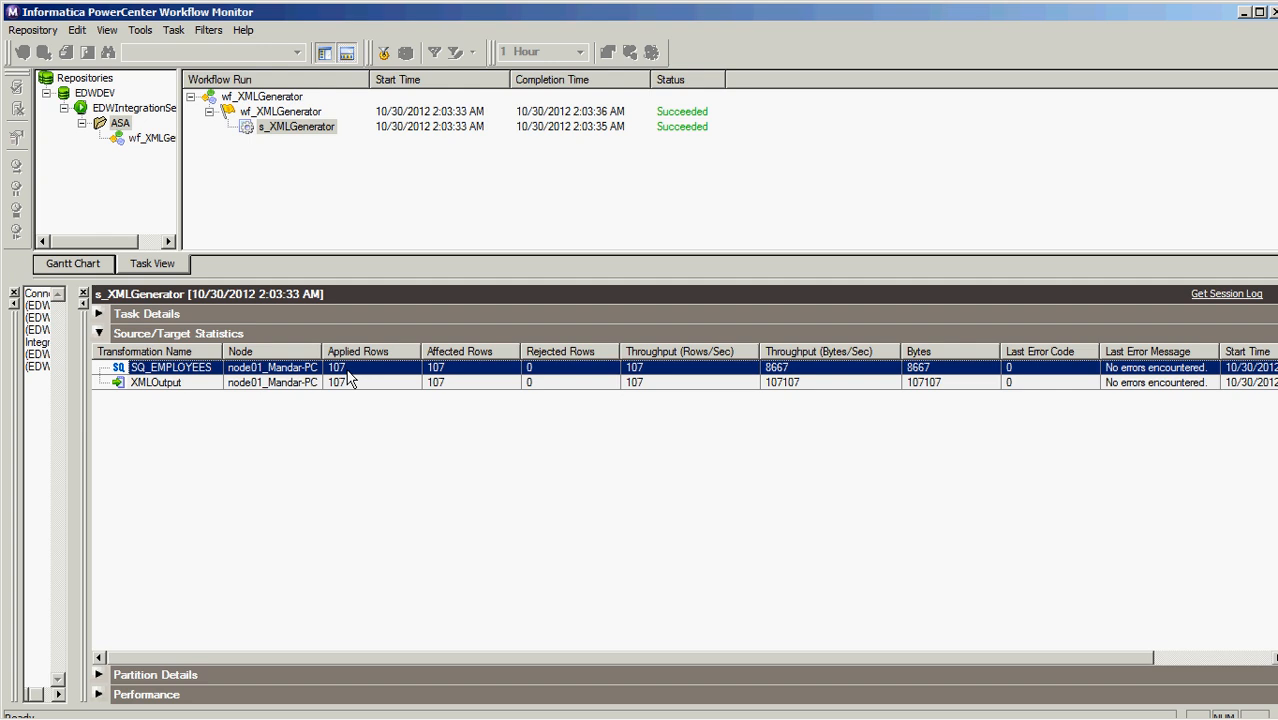
left_click(155, 382)
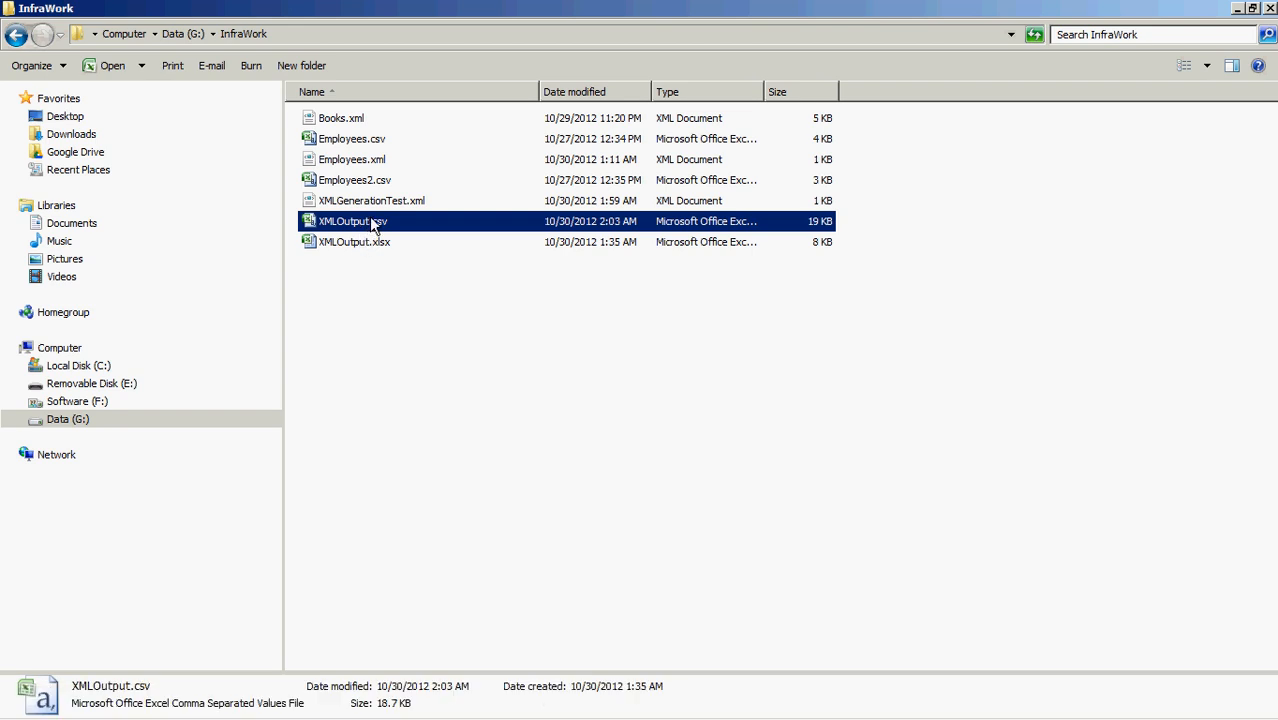
Open XMLOutput.csv in Excel and scroll through the XML employee rows.
double_click(353, 221)
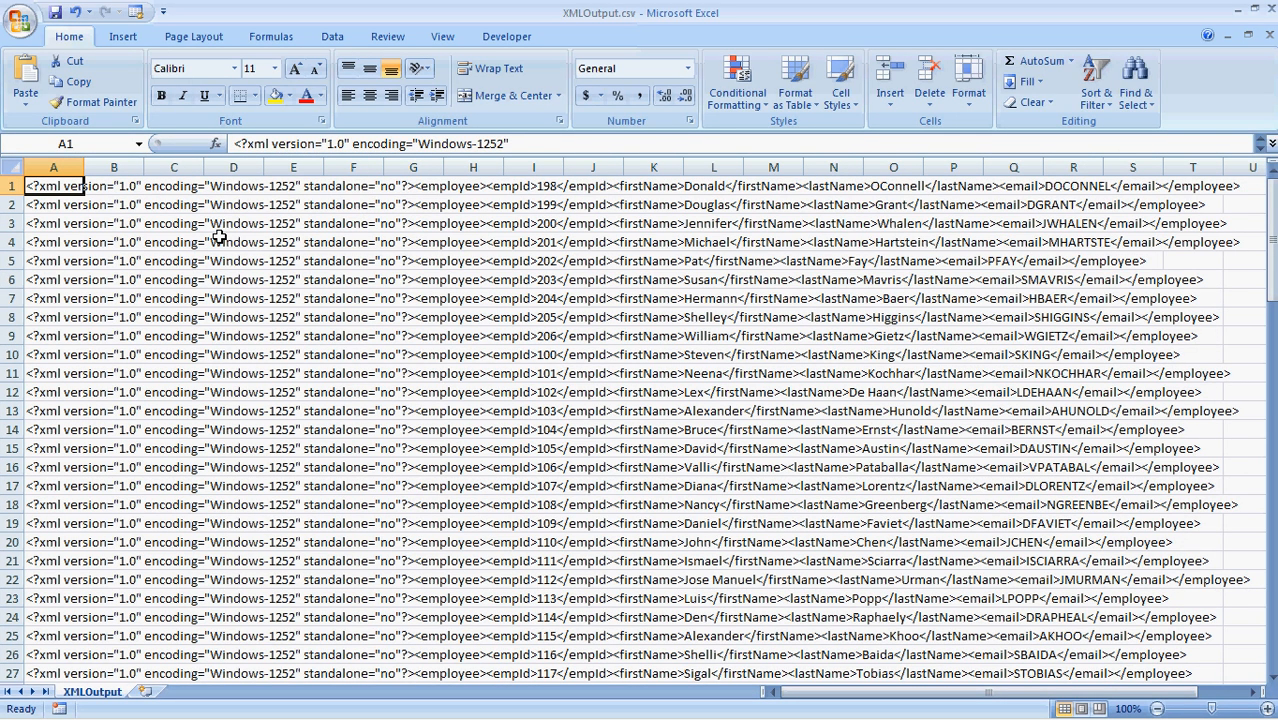
scroll("down", 3)
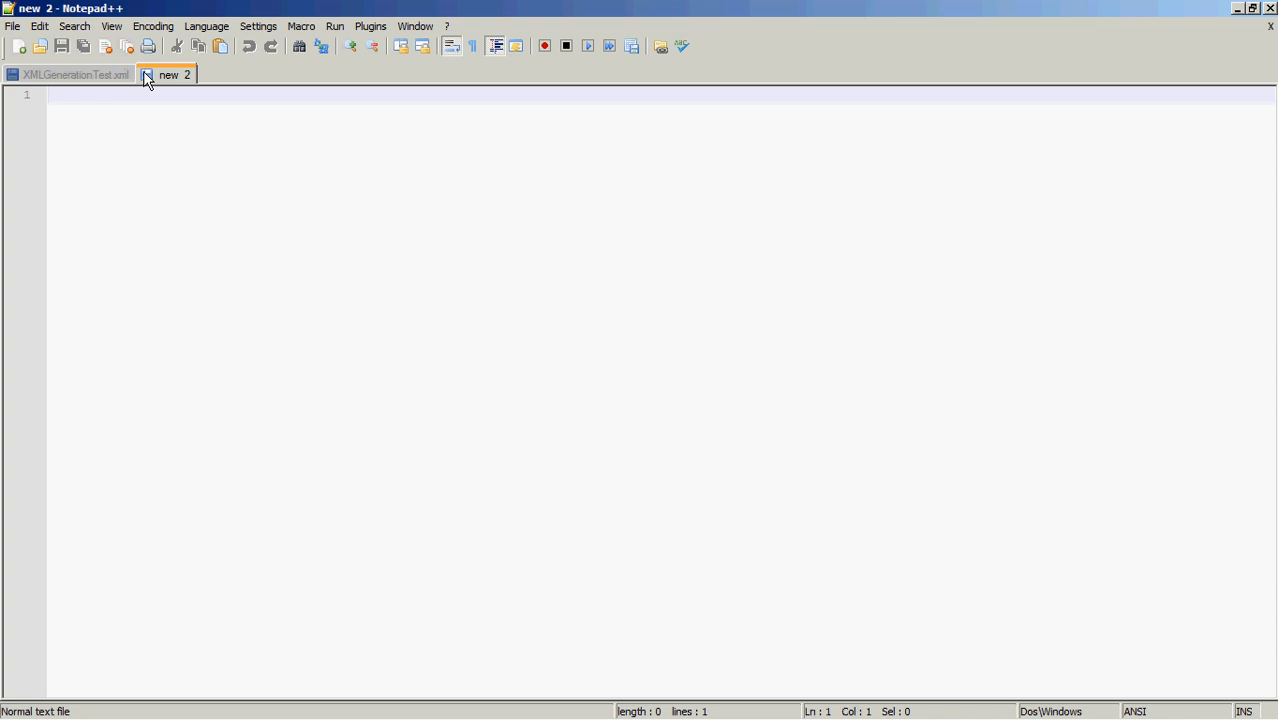
Set the Notepad++ document language to XML and paste the employee 198 record.
left_click(153, 26)
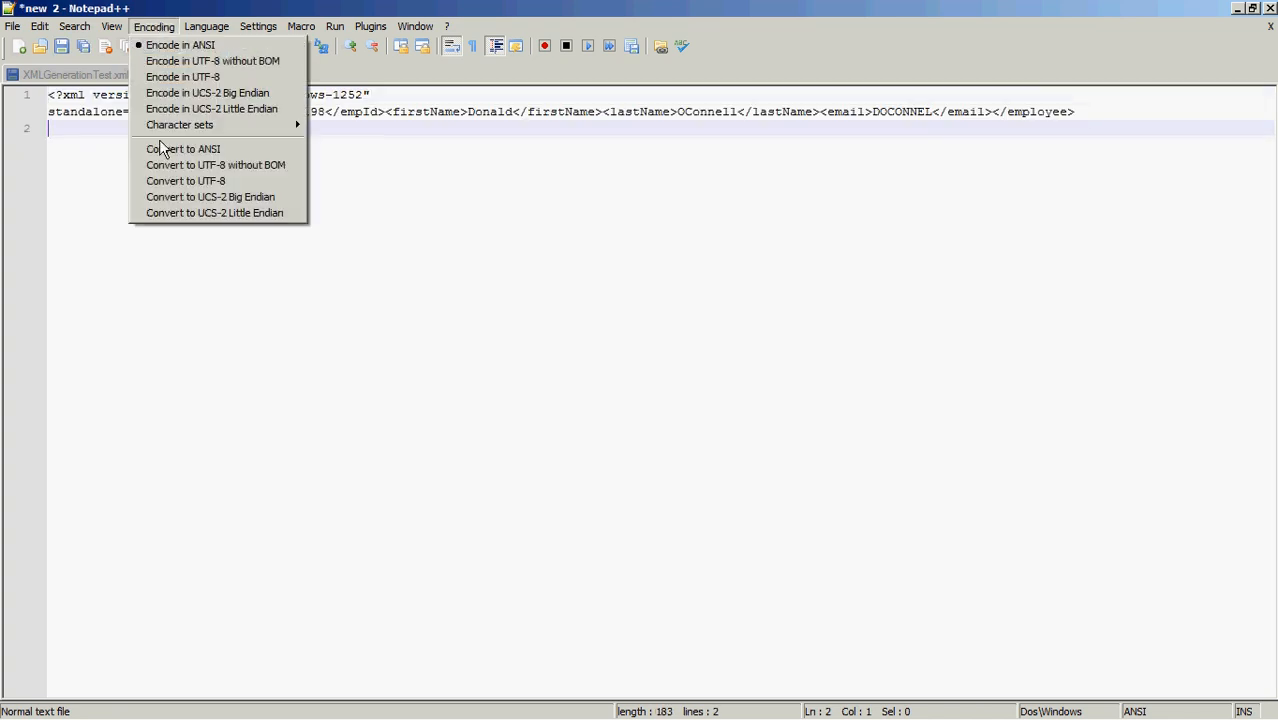
left_click(206, 26)
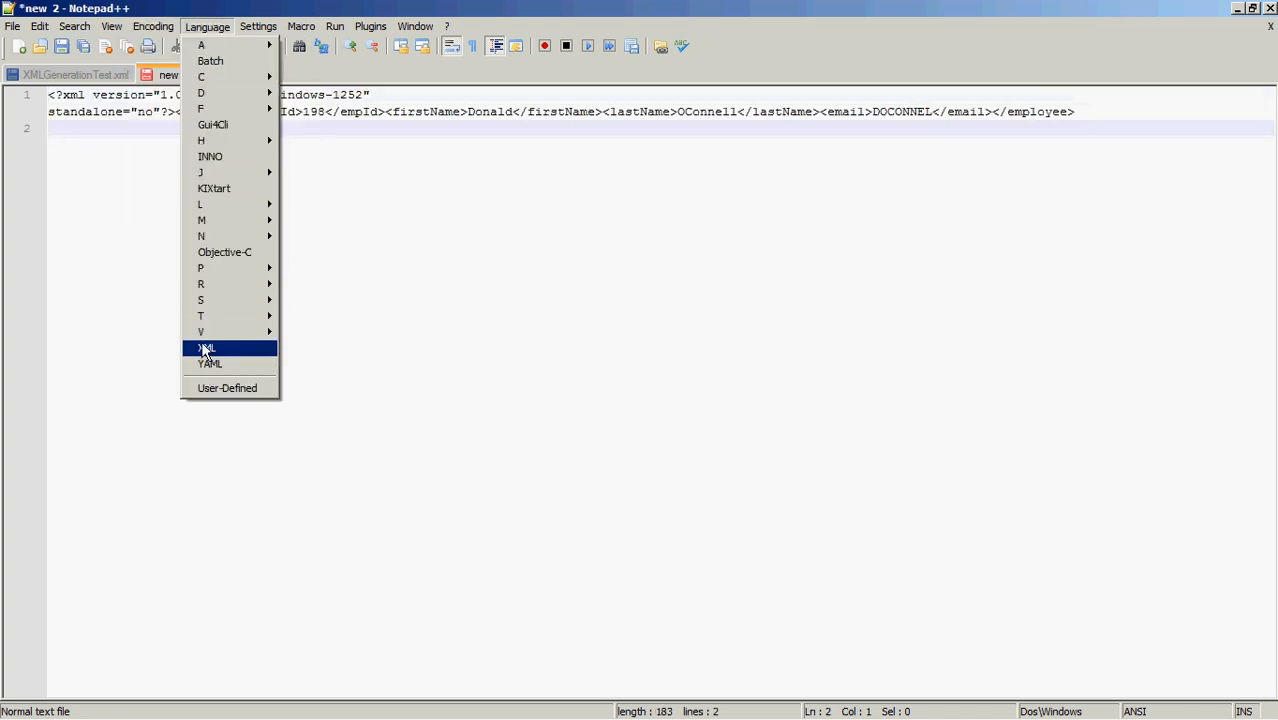
left_click(206, 347)
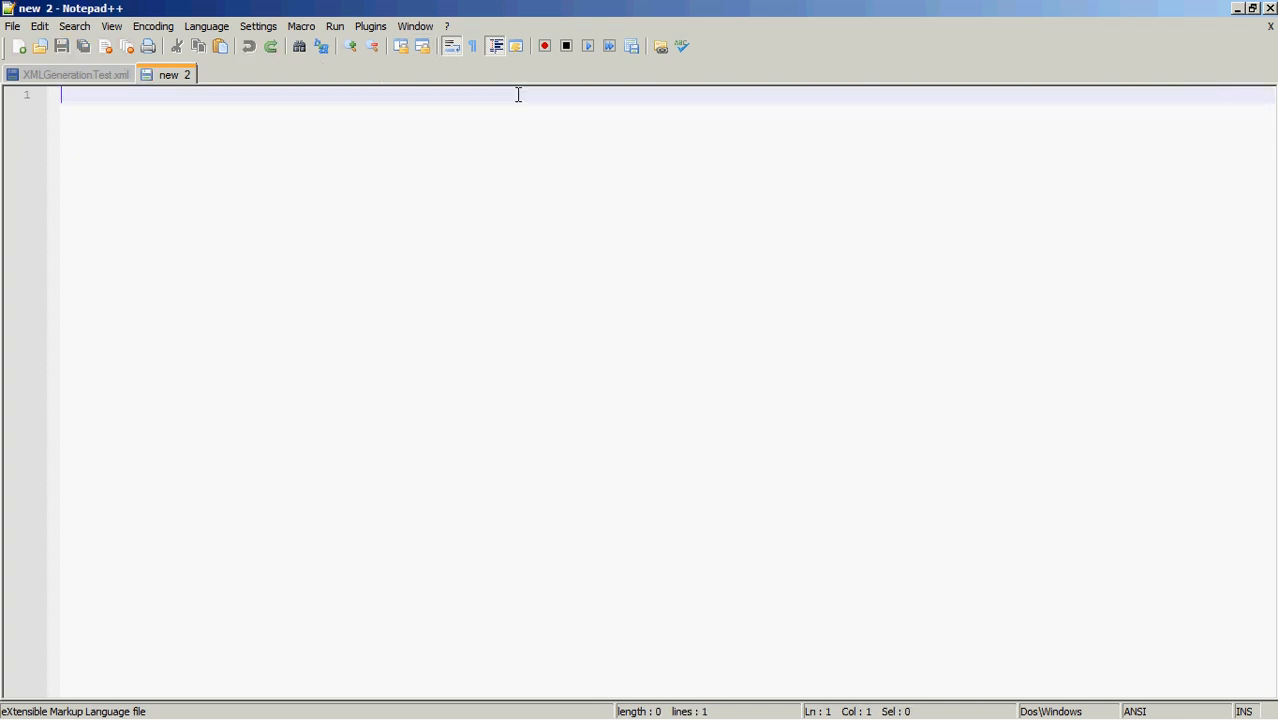
type("<?xml version=\"1.0\" encoding=\"Windows-1252\" standalone=\"no\"?><employee><empId>198</empId><firstName>Donald</firstName><lastName>OConnell</lastName><email>DOCONNEL</email></employee>")
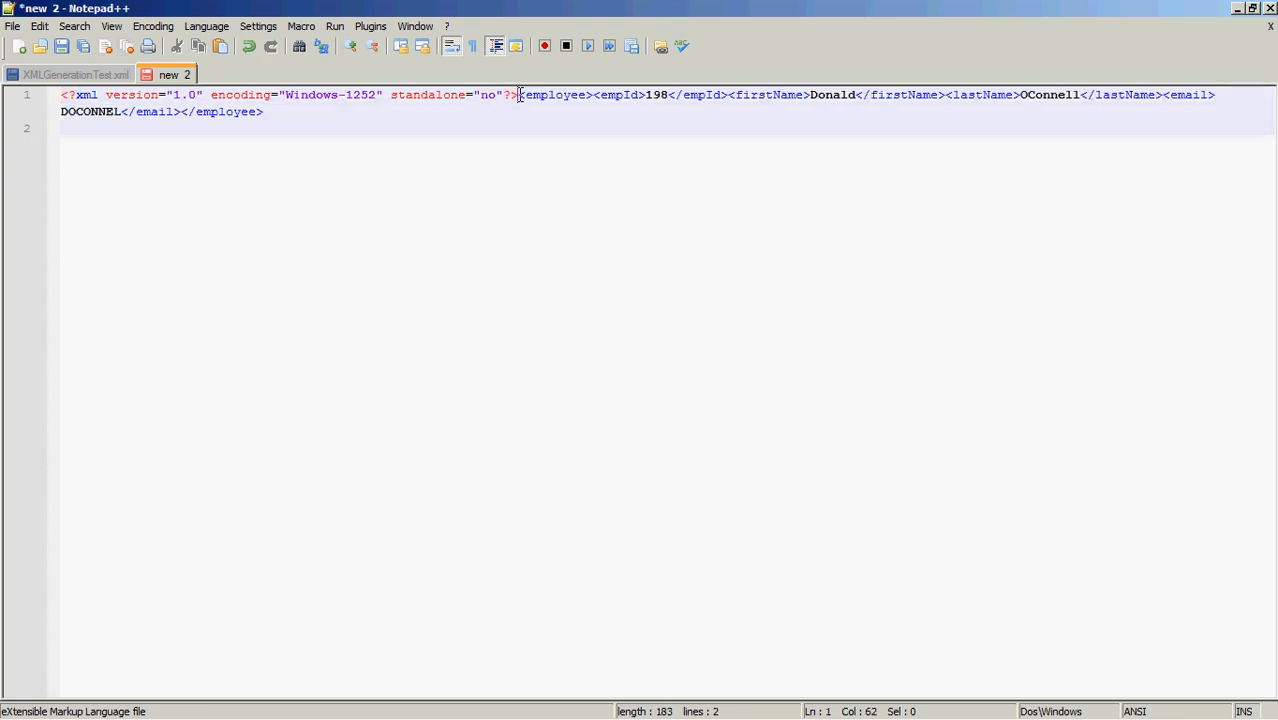